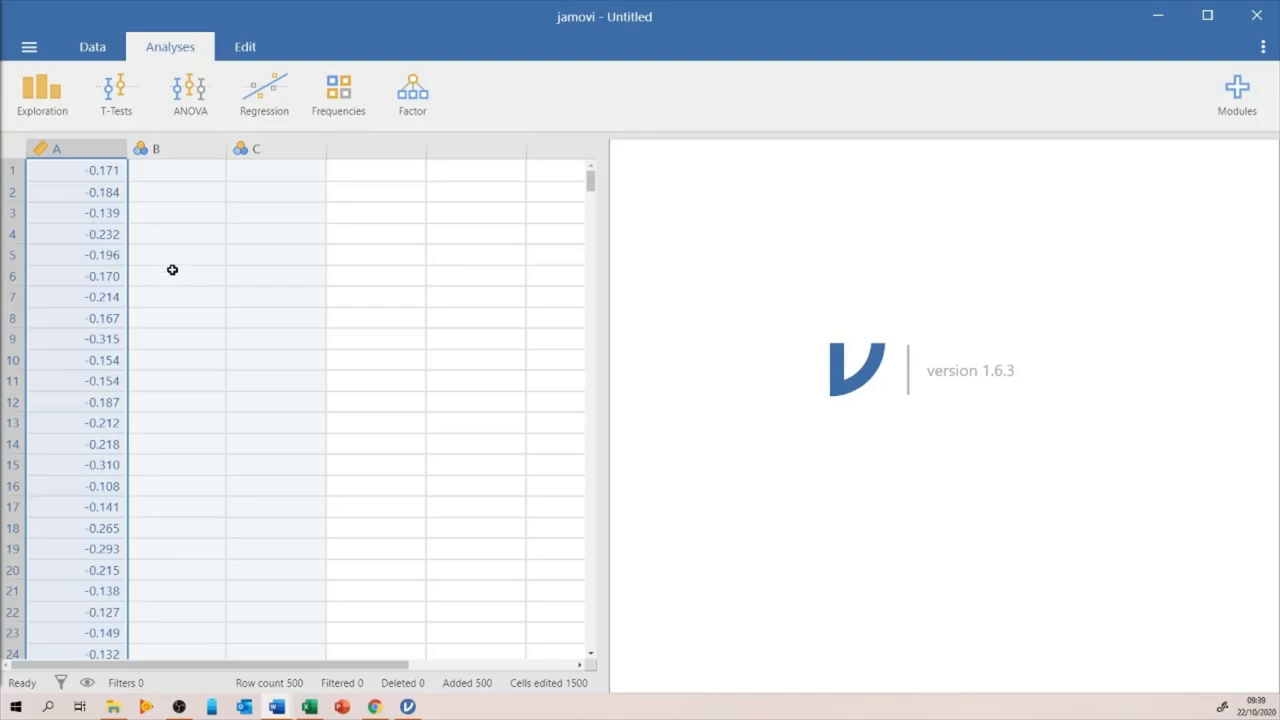
mouse_move(110, 246)
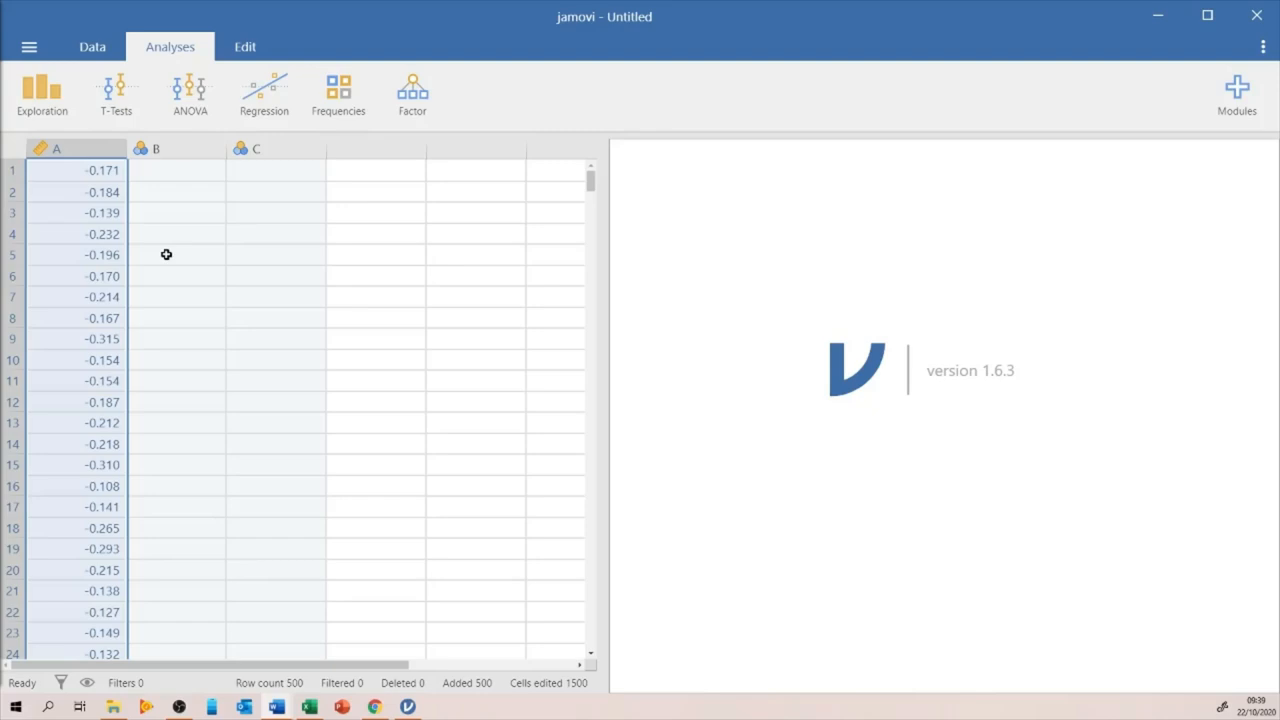
mouse_move(184, 260)
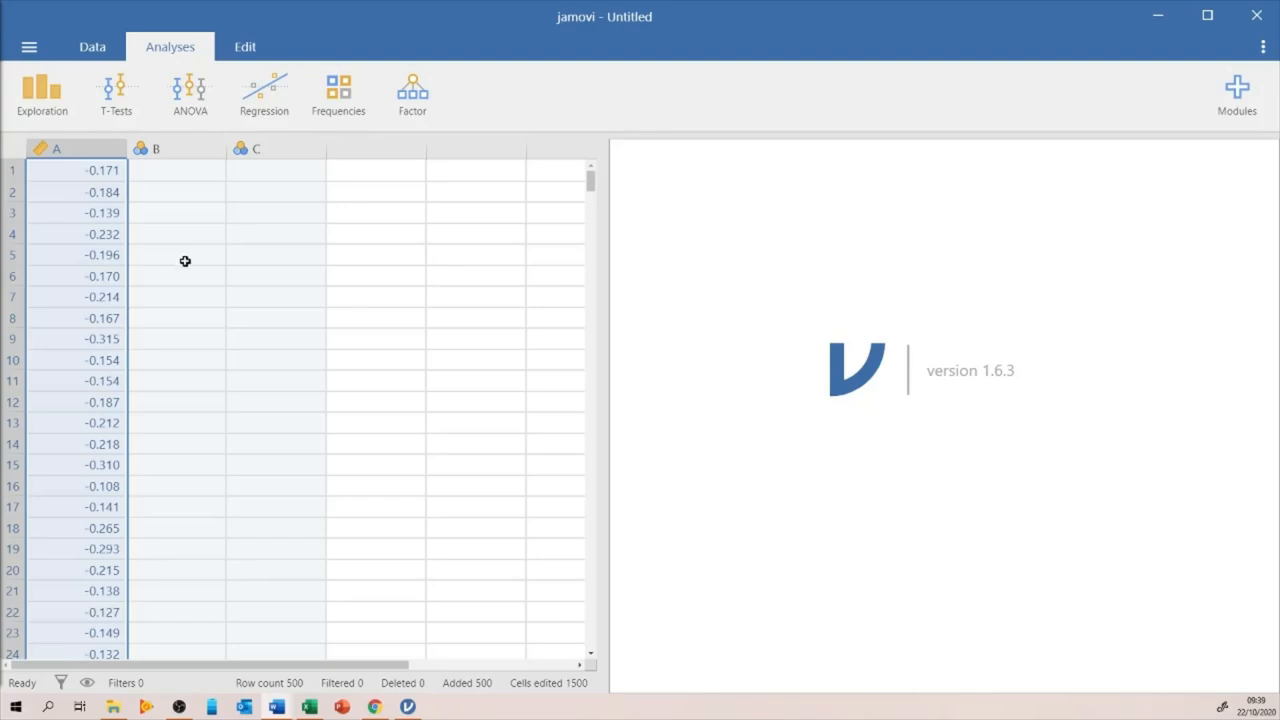
mouse_move(192, 256)
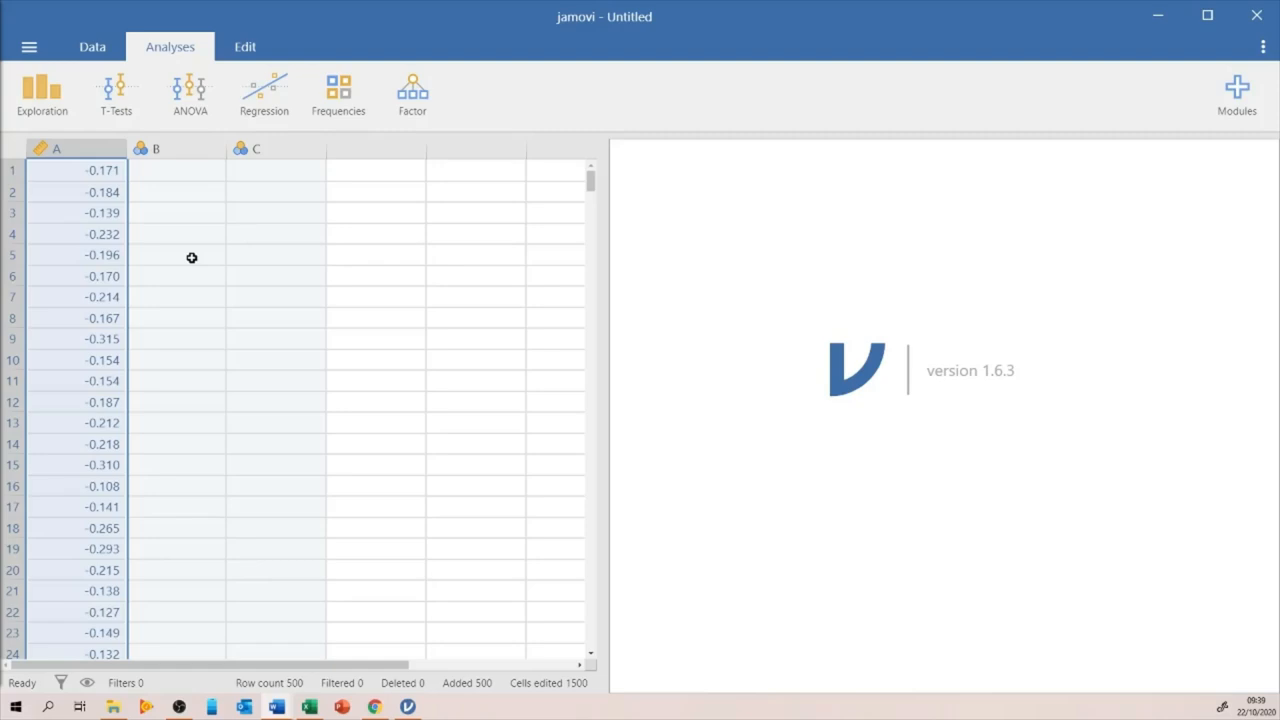
mouse_move(224, 220)
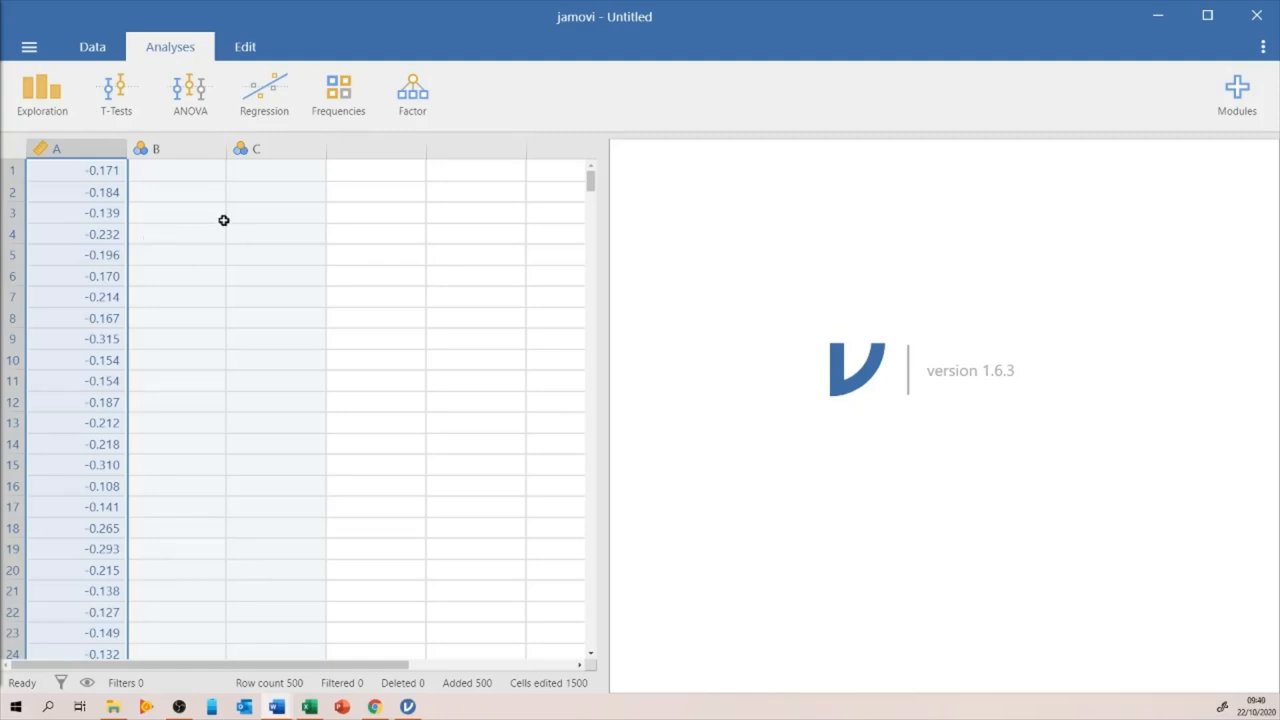
Step: Add an empty Descriptives analysis, return to the data sheet and select column A
click(42, 90)
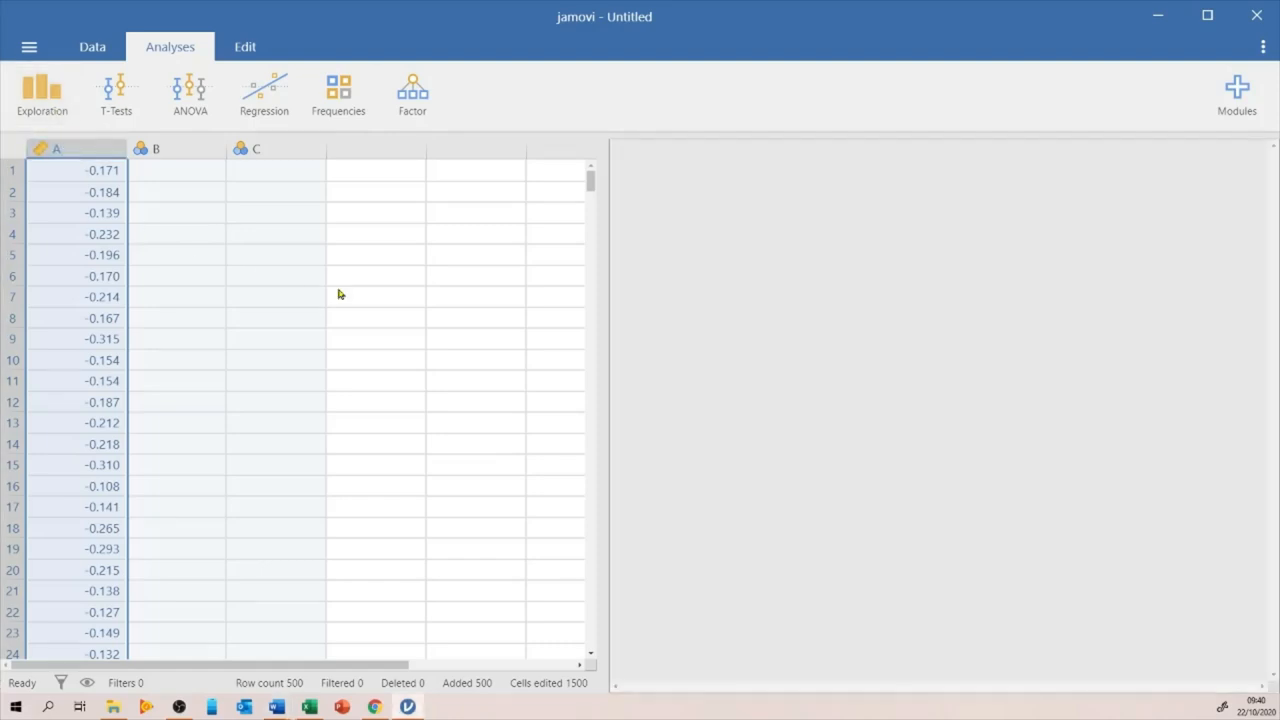
click(42, 90)
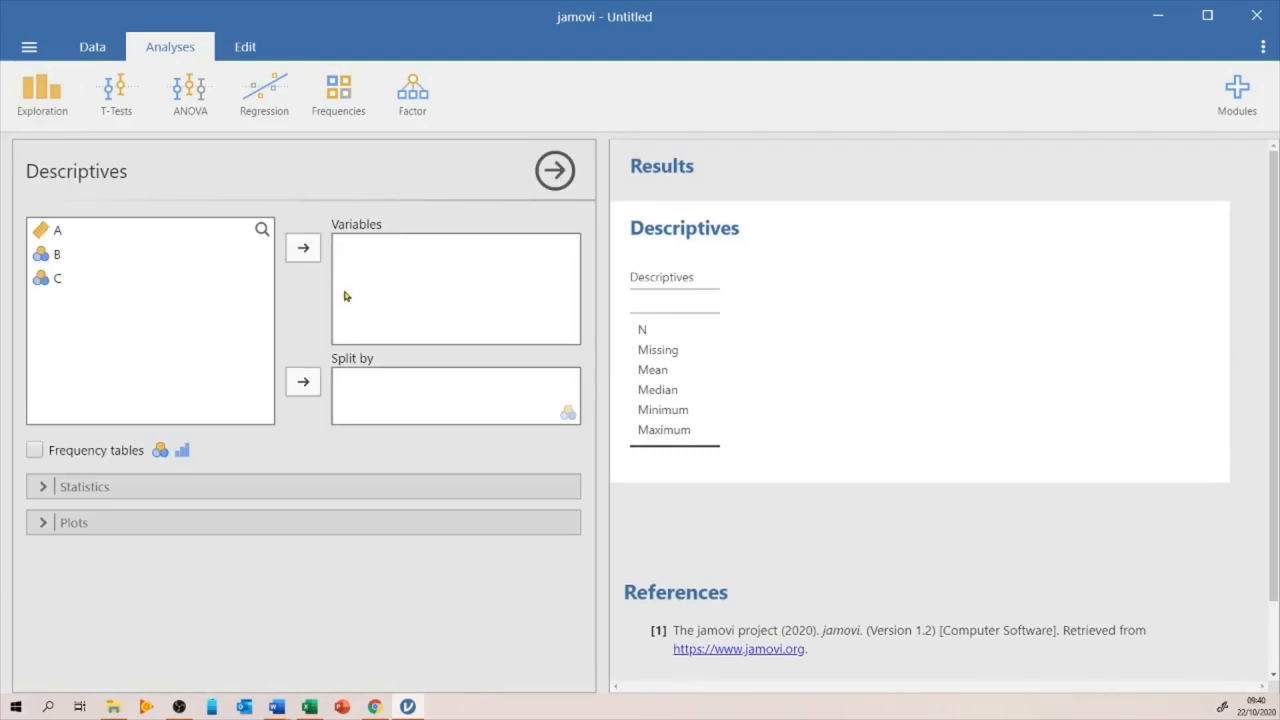
mouse_move(100, 228)
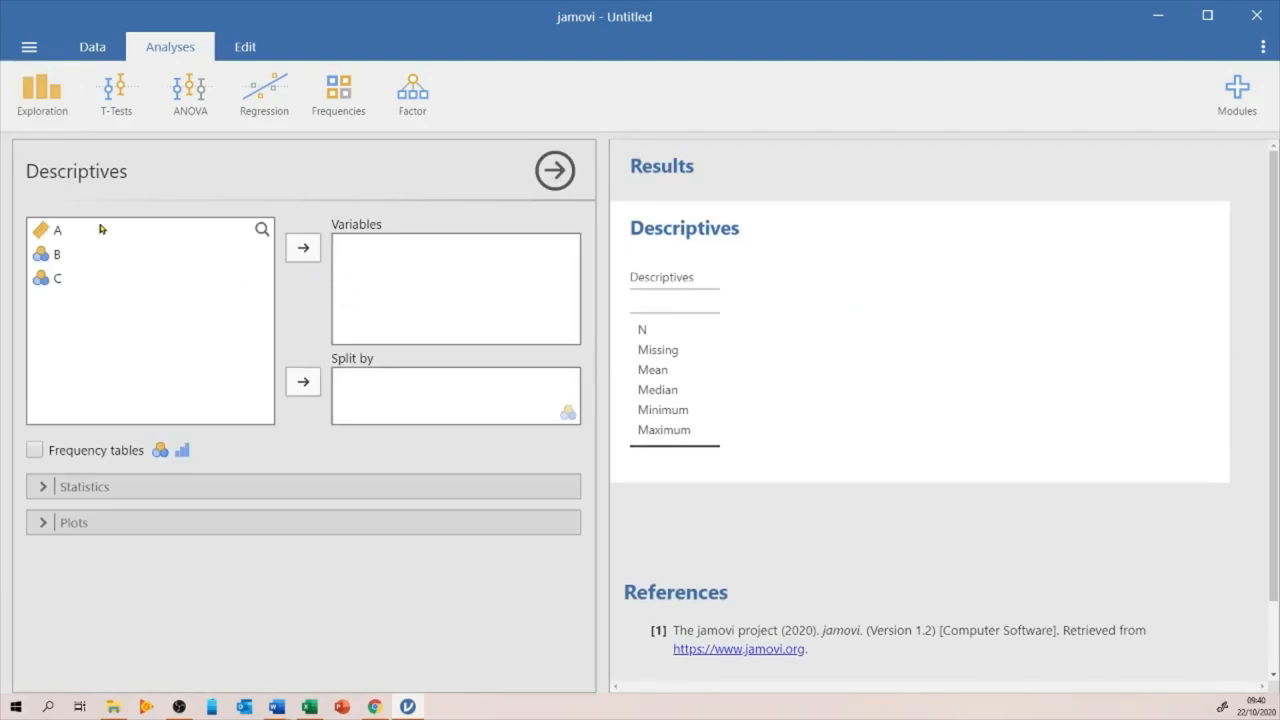
click(92, 46)
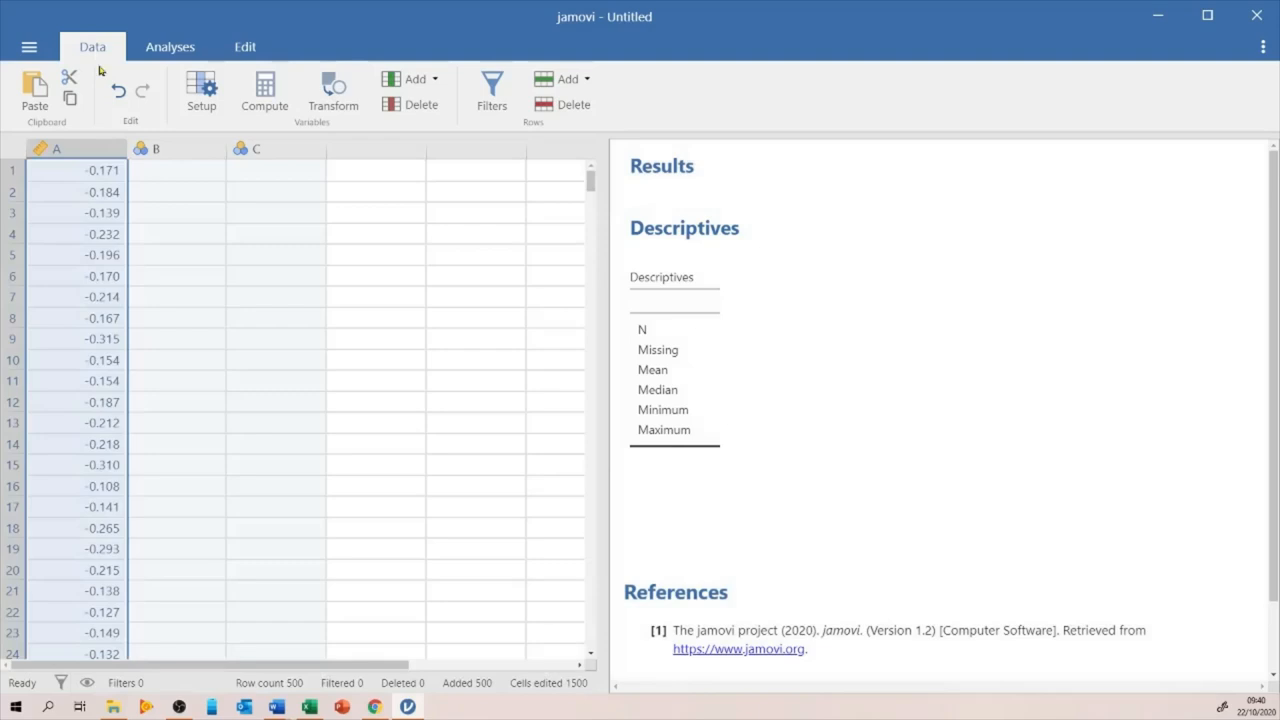
click(76, 148)
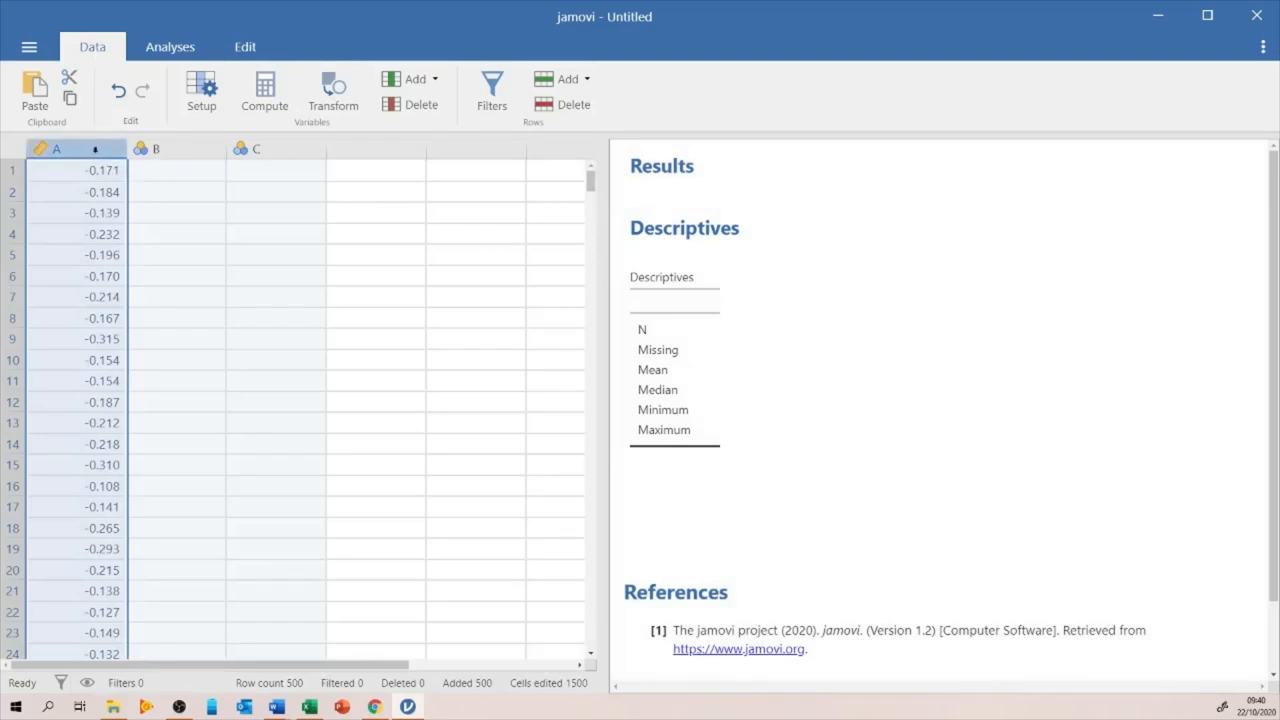
Step: Rename column A to pilotVA in its setup panel
double_click(56, 148)
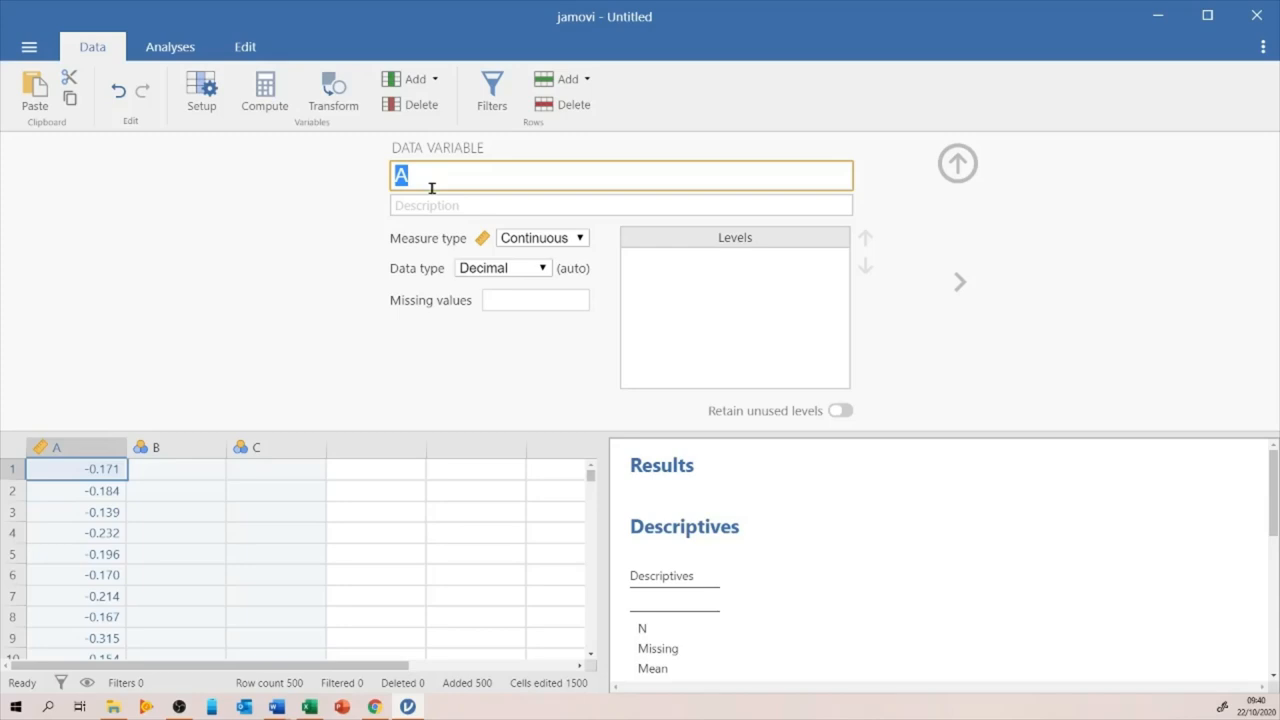
text(pilo)
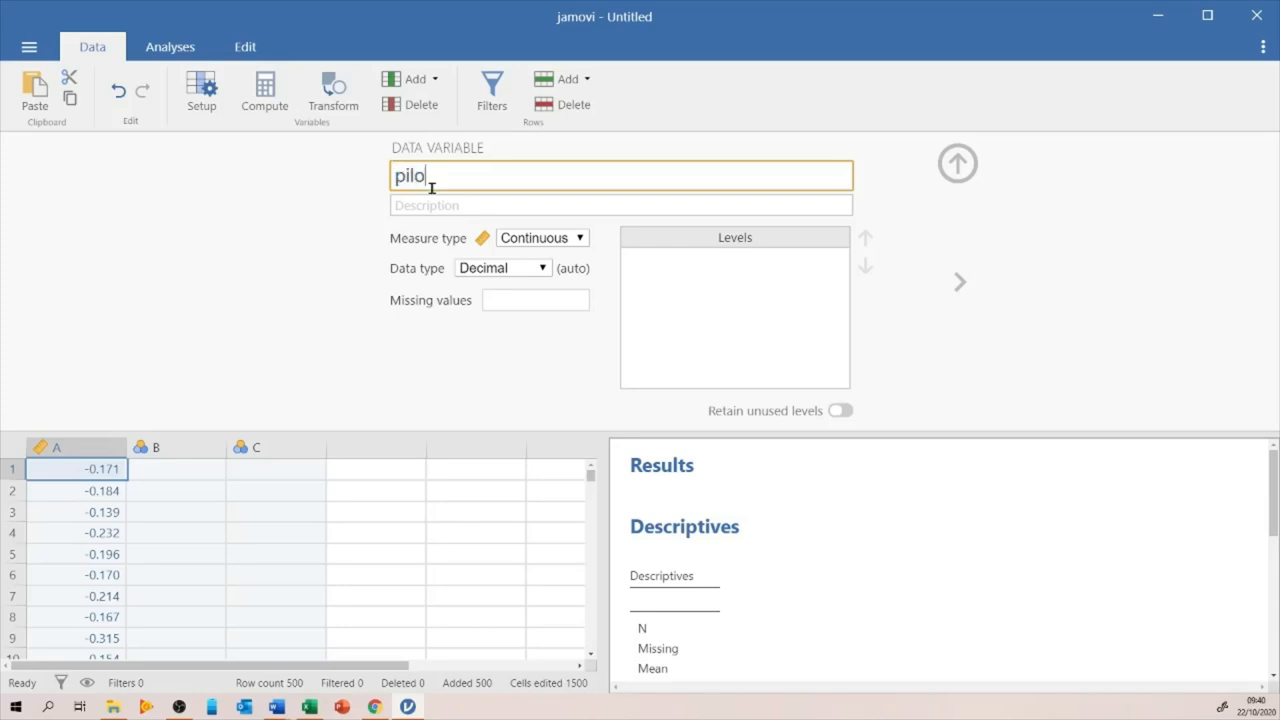
text(tVA)
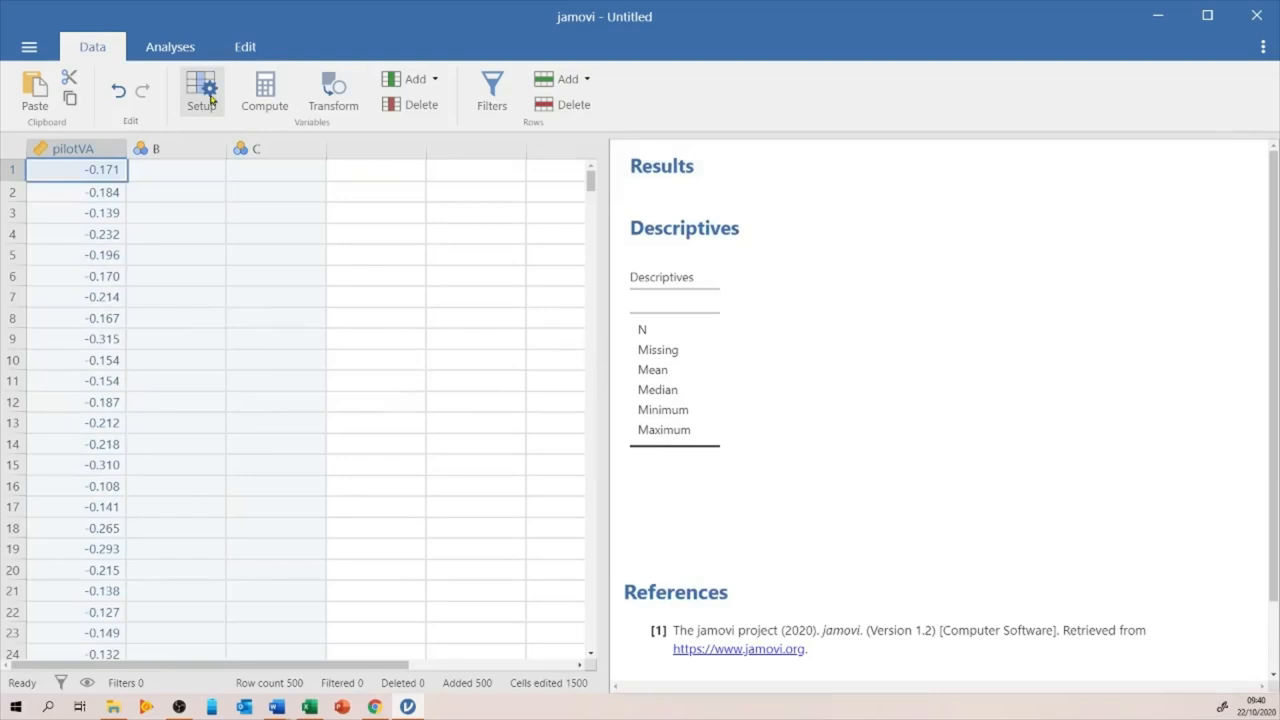
Step: Run Descriptives on pilotVA showing mean −0.186 and standard deviation 0.0711, then return to the data
click(170, 46)
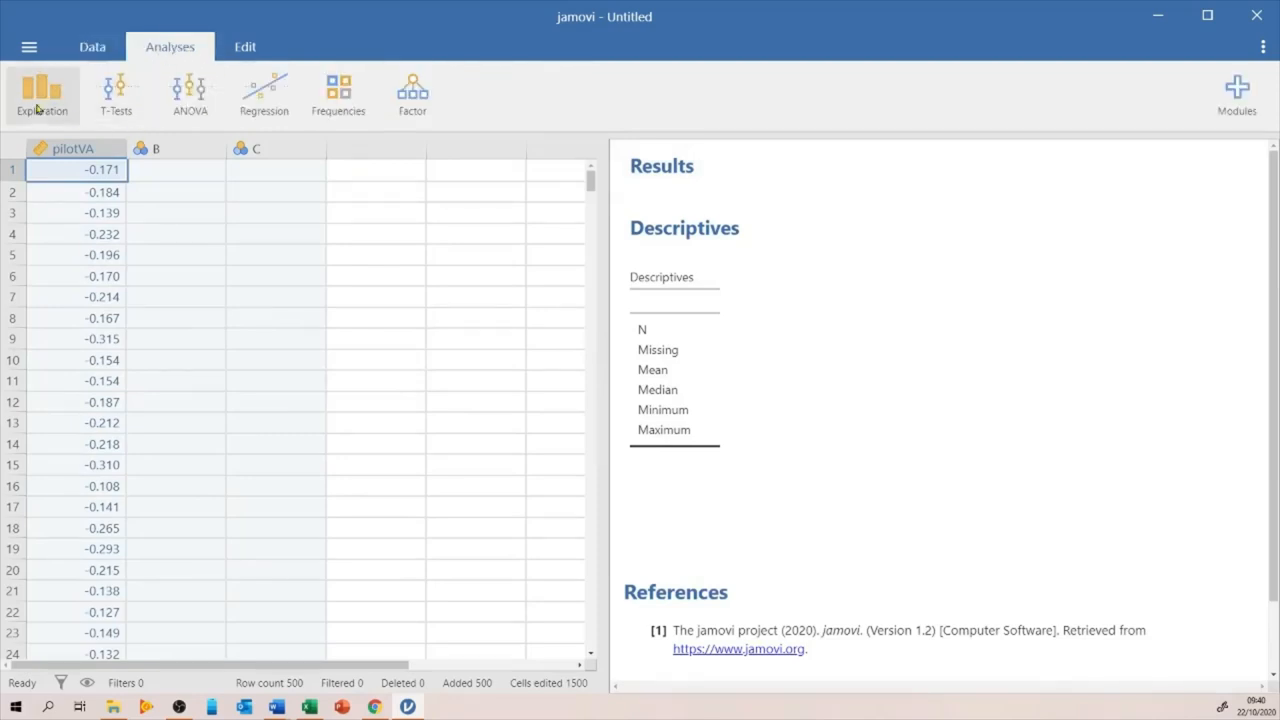
click(42, 90)
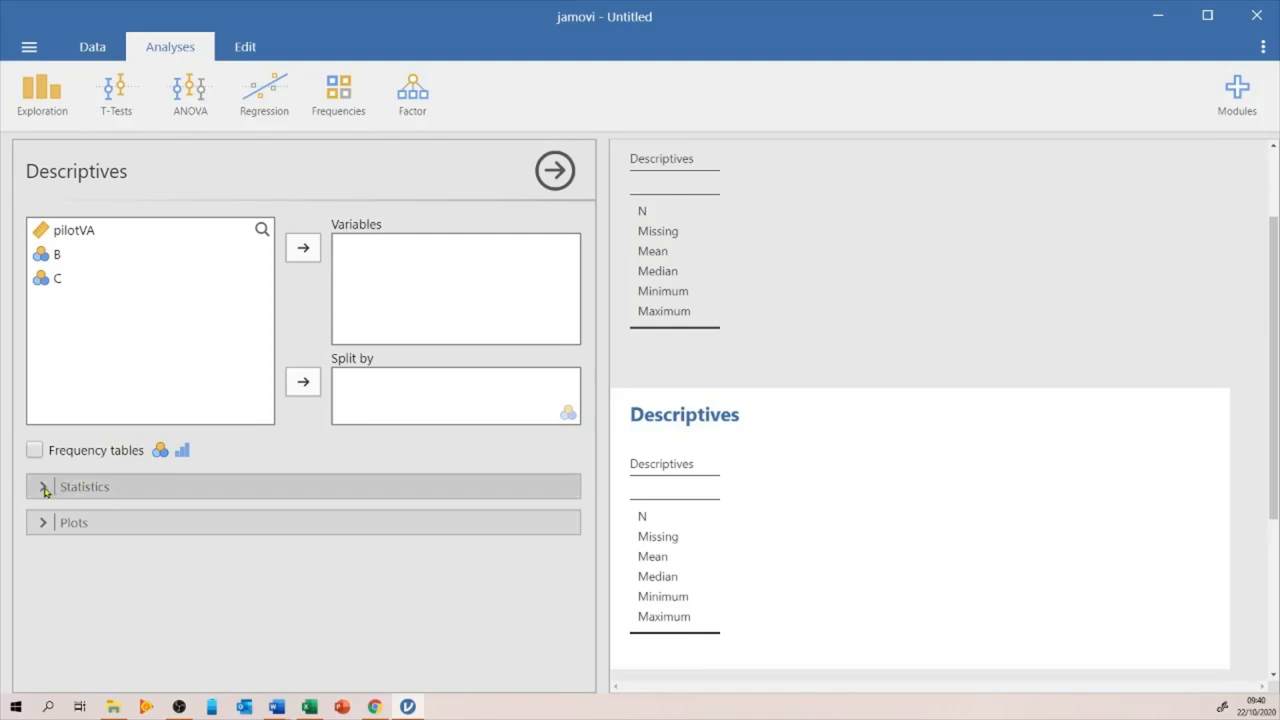
click(42, 486)
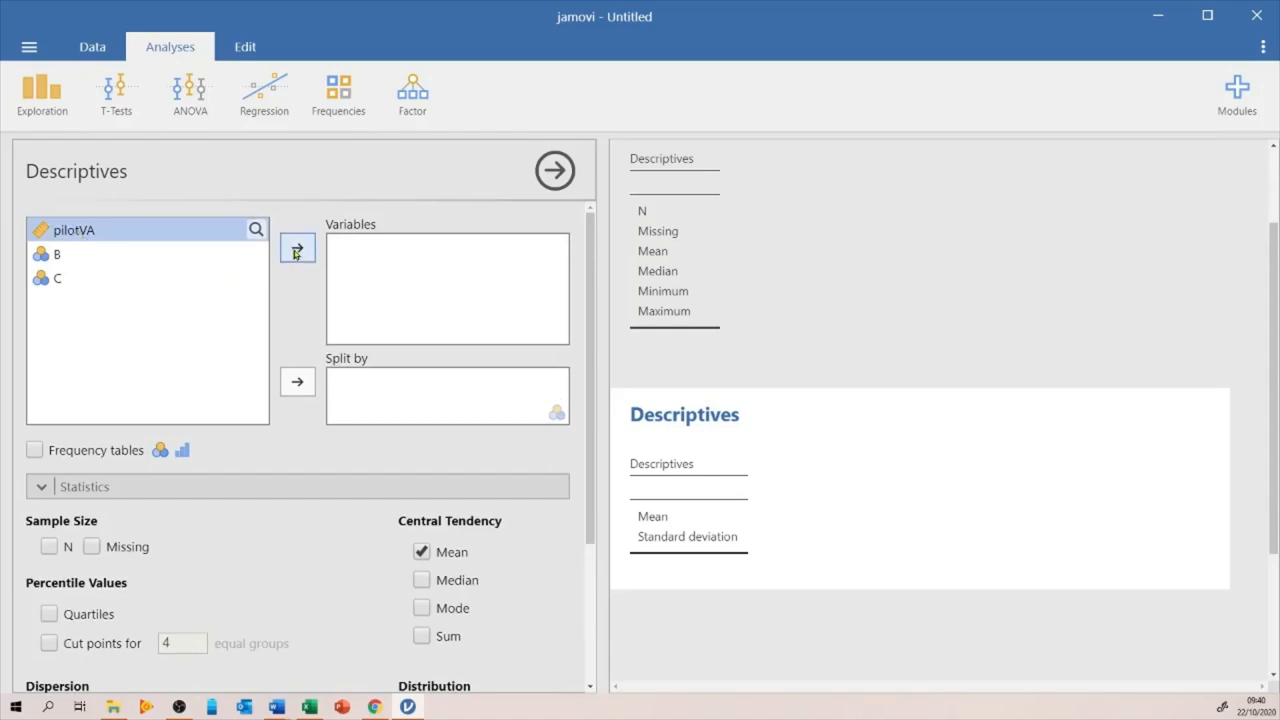
click(296, 248)
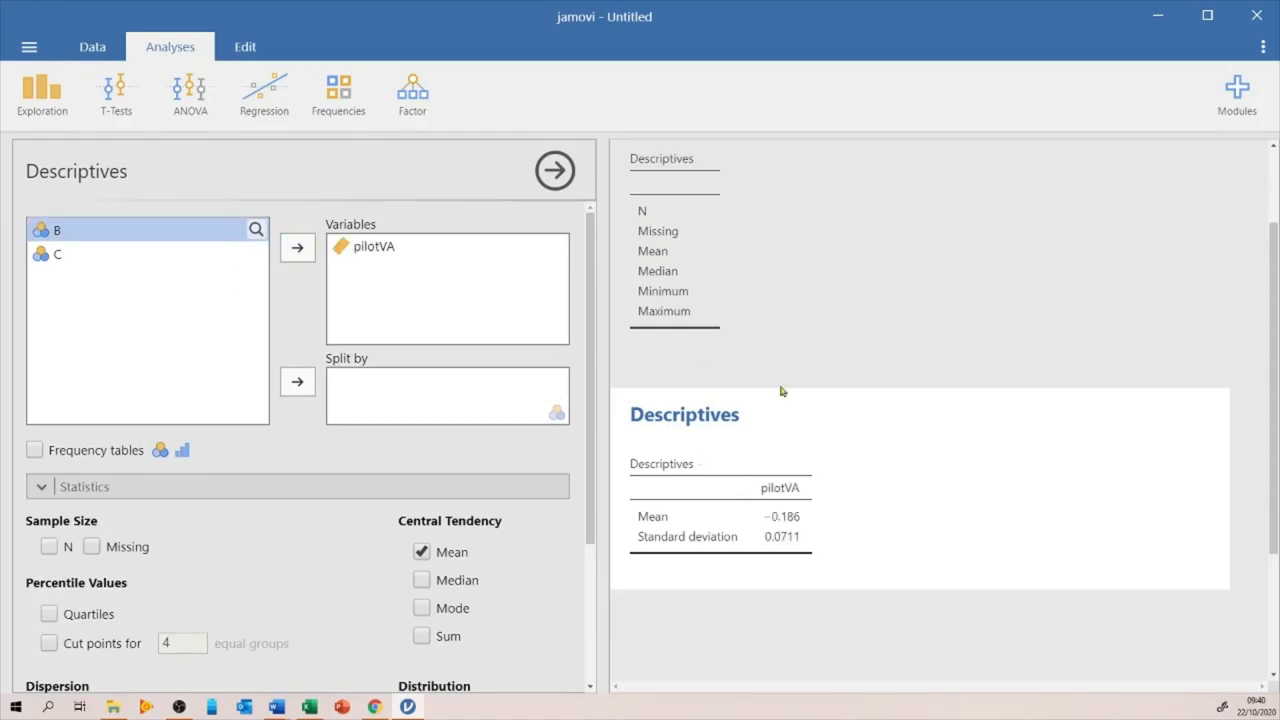
mouse_move(828, 552)
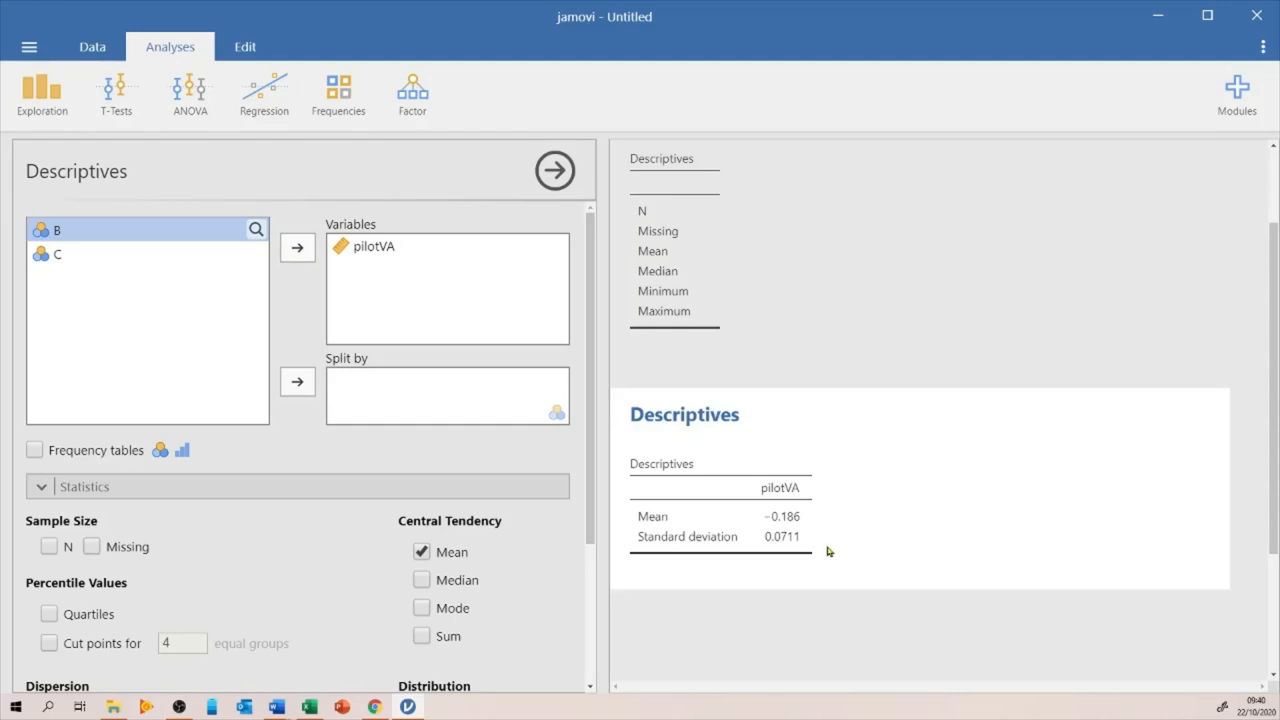
click(92, 46)
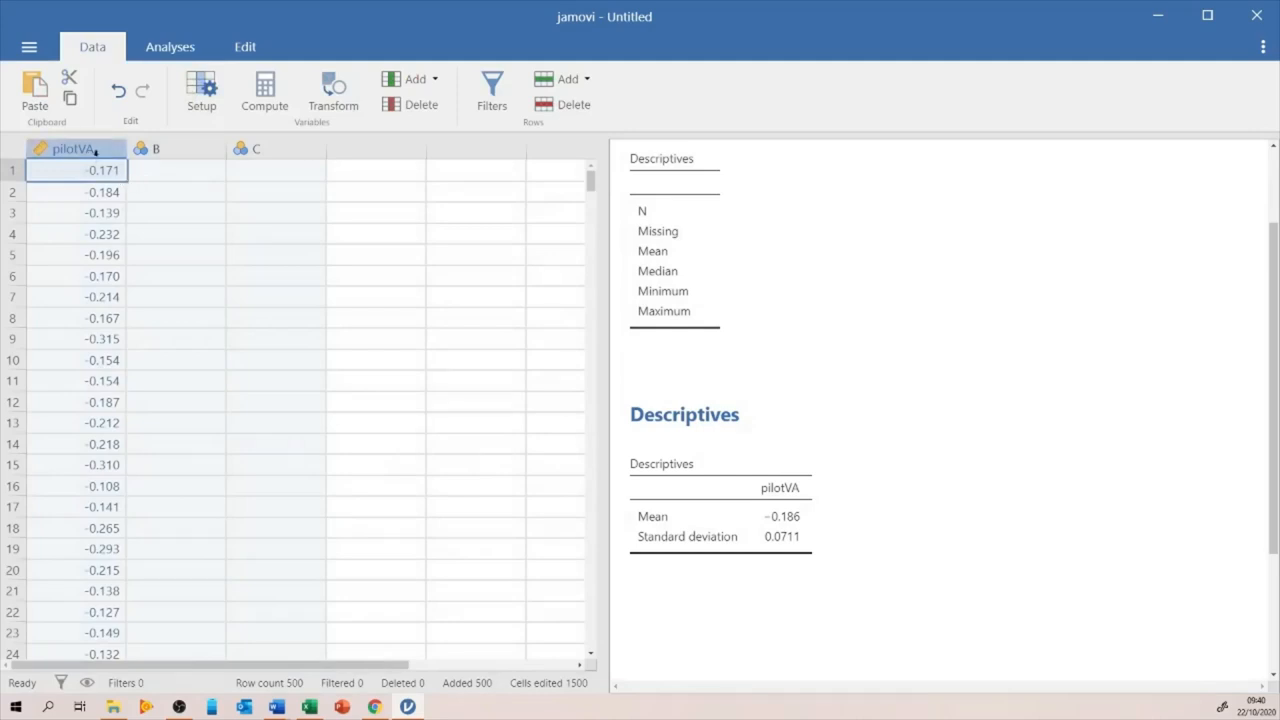
mouse_move(264, 90)
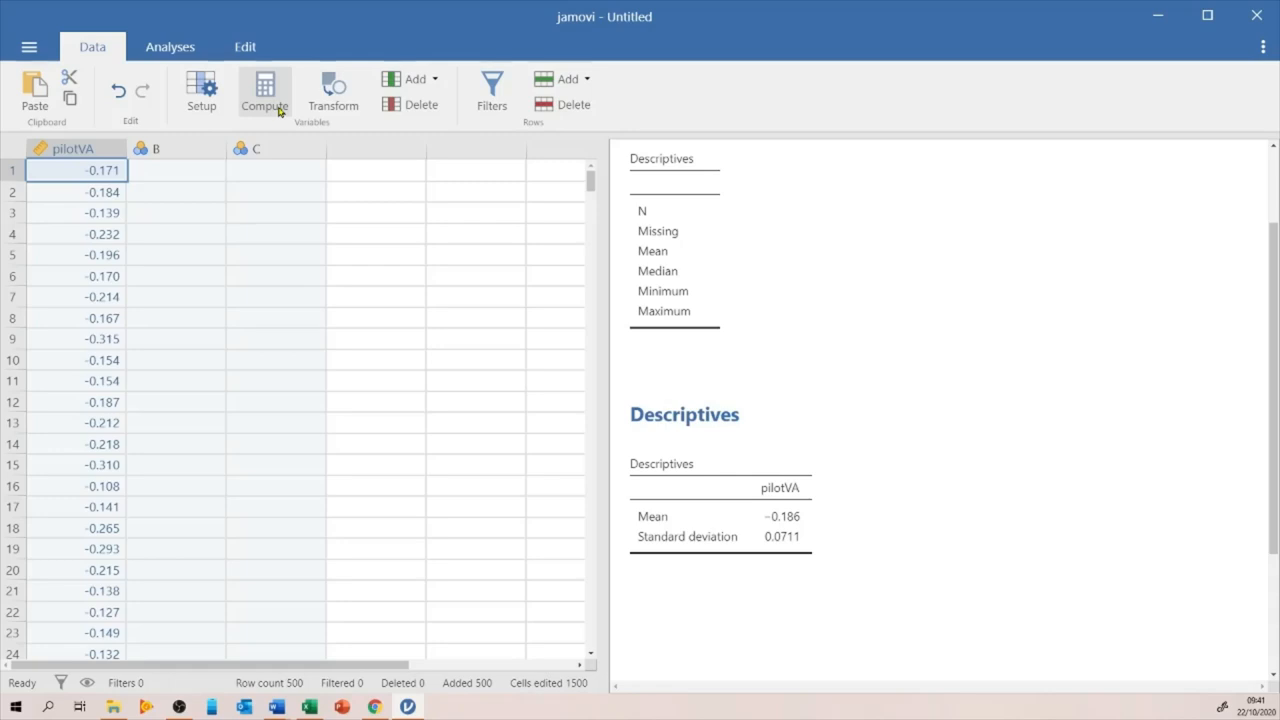
Step: Insert a new computed variable after pilotVA named zVA
click(264, 90)
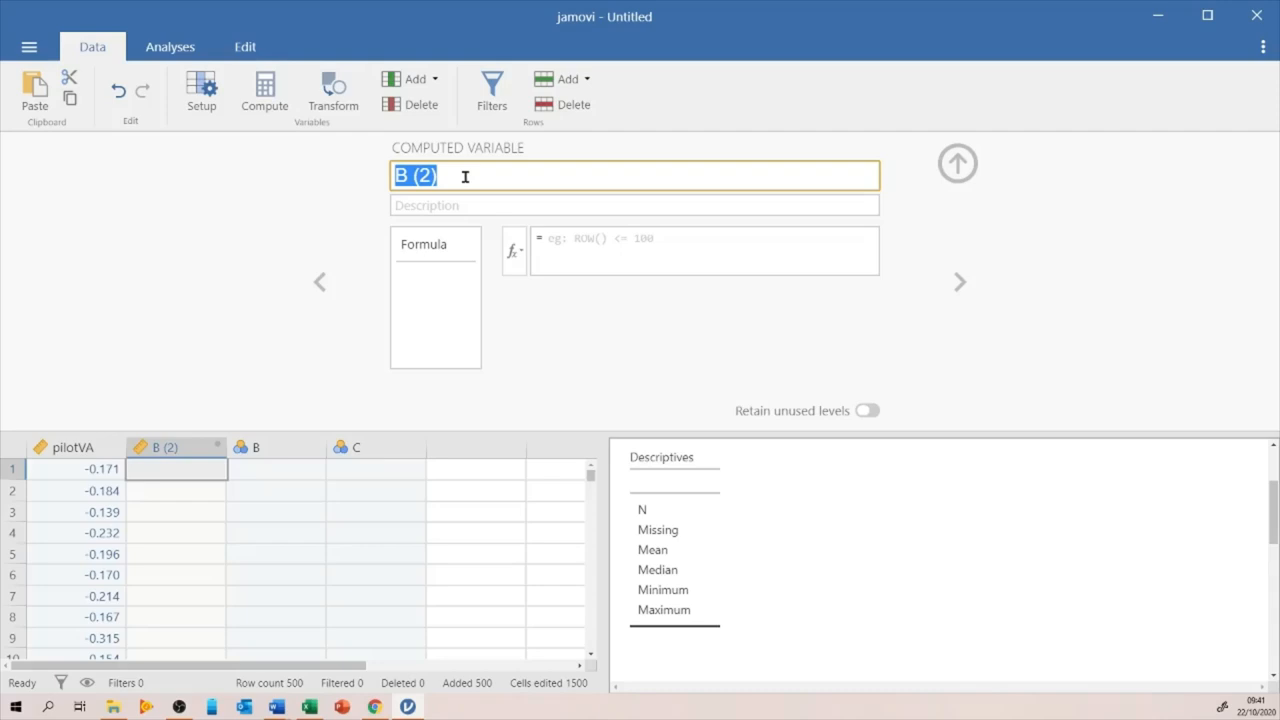
text(zVA)
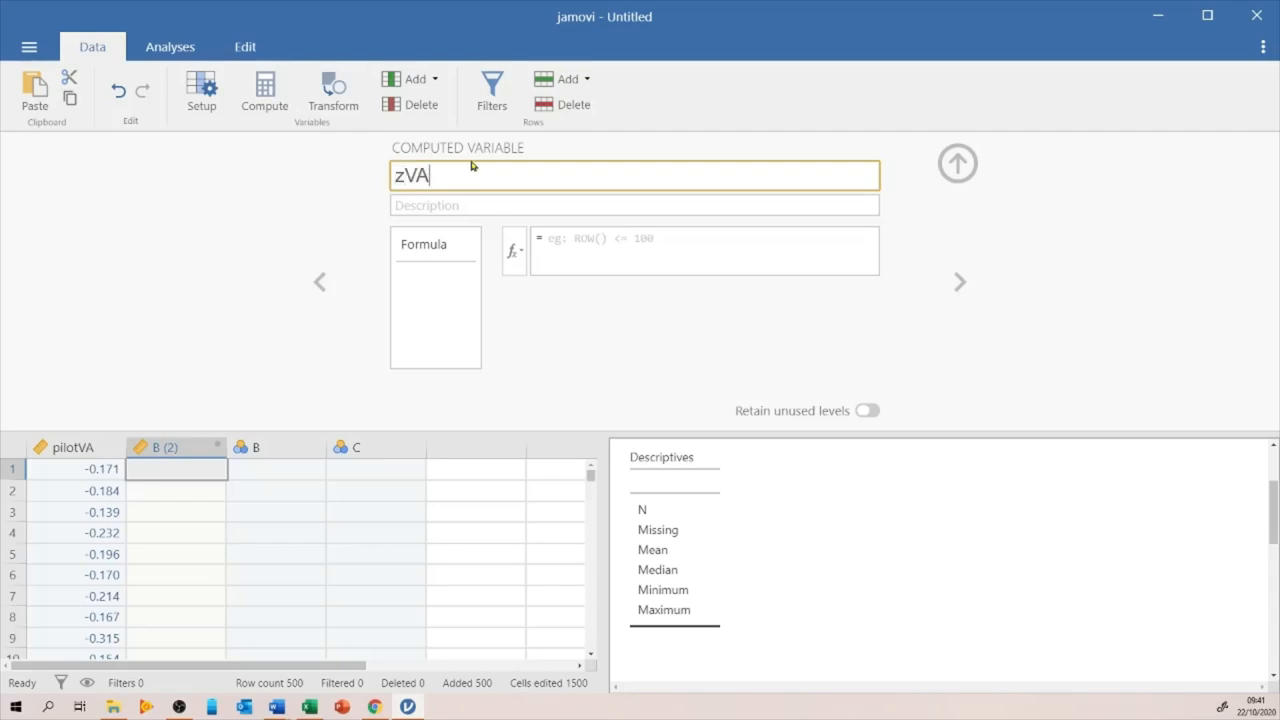
mouse_move(478, 182)
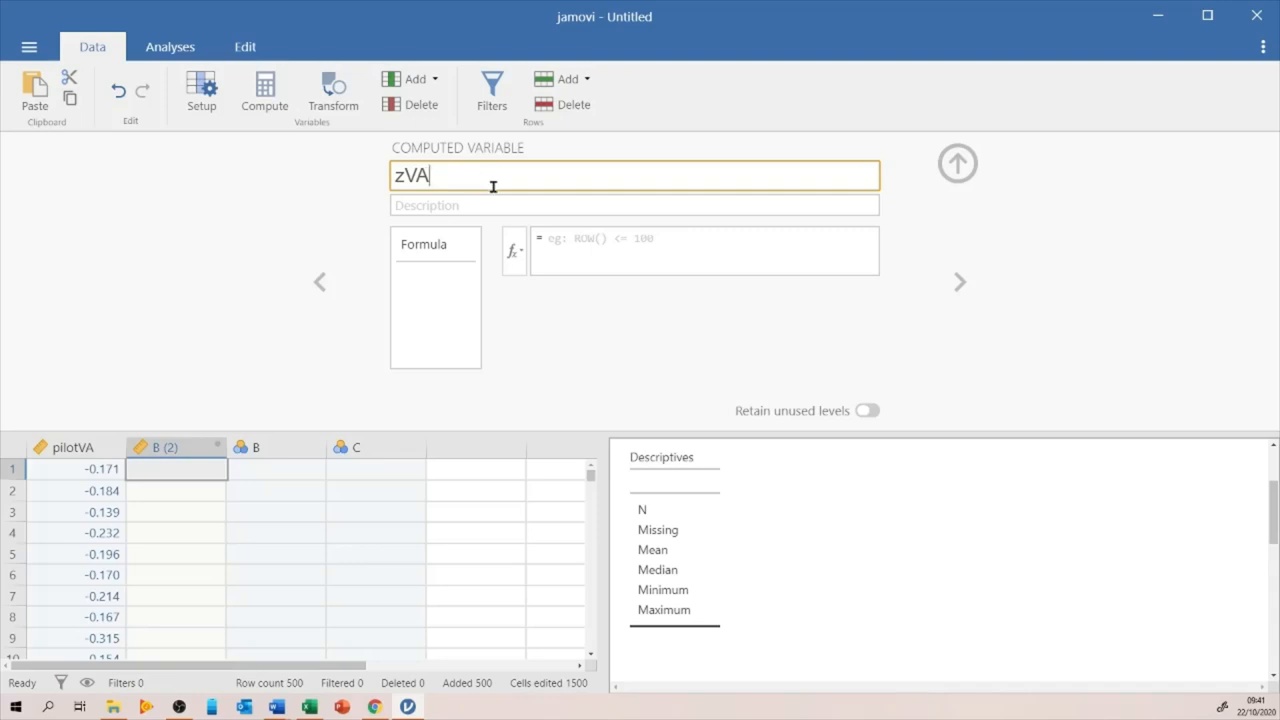
mouse_move(444, 264)
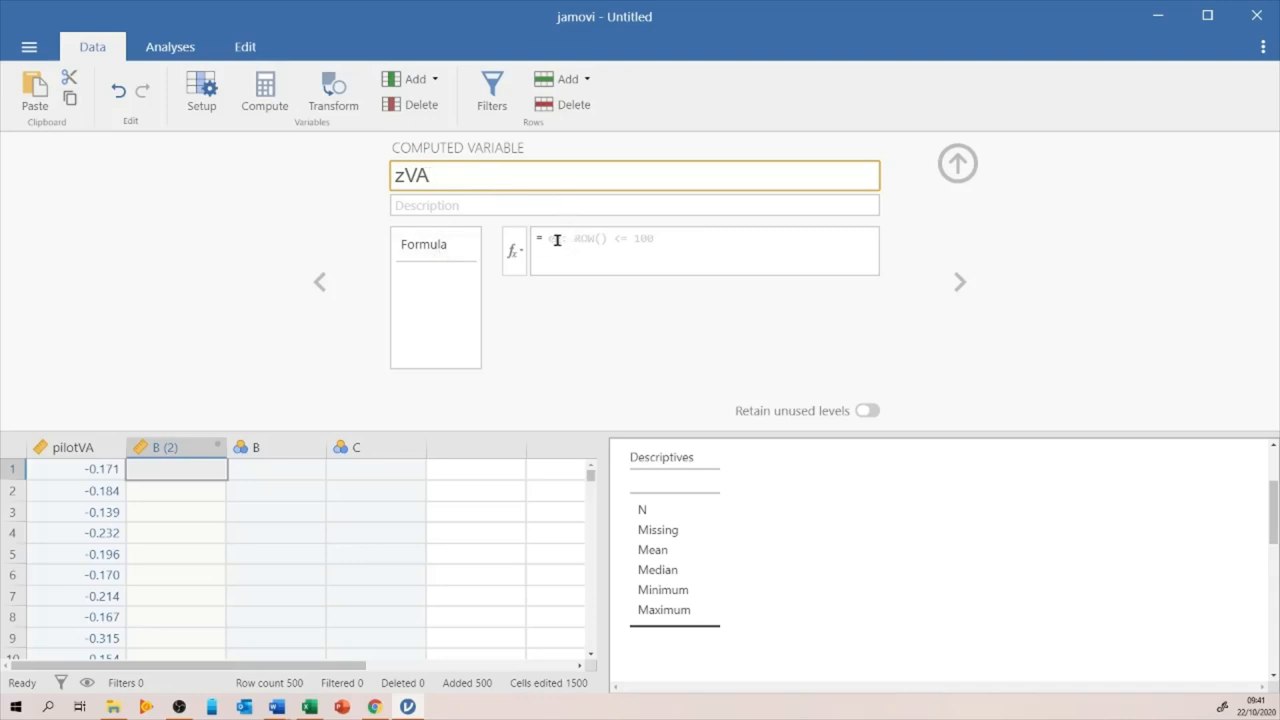
Step: Enter the zVA formula (pilotVA+0.186)/0.0711 so the column fills with standardized scores
click(704, 250)
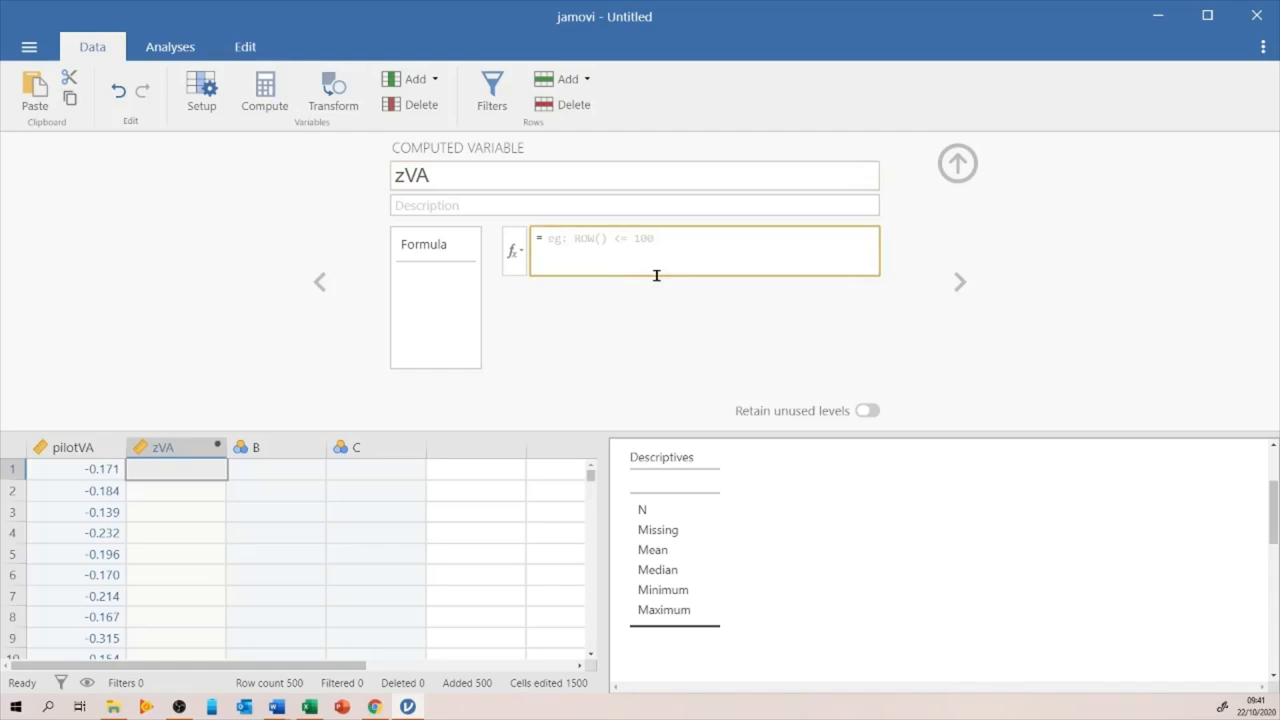
text(pilotVA-)
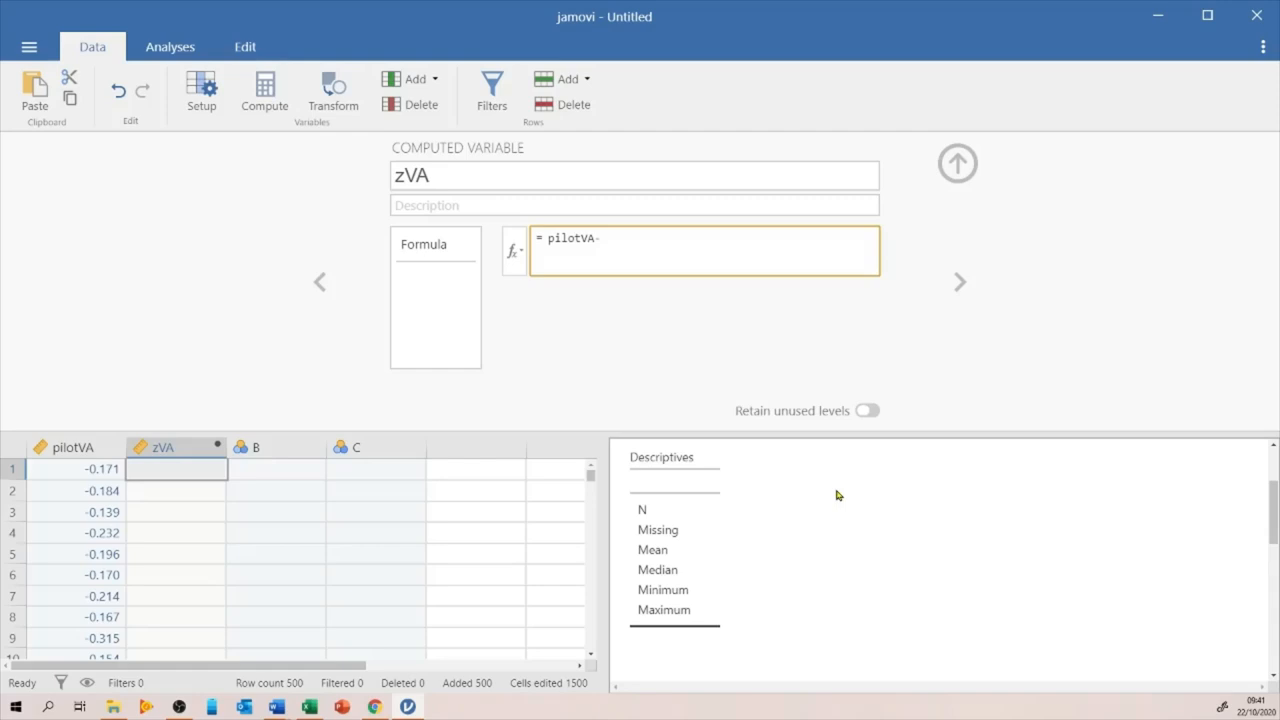
scroll(down, 3)
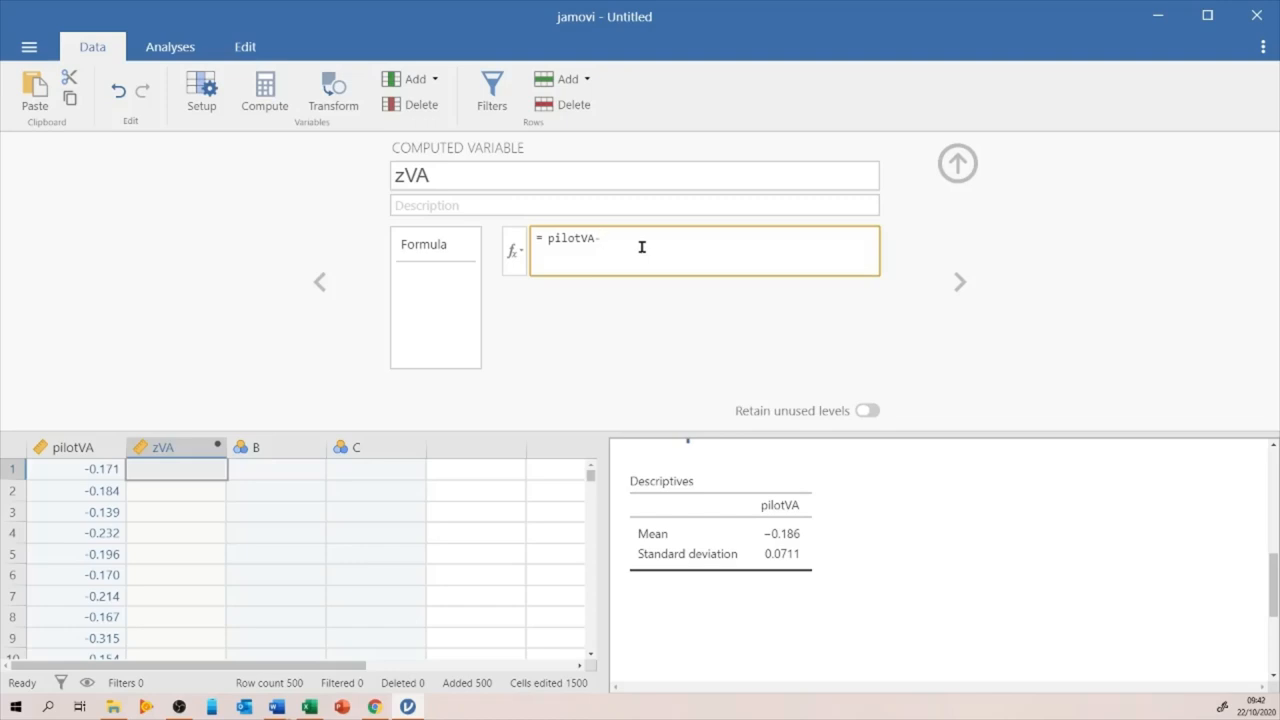
key(Backspace)
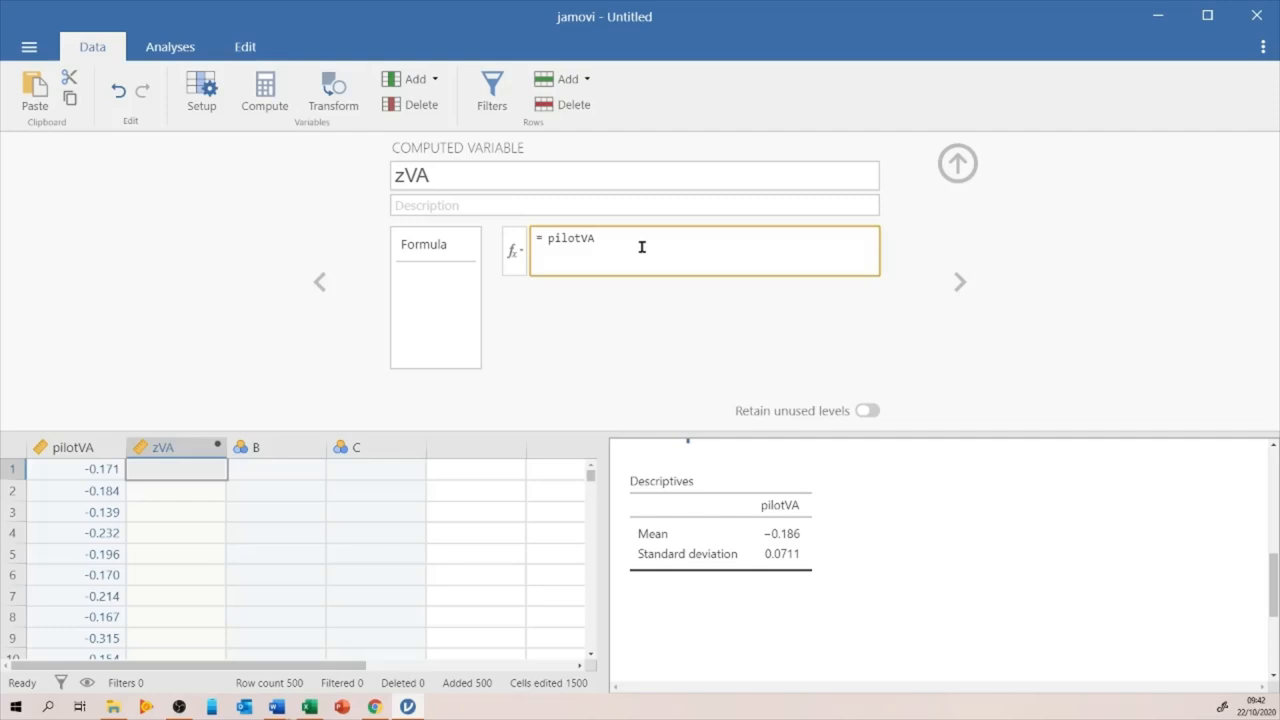
text(+)
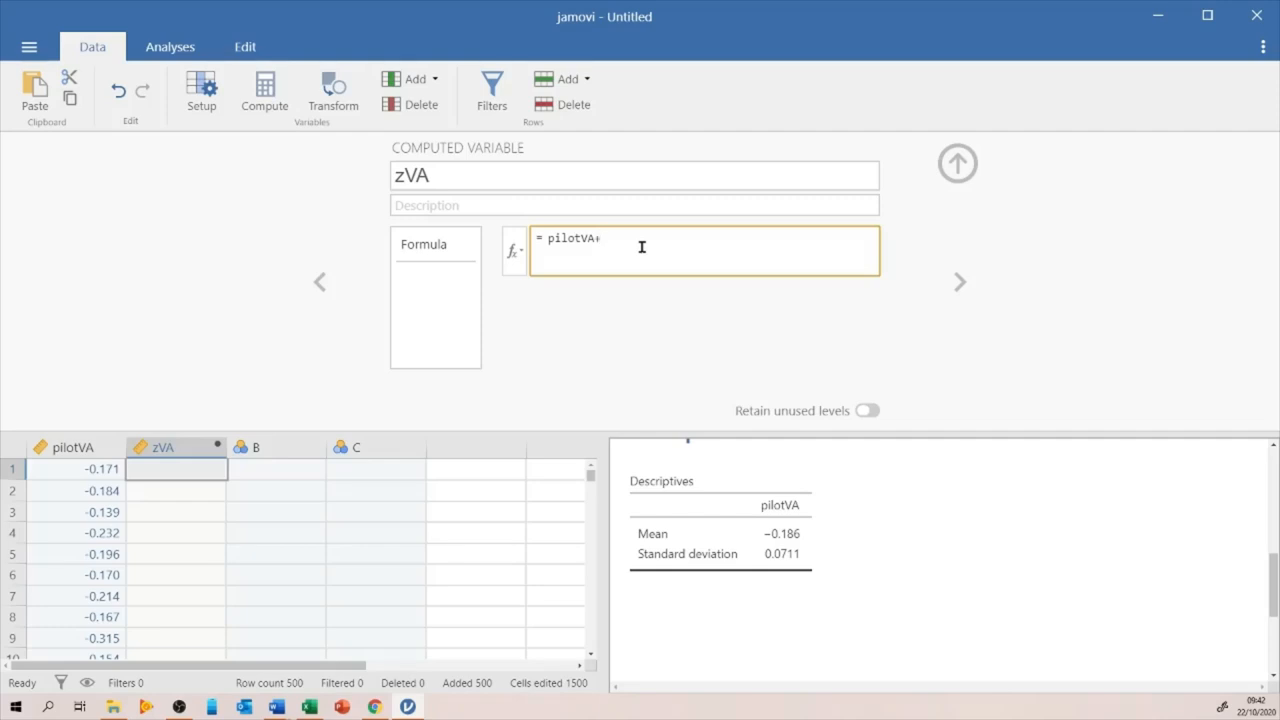
text(0.186)
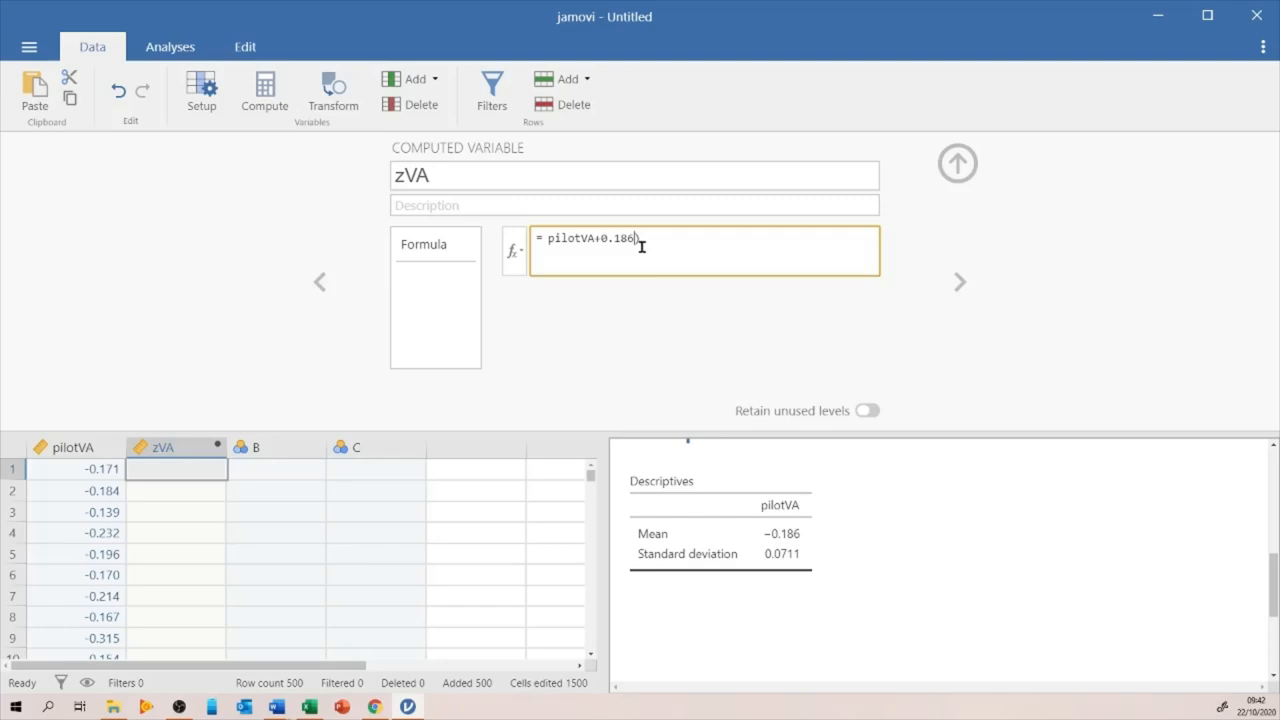
text())
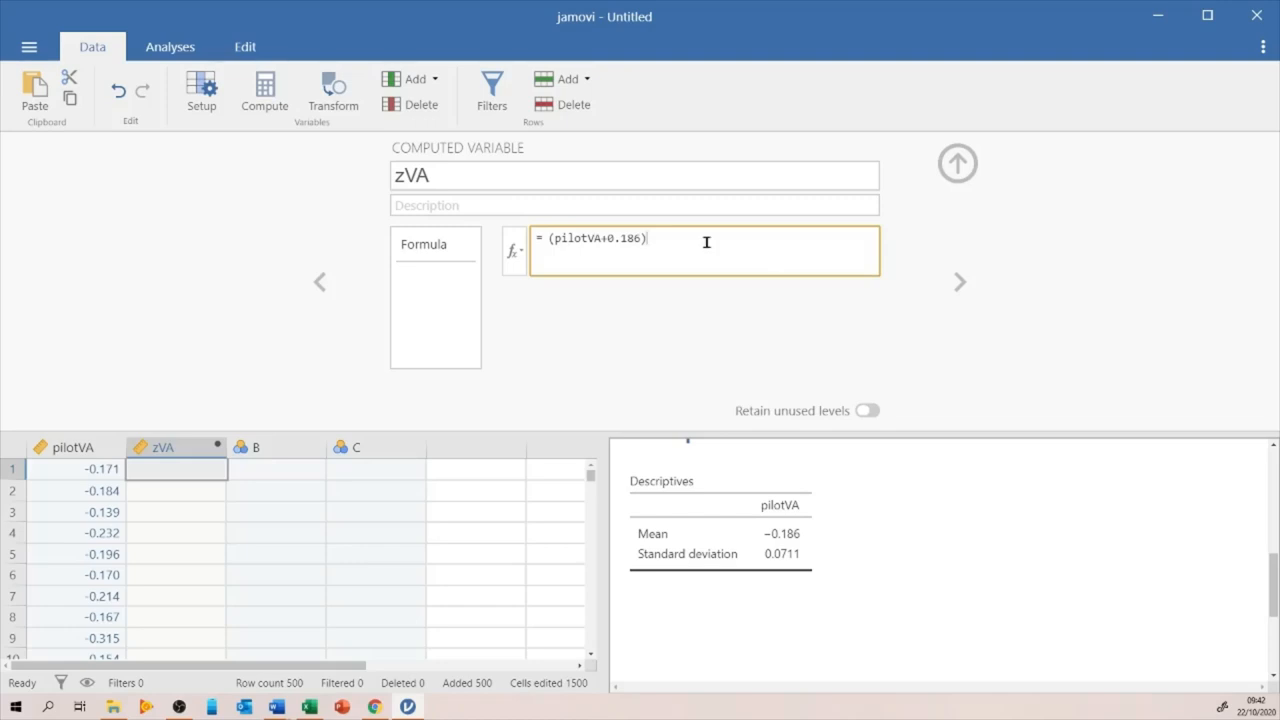
text(/)
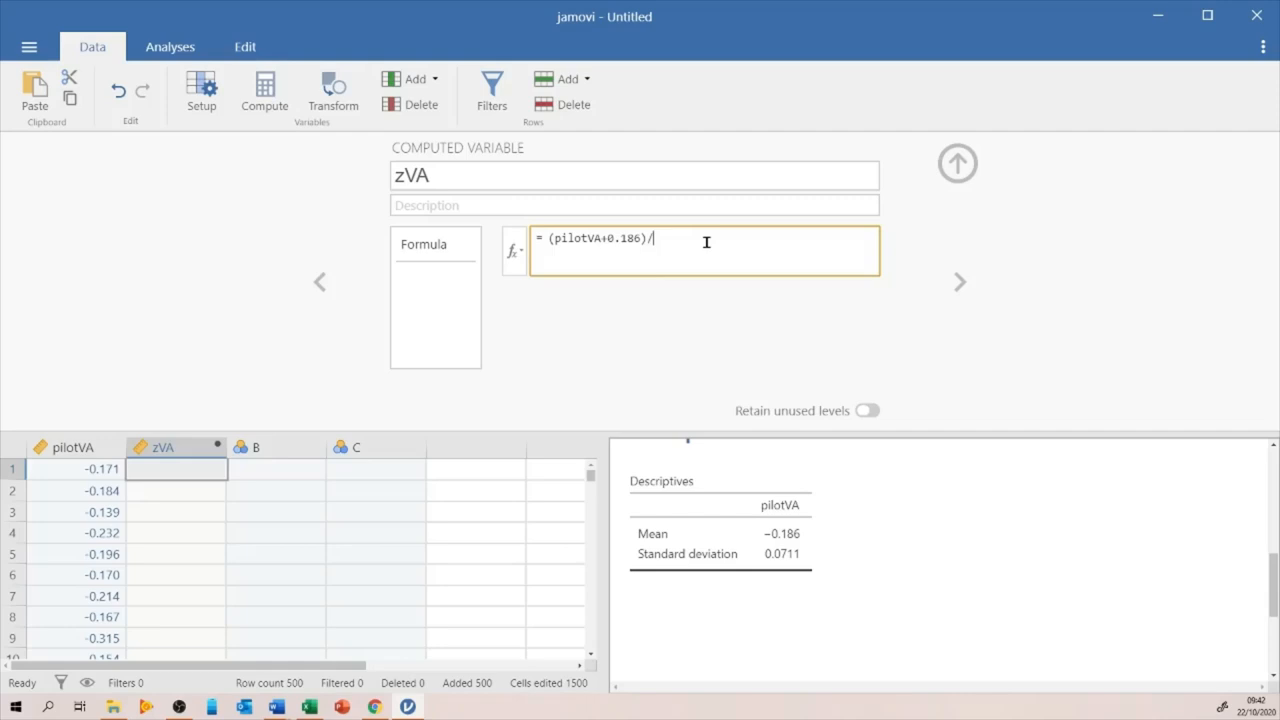
text(0.)
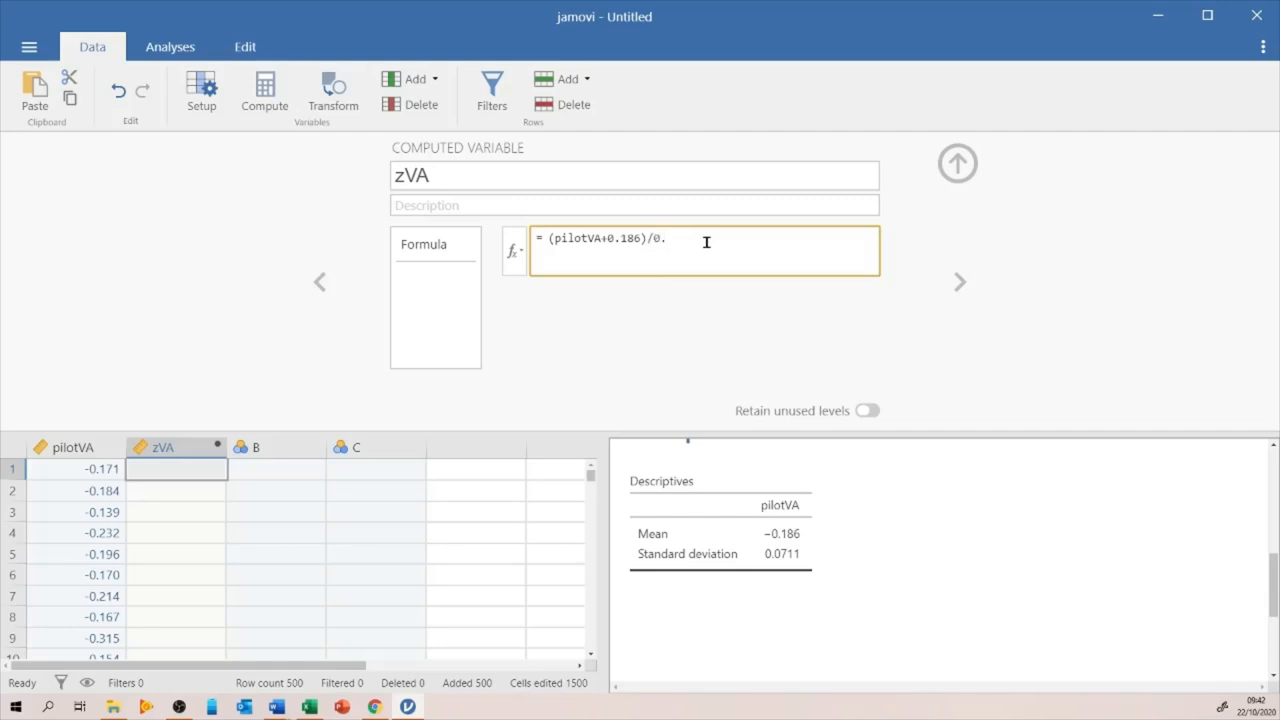
text(711)
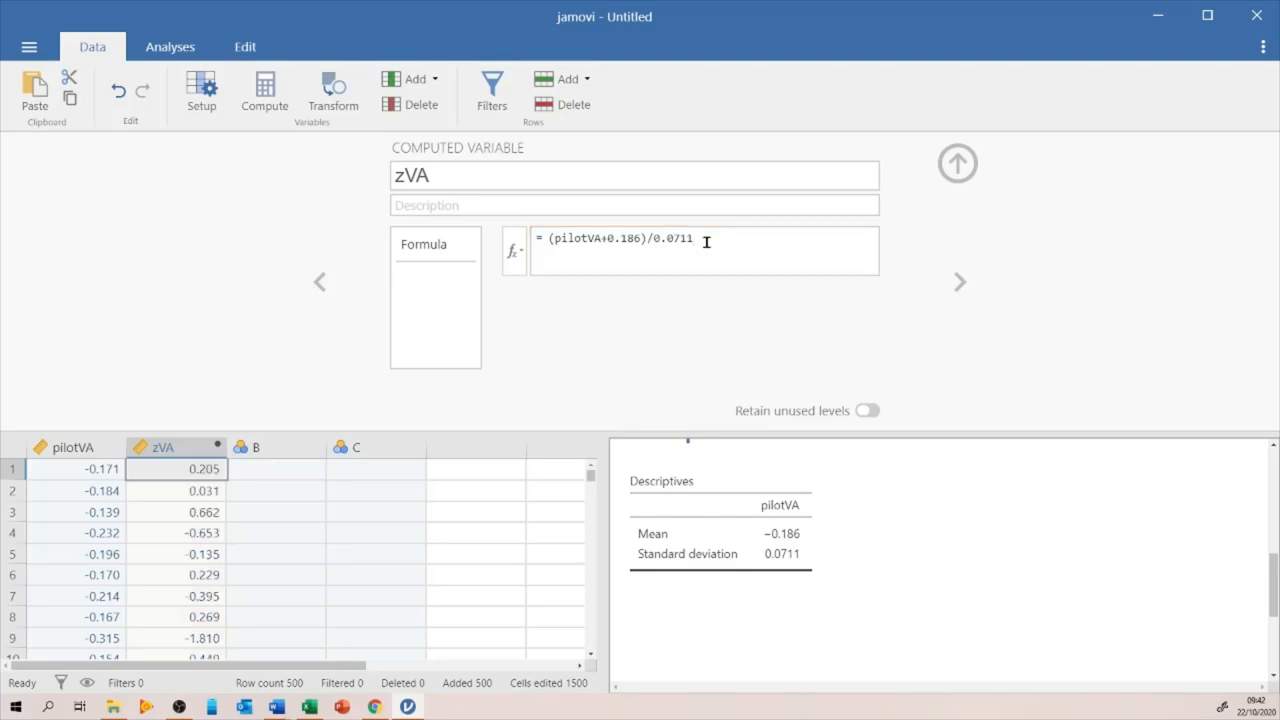
mouse_move(312, 290)
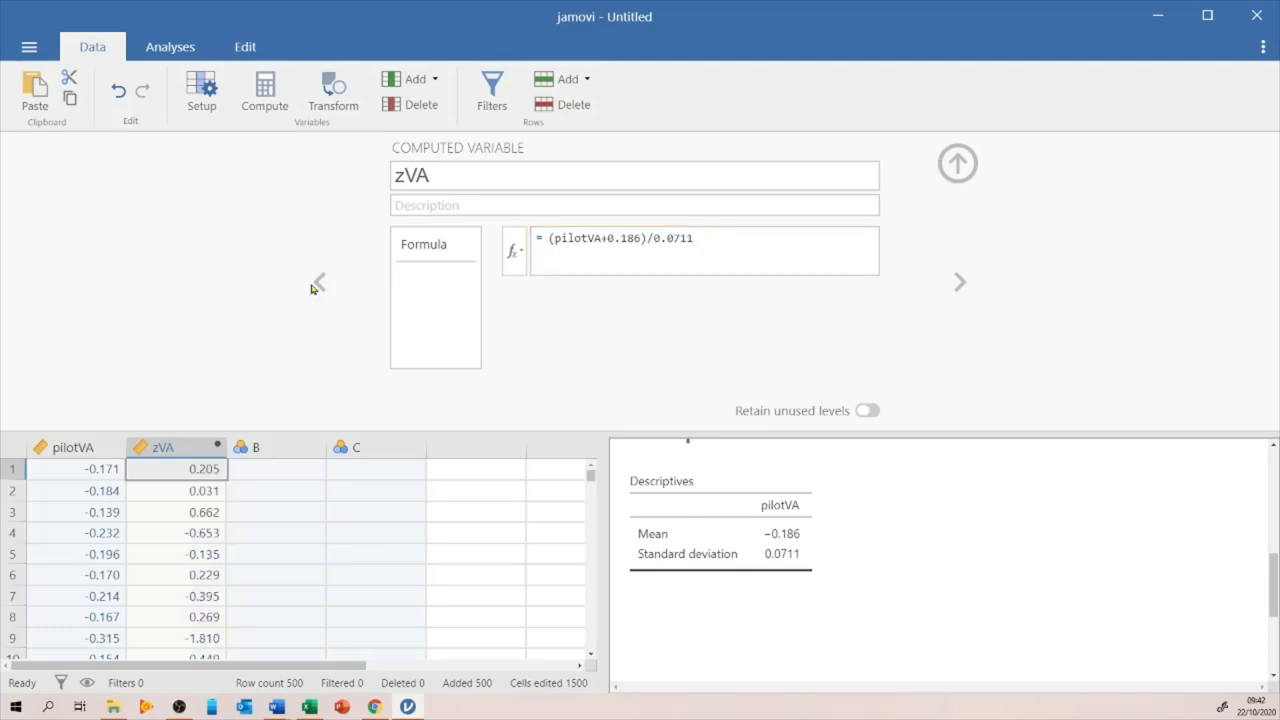
mouse_move(782, 400)
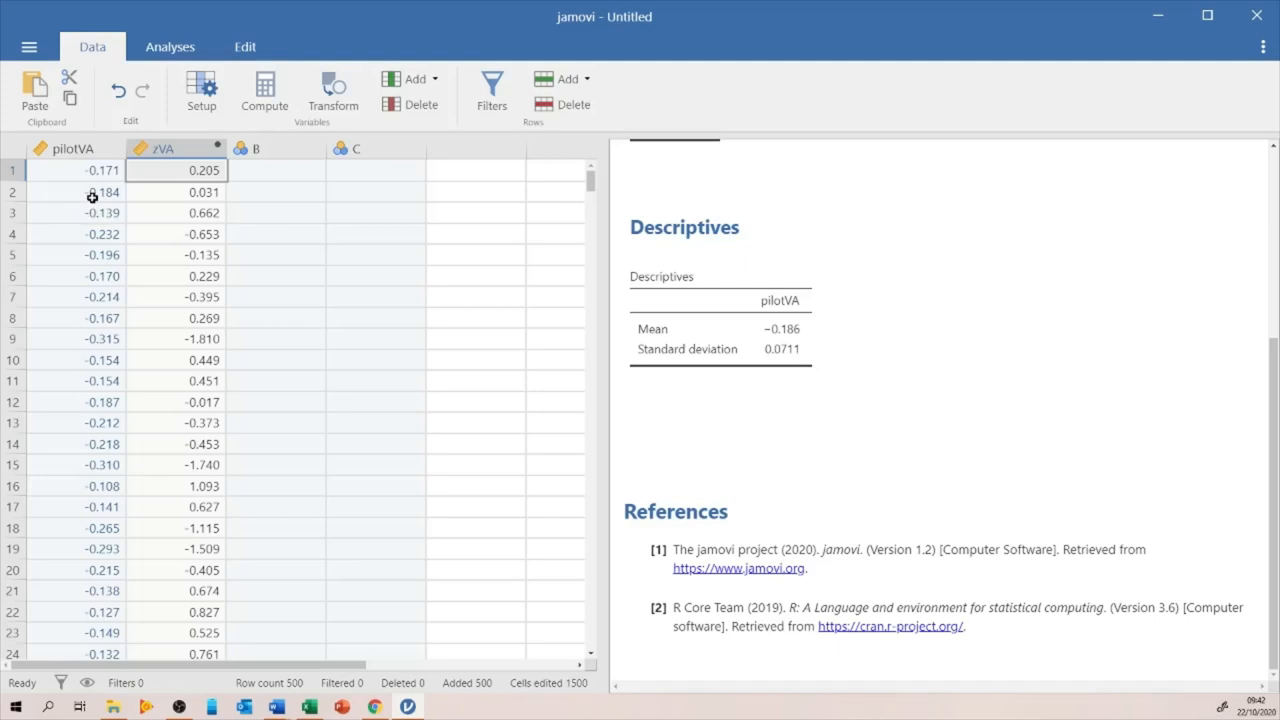
mouse_move(92, 206)
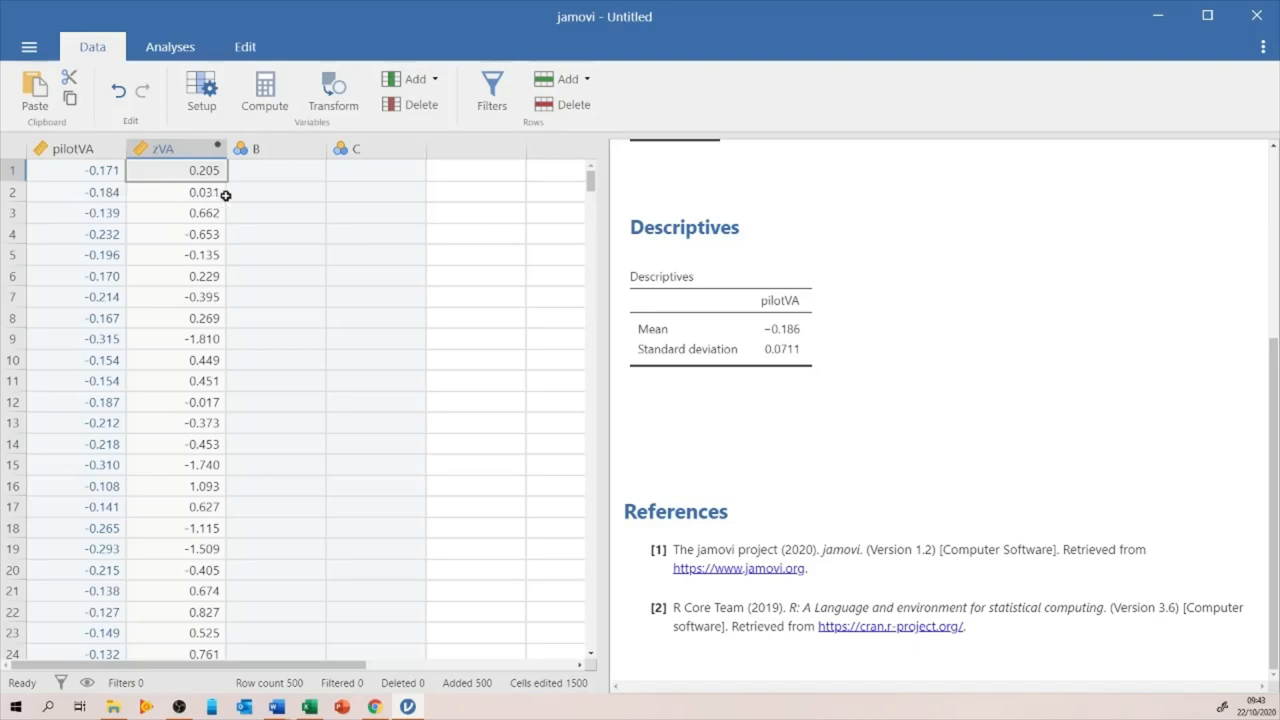
mouse_move(236, 192)
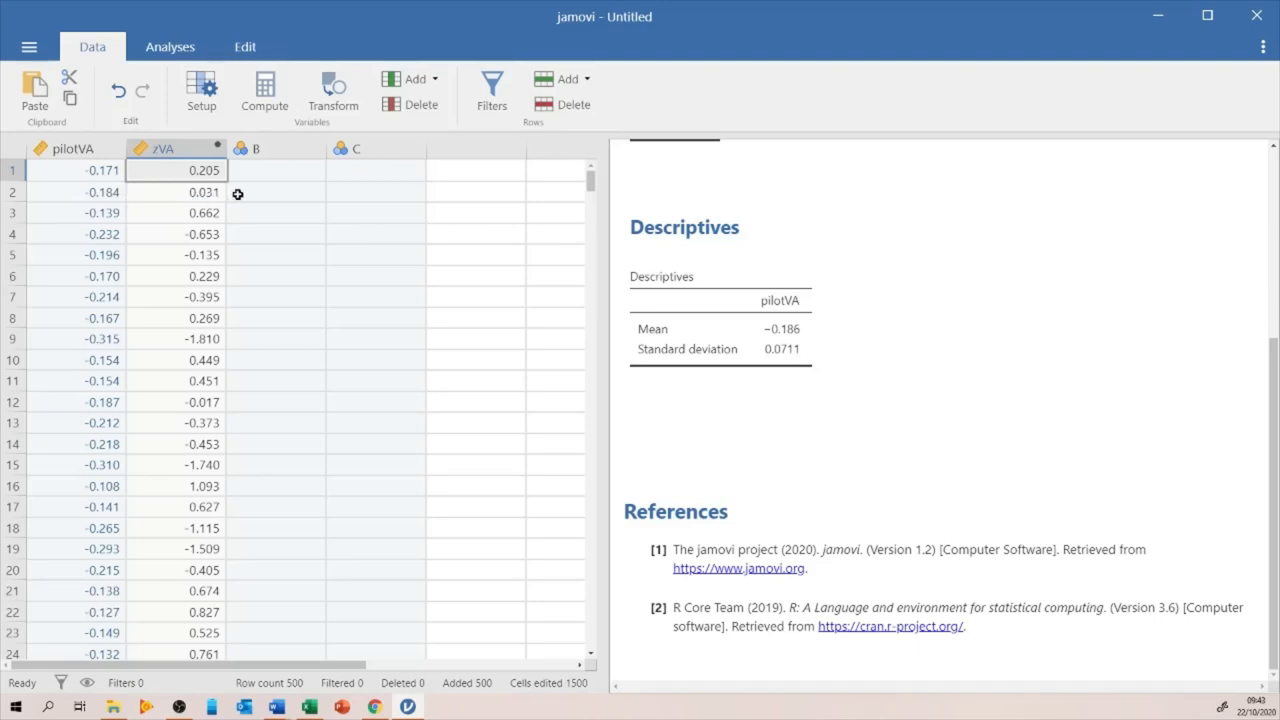
mouse_move(228, 192)
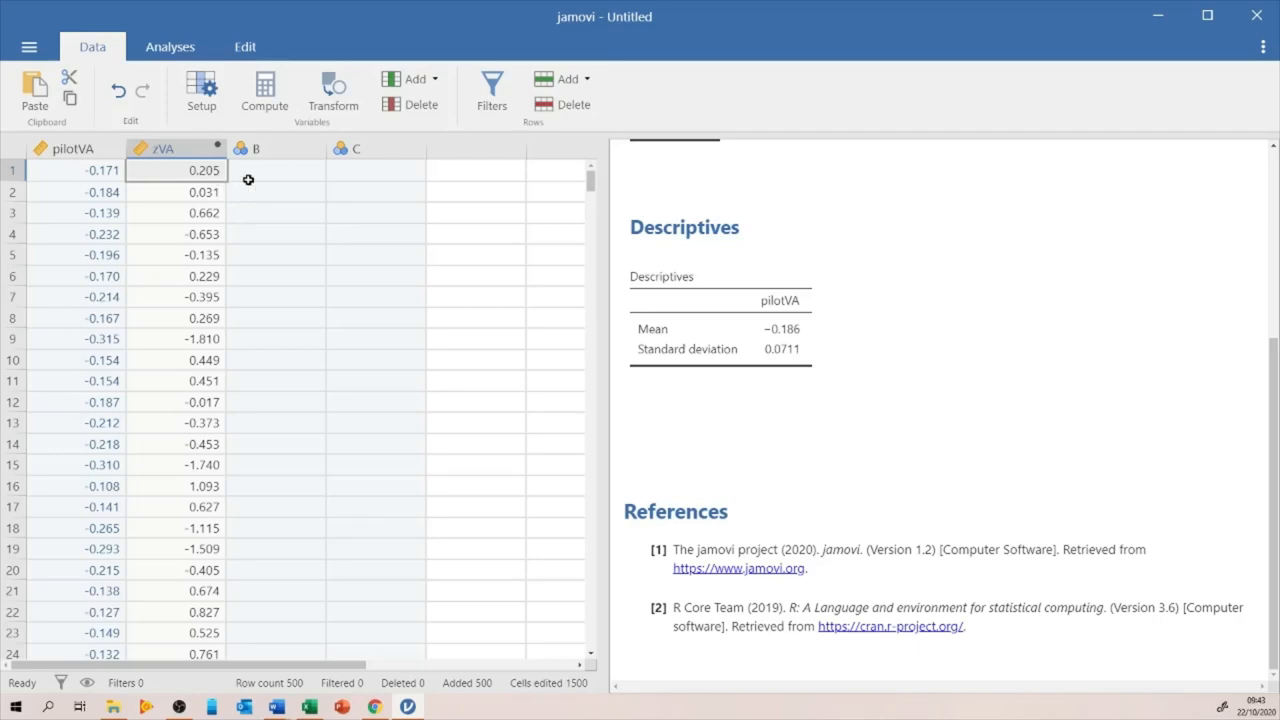
mouse_move(252, 224)
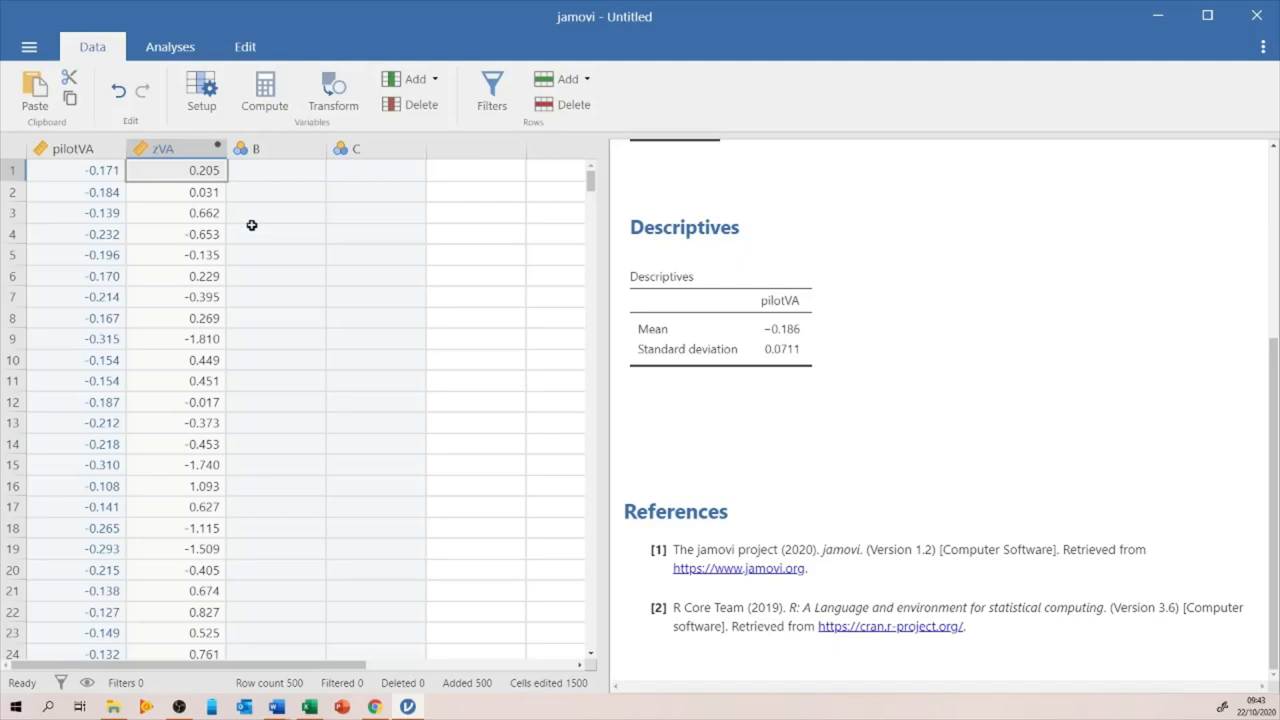
mouse_move(442, 264)
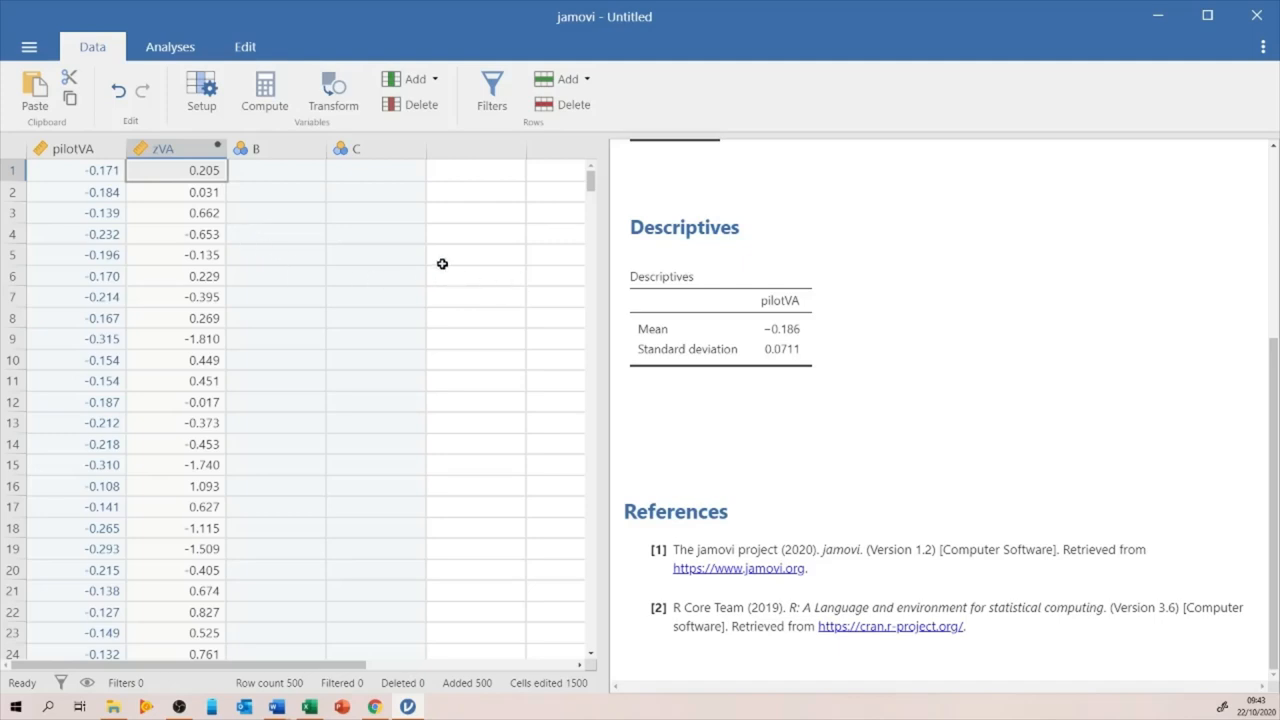
mouse_move(584, 244)
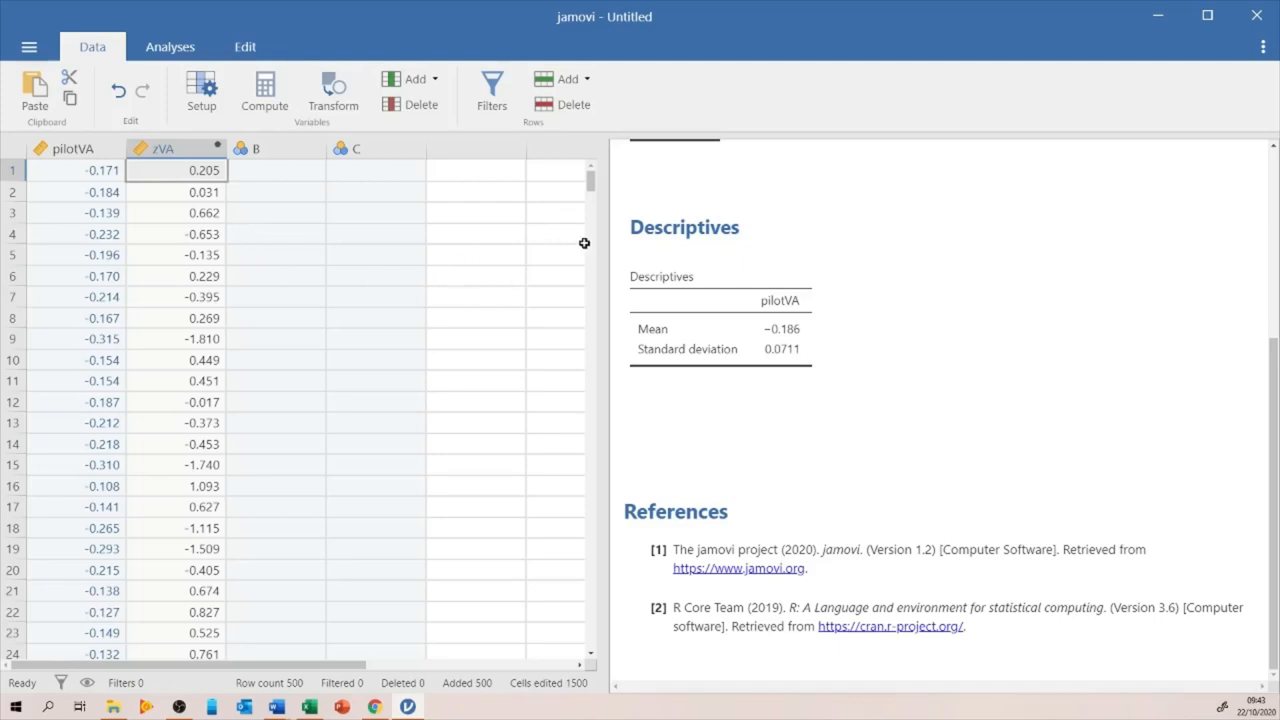
mouse_move(284, 228)
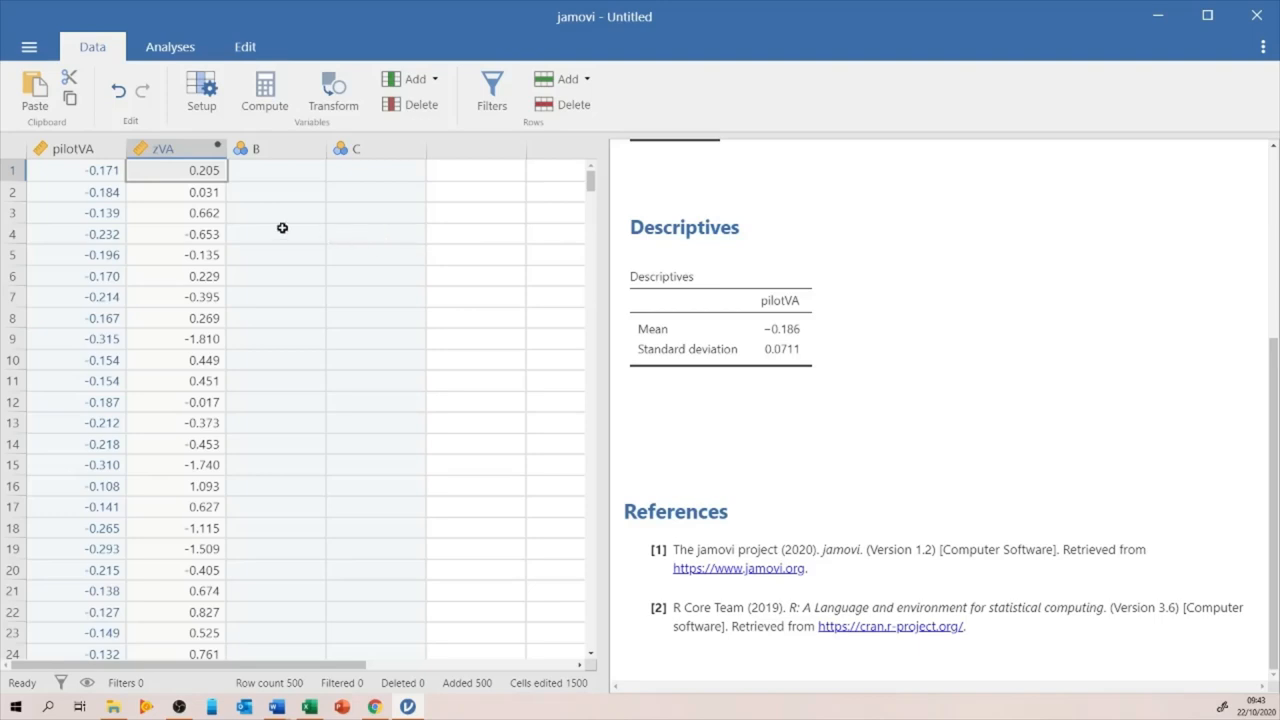
mouse_move(188, 222)
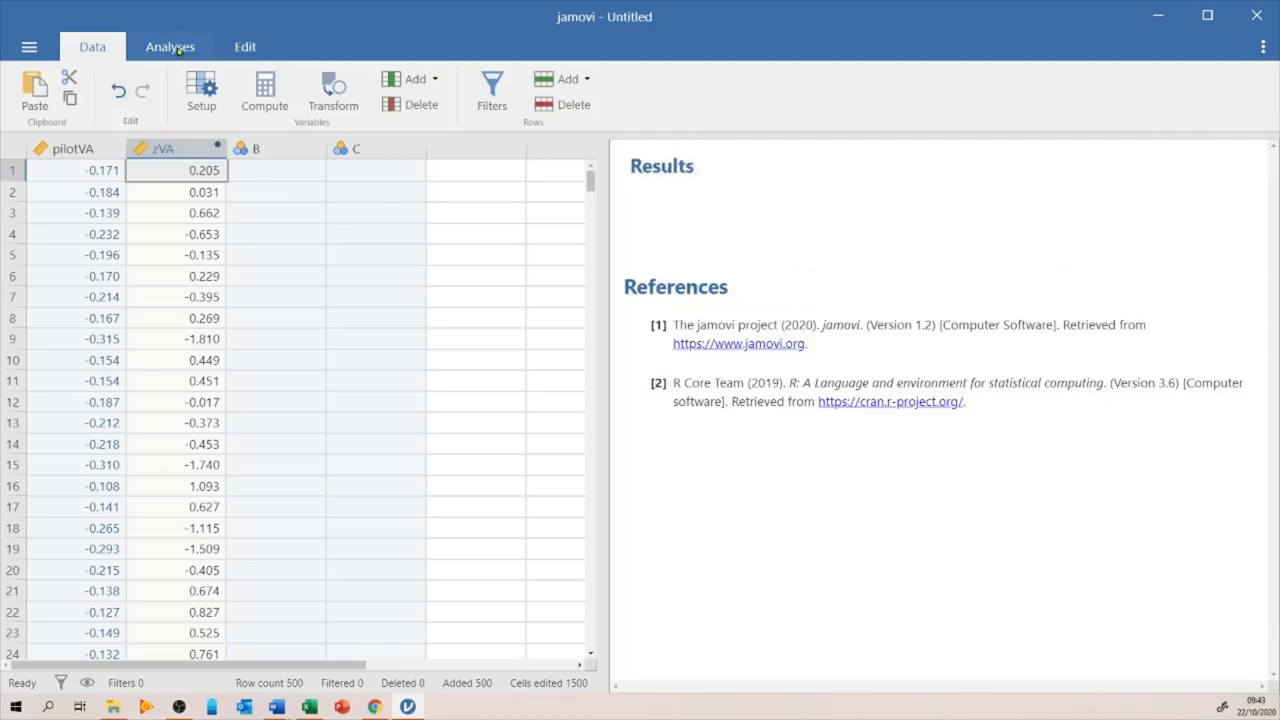
Step: Start a fresh Descriptives analysis from the Exploration menu
click(170, 46)
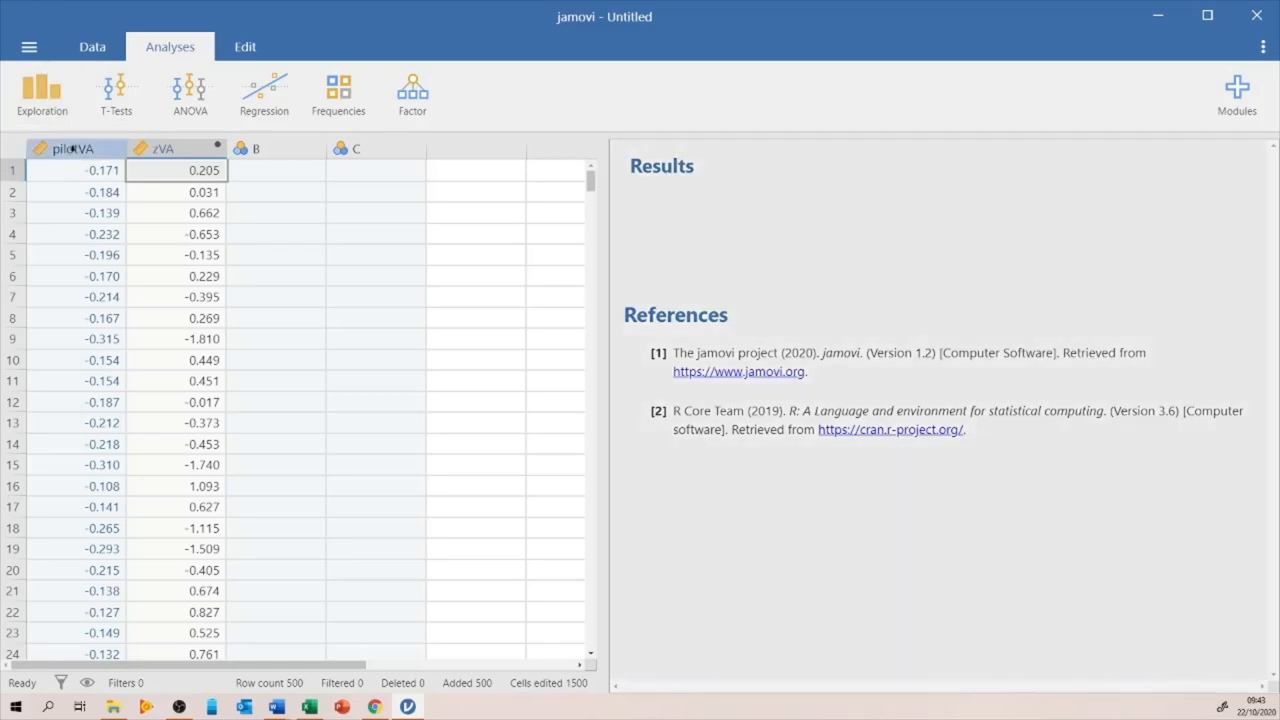
click(40, 90)
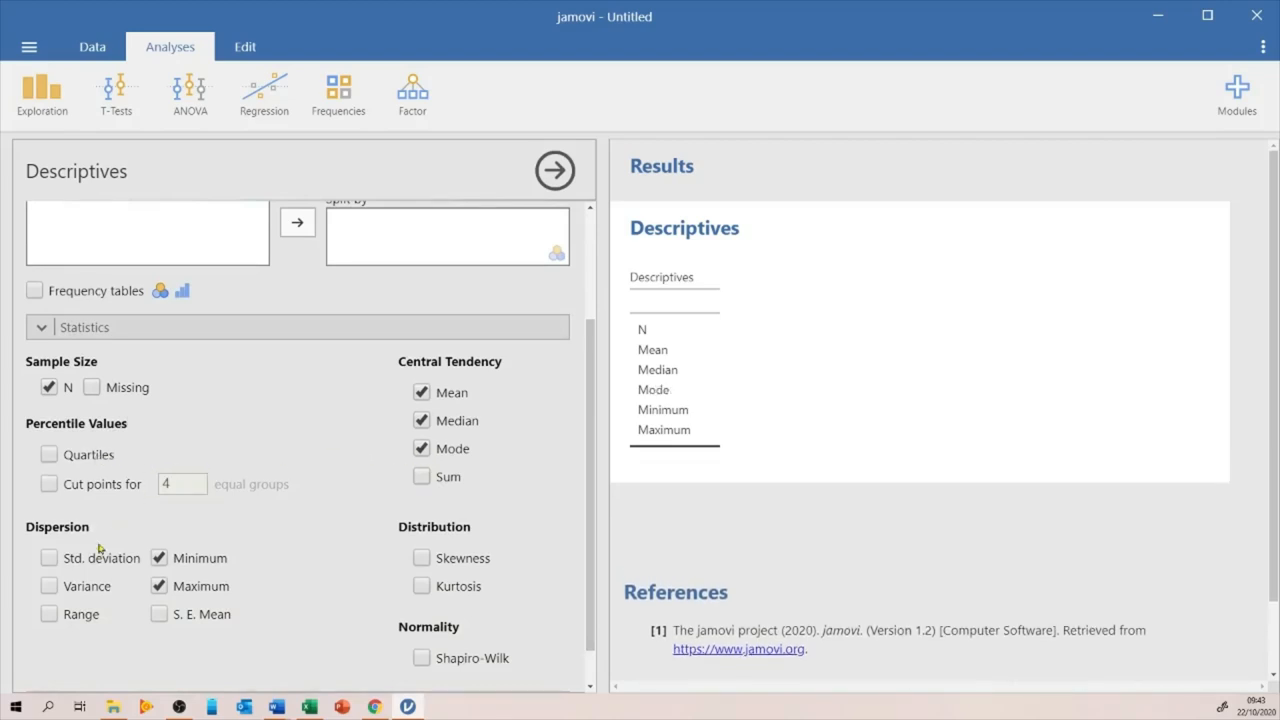
Step: Include standard deviation and add pilotVA and zVA as descriptives variables
click(48, 558)
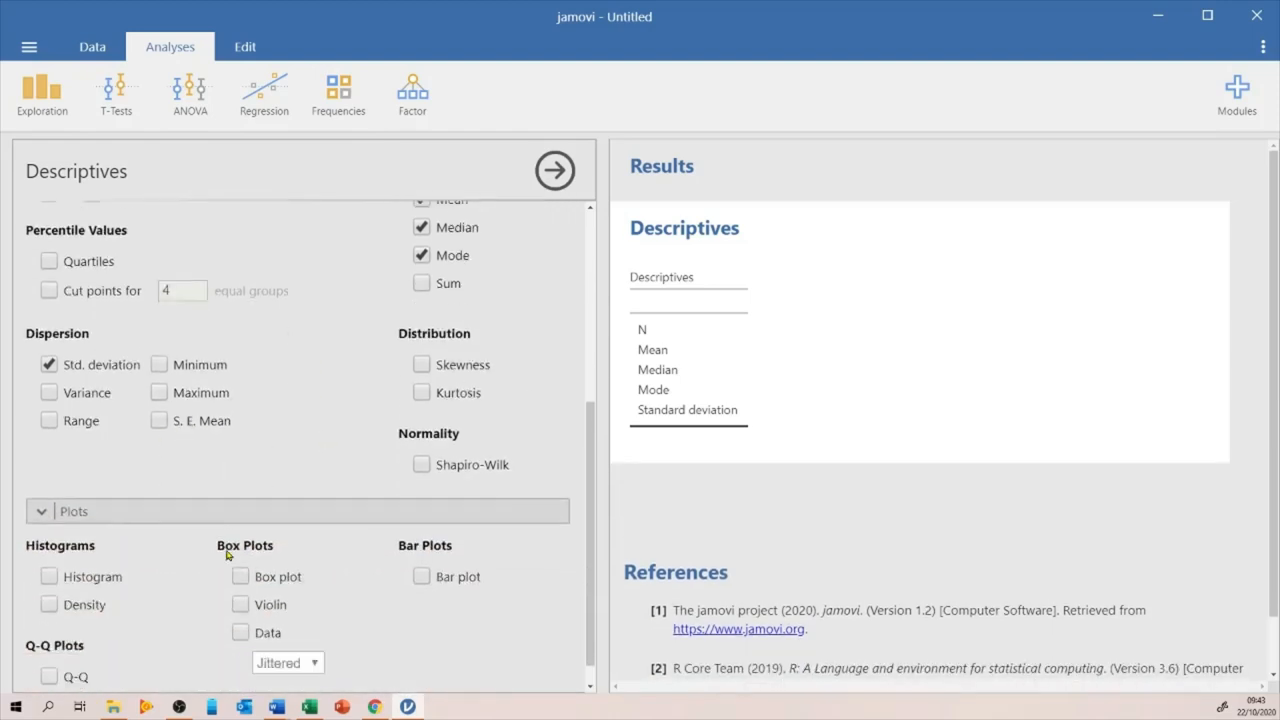
scroll(down, 3)
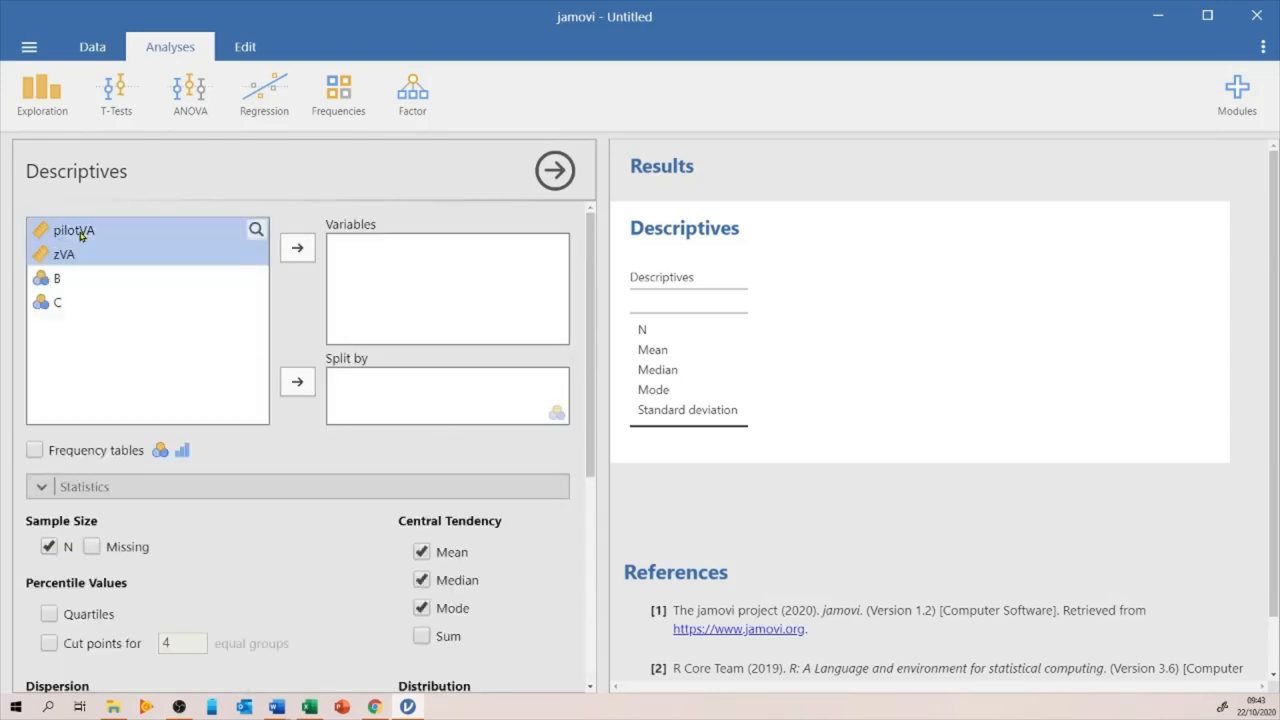
click(296, 248)
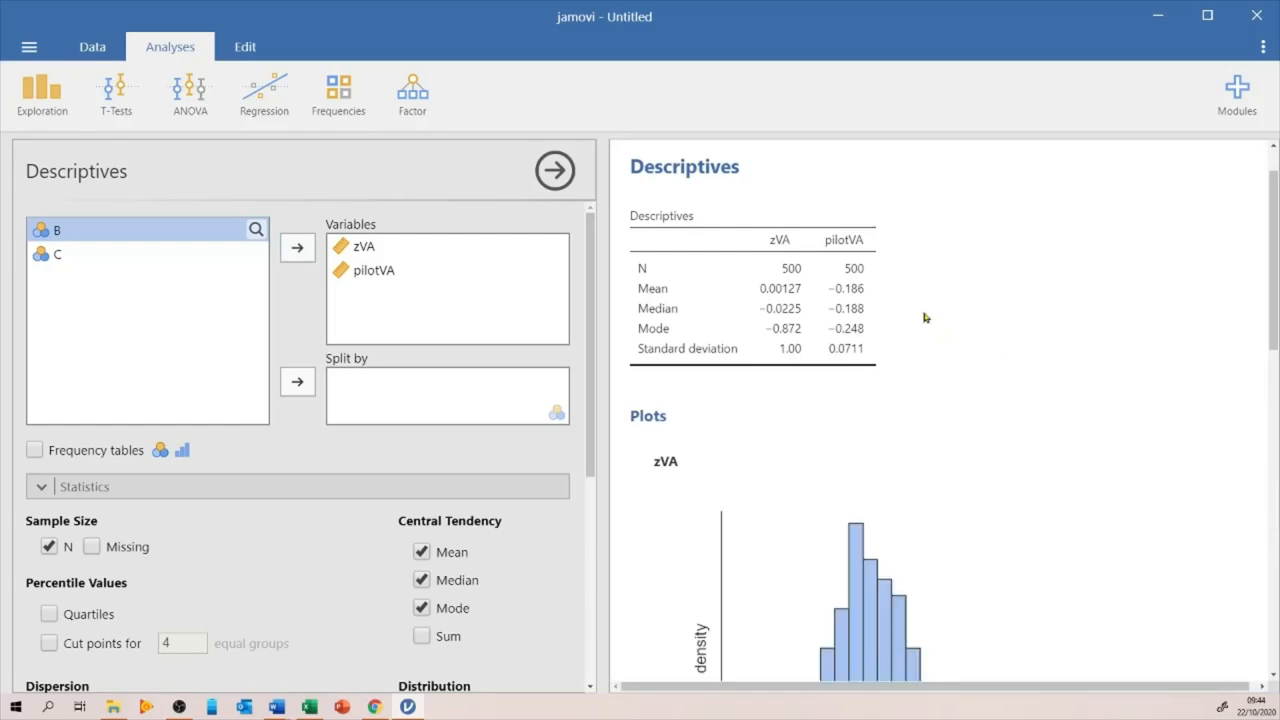
mouse_move(742, 404)
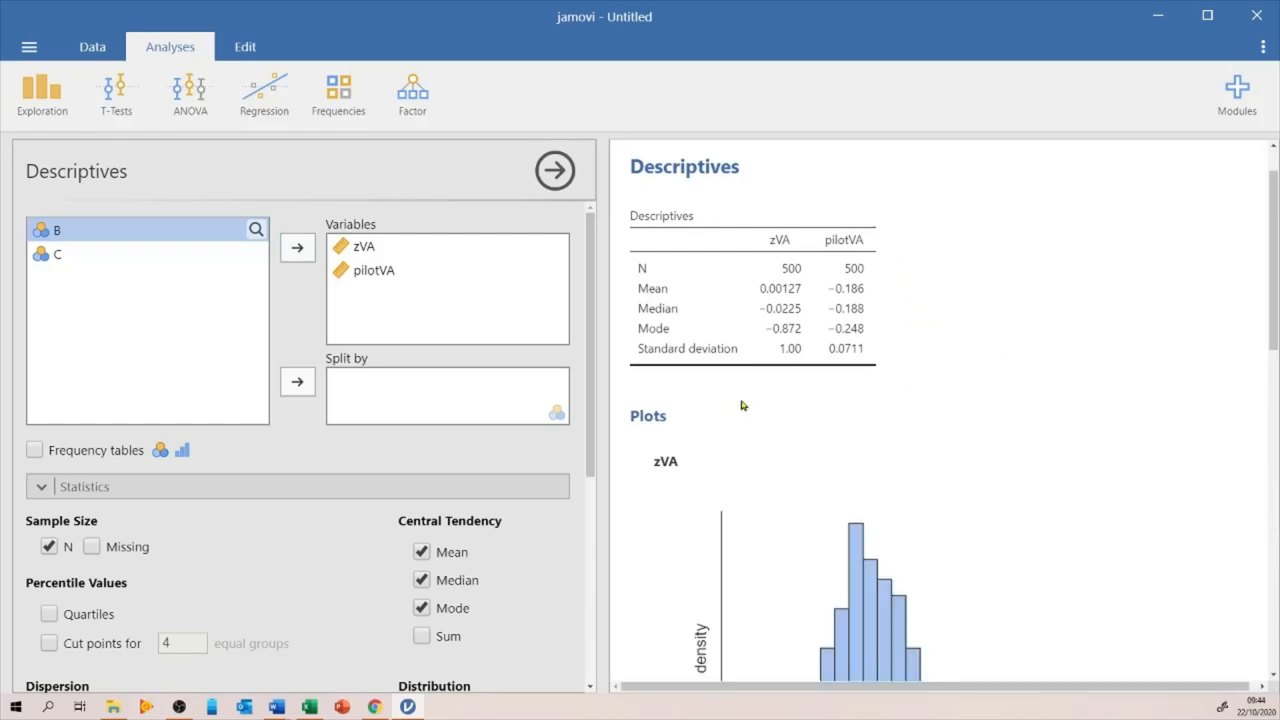
mouse_move(848, 326)
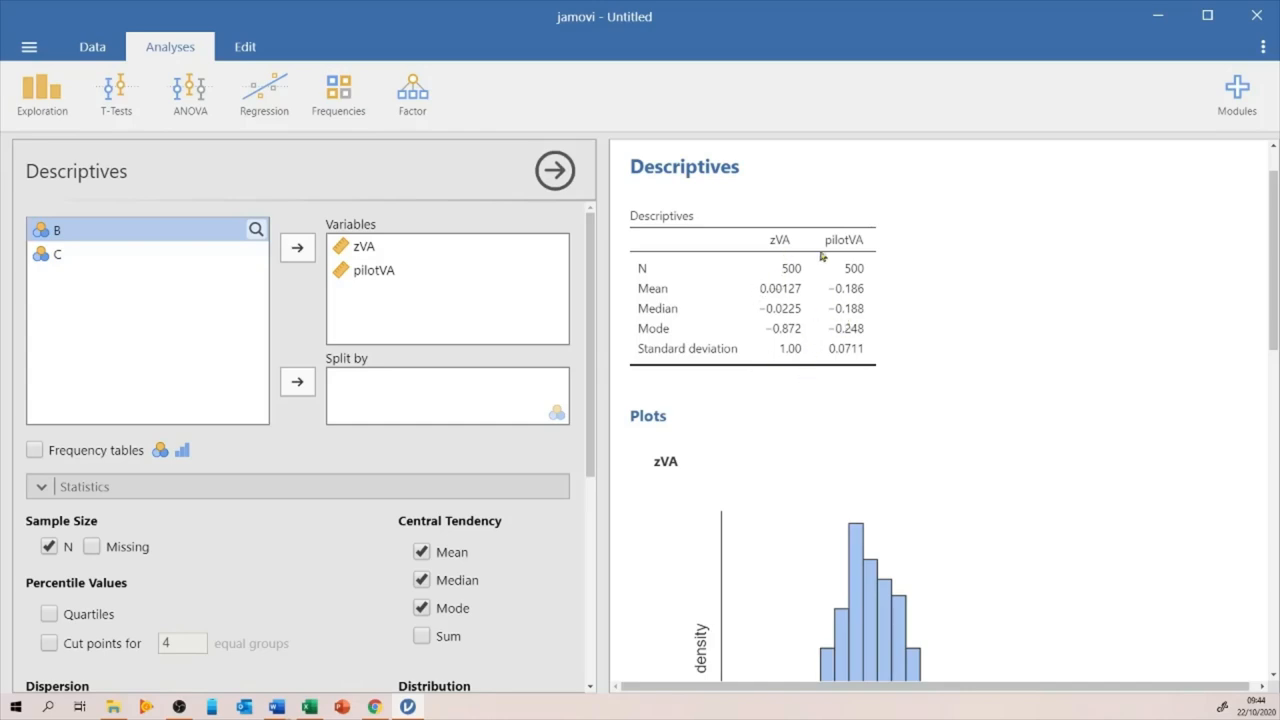
scroll(down, 3)
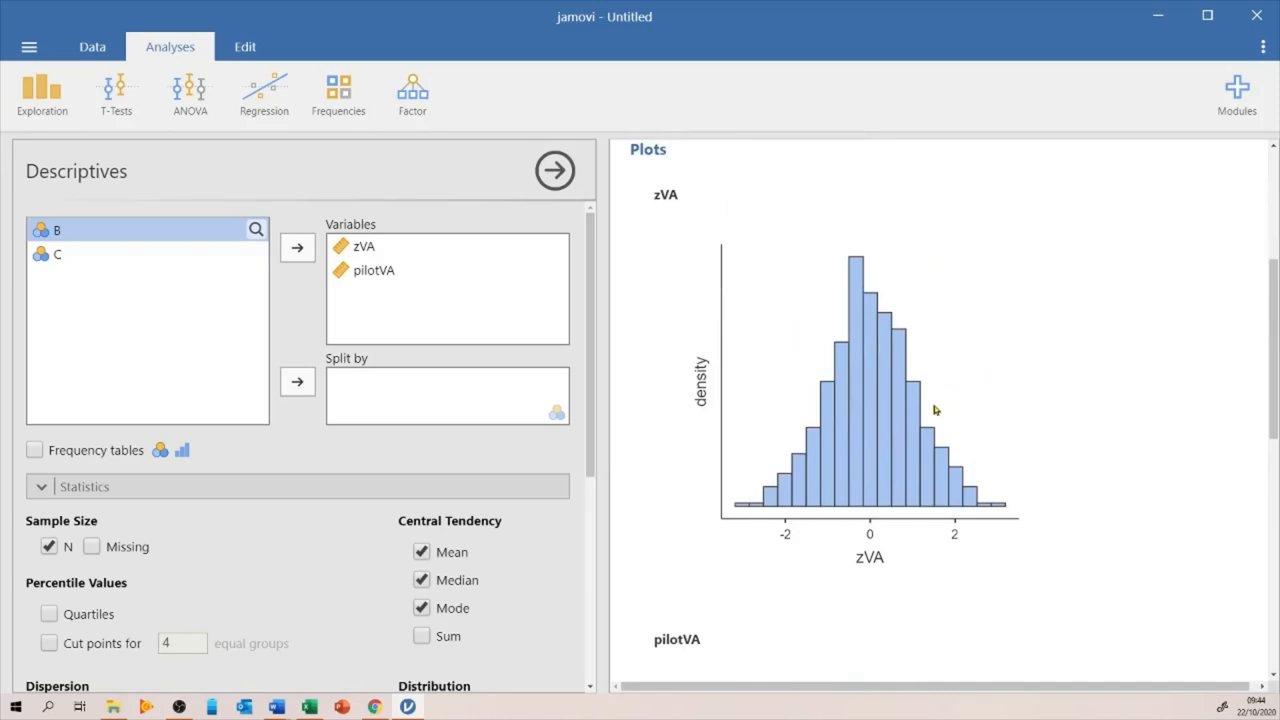
mouse_move(882, 536)
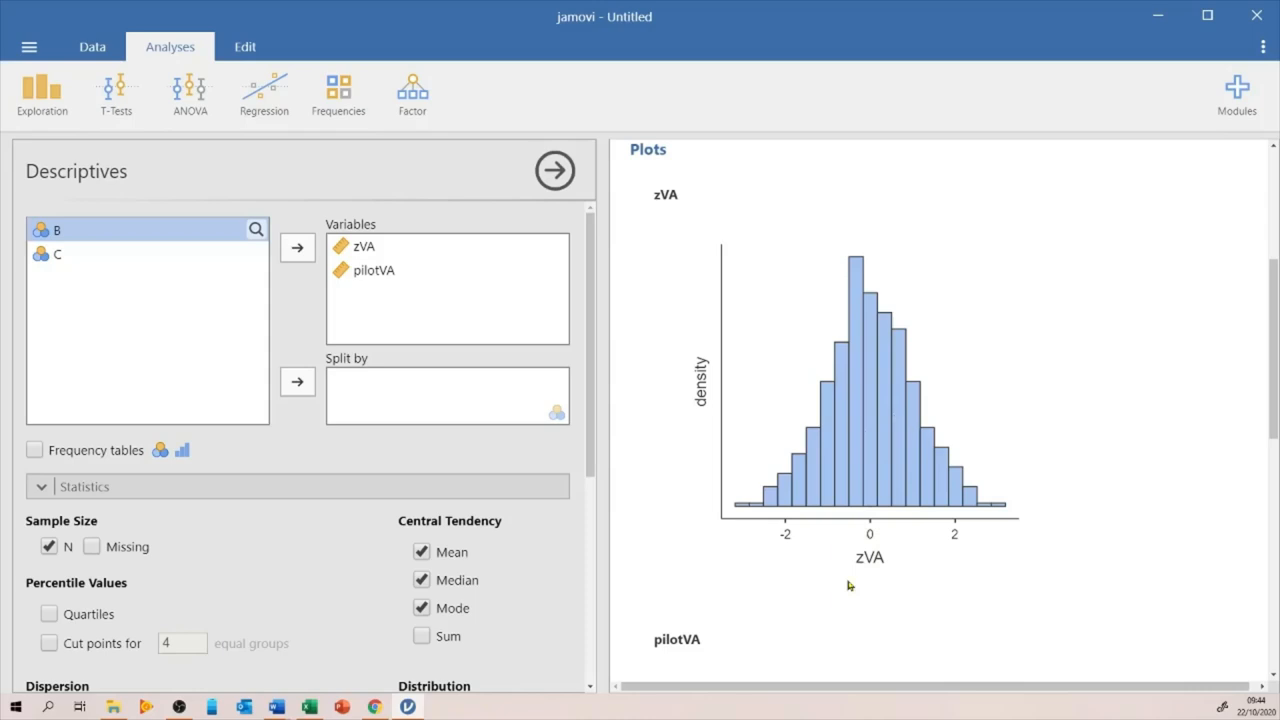
scroll(down, 3)
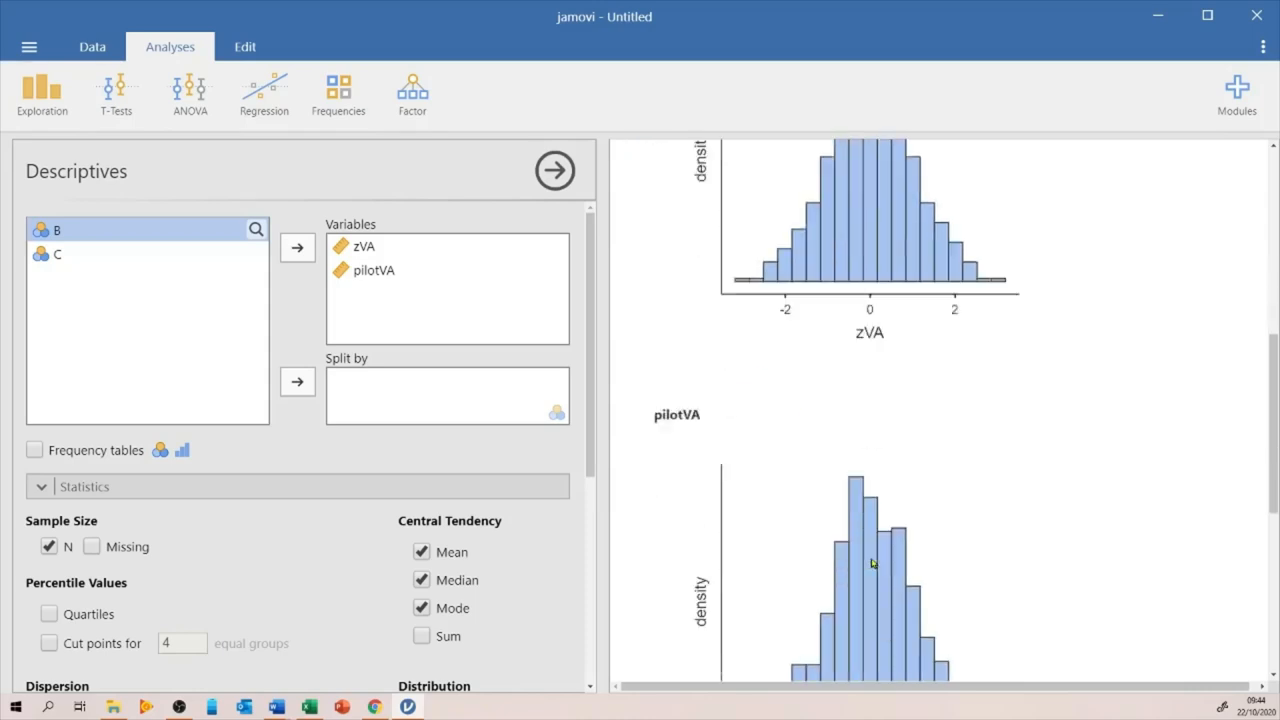
scroll(down, 3)
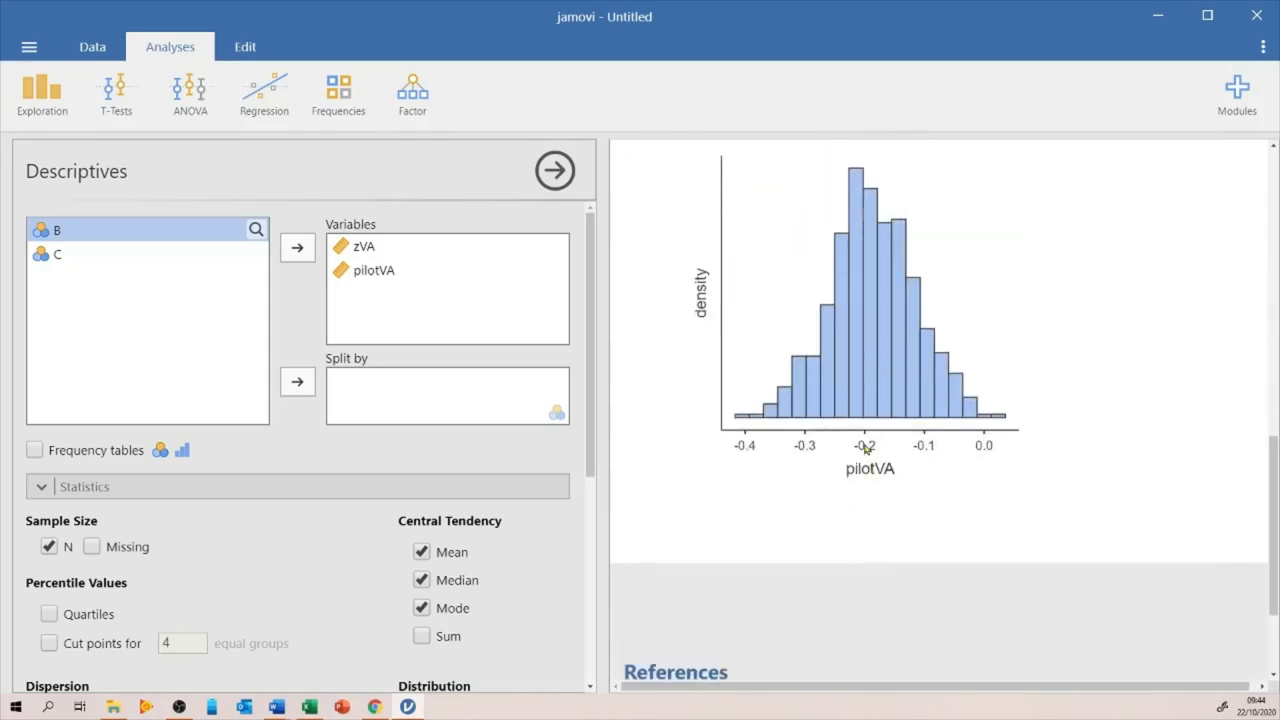
mouse_move(908, 462)
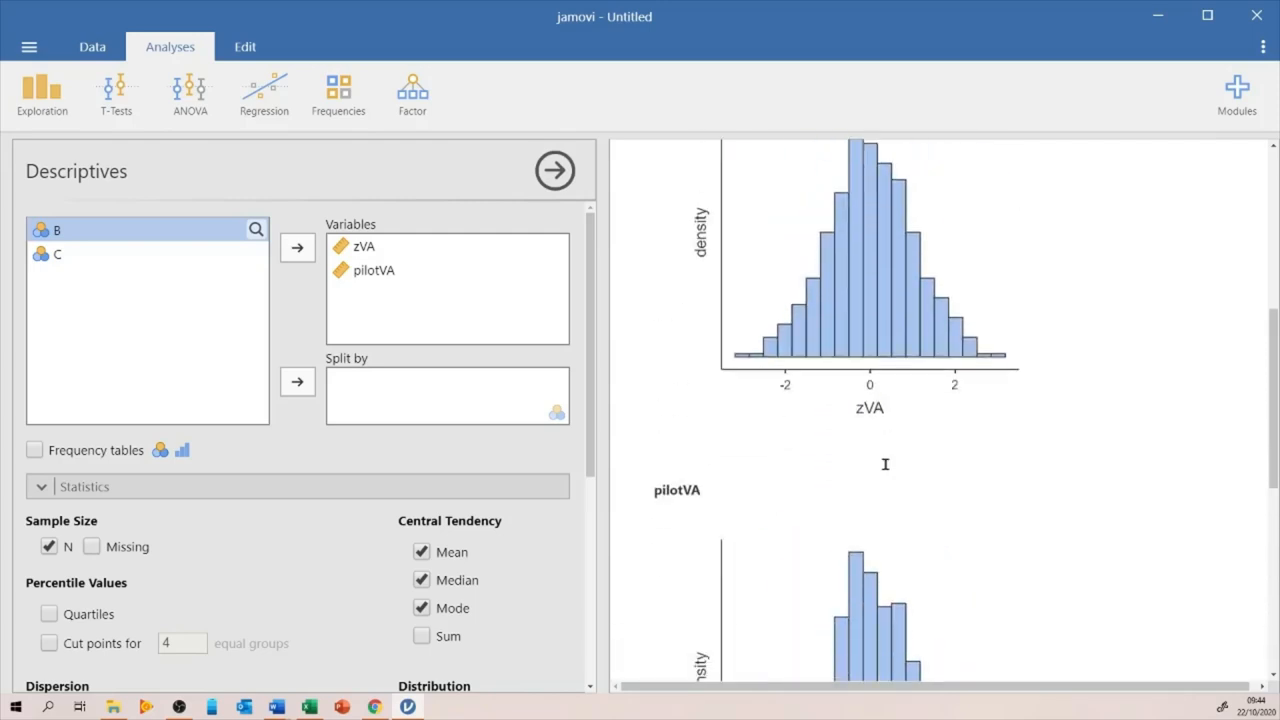
scroll(down, 3)
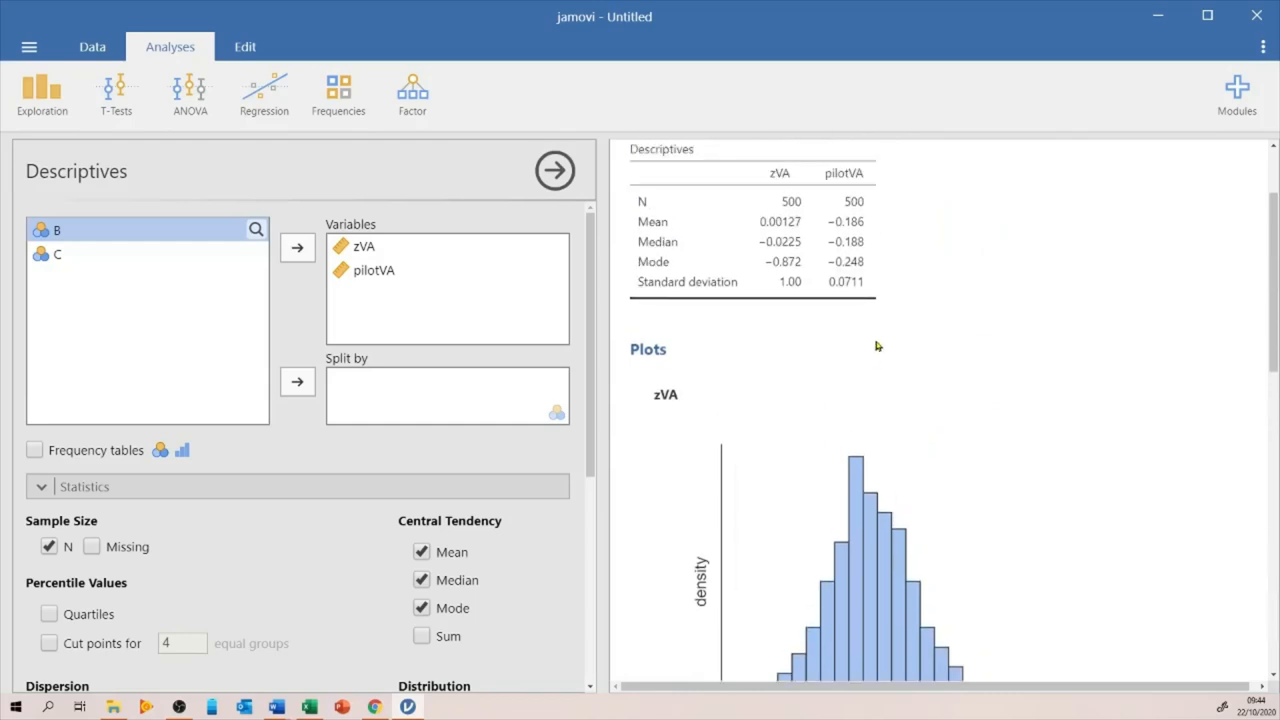
mouse_move(778, 236)
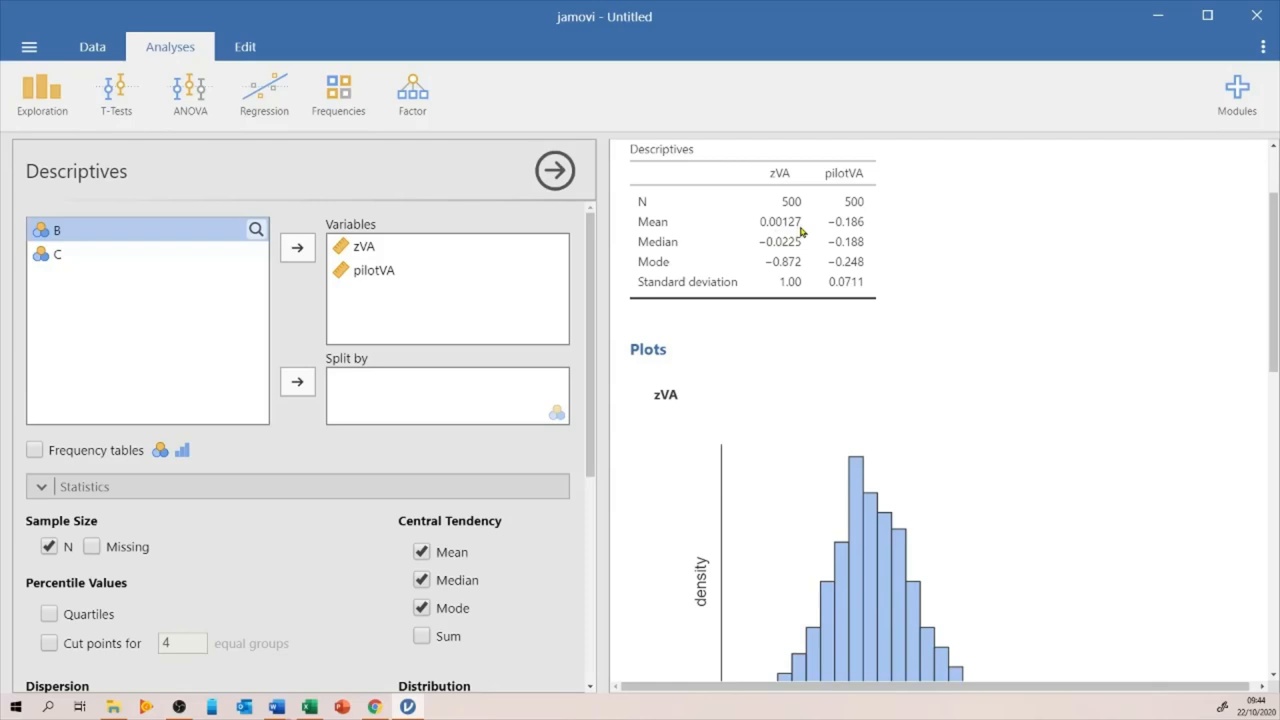
mouse_move(756, 236)
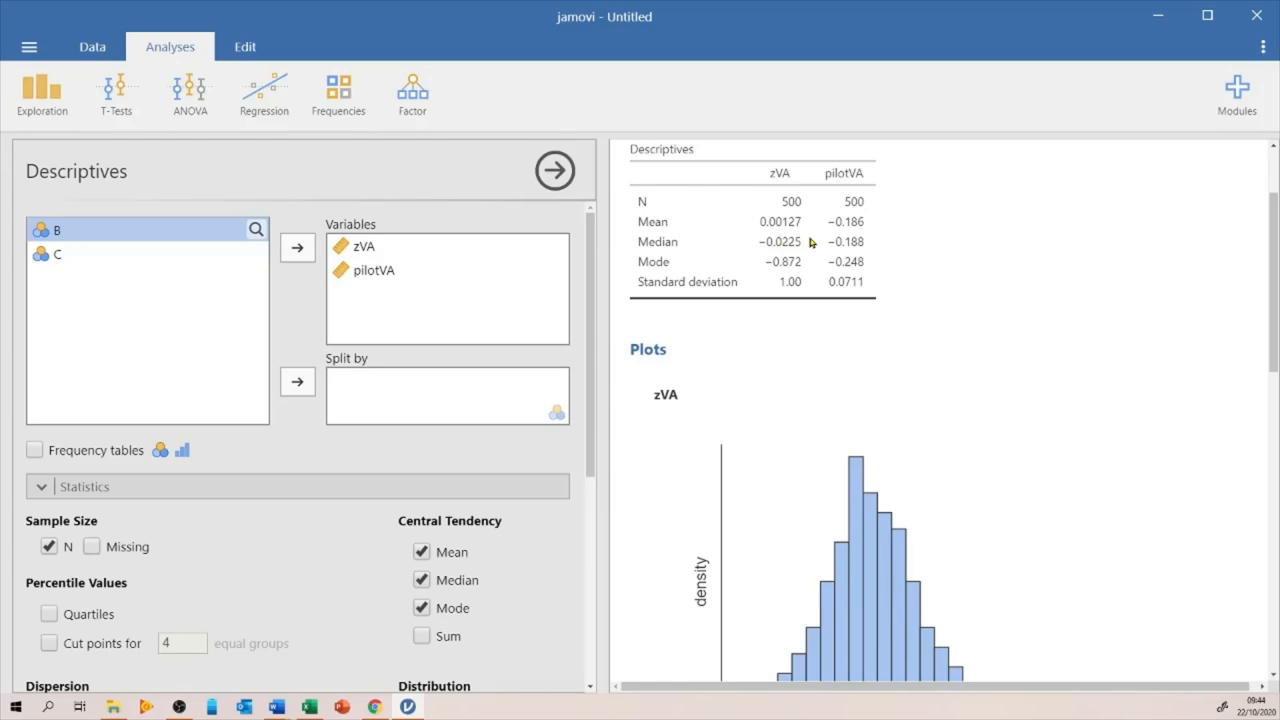
mouse_move(820, 272)
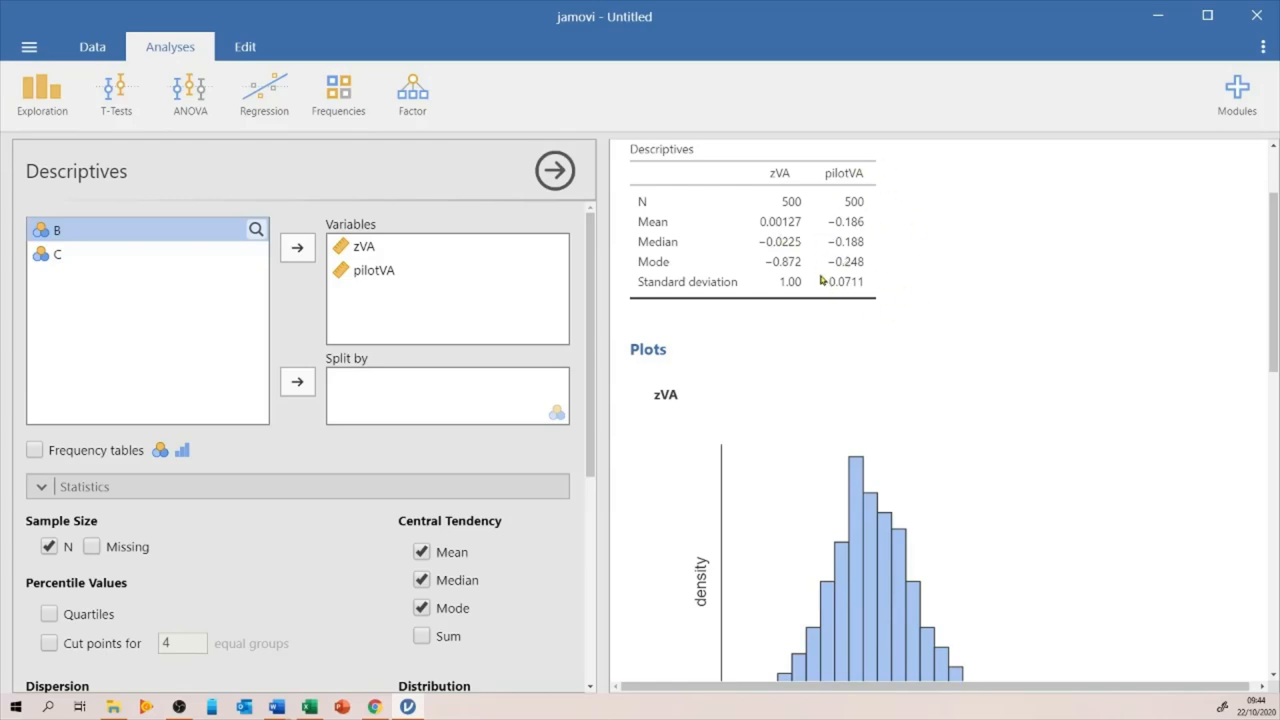
mouse_move(764, 238)
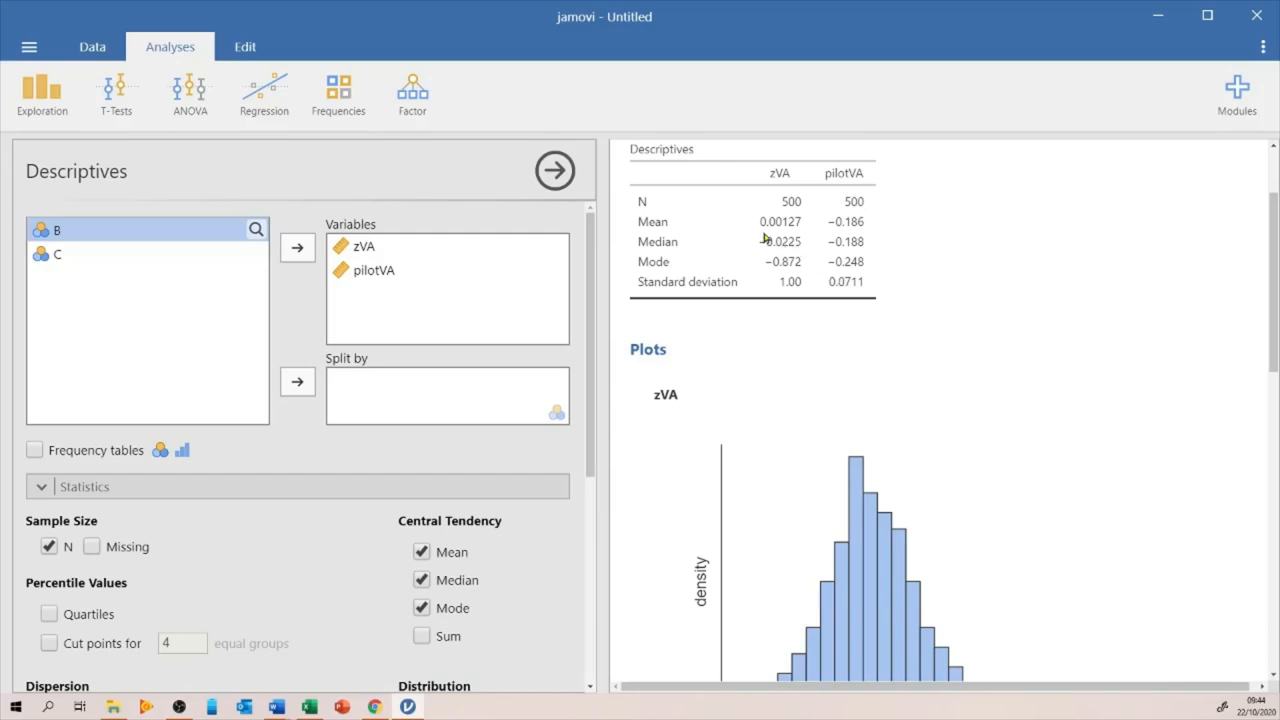
mouse_move(808, 264)
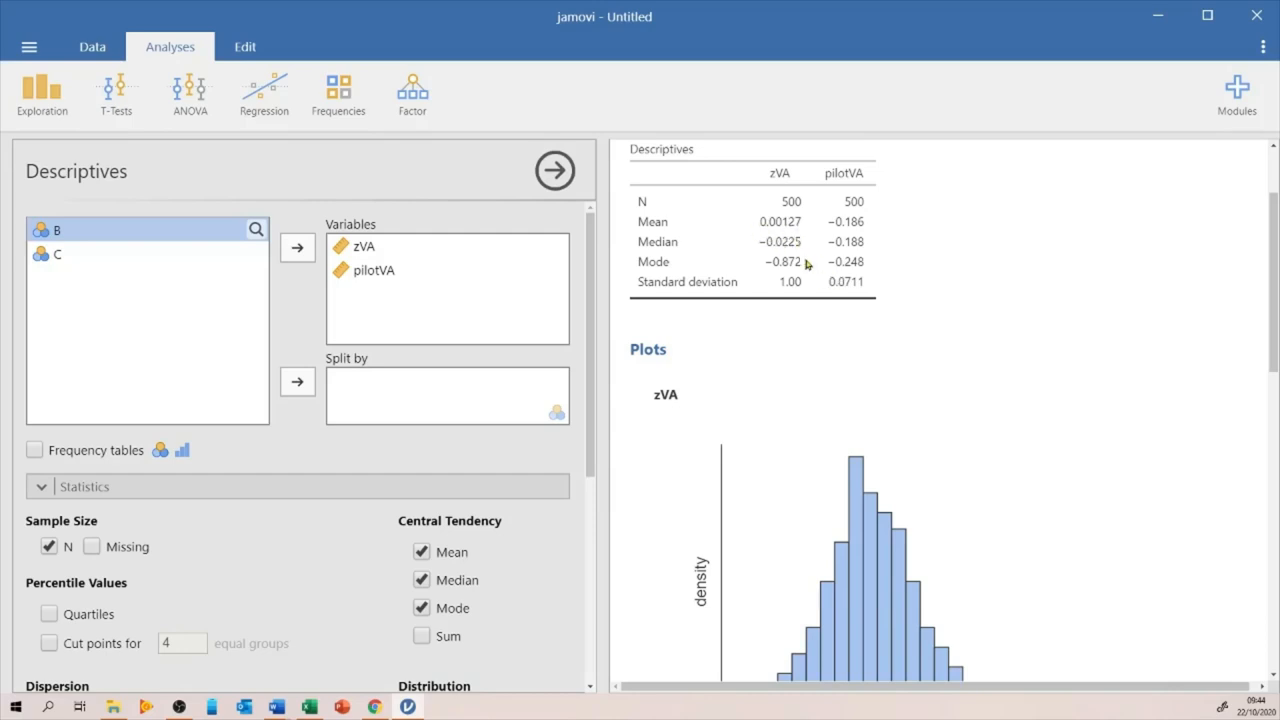
mouse_move(792, 304)
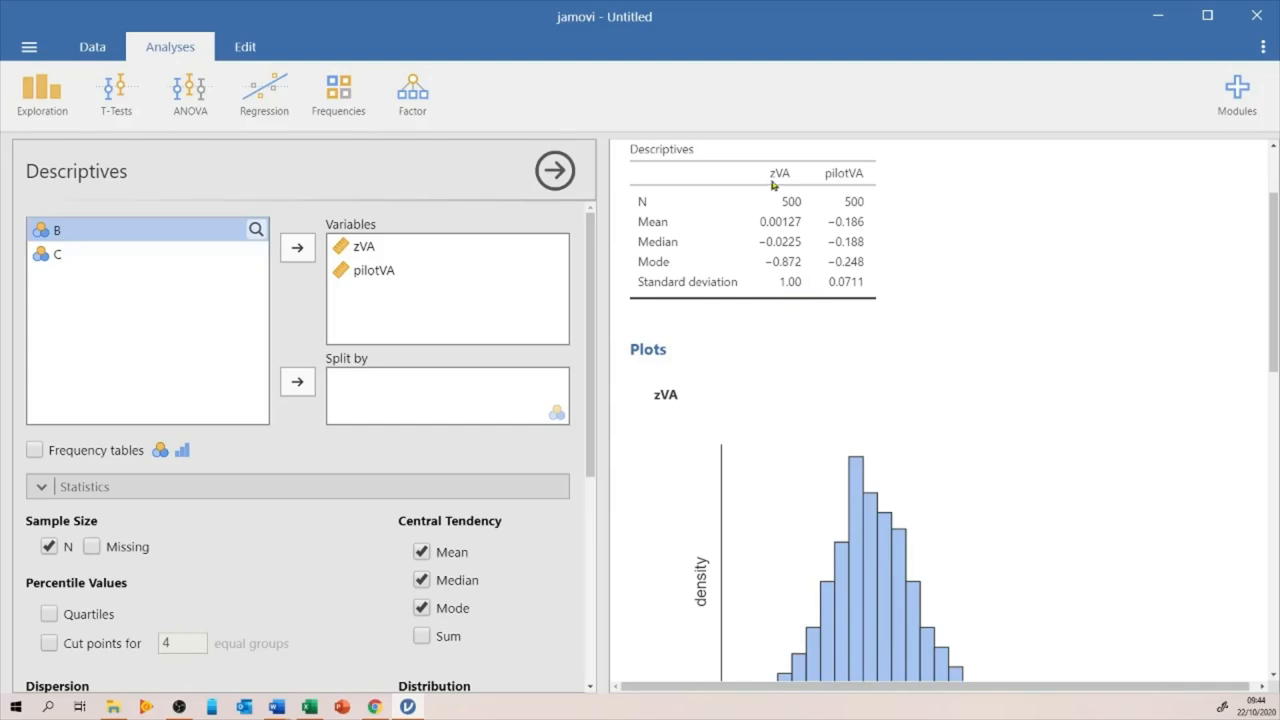
scroll(down, 3)
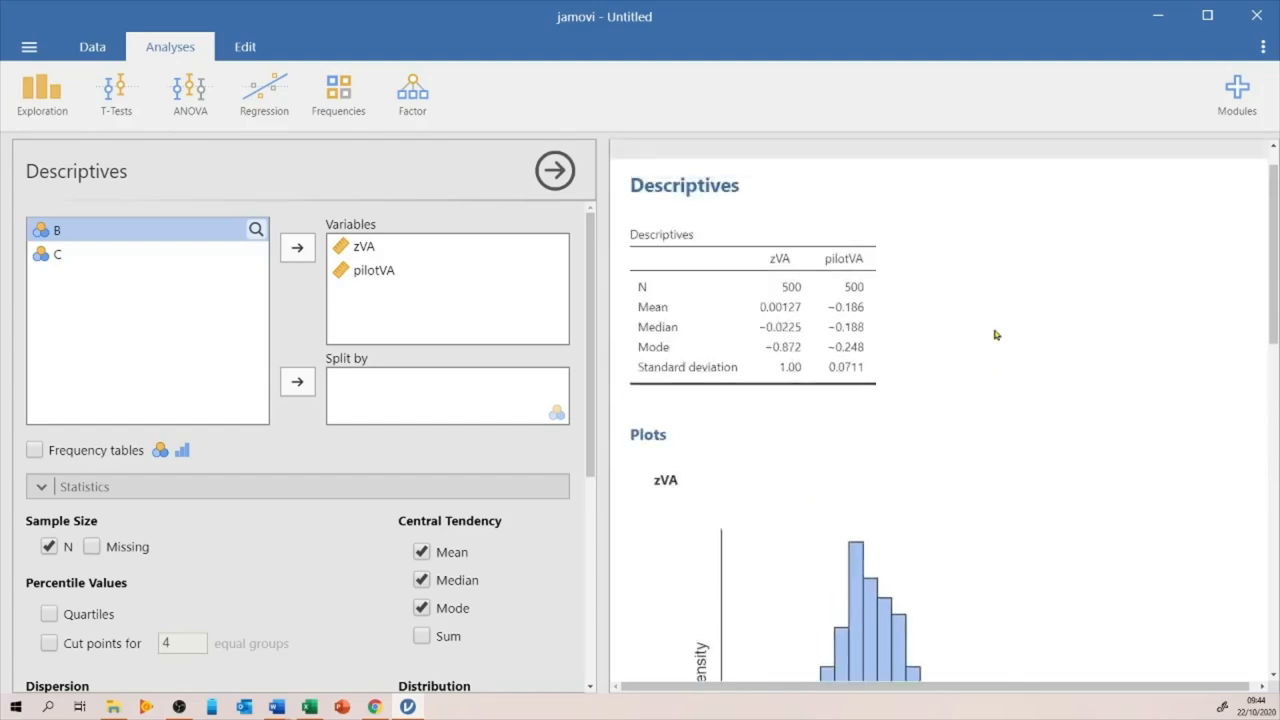
scroll(down, 3)
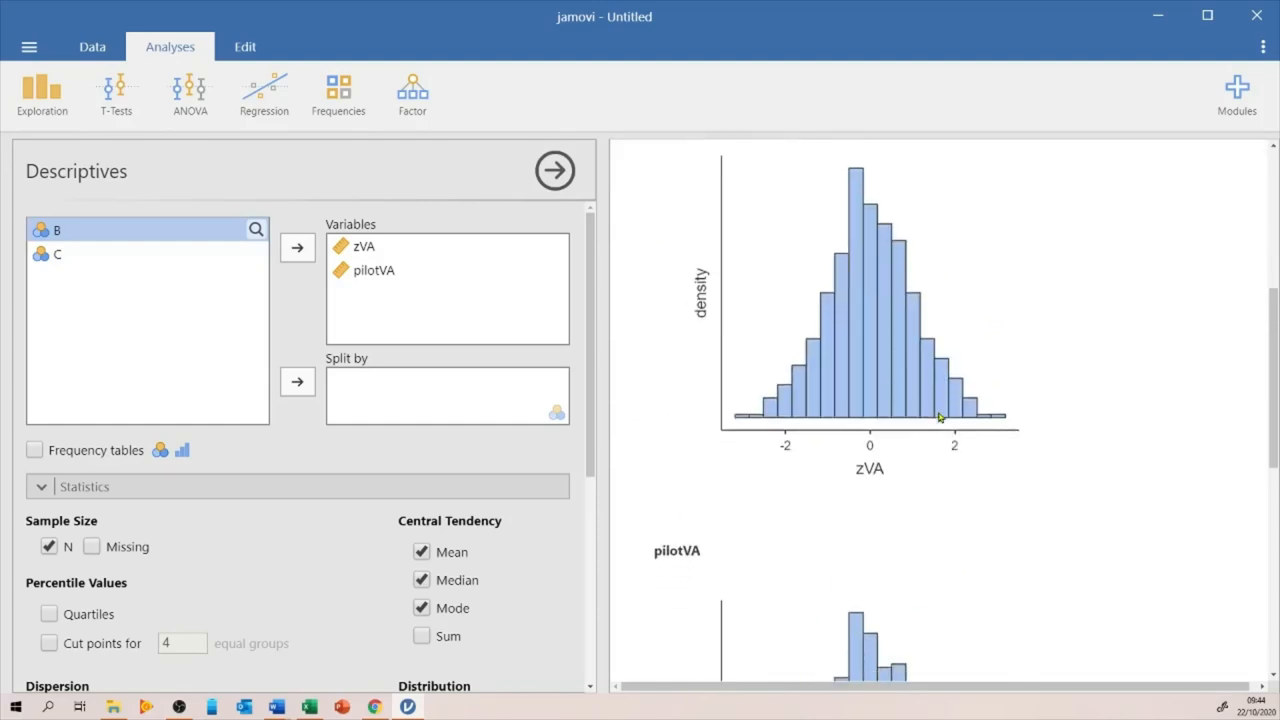
scroll(down, 3)
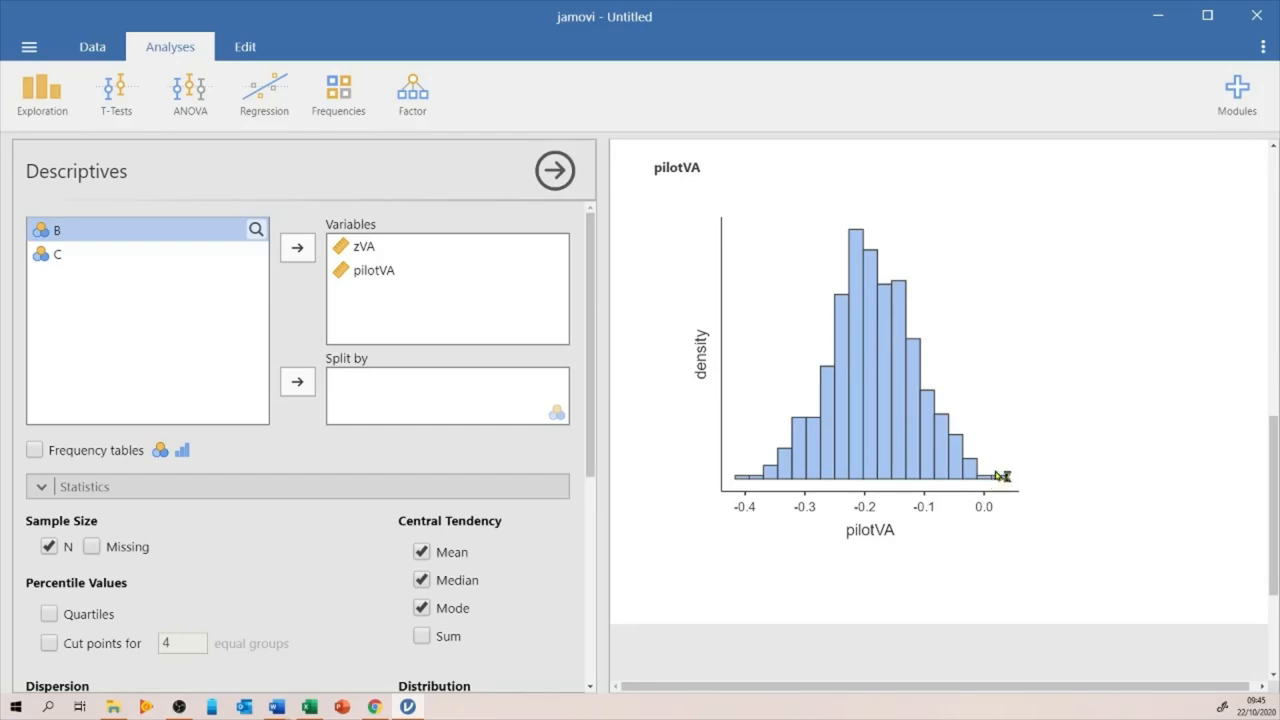
mouse_move(1004, 458)
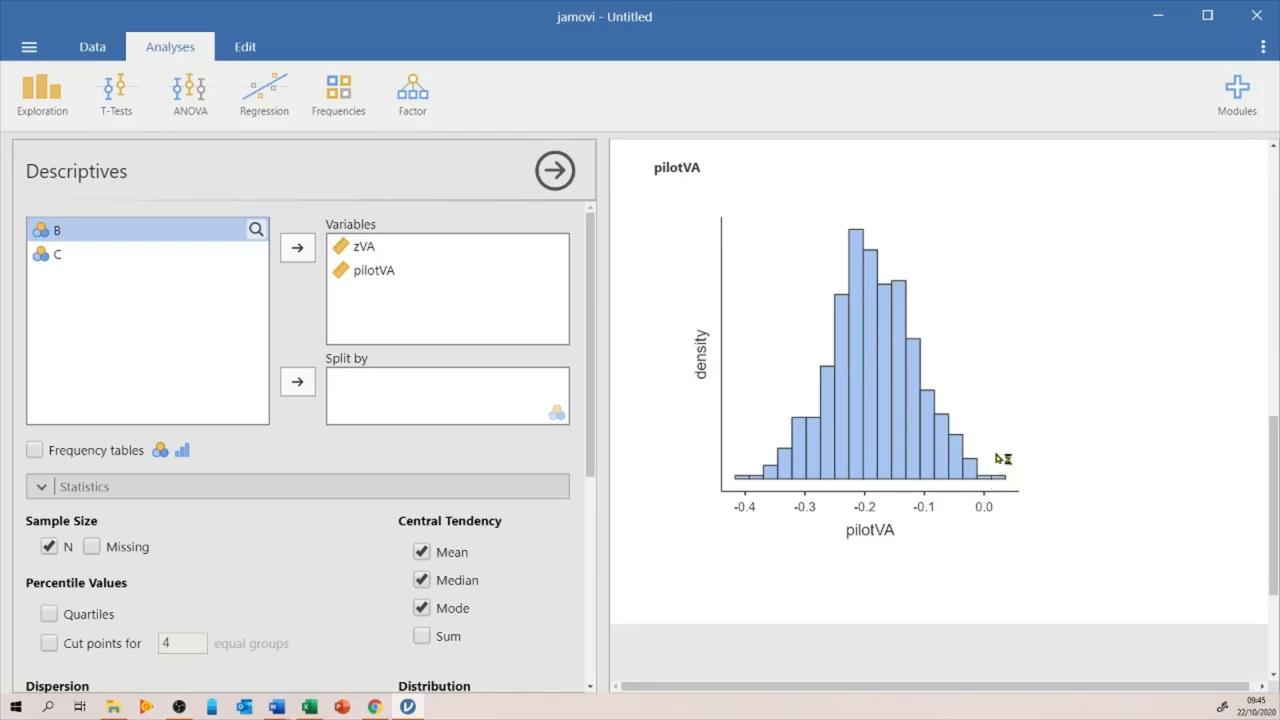
mouse_move(992, 460)
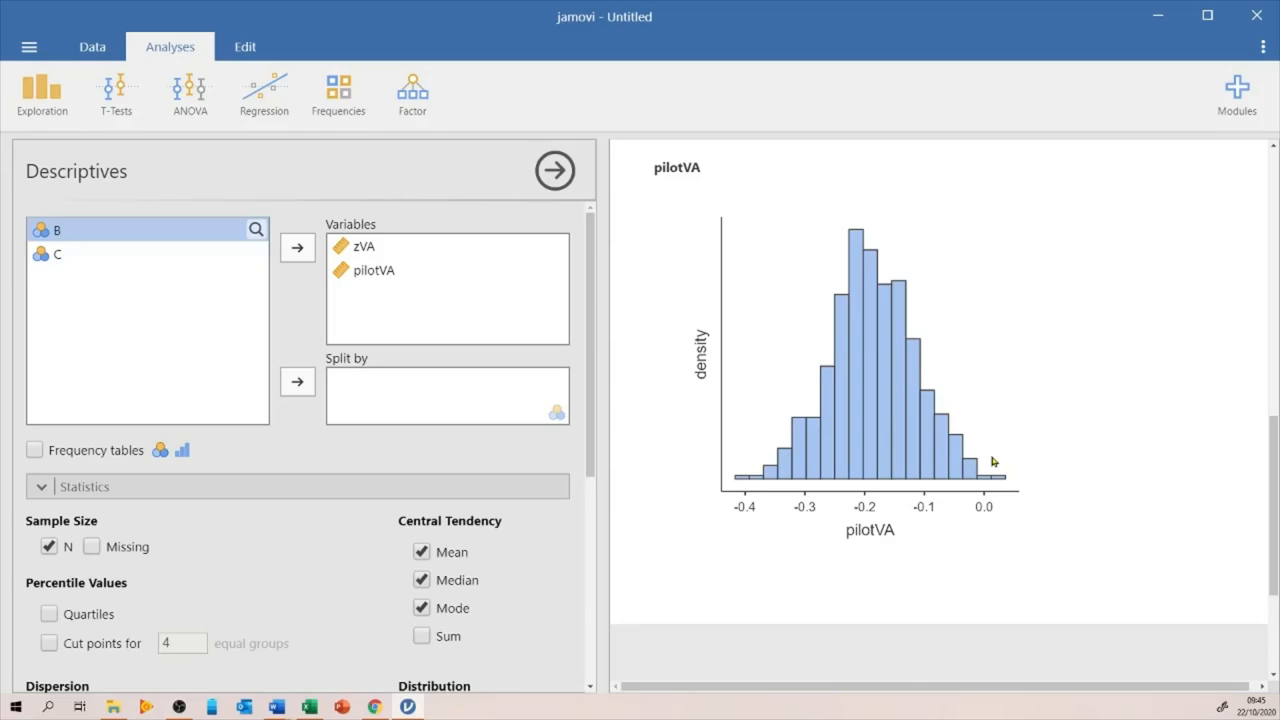
mouse_move(1062, 444)
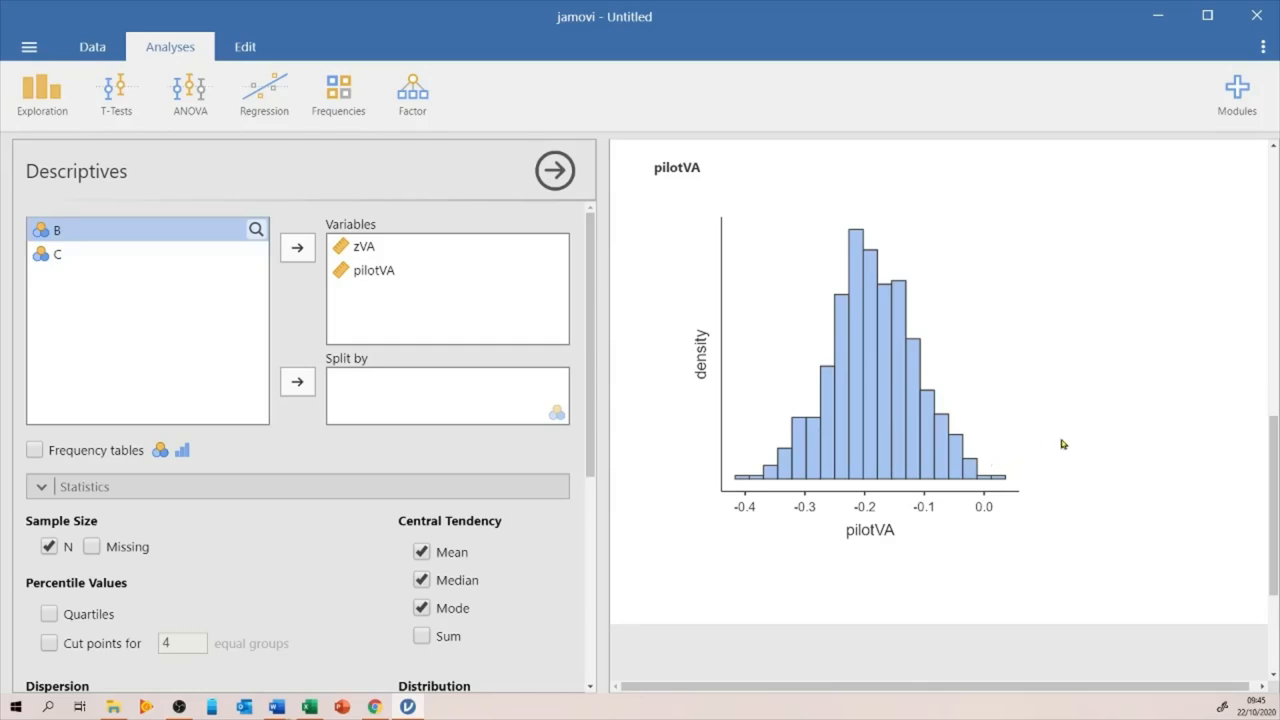
scroll(down, 3)
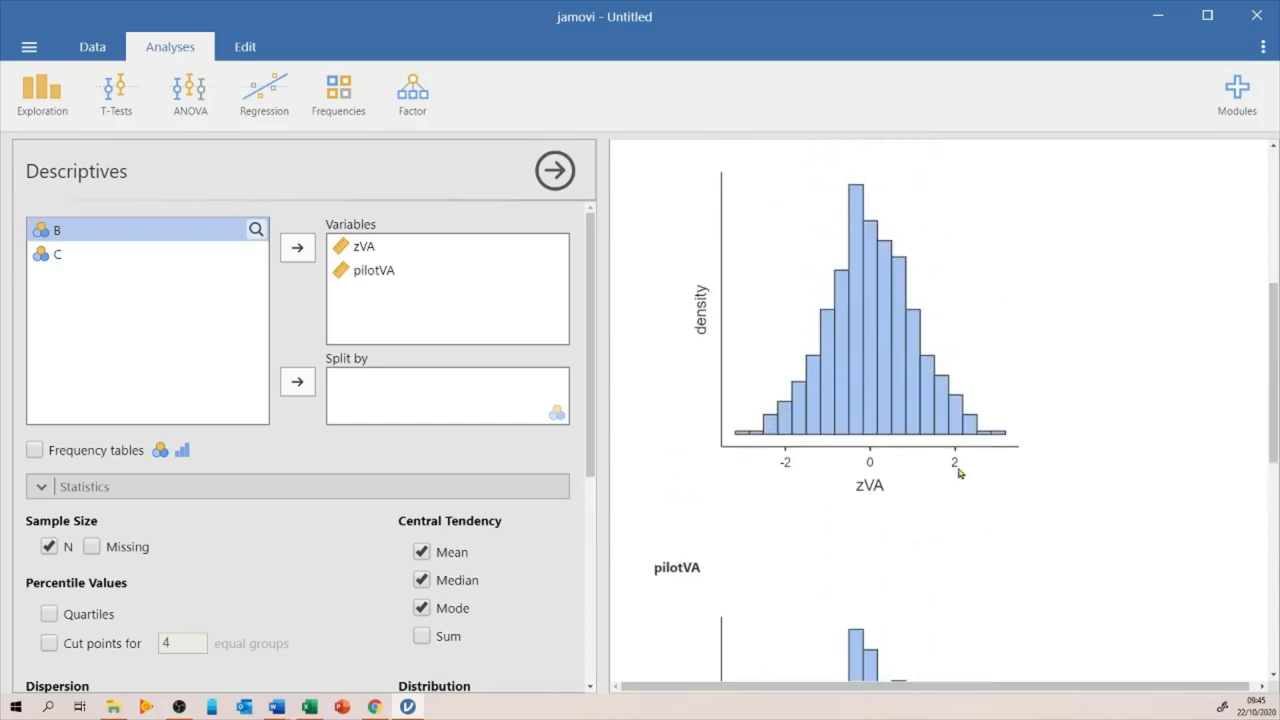
mouse_move(1004, 400)
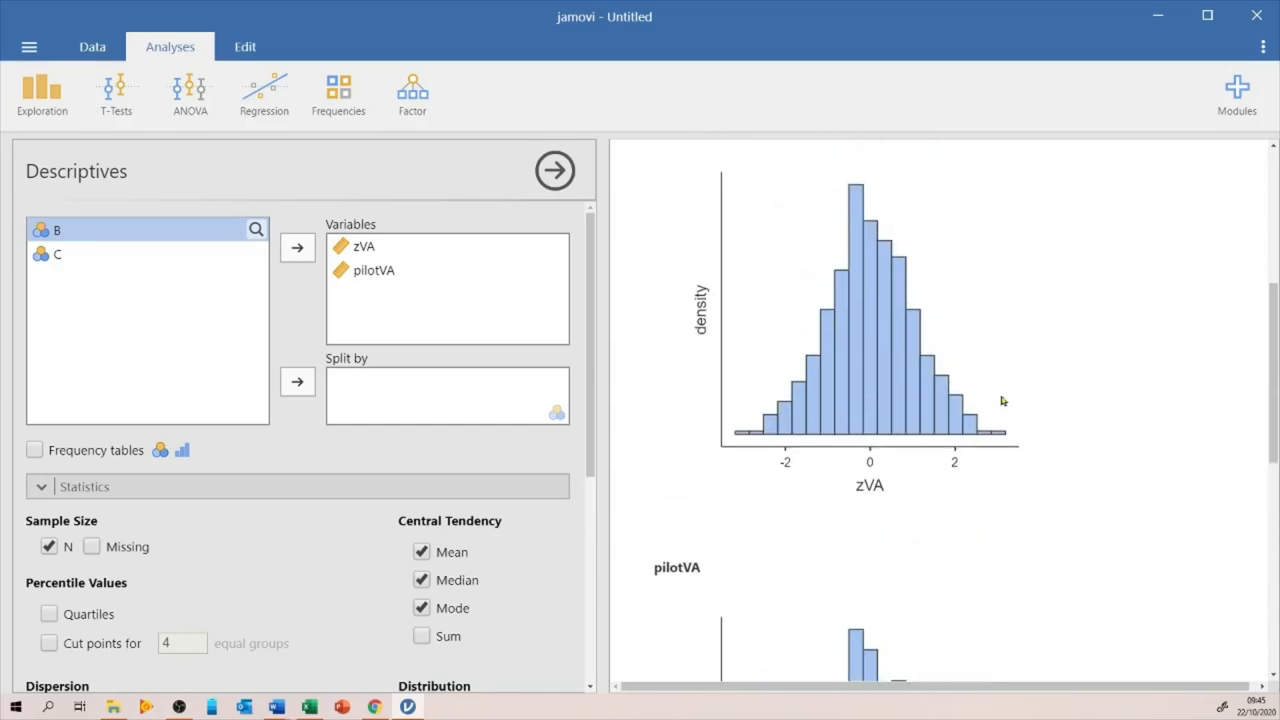
scroll(down, 3)
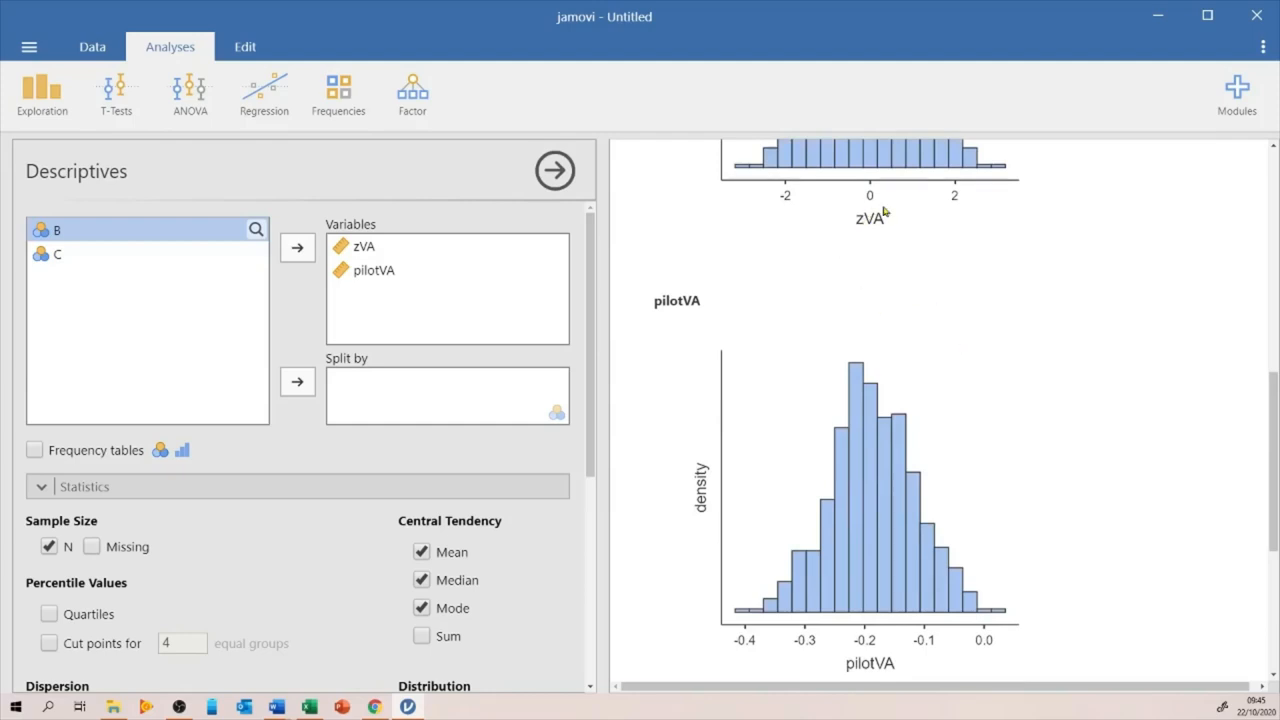
mouse_move(922, 214)
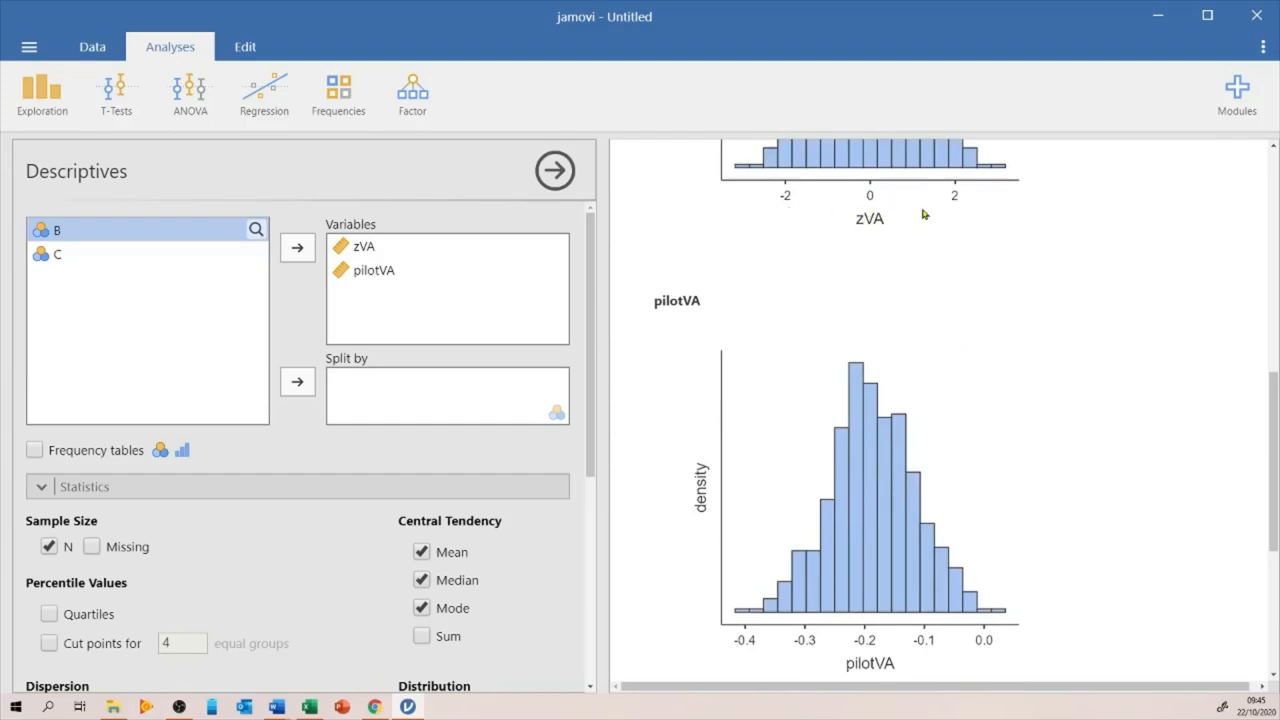
mouse_move(886, 236)
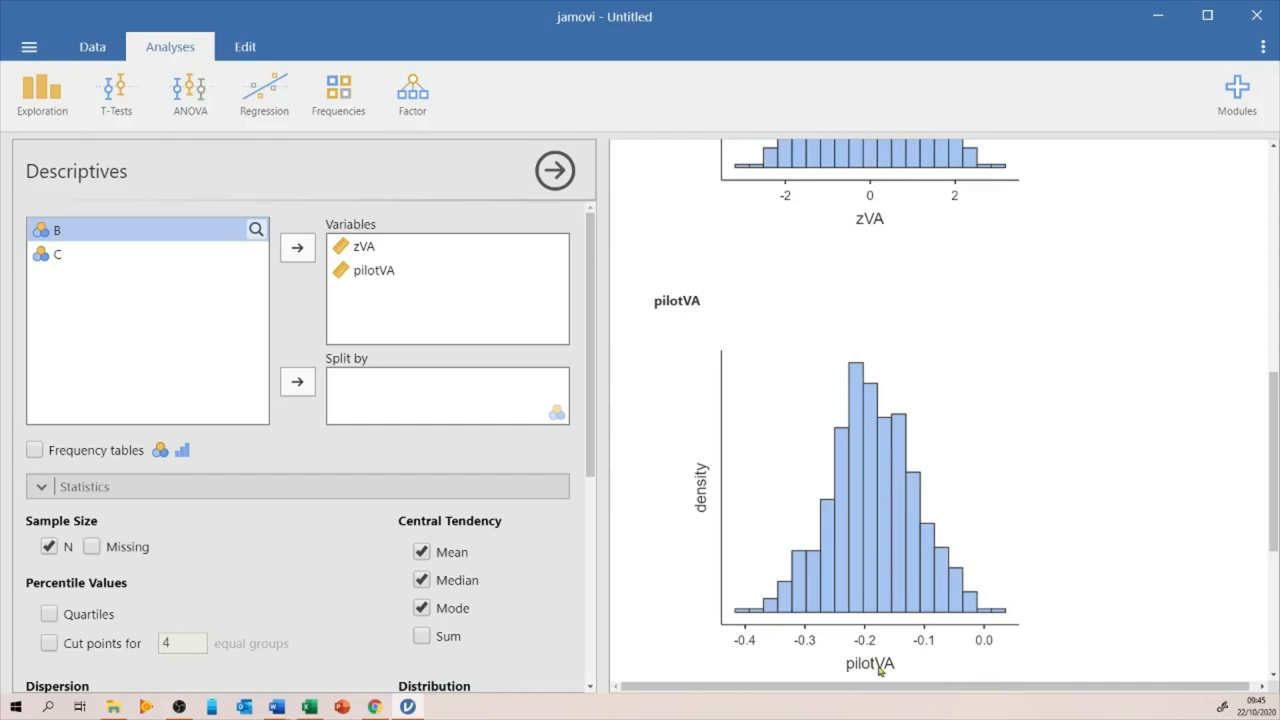
mouse_move(988, 604)
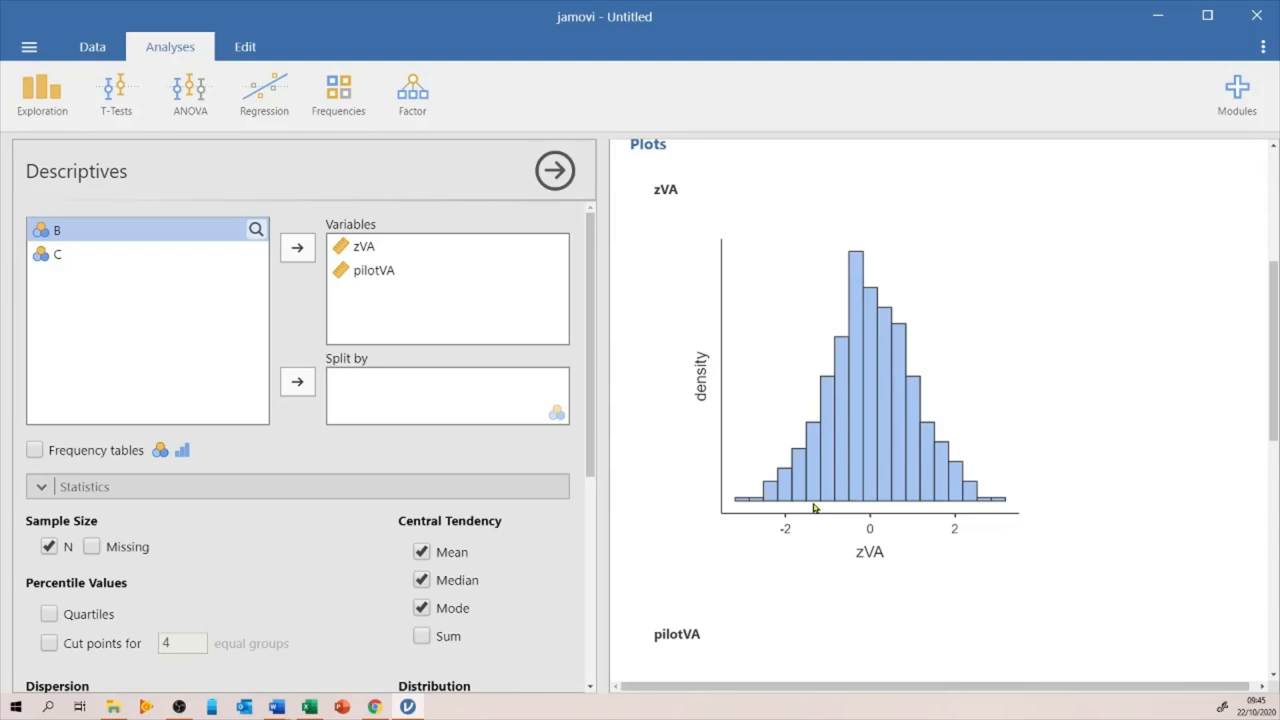
mouse_move(876, 532)
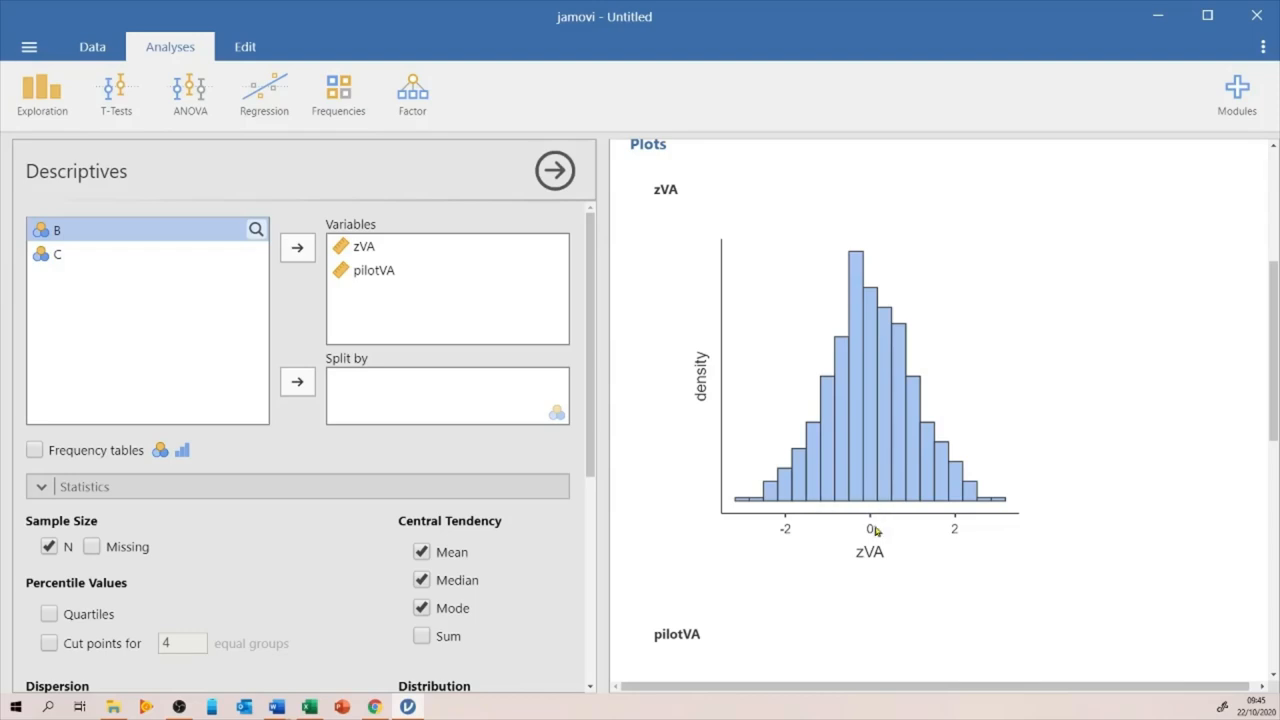
mouse_move(880, 530)
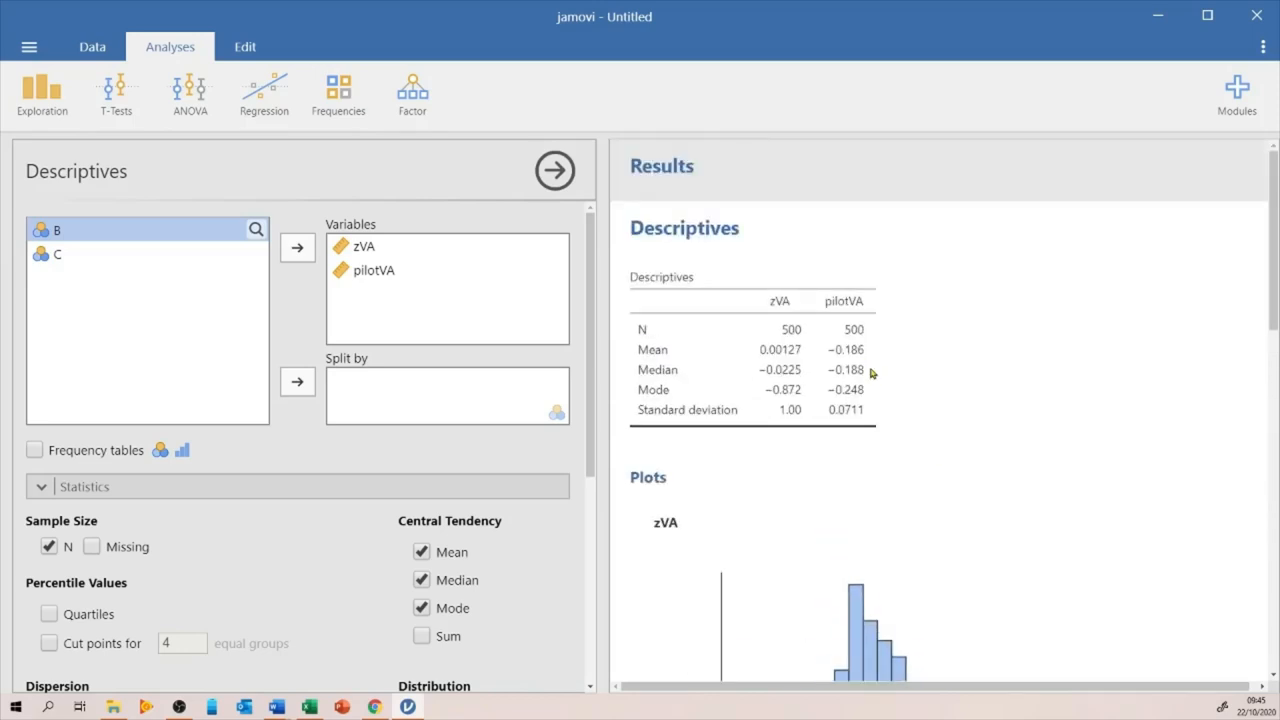
mouse_move(872, 390)
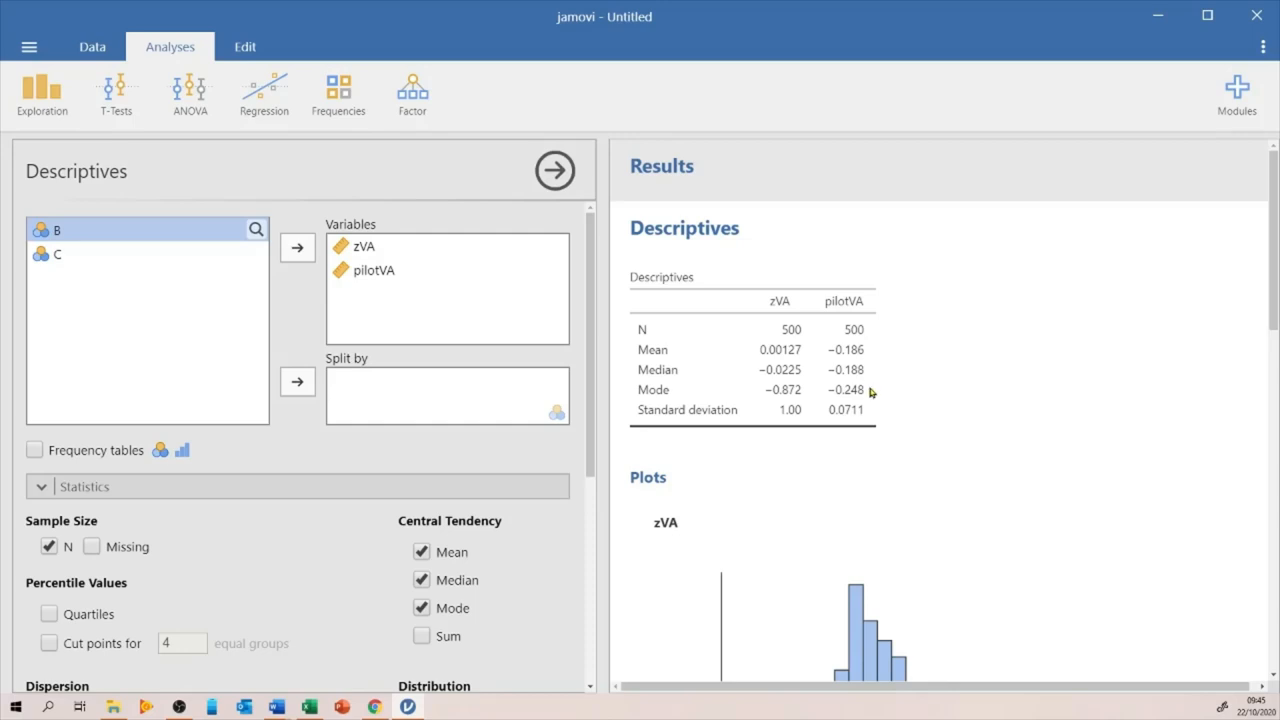
mouse_move(866, 400)
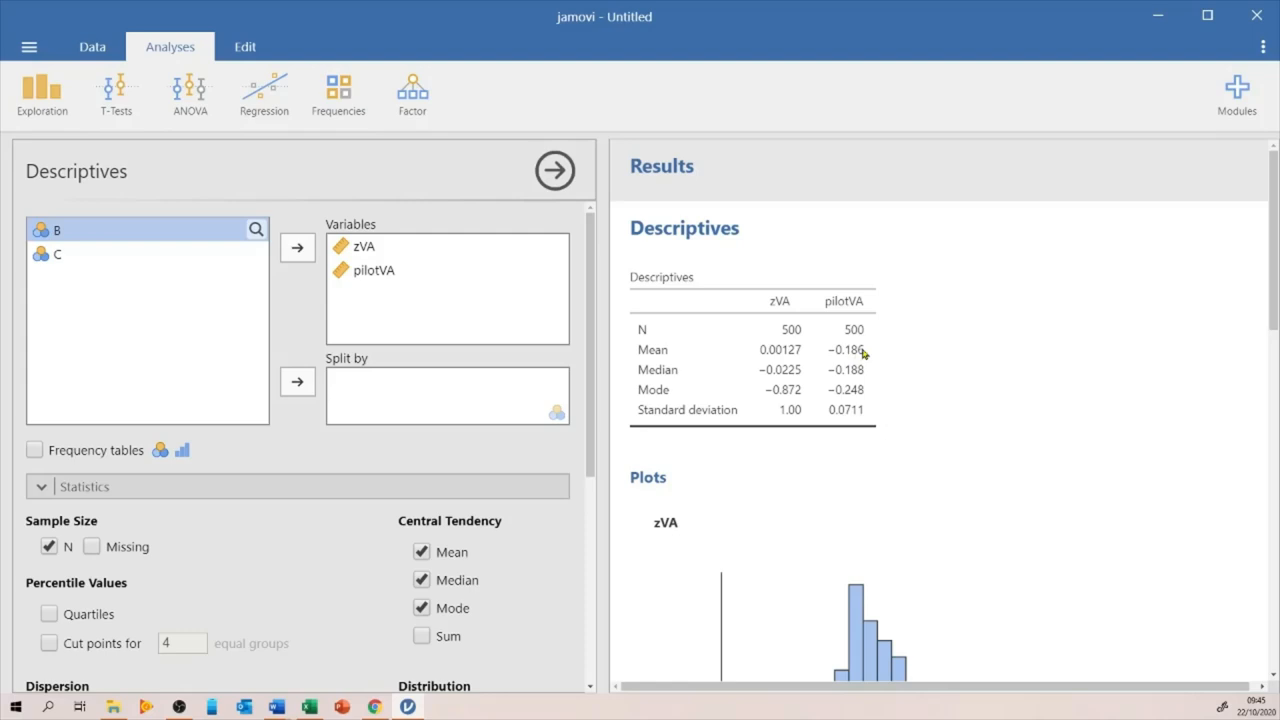
mouse_move(904, 392)
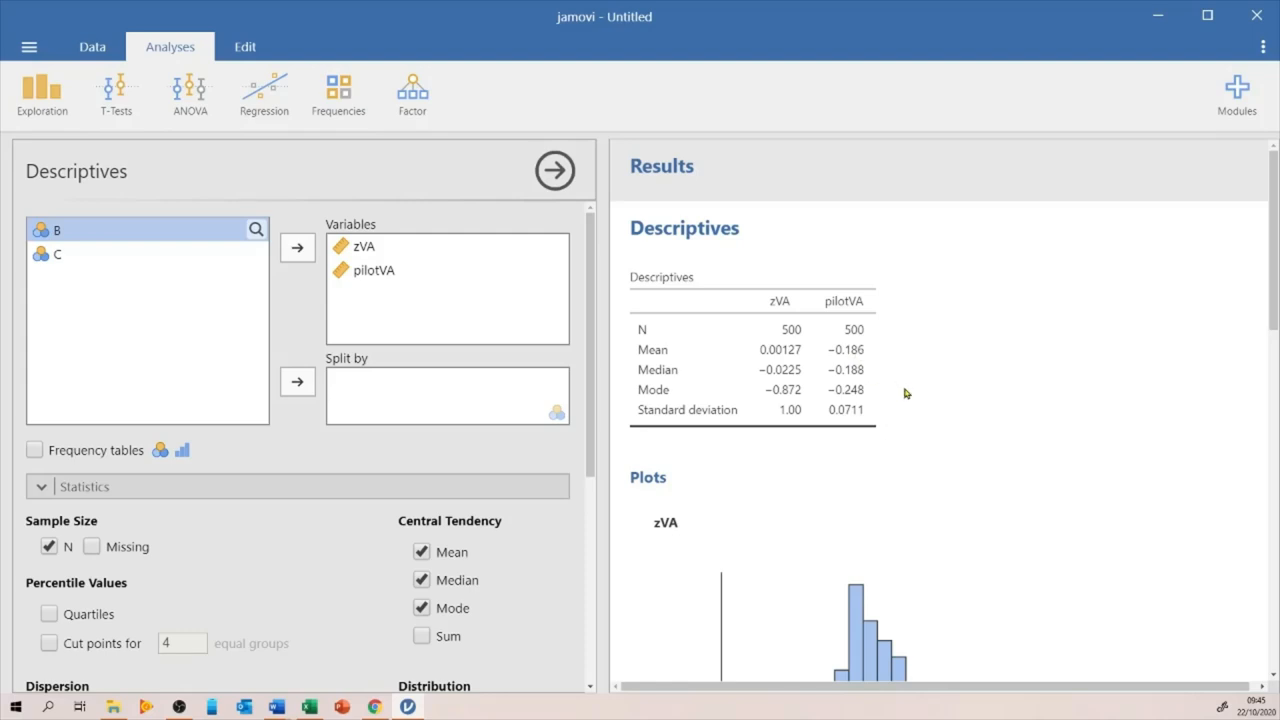
mouse_move(910, 392)
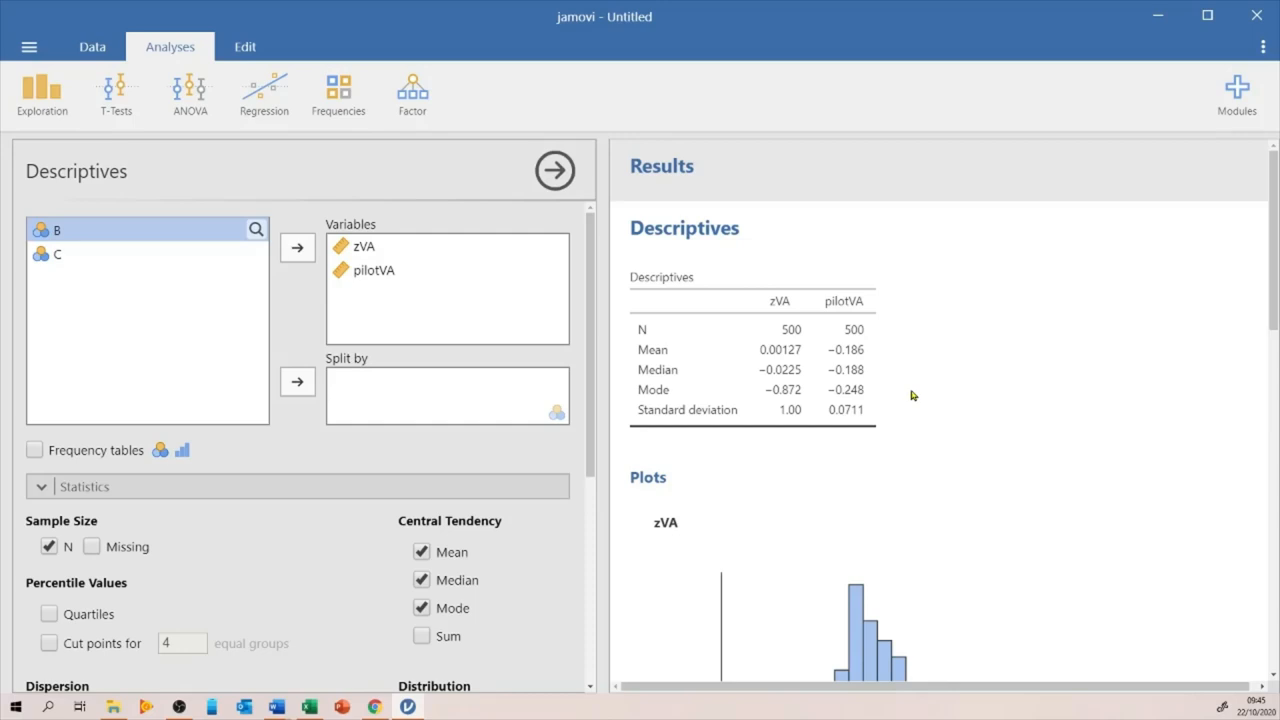
mouse_move(908, 400)
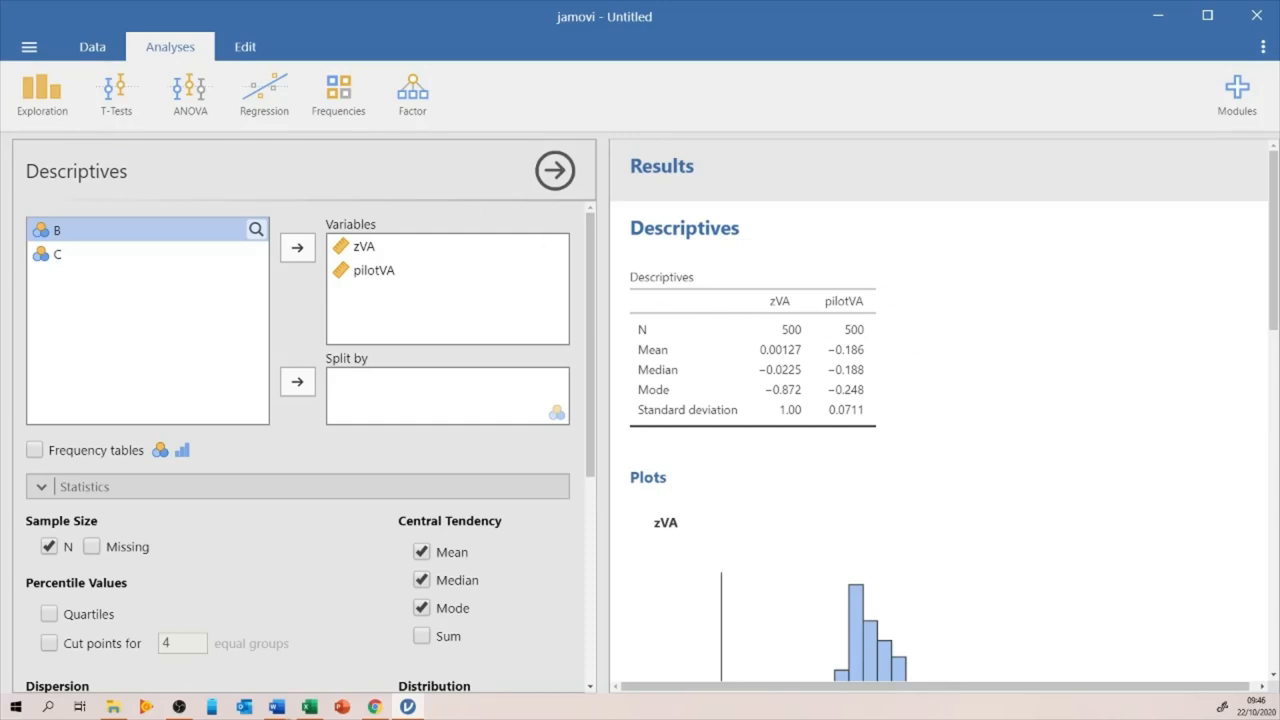
mouse_move(808, 286)
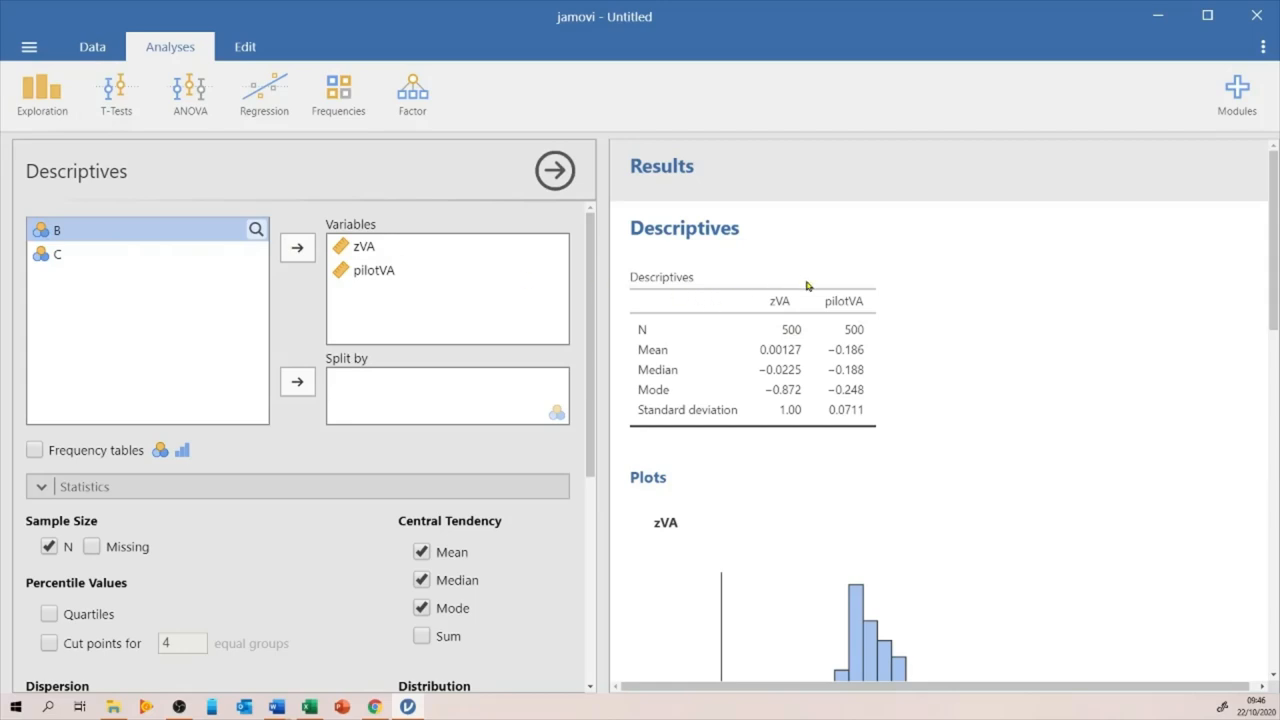
mouse_move(816, 292)
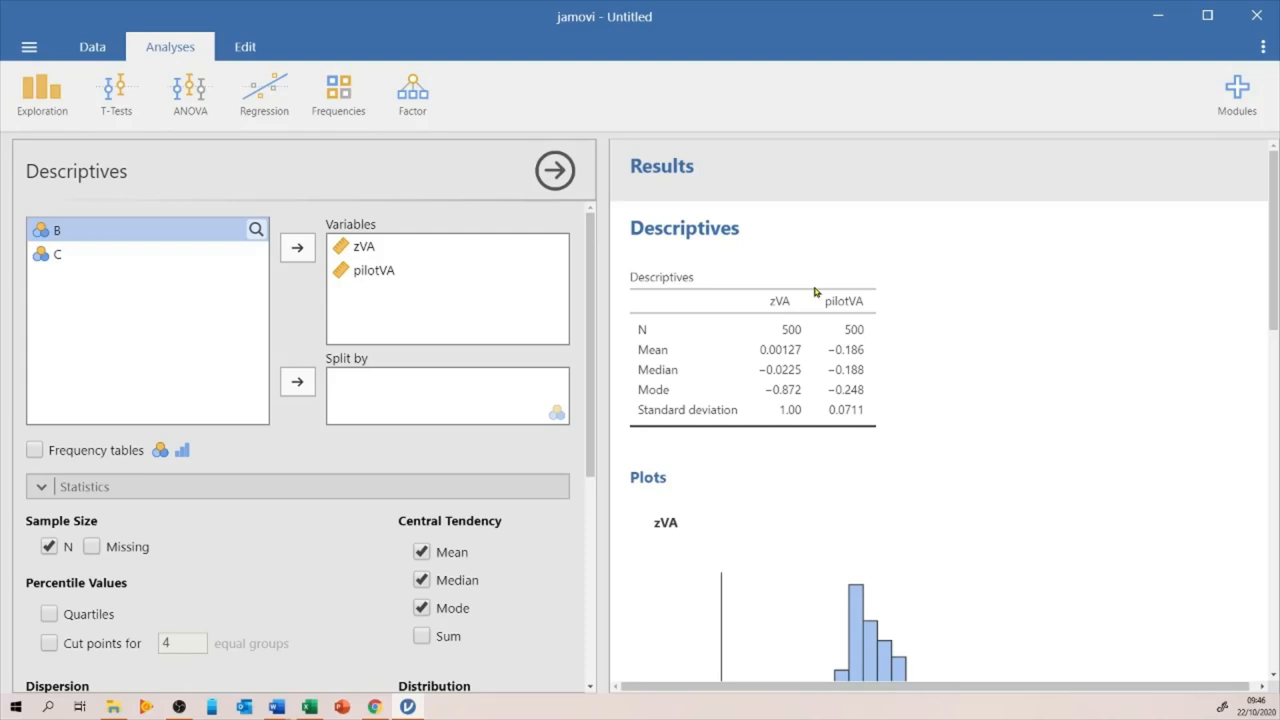
mouse_move(812, 292)
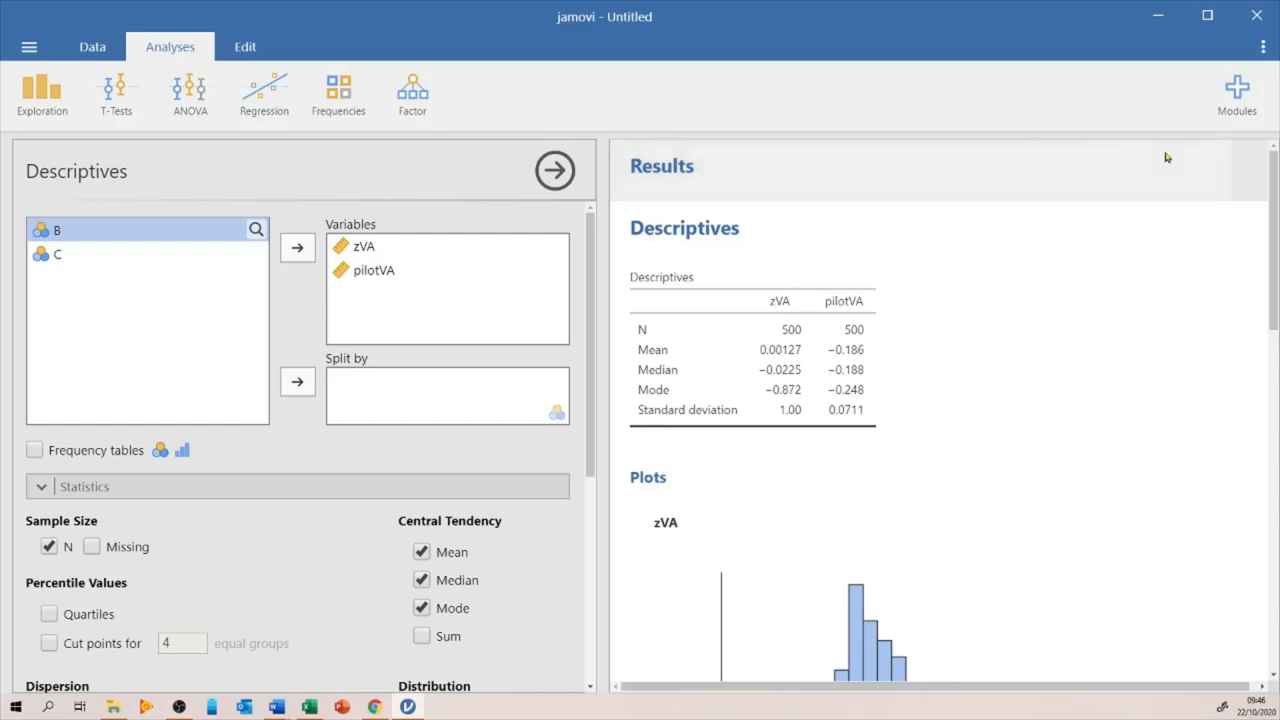
mouse_move(1236, 96)
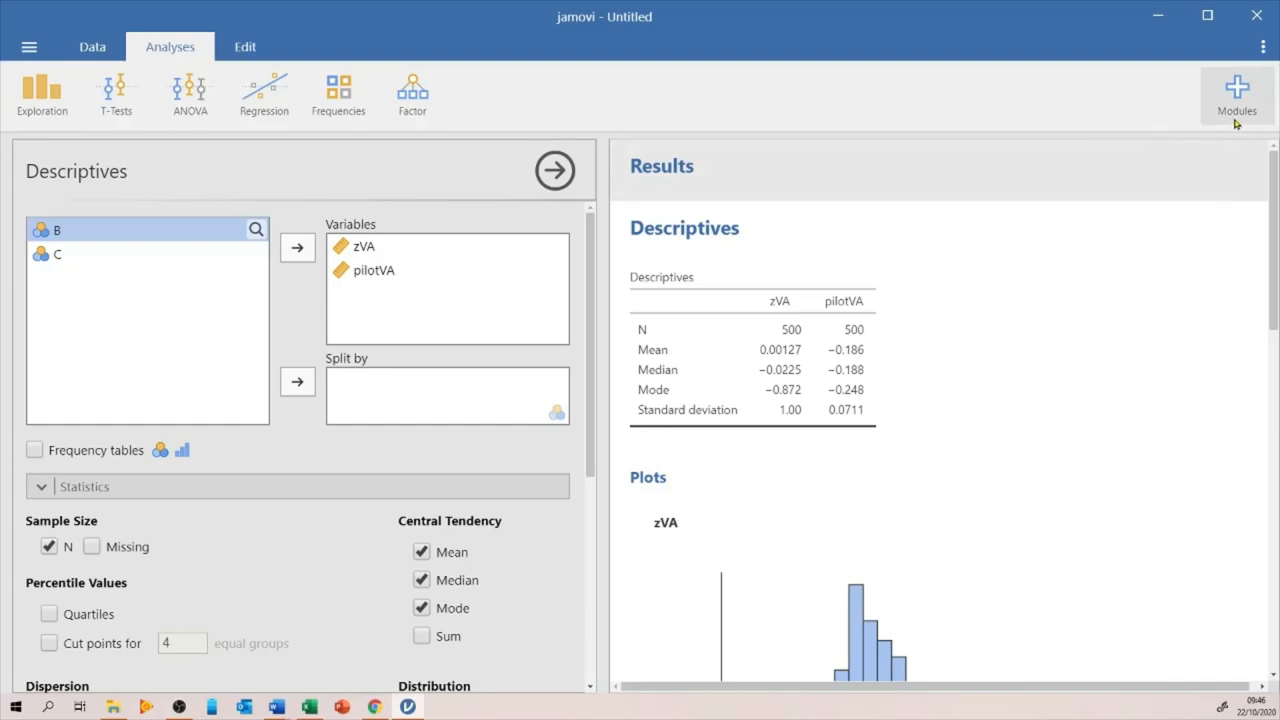
mouse_move(1236, 110)
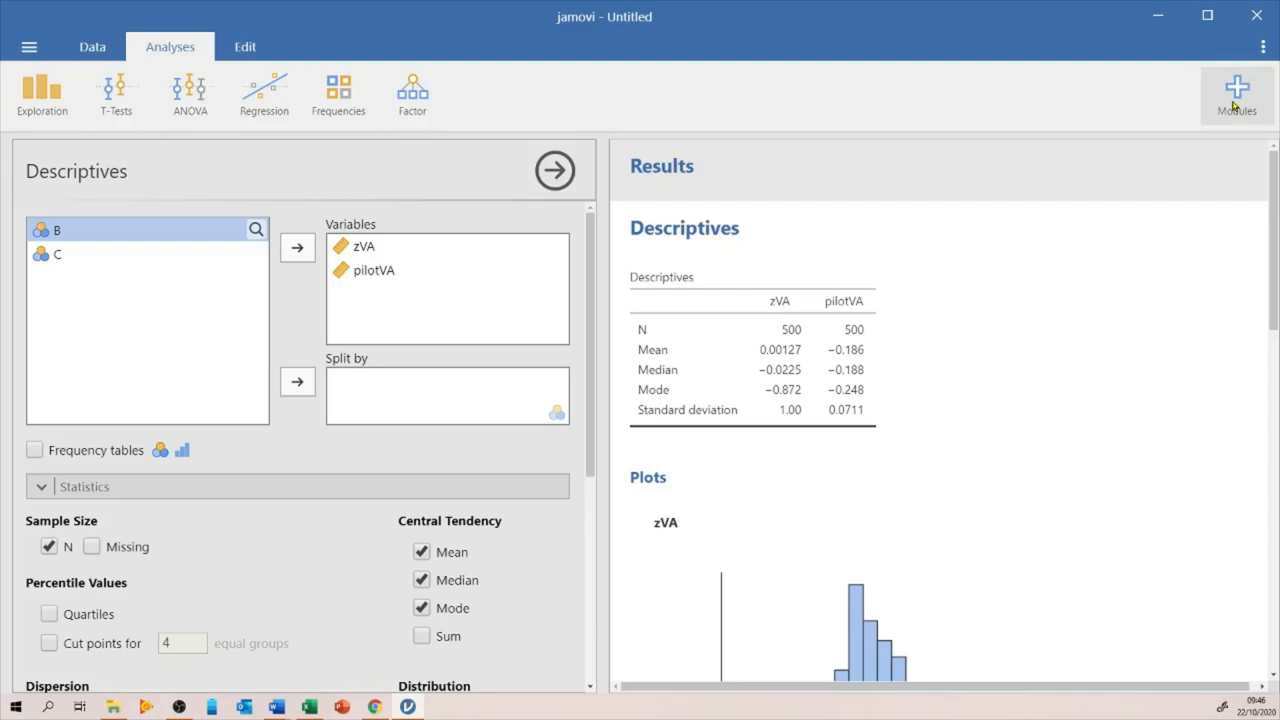
mouse_move(1236, 104)
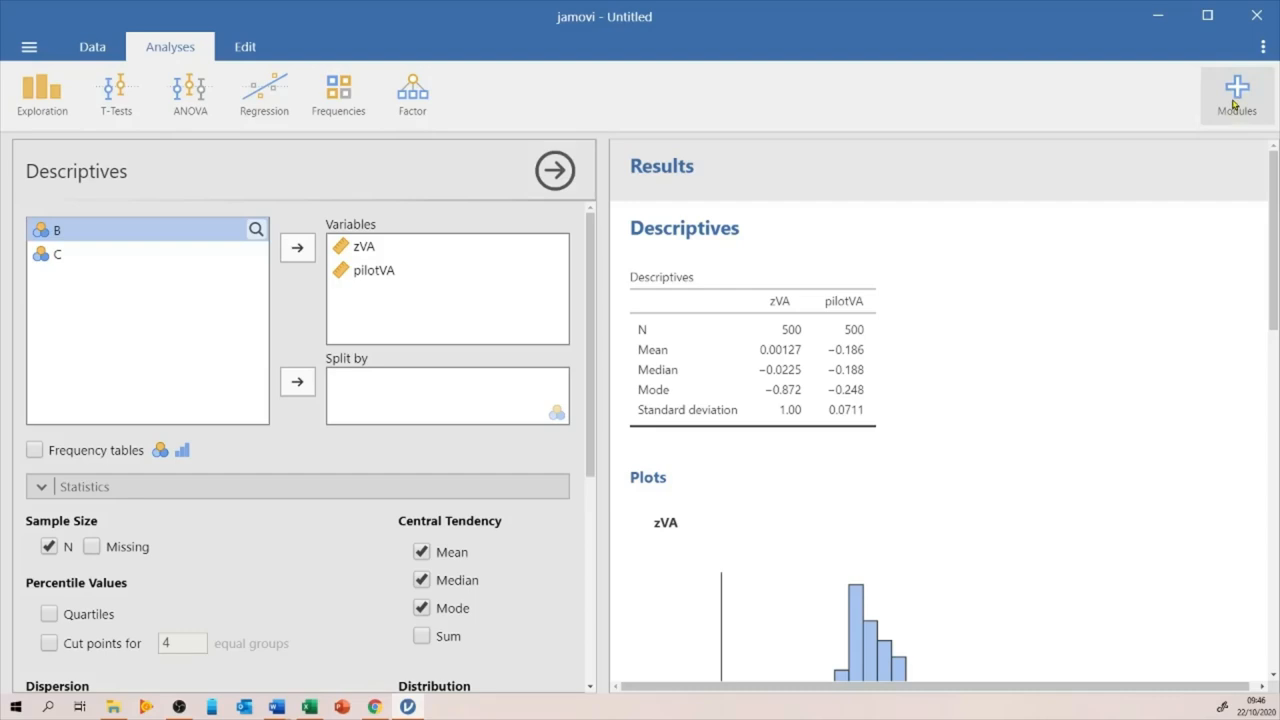
Step: Show the dropdown of installed jamovi modules
click(1236, 94)
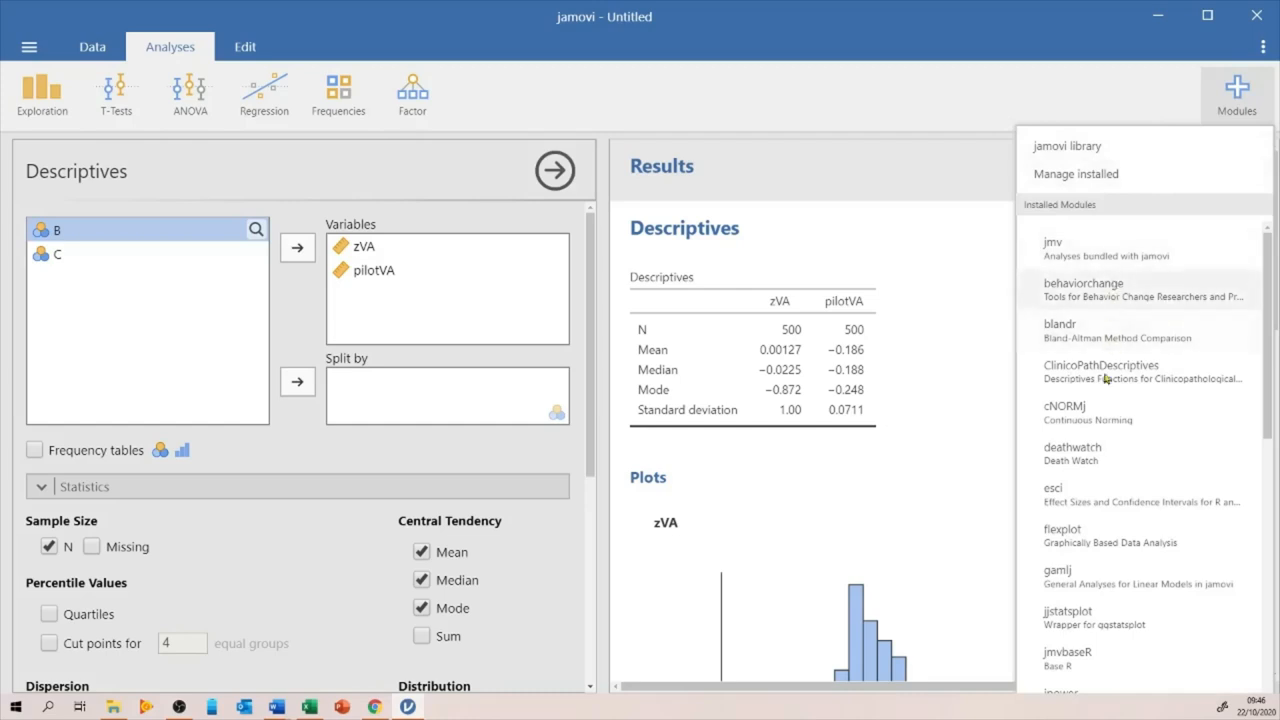
mouse_move(1148, 222)
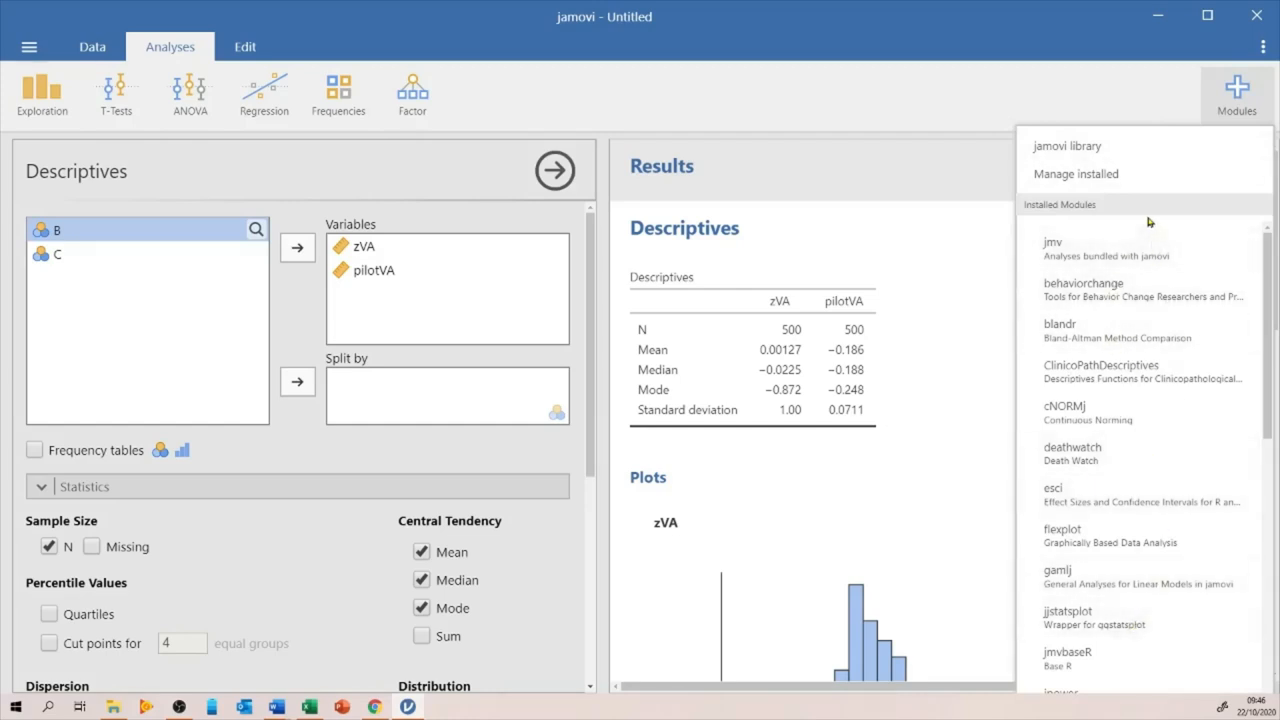
mouse_move(1120, 200)
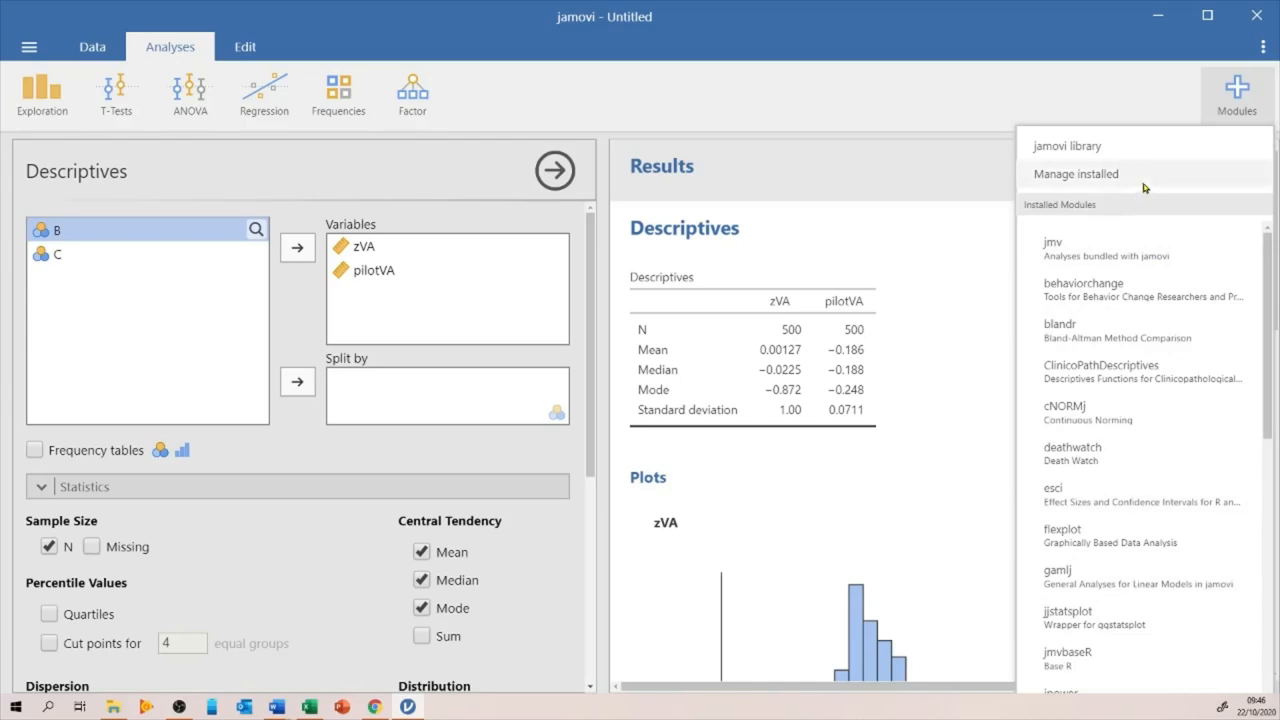
mouse_move(1144, 188)
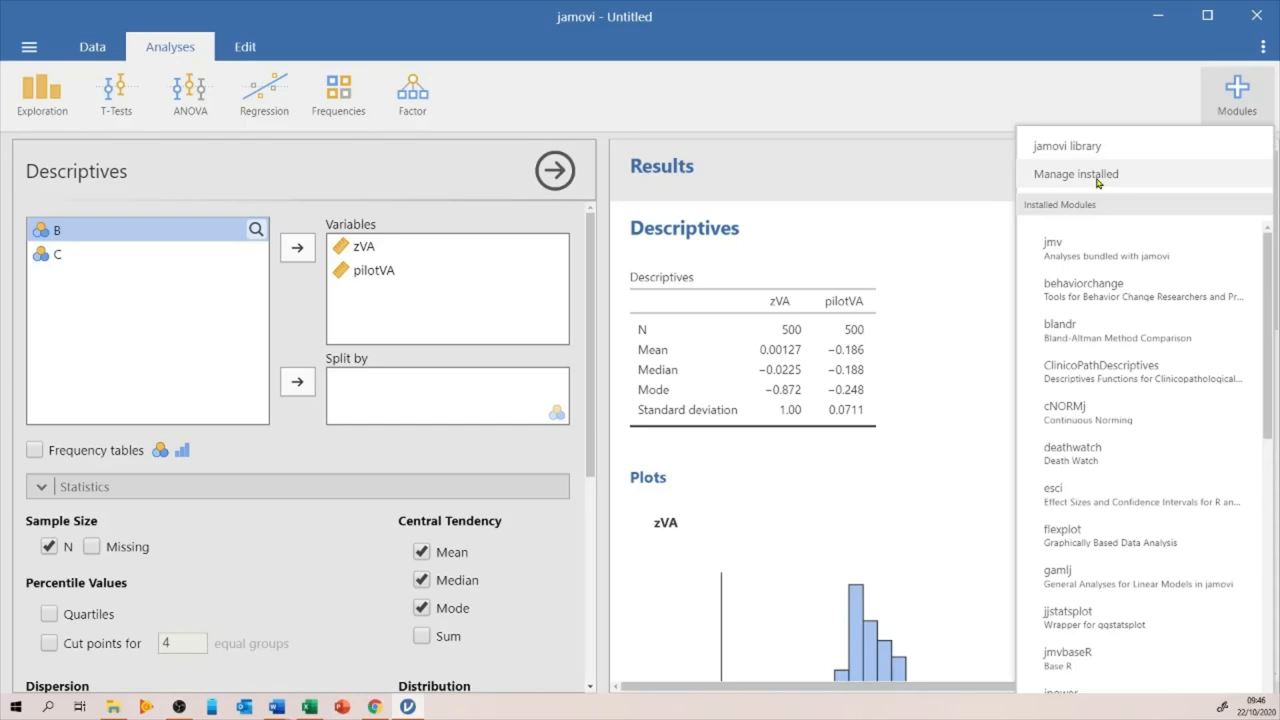
Step: Open the module manager's Installed tab and scroll through the module descriptions
click(1076, 174)
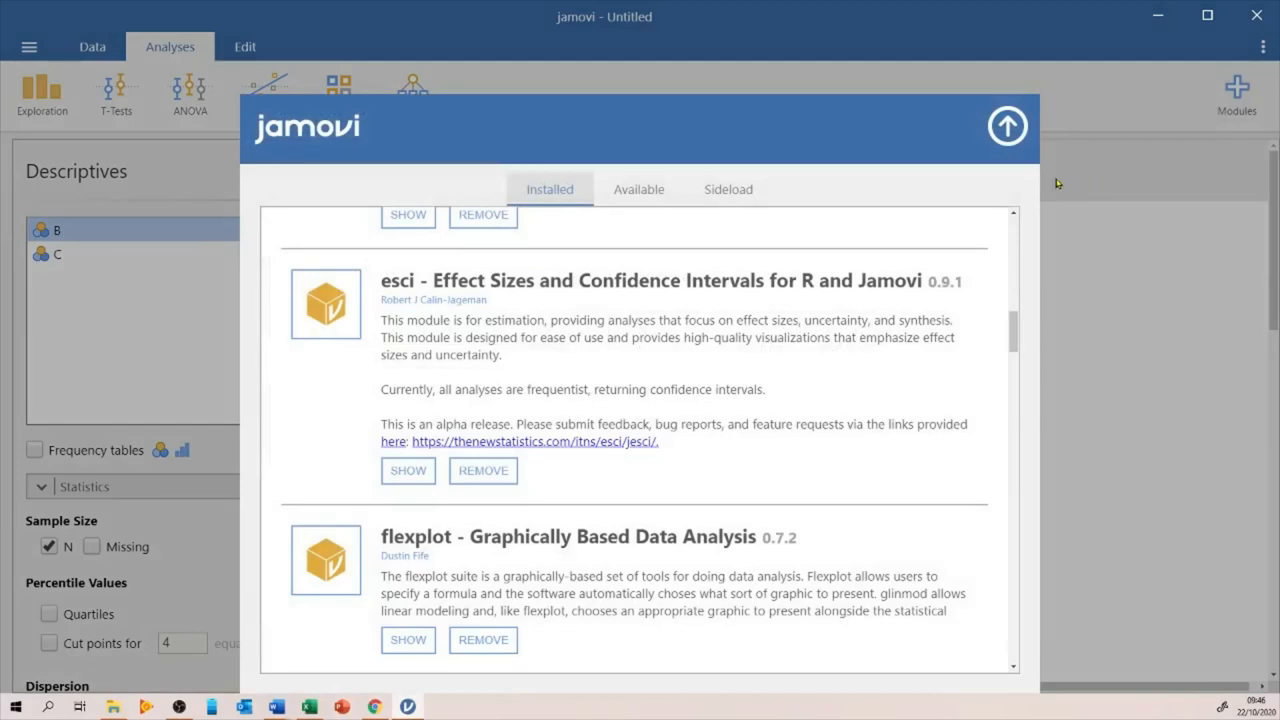
mouse_move(778, 328)
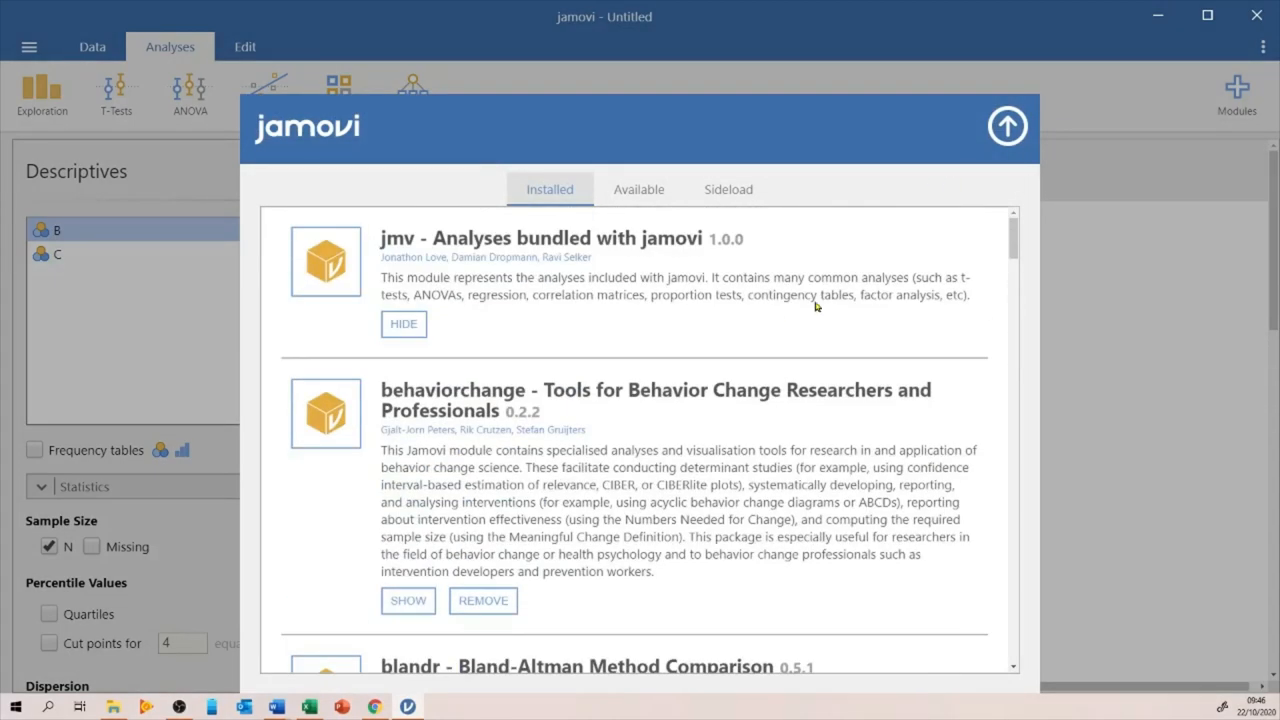
scroll(down, 3)
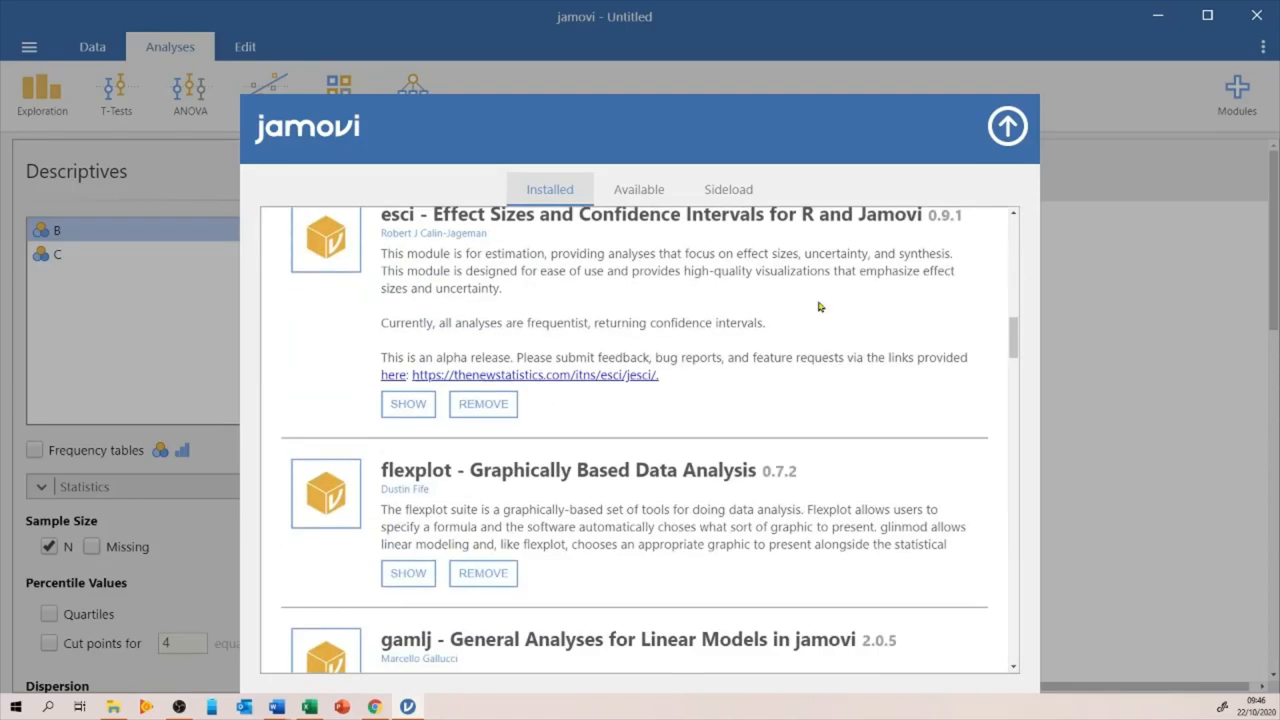
scroll(down, 3)
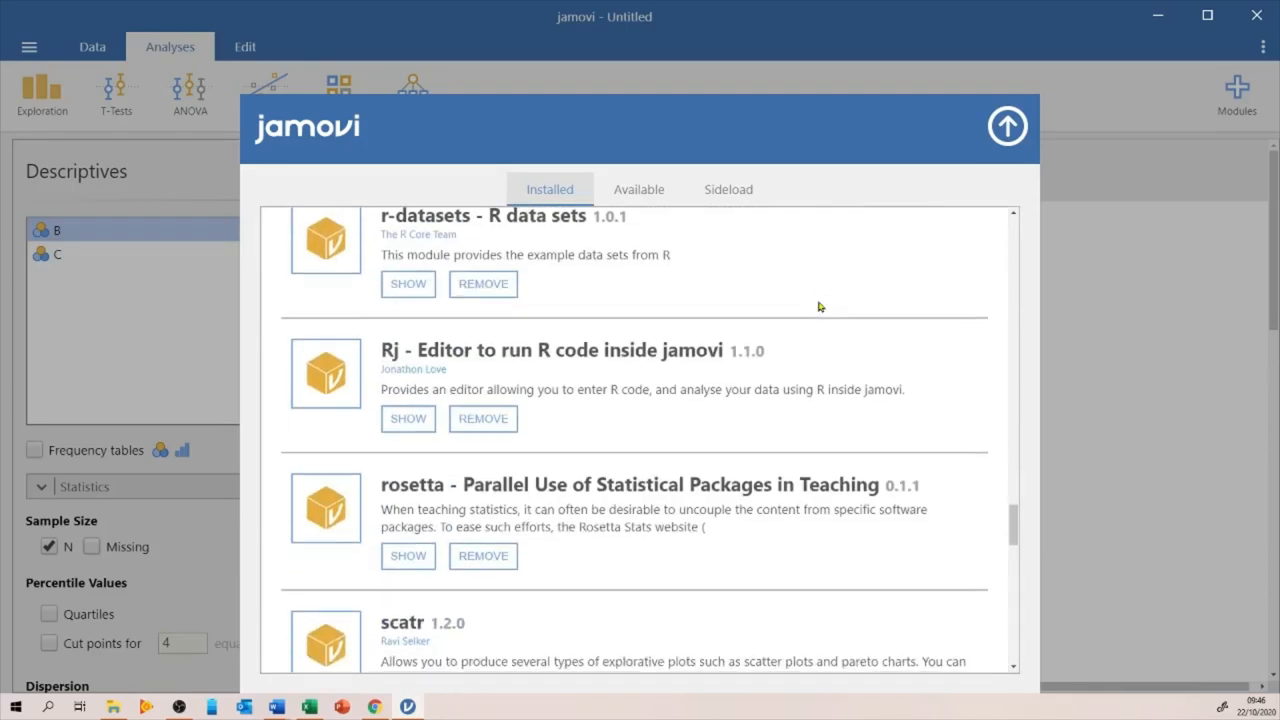
scroll(down, 3)
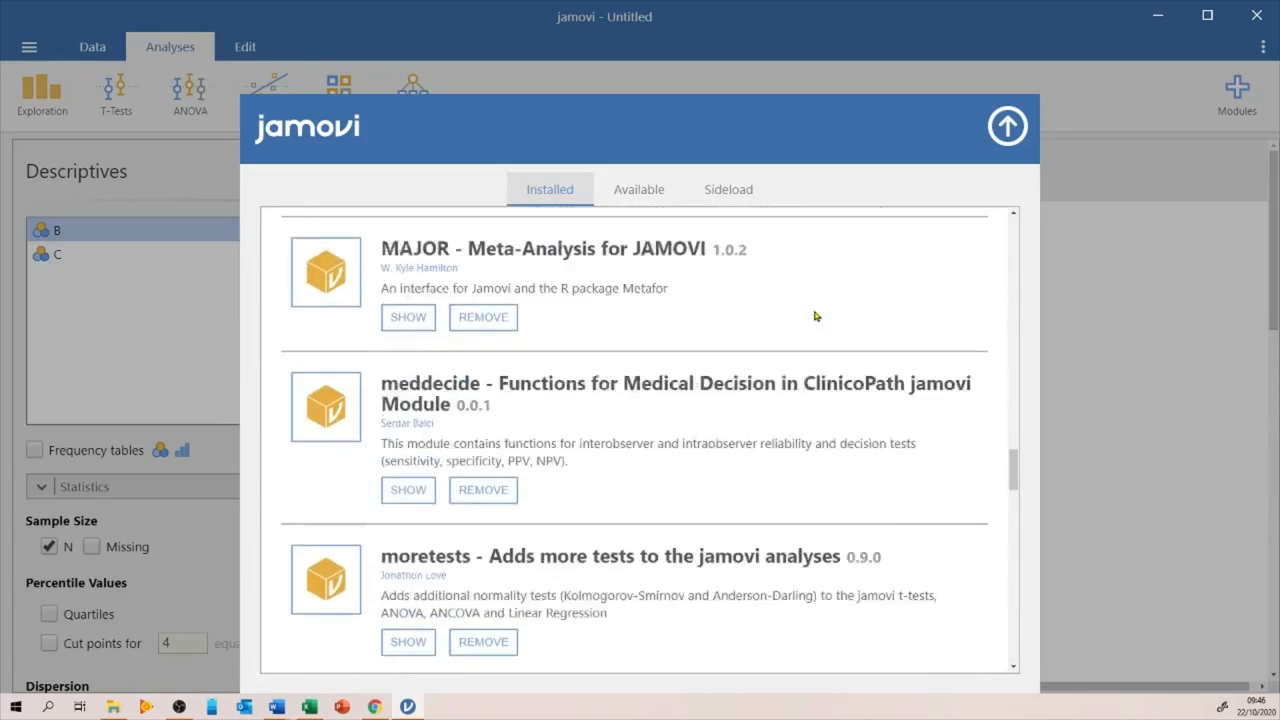
scroll(down, 3)
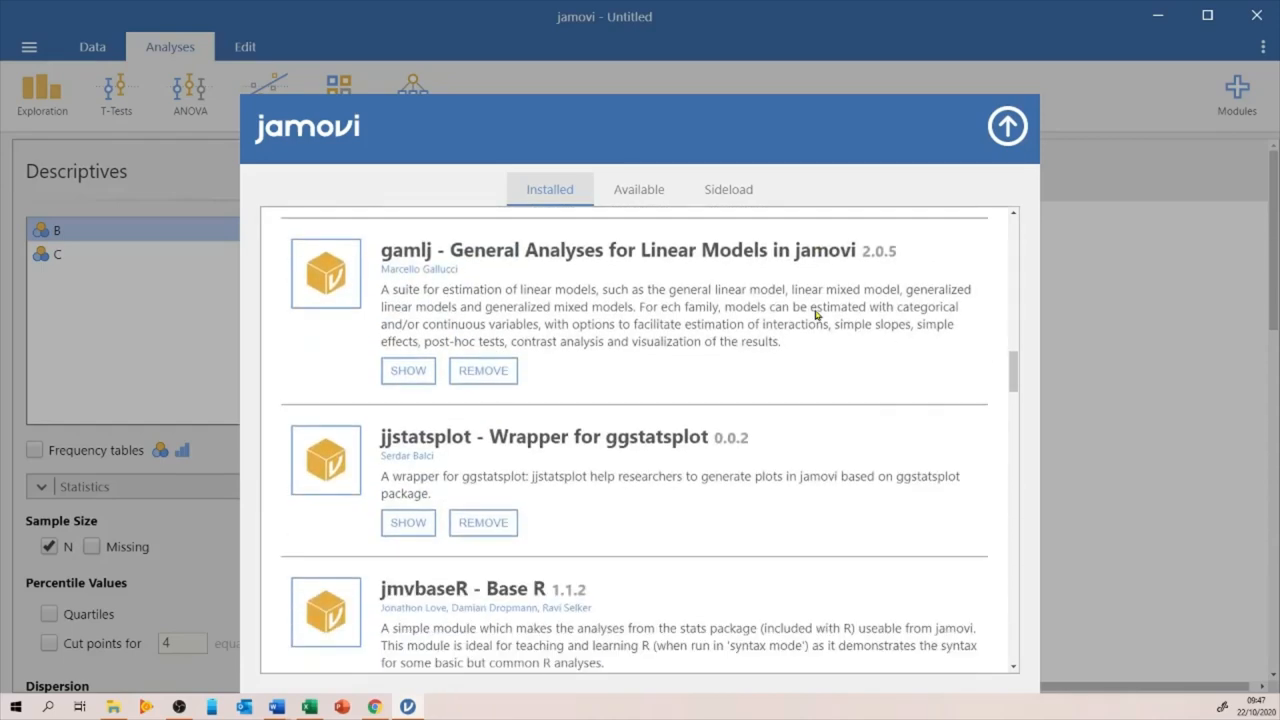
Step: Install the distrACTION module from the Available tab and close the module manager
click(638, 188)
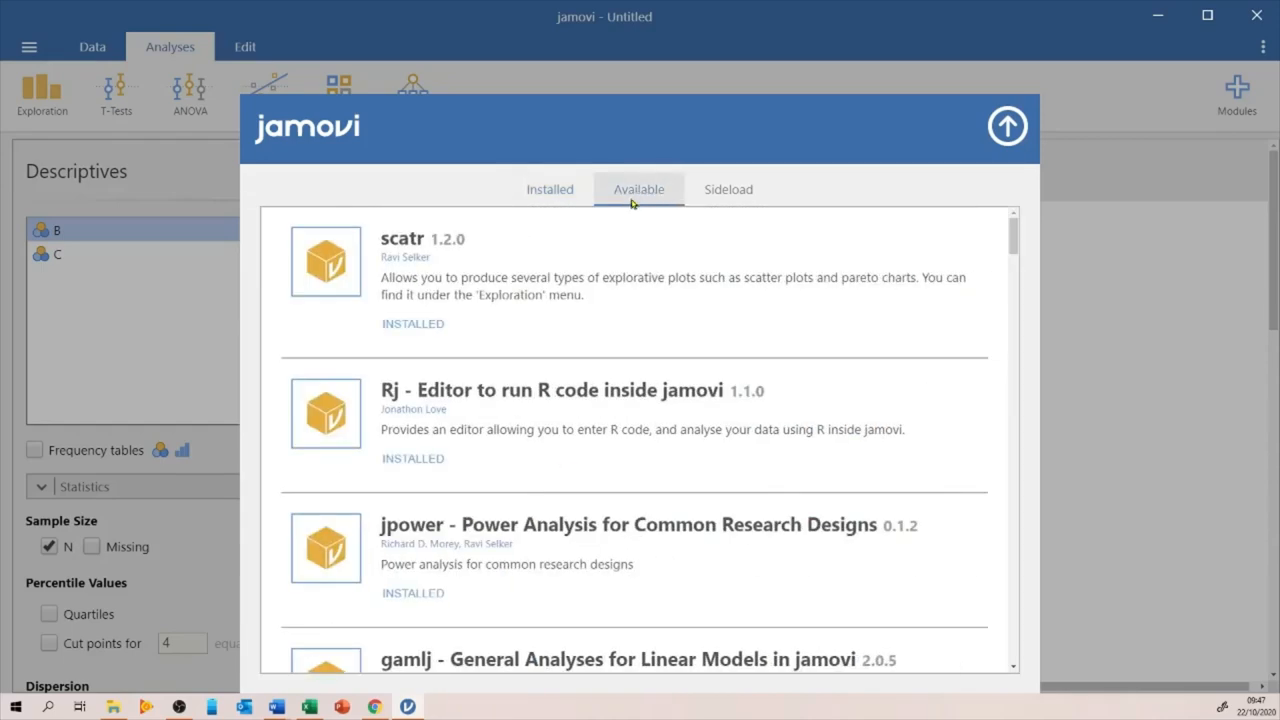
scroll(down, 3)
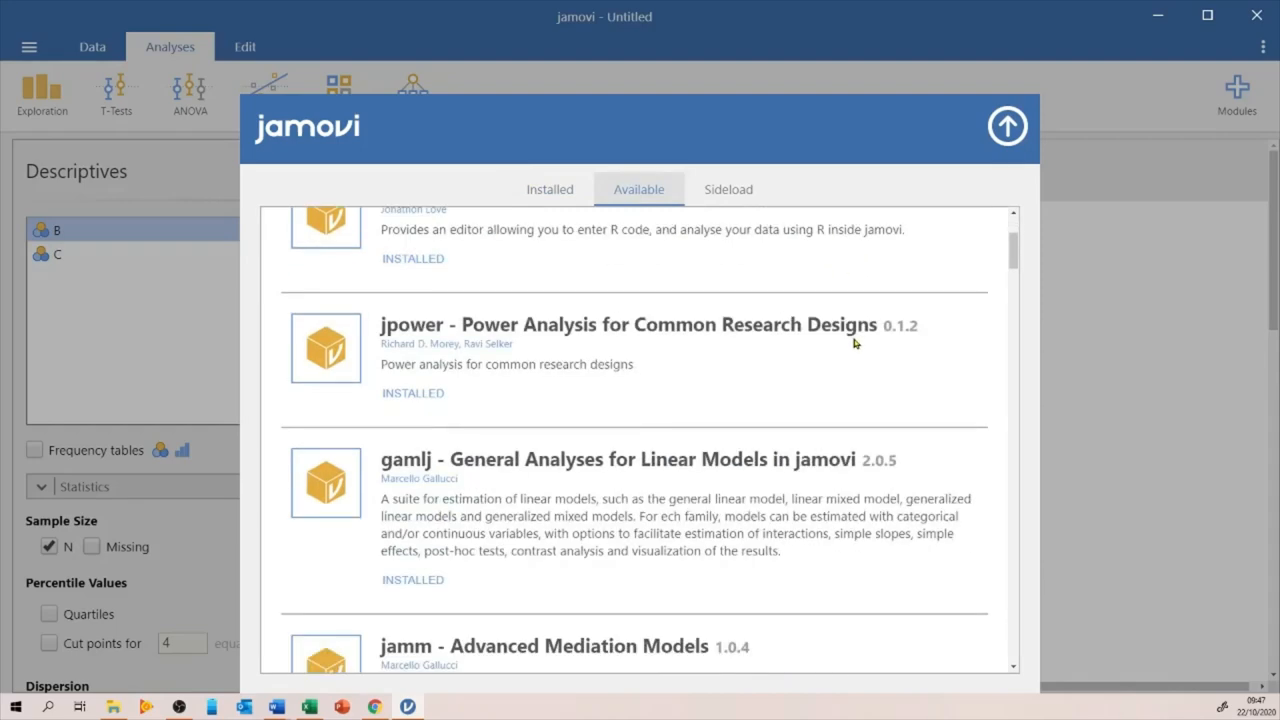
scroll(down, 3)
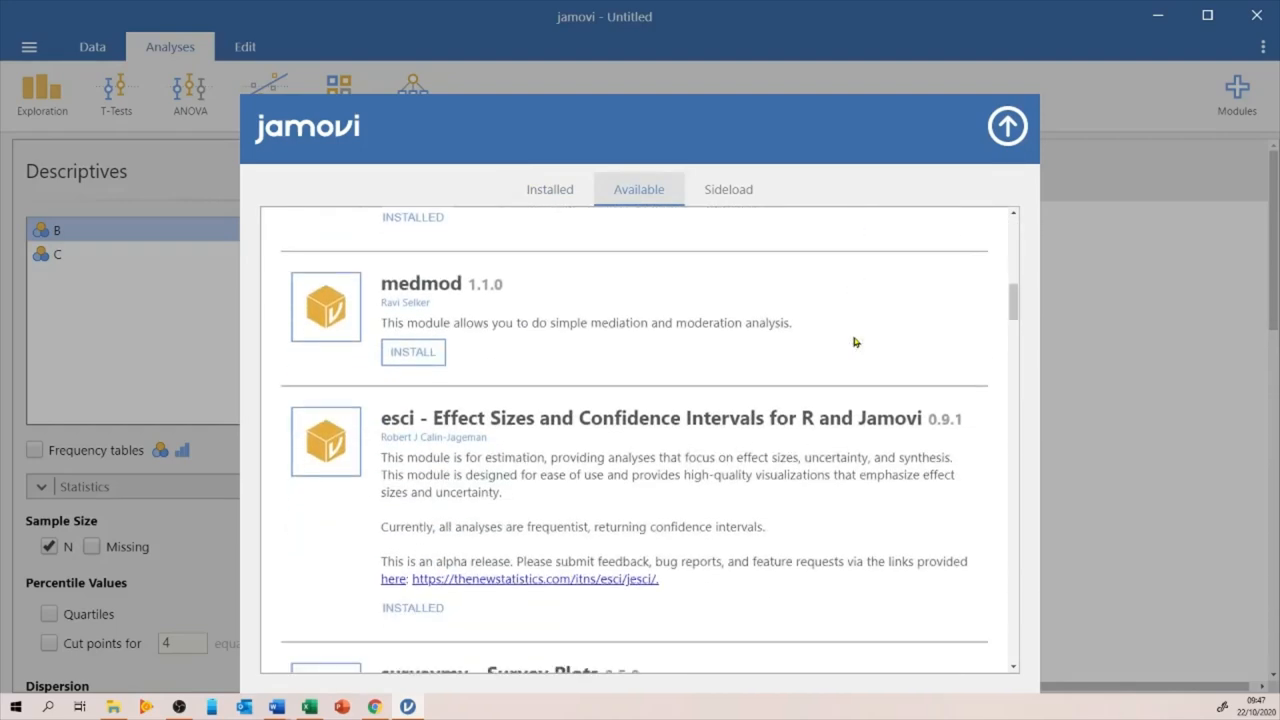
scroll(down, 3)
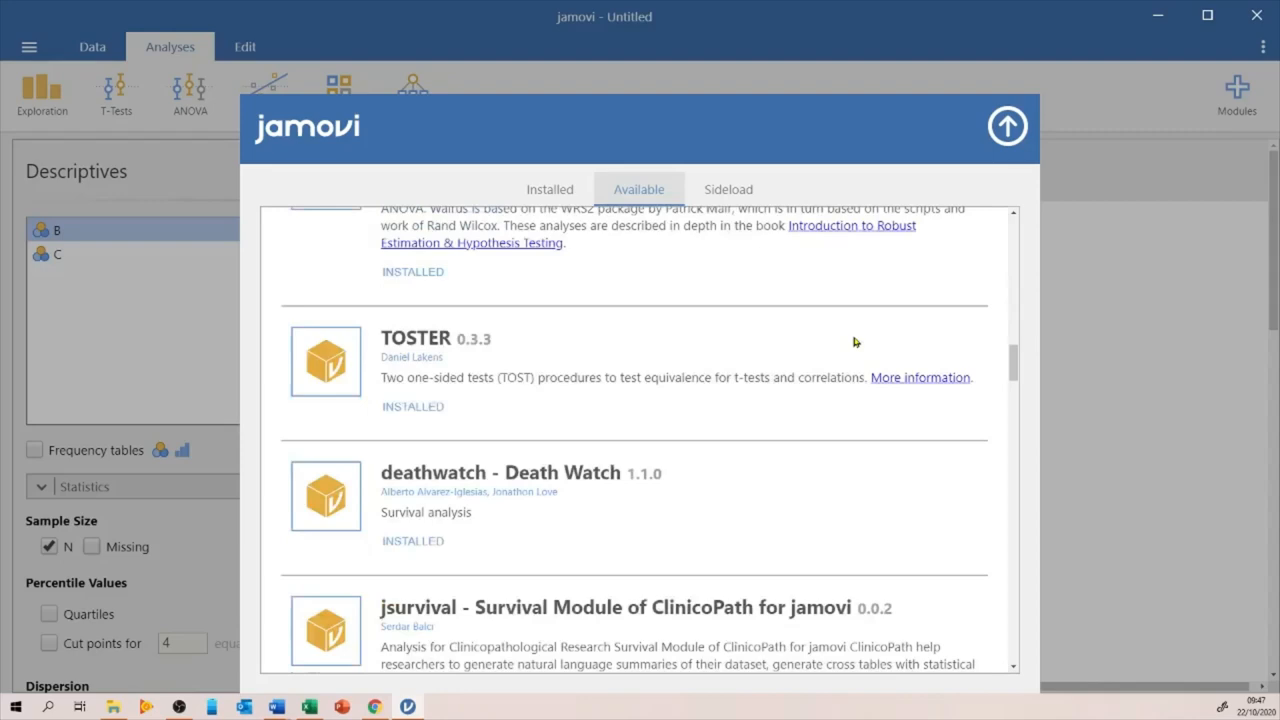
scroll(down, 3)
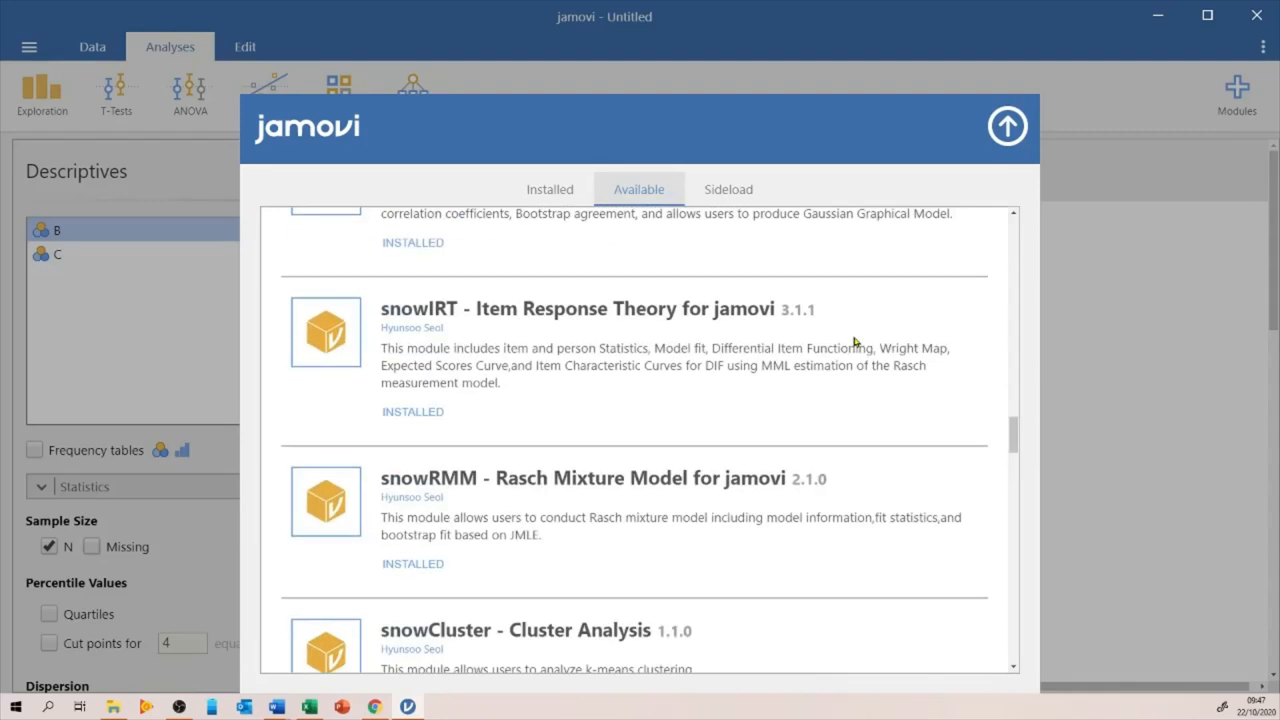
scroll(down, 3)
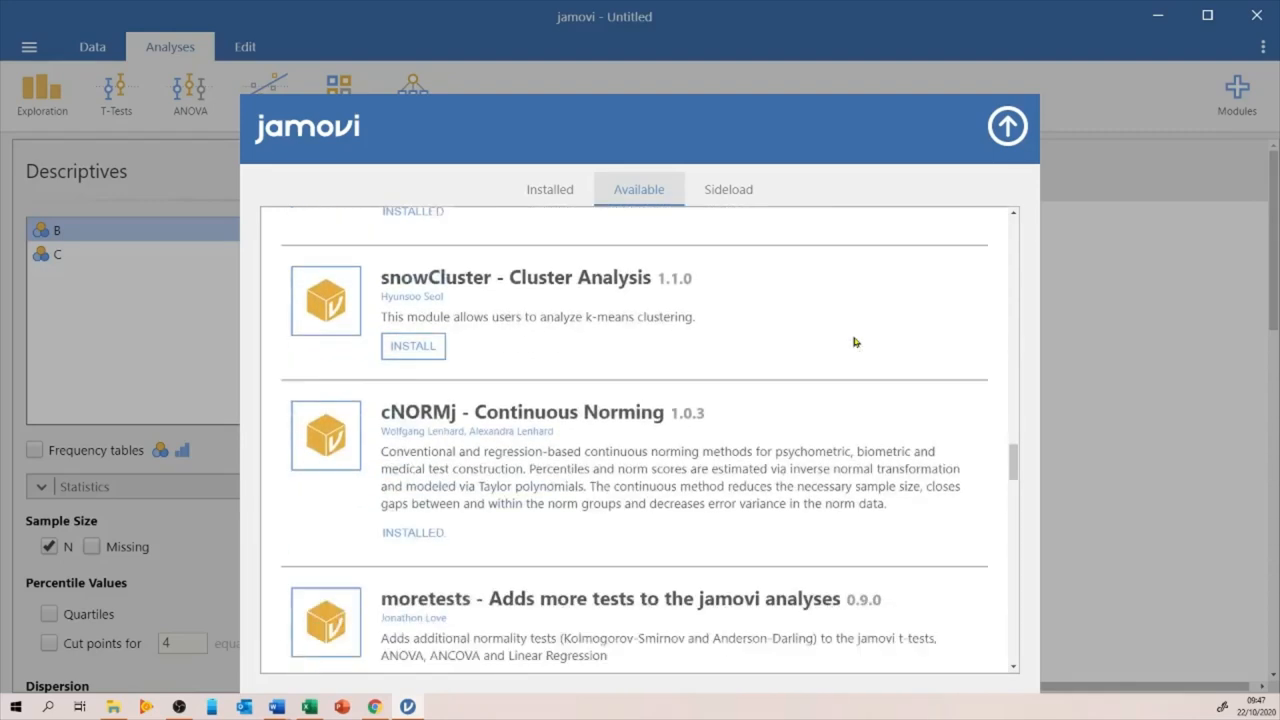
scroll(down, 3)
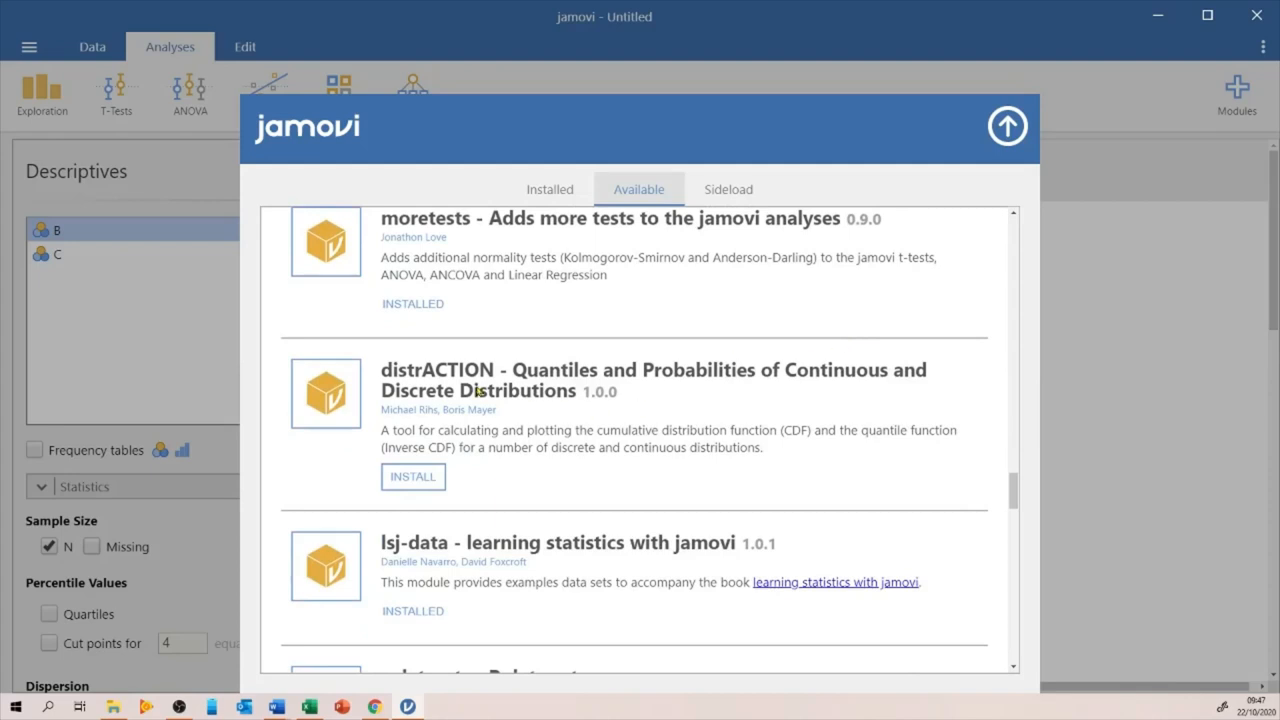
mouse_move(552, 396)
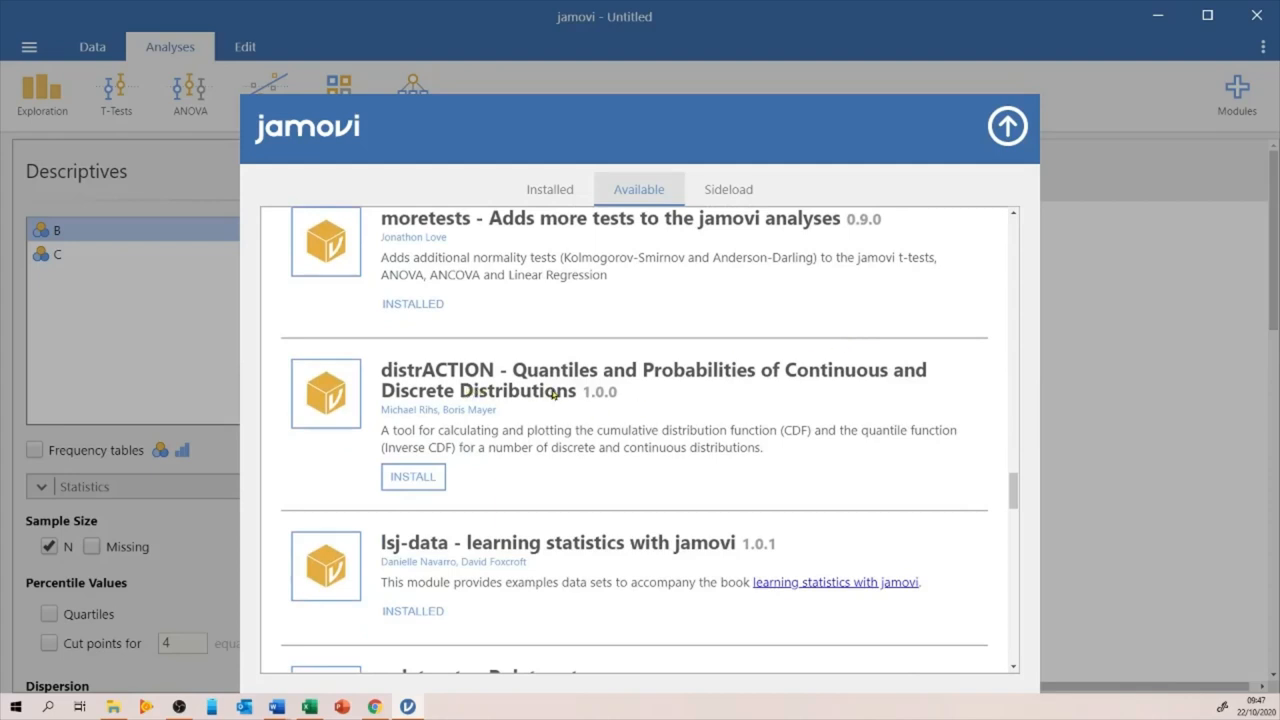
mouse_move(632, 410)
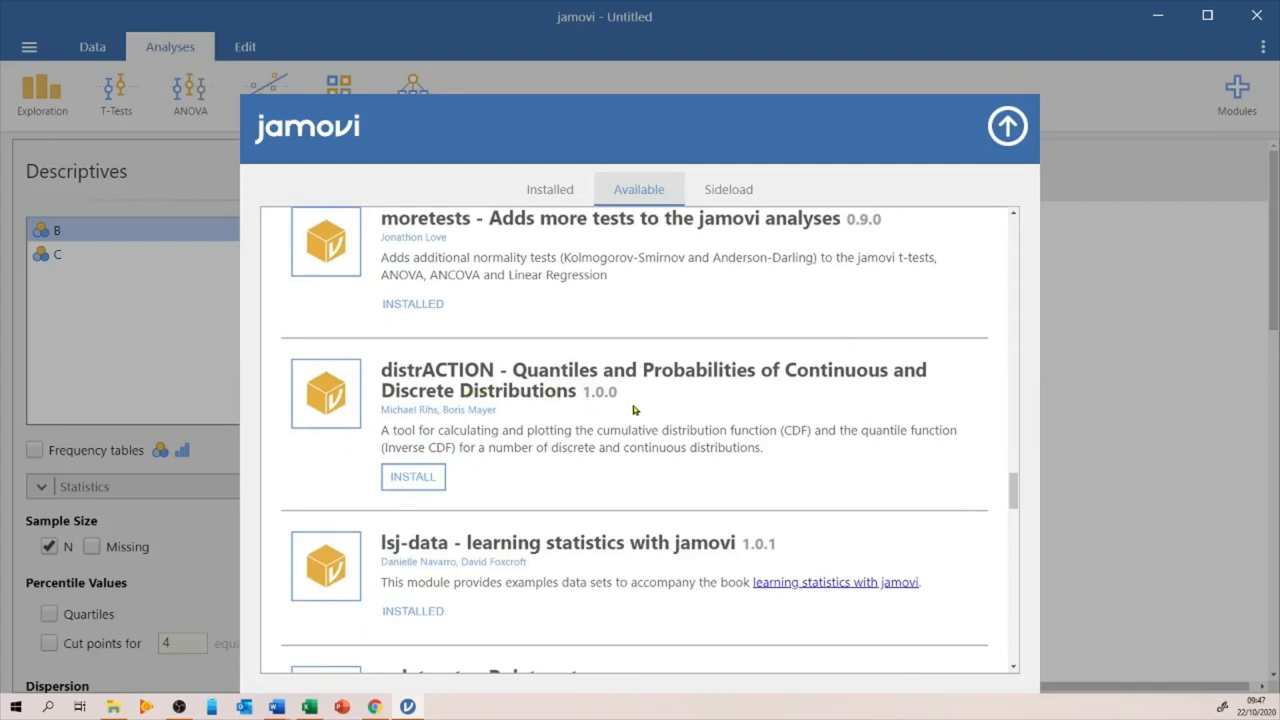
mouse_move(652, 408)
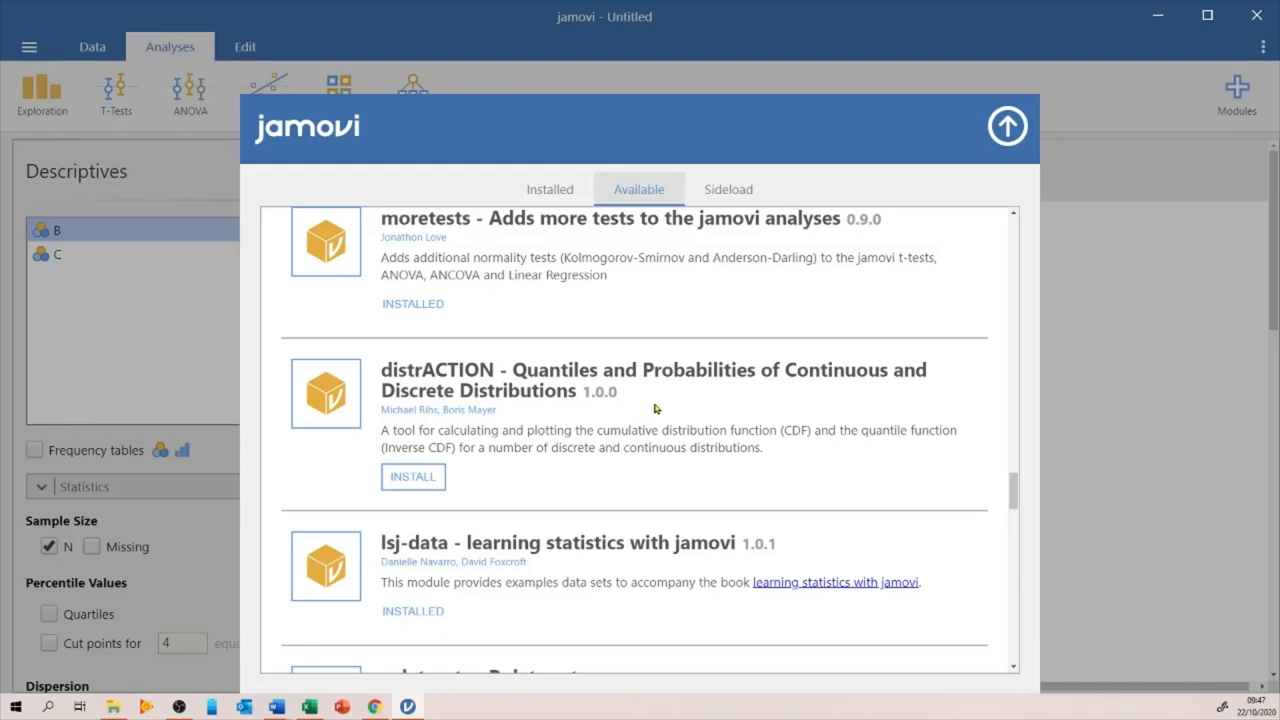
mouse_move(412, 476)
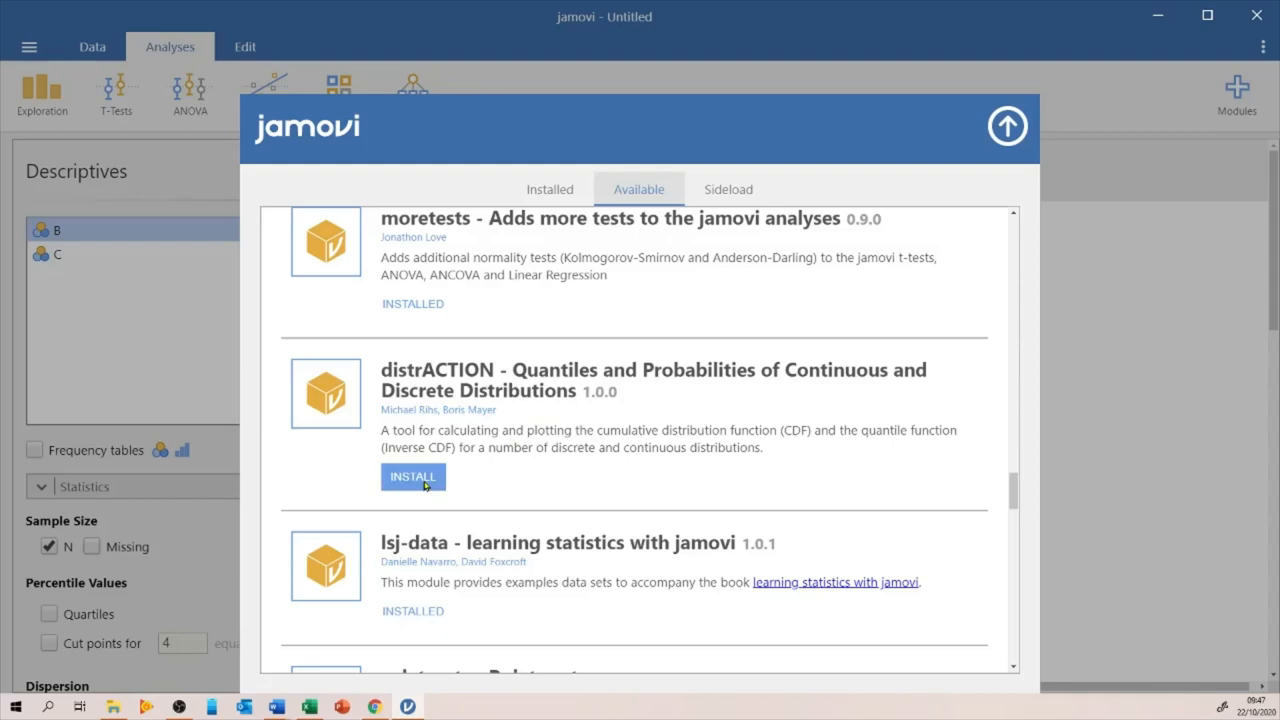
click(412, 476)
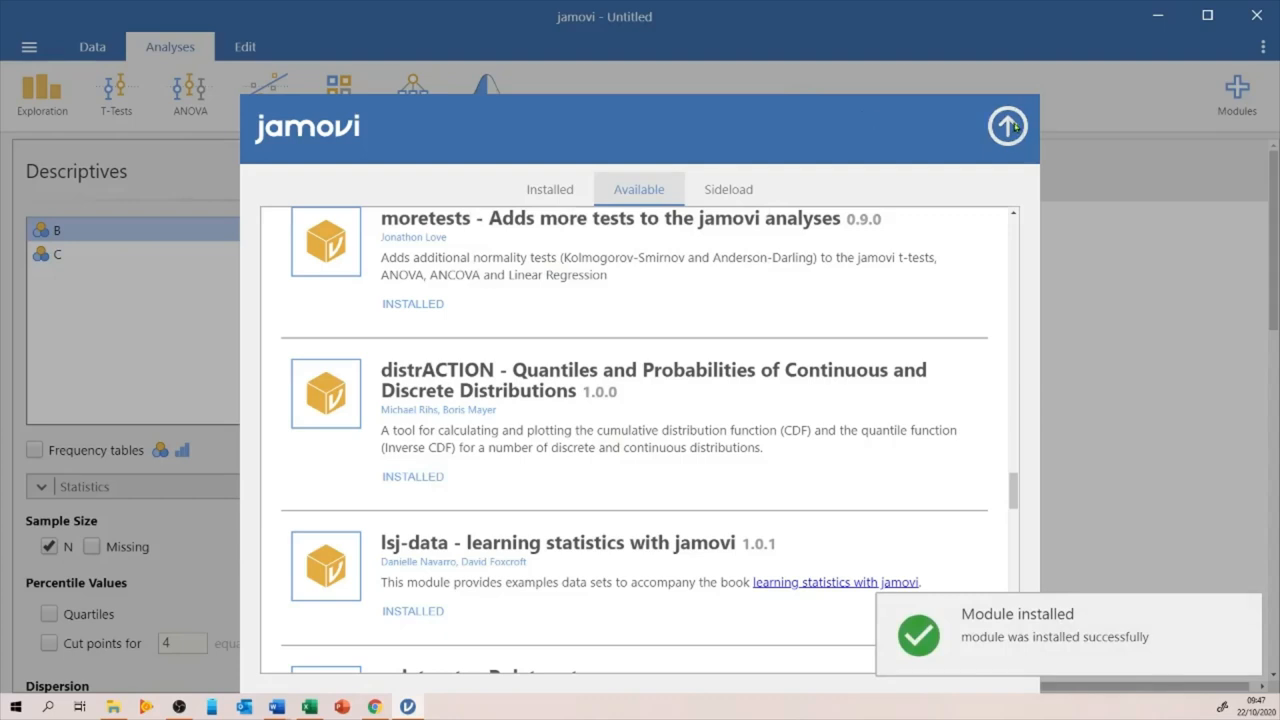
click(1008, 124)
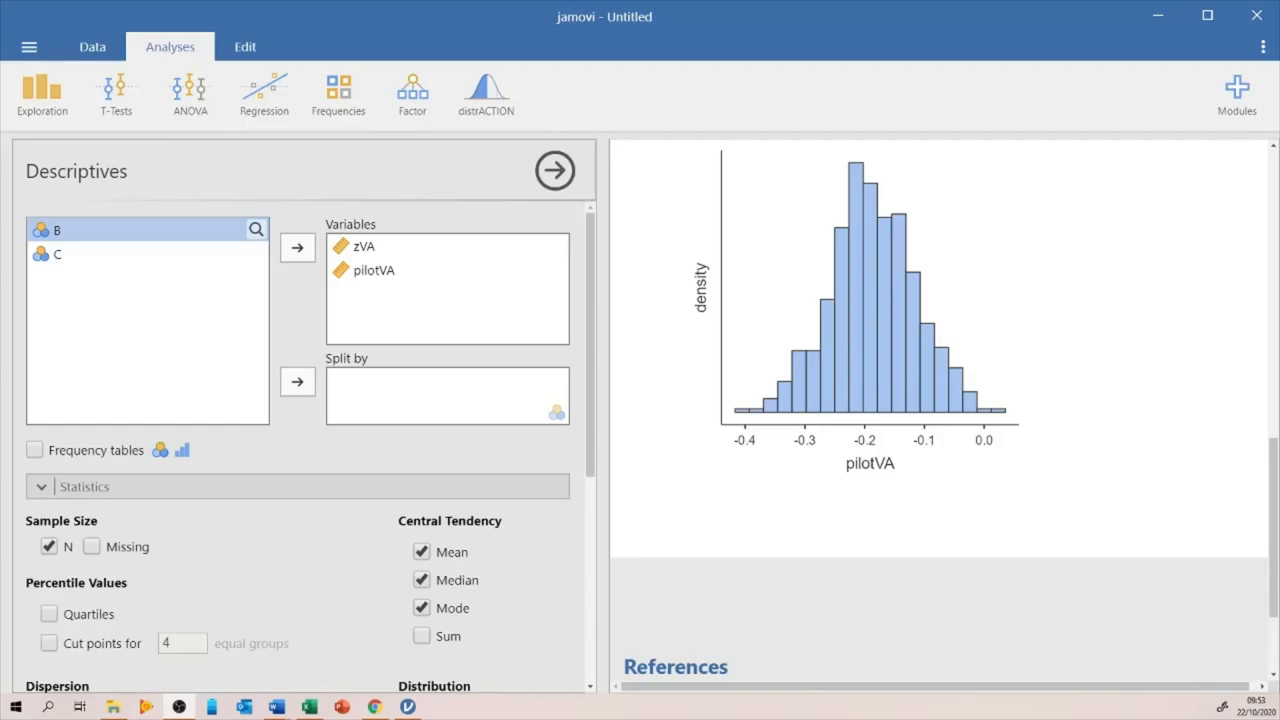
mouse_move(924, 428)
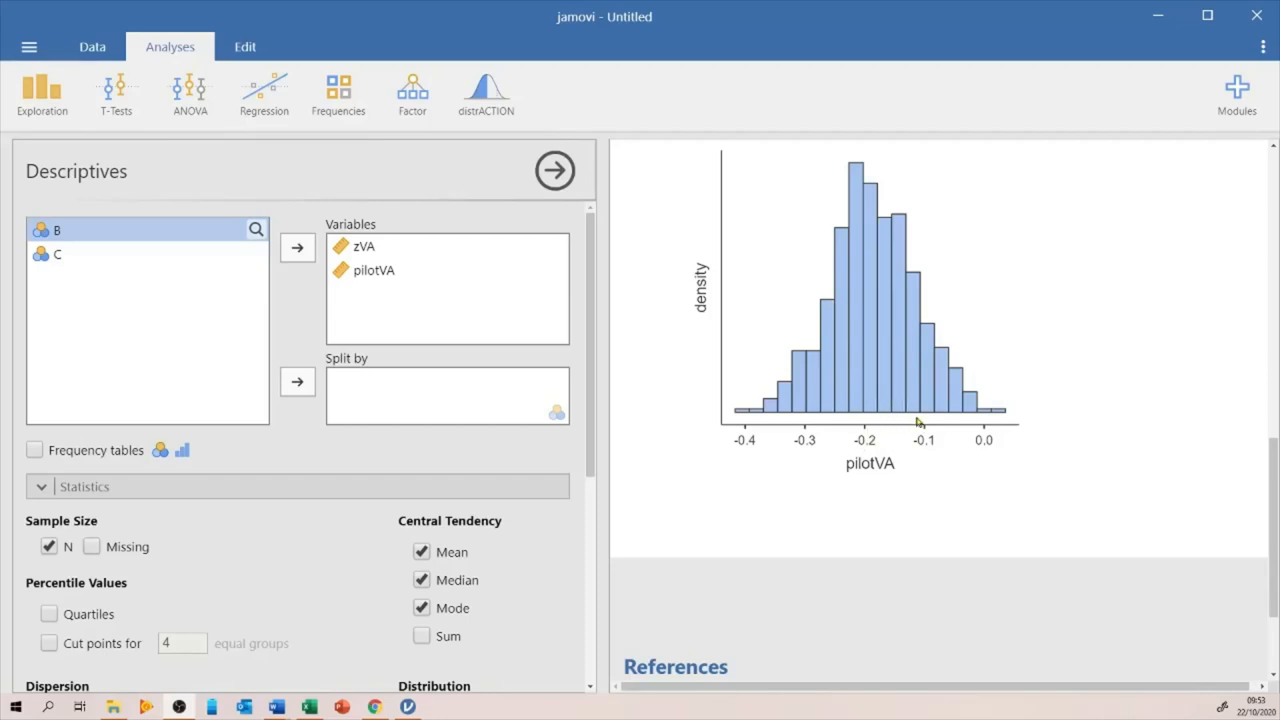
mouse_move(990, 426)
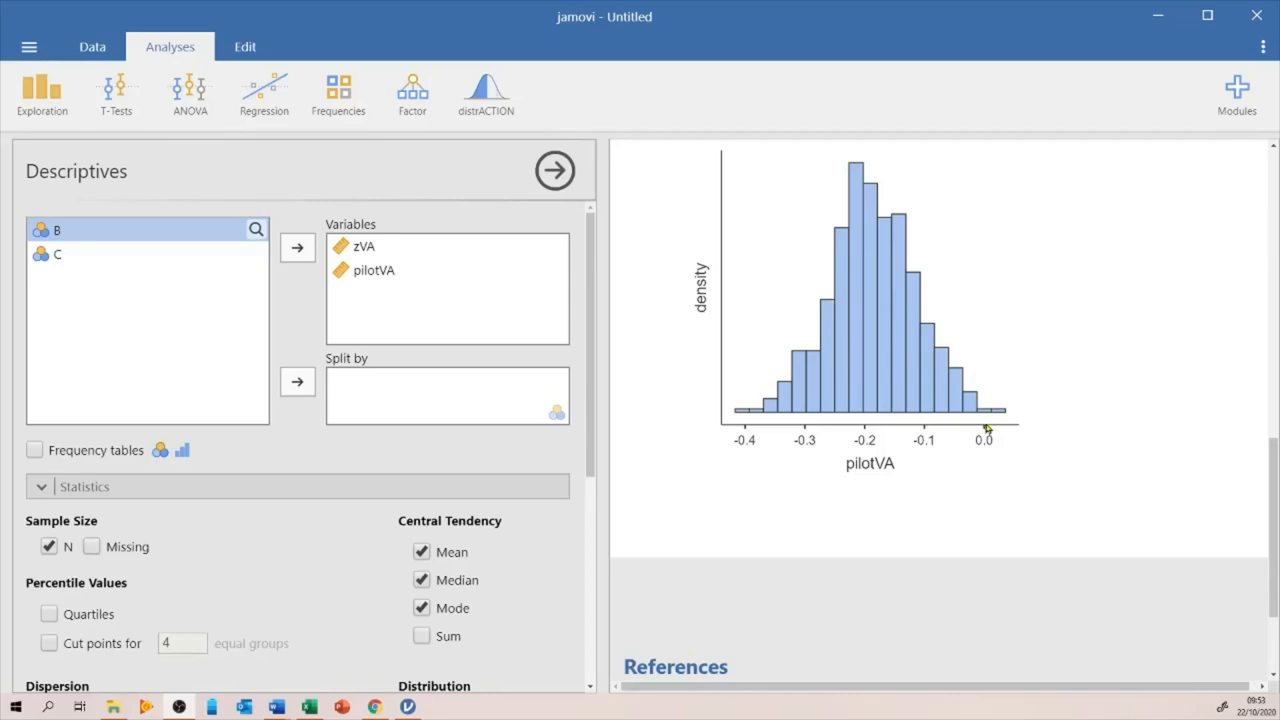
mouse_move(916, 376)
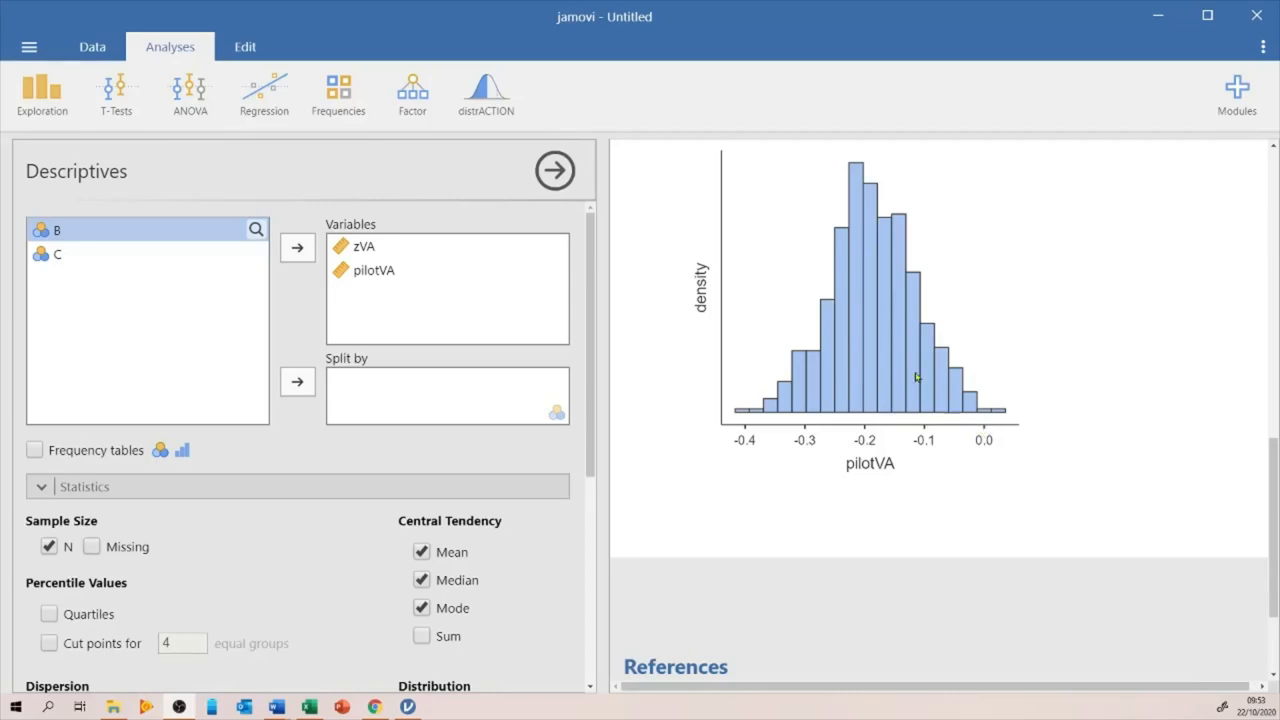
mouse_move(912, 414)
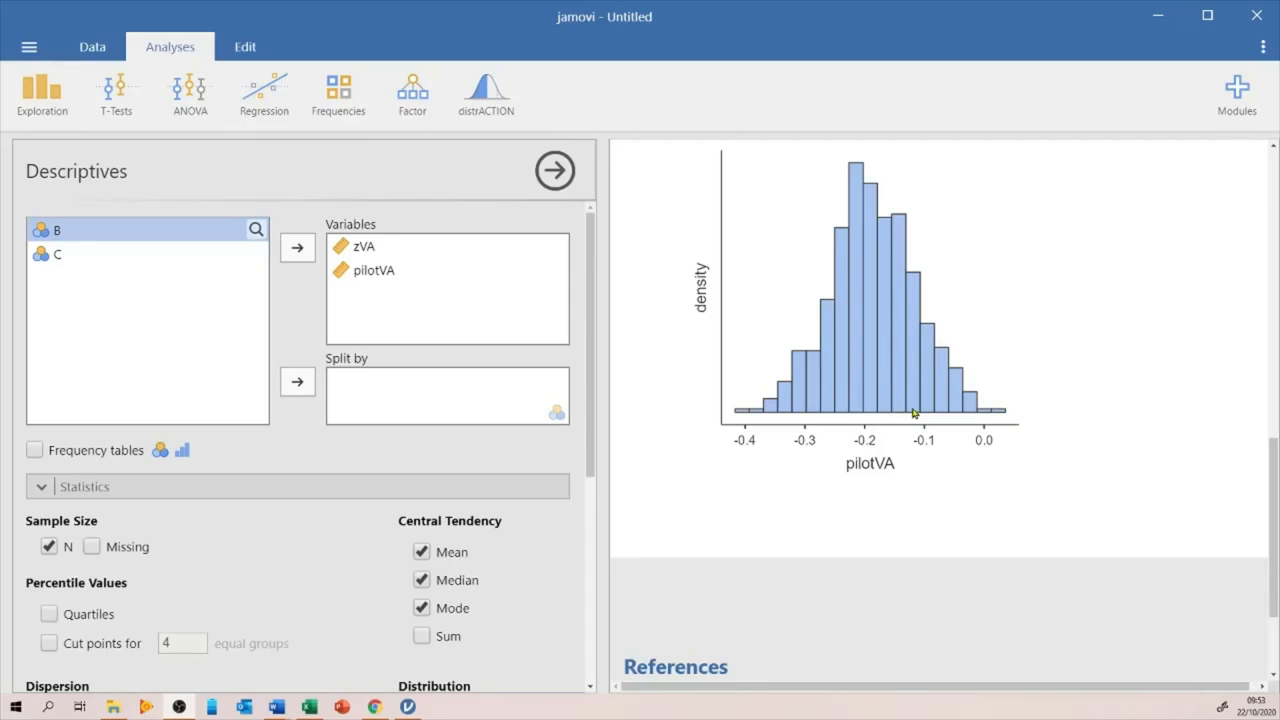
mouse_move(904, 410)
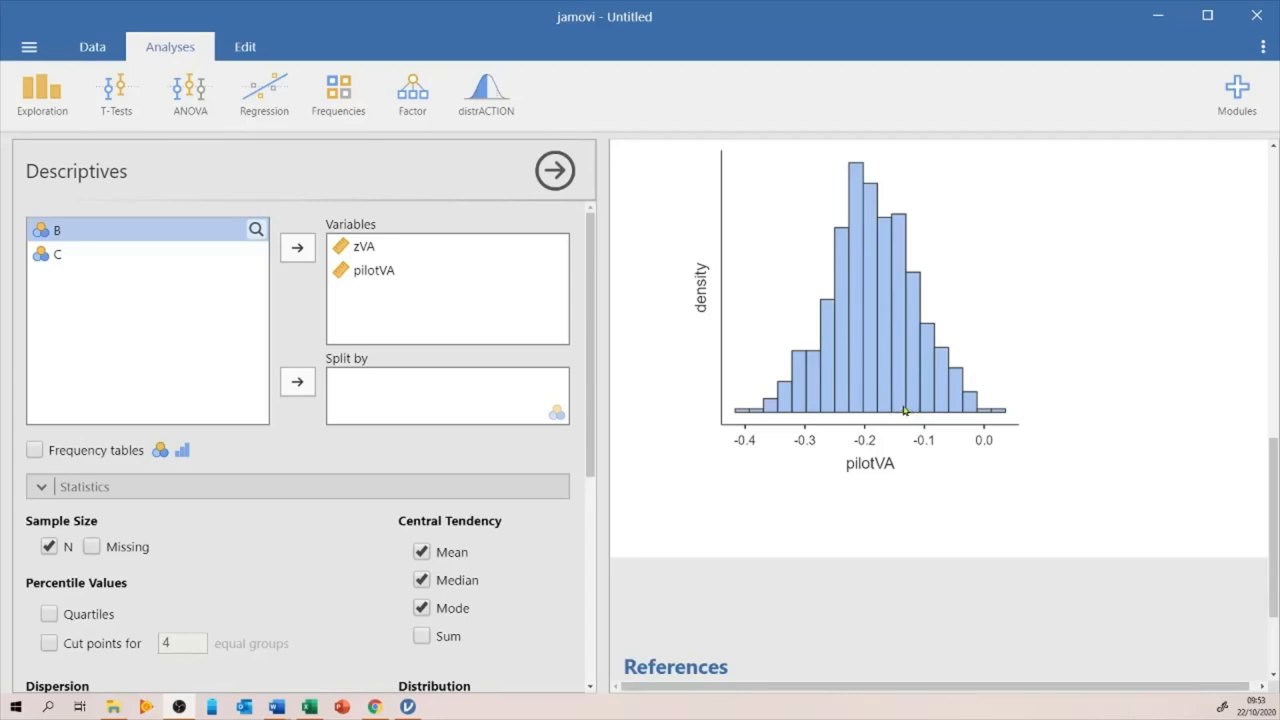
mouse_move(920, 414)
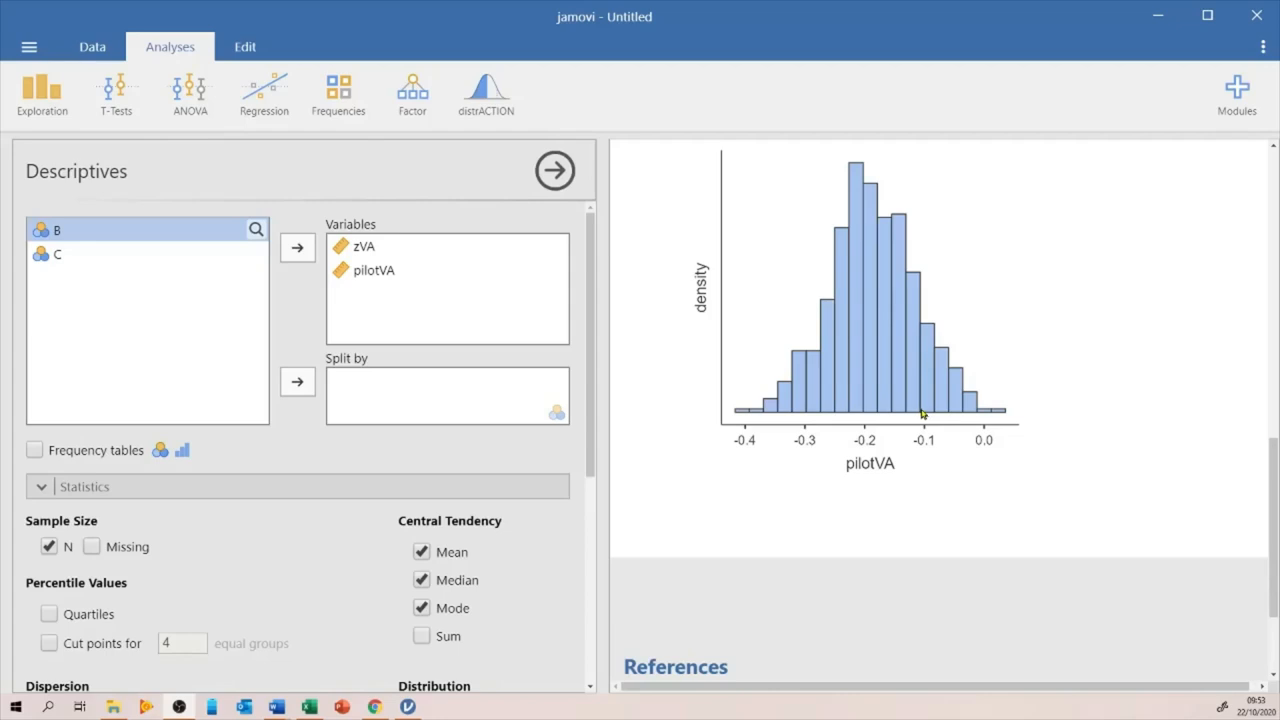
mouse_move(120, 30)
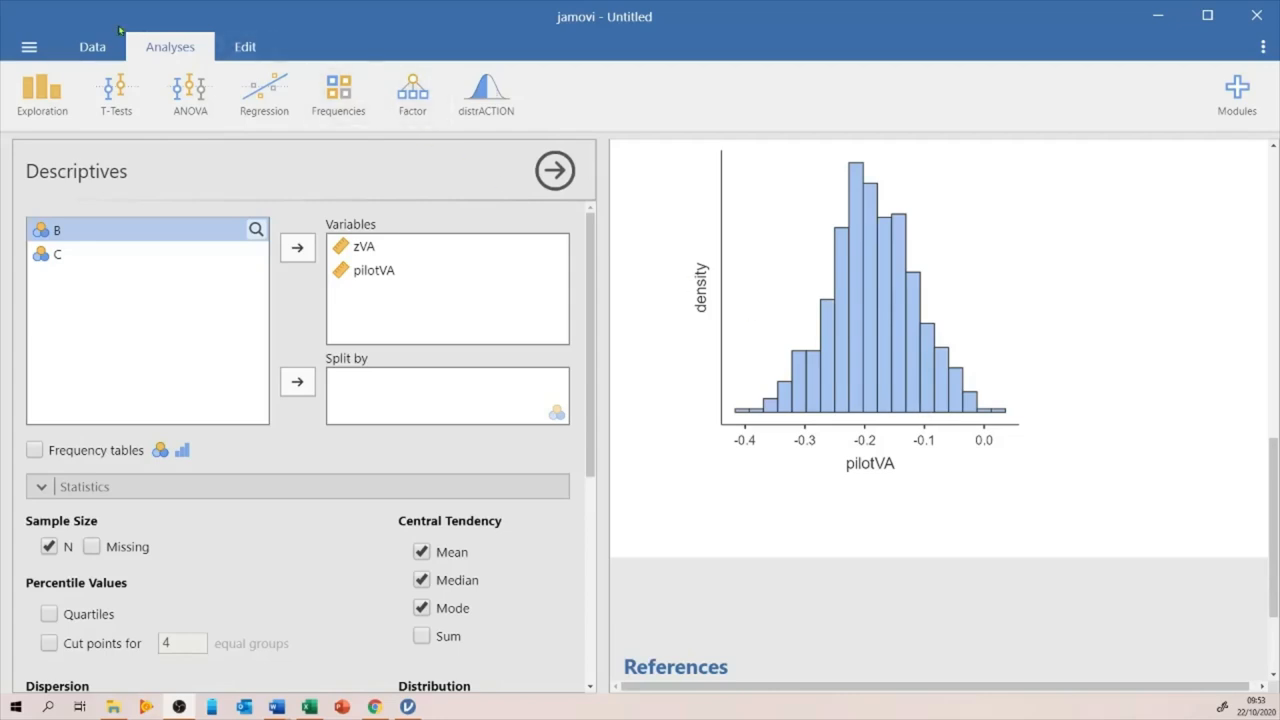
Step: Insert a new computed variable next to column B in the data sheet
click(92, 46)
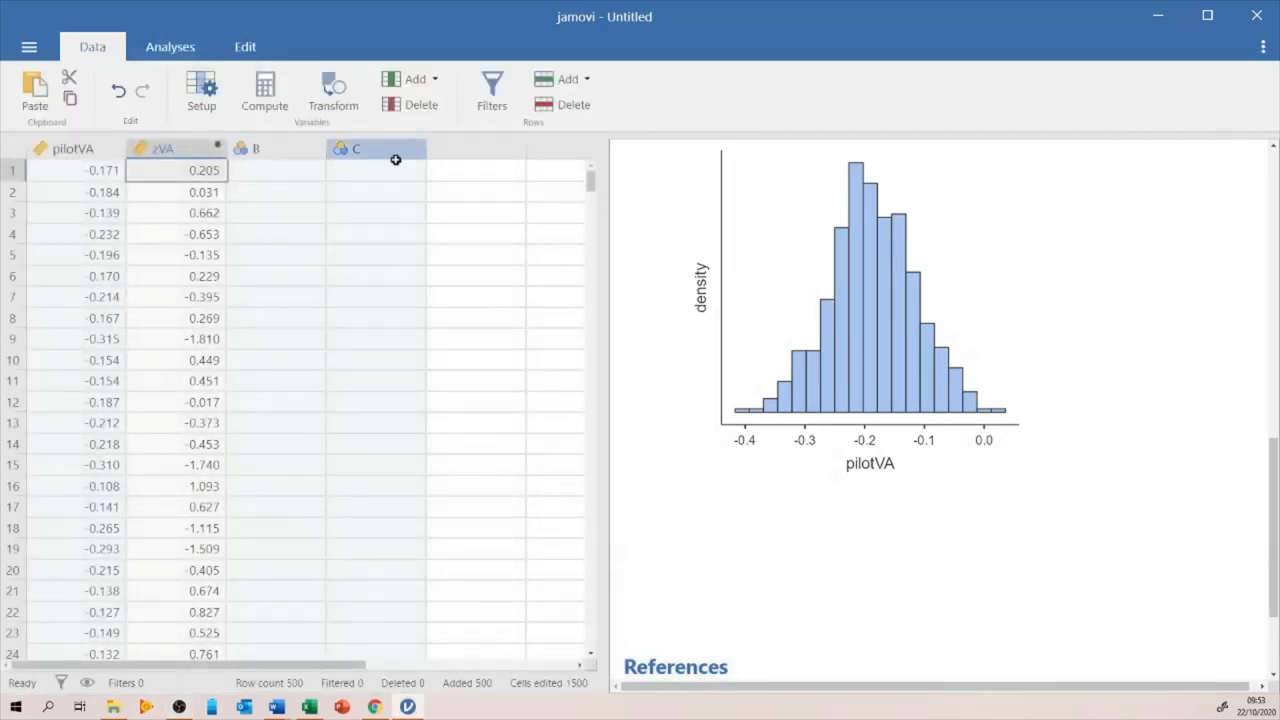
click(276, 170)
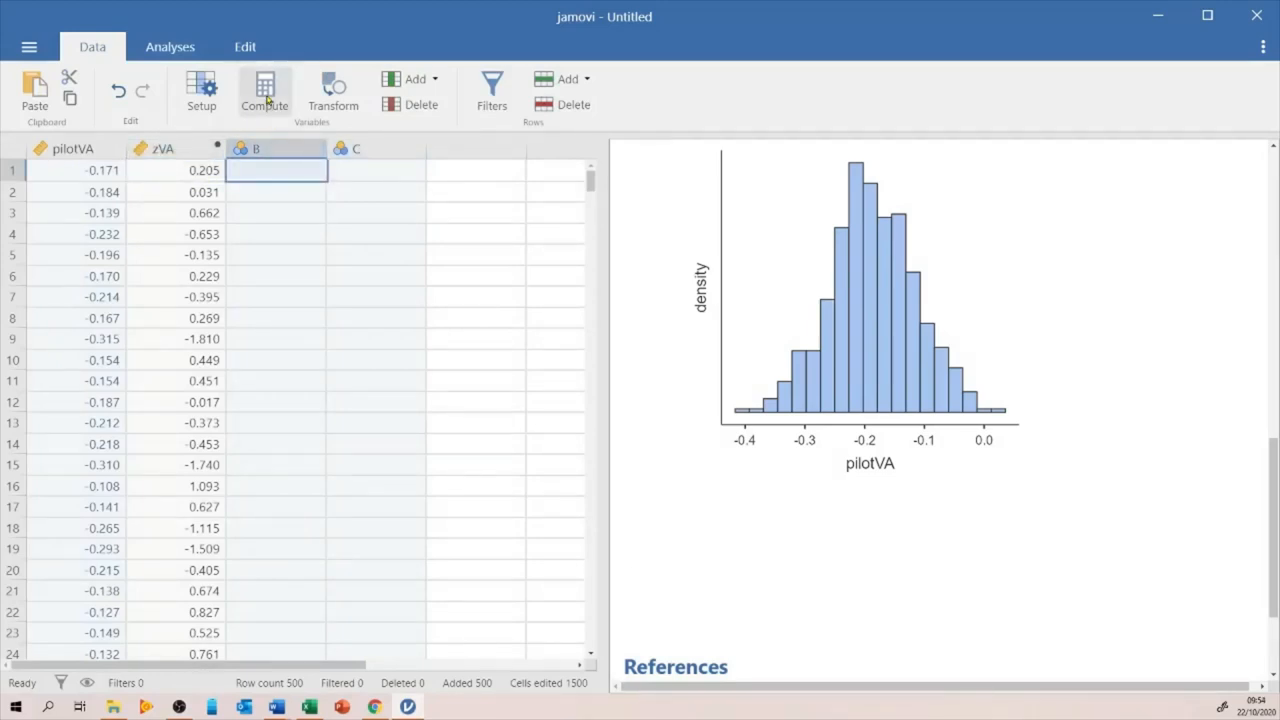
click(264, 90)
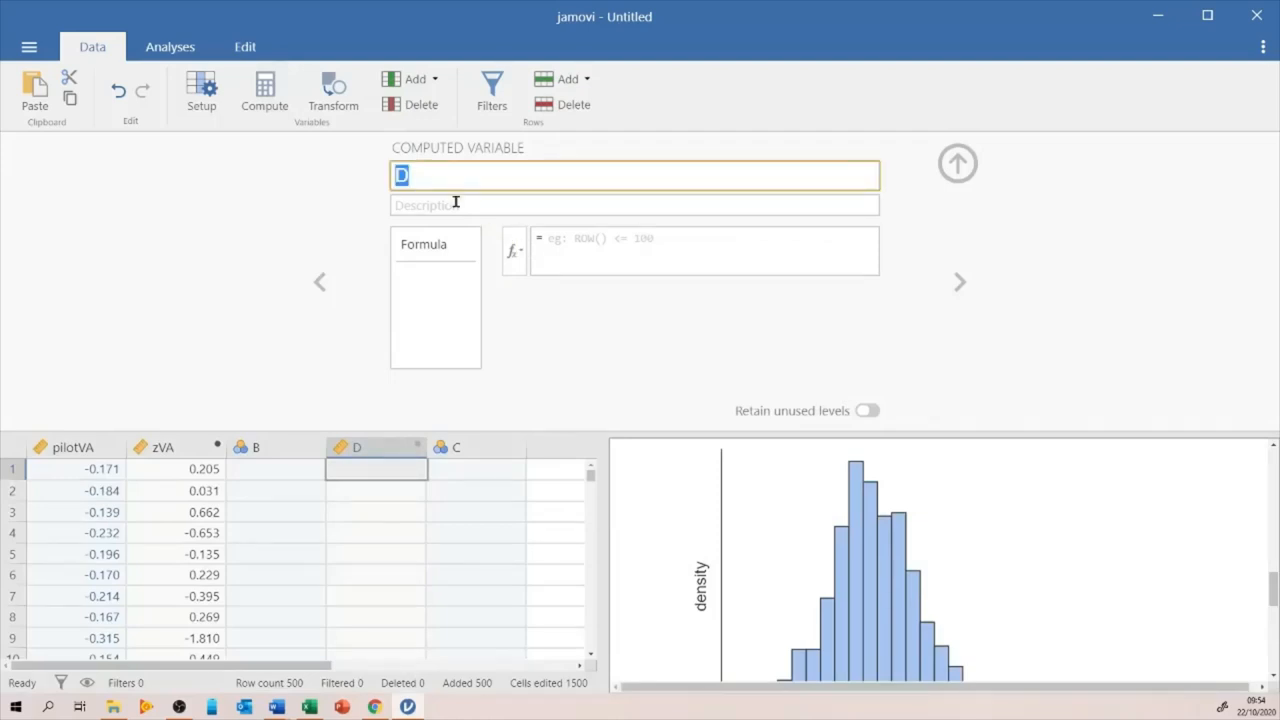
Step: Name the new computed variable Snellen2logMAR and move to its formula box
text(Sne)
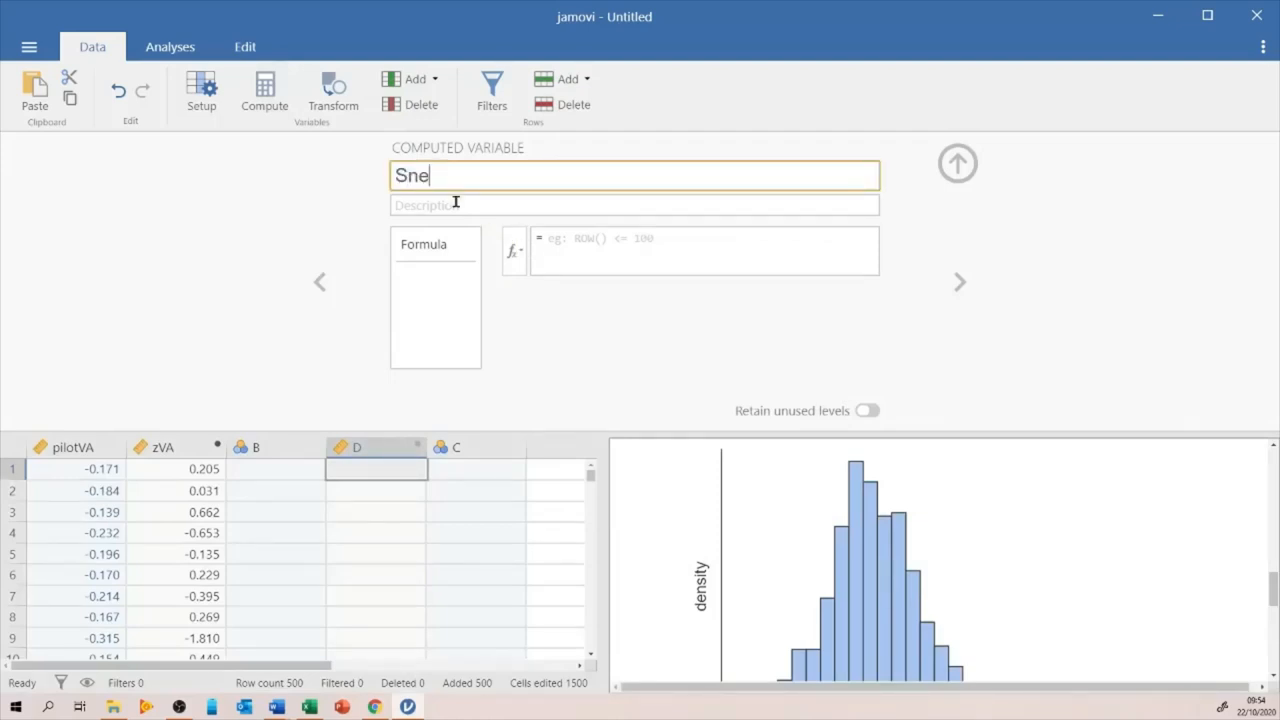
text(llen2)
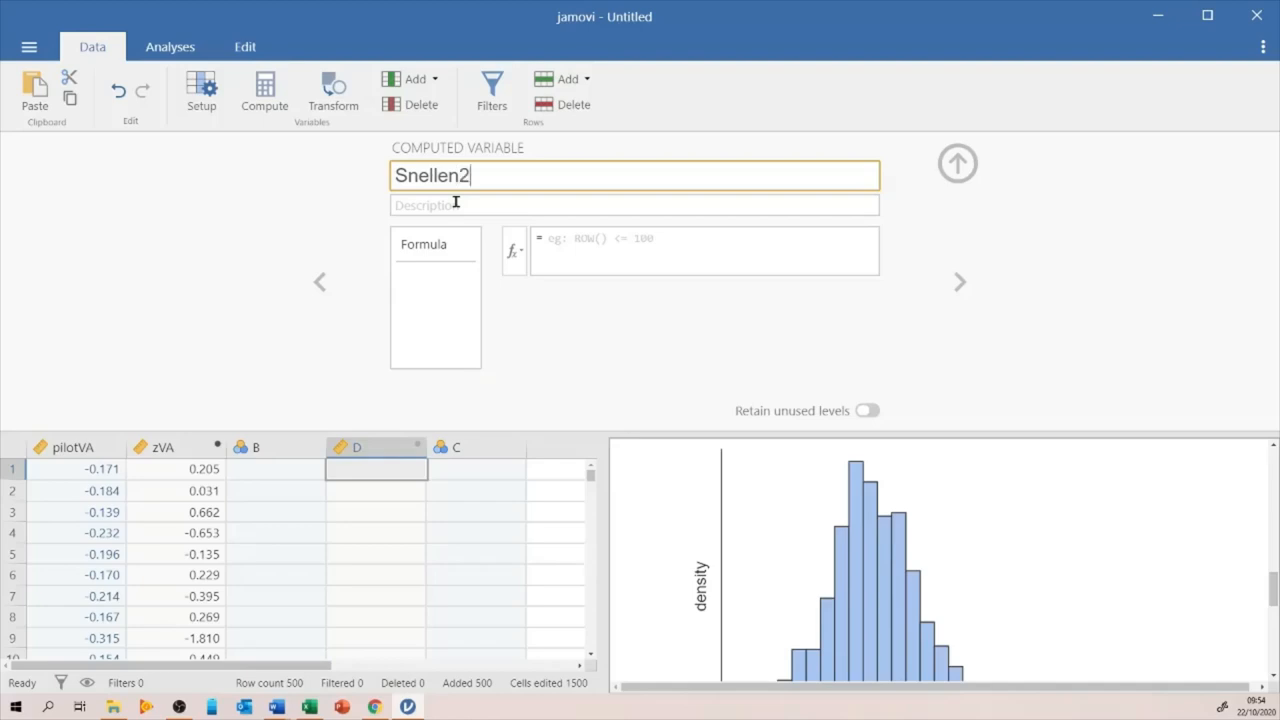
text(logMAR)
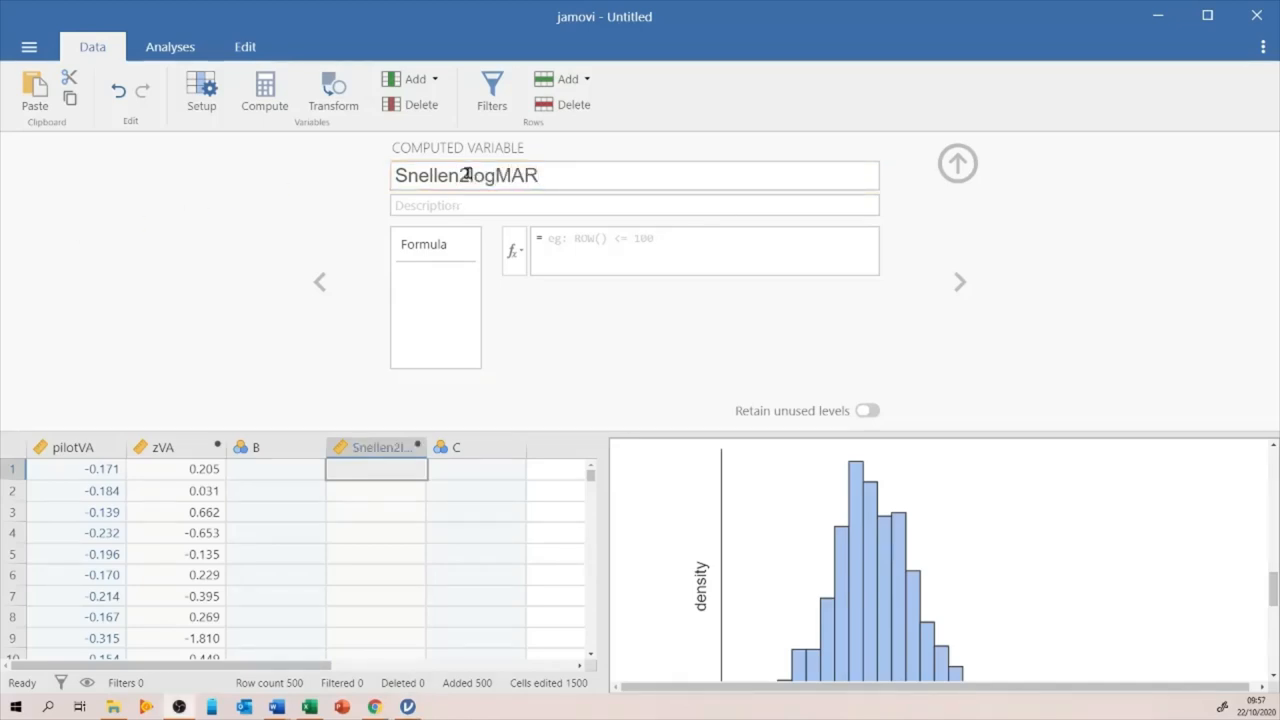
click(700, 250)
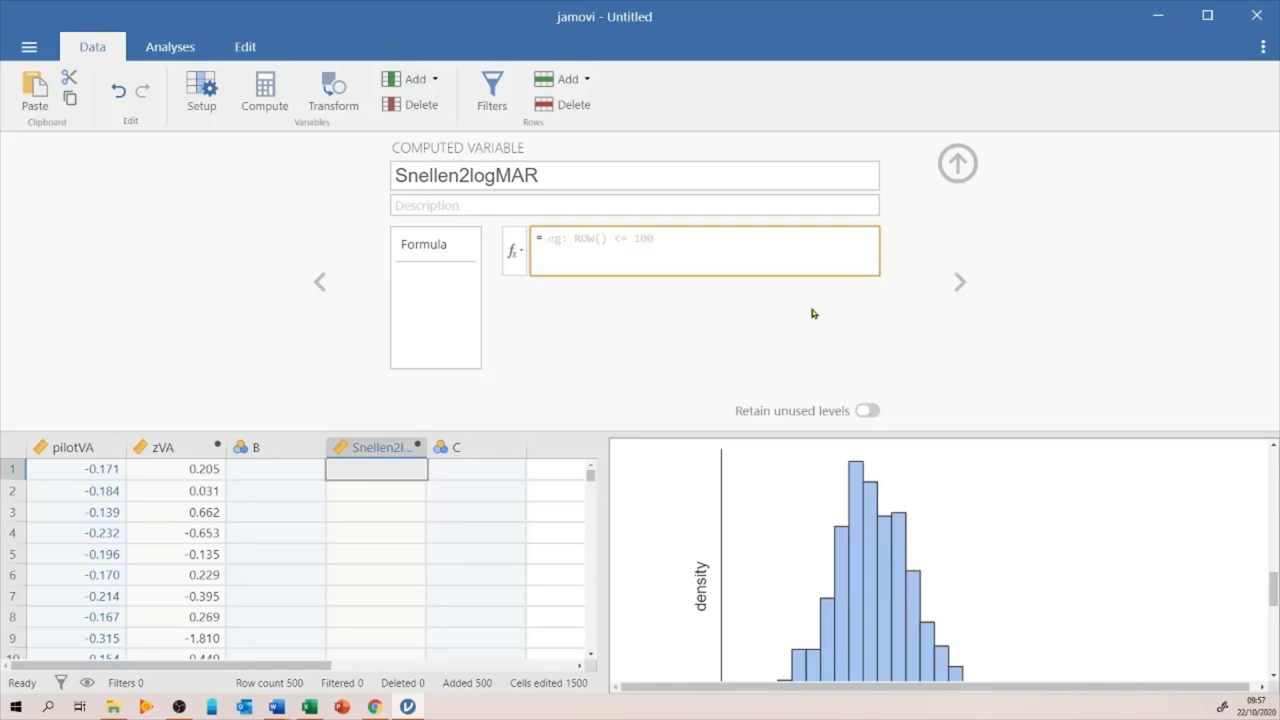
Step: Enter the formula LOG10(3/6) so every row of Snellen2logMAR holds -0.301
text(LOG)
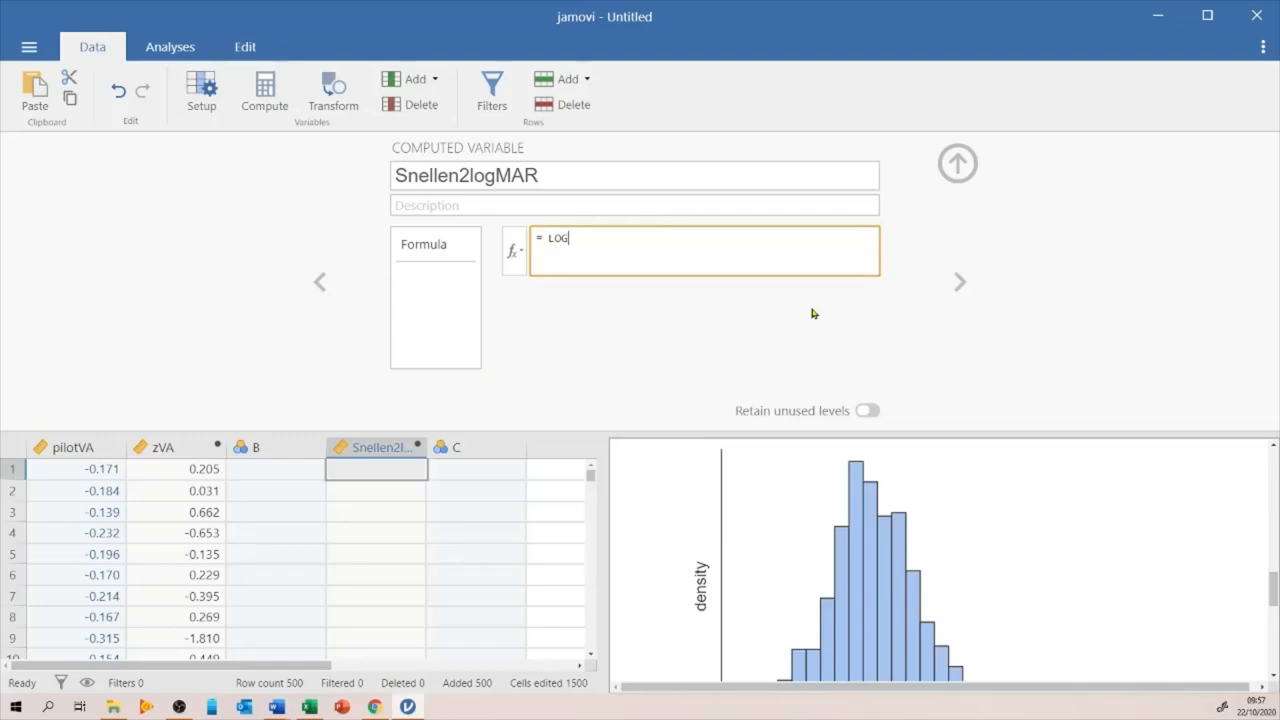
text(10)
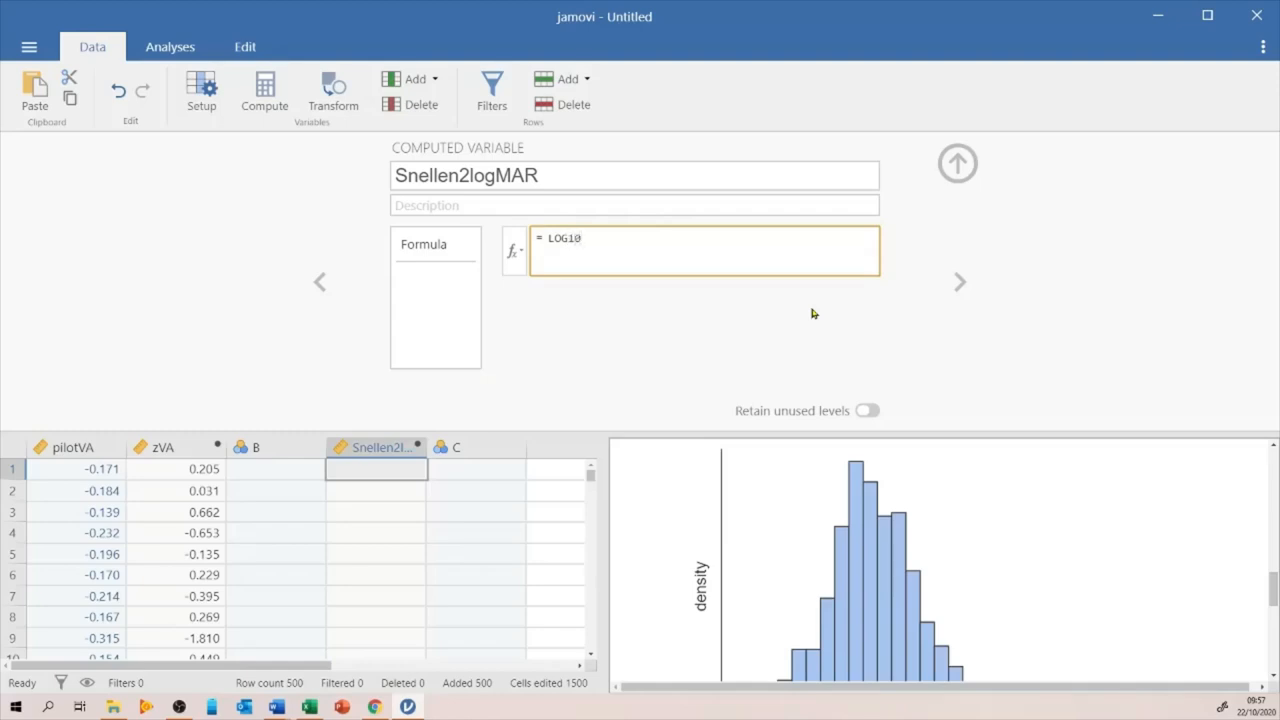
mouse_move(516, 252)
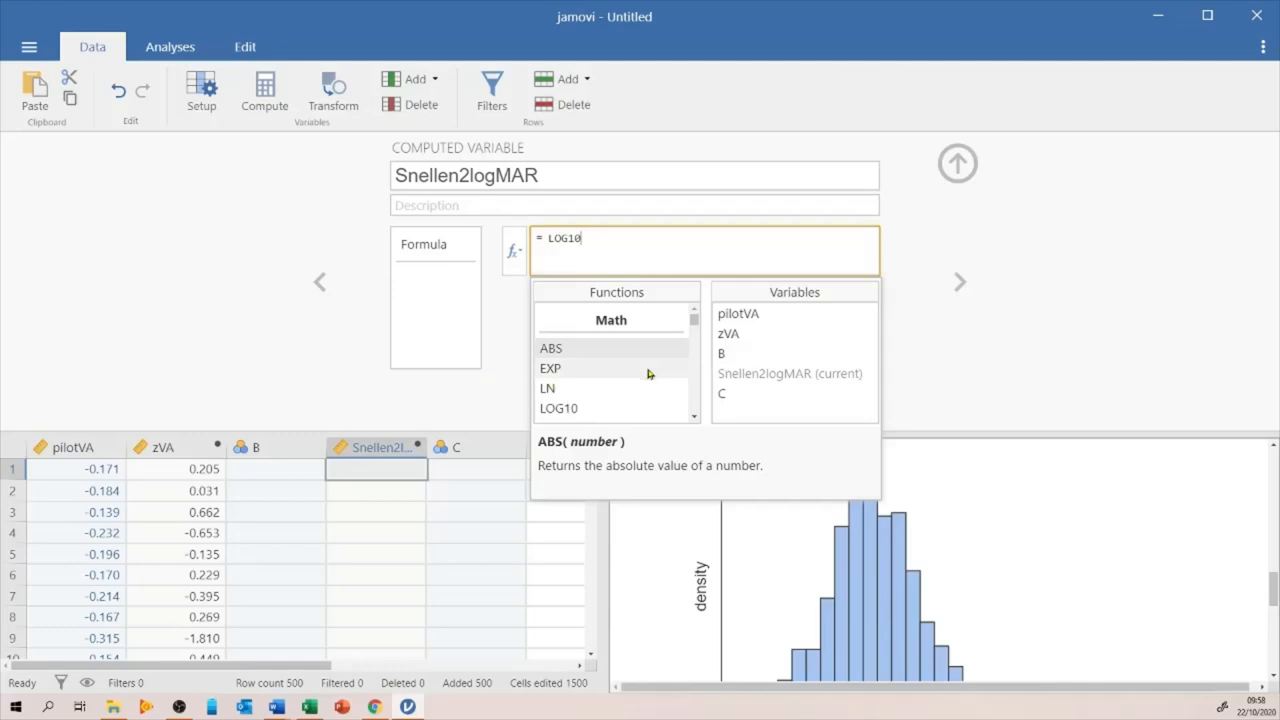
mouse_move(590, 410)
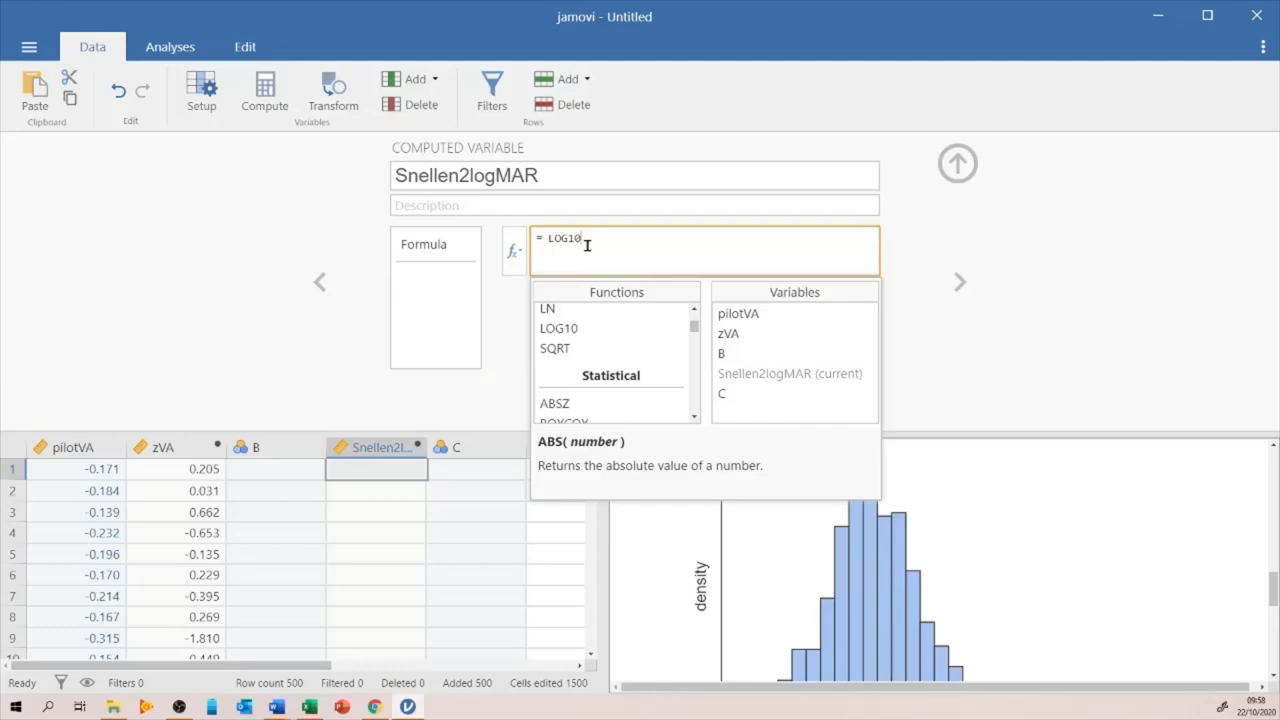
mouse_move(592, 230)
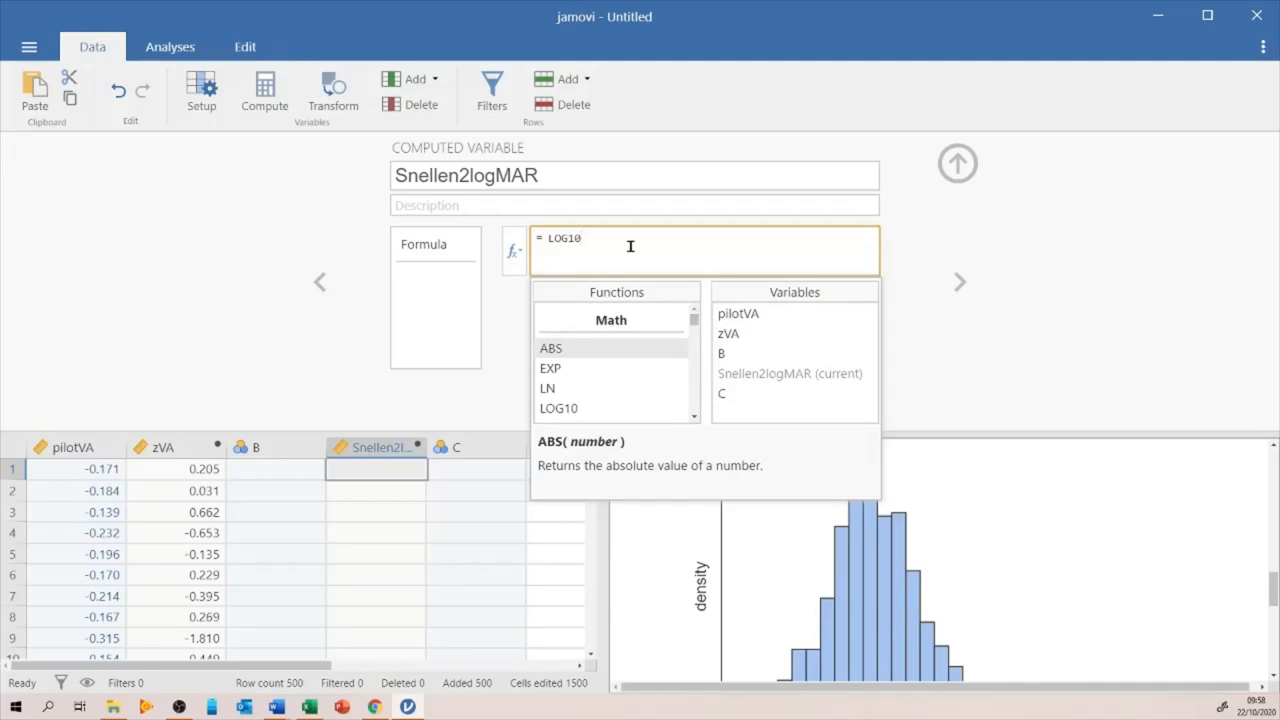
text(())
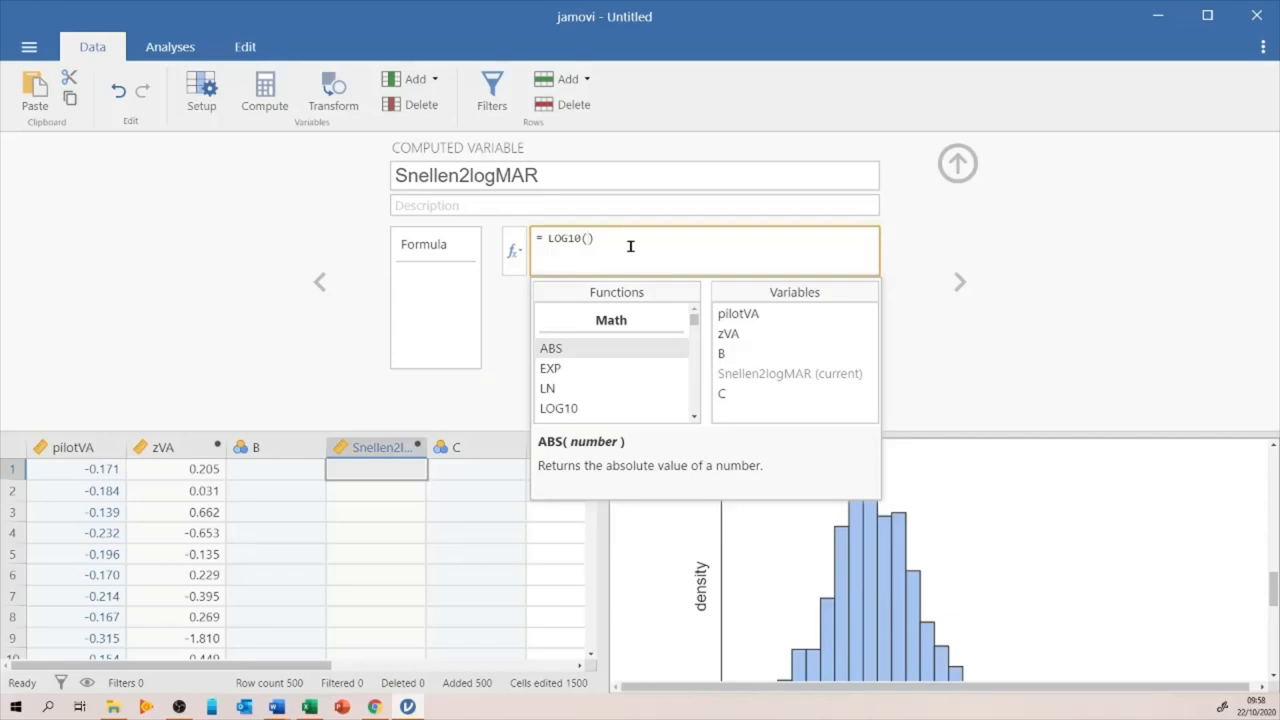
text(3)
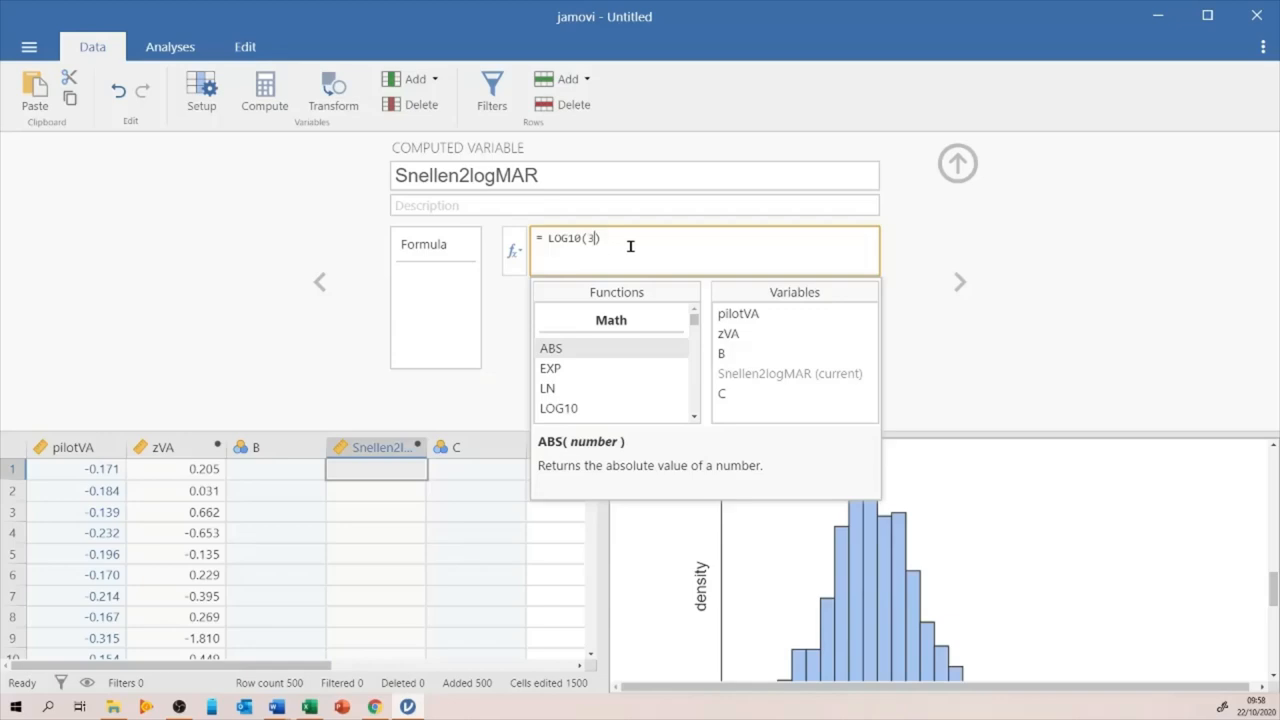
text(/6)
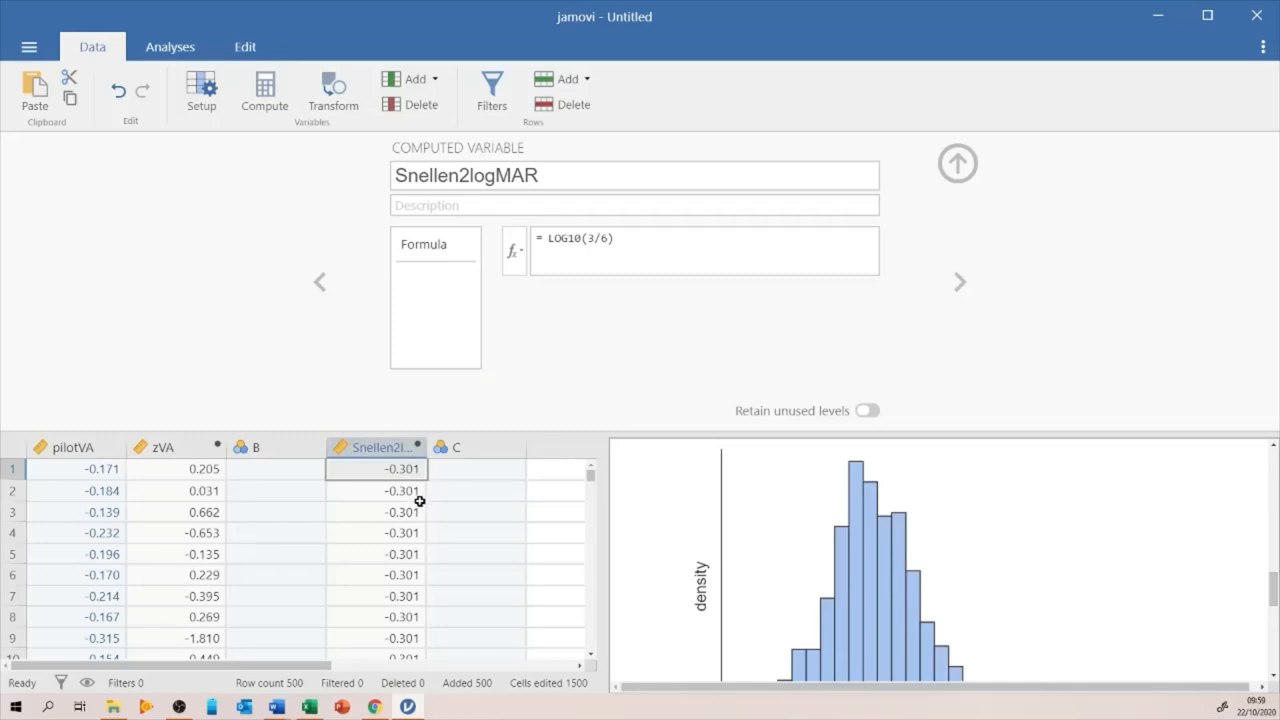
mouse_move(408, 470)
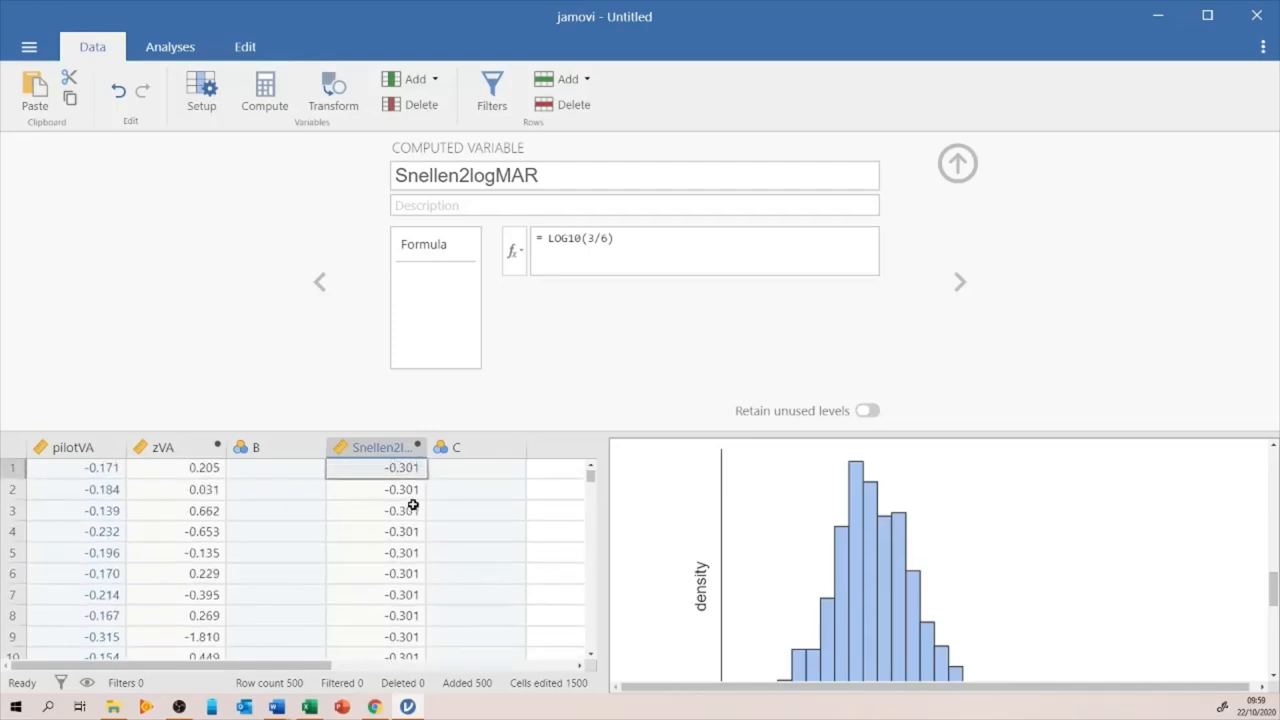
click(956, 164)
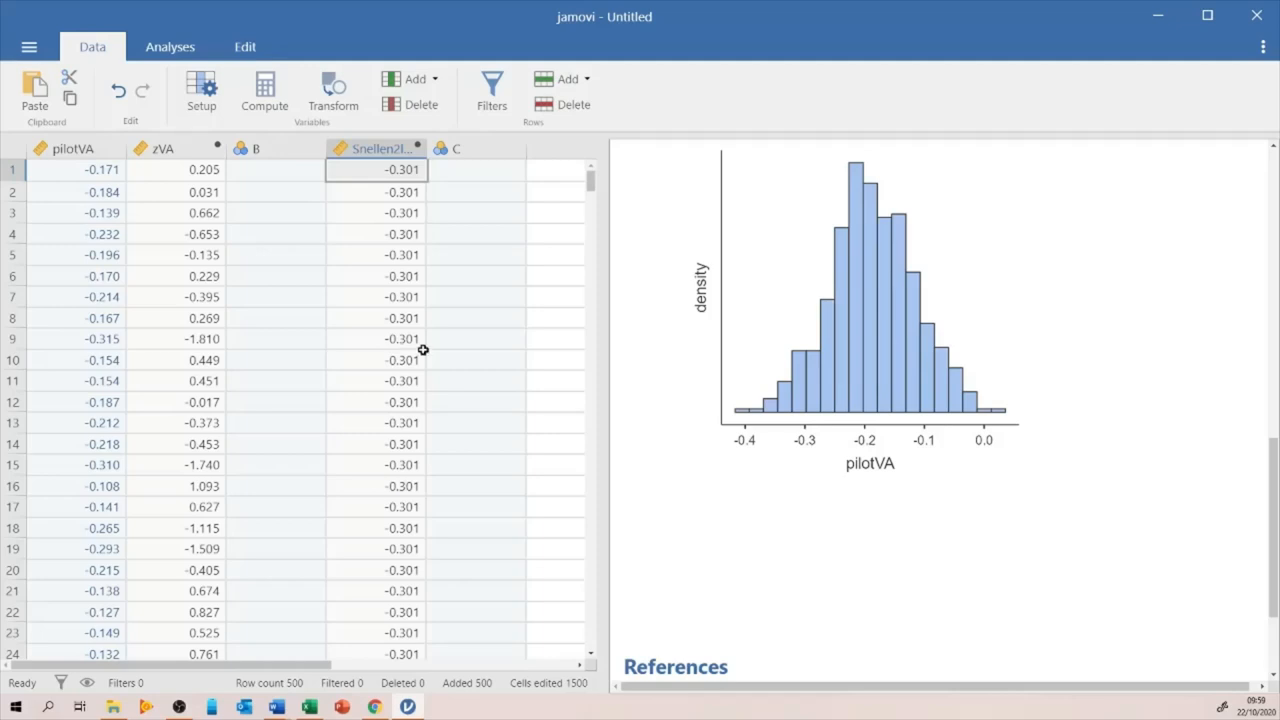
mouse_move(432, 252)
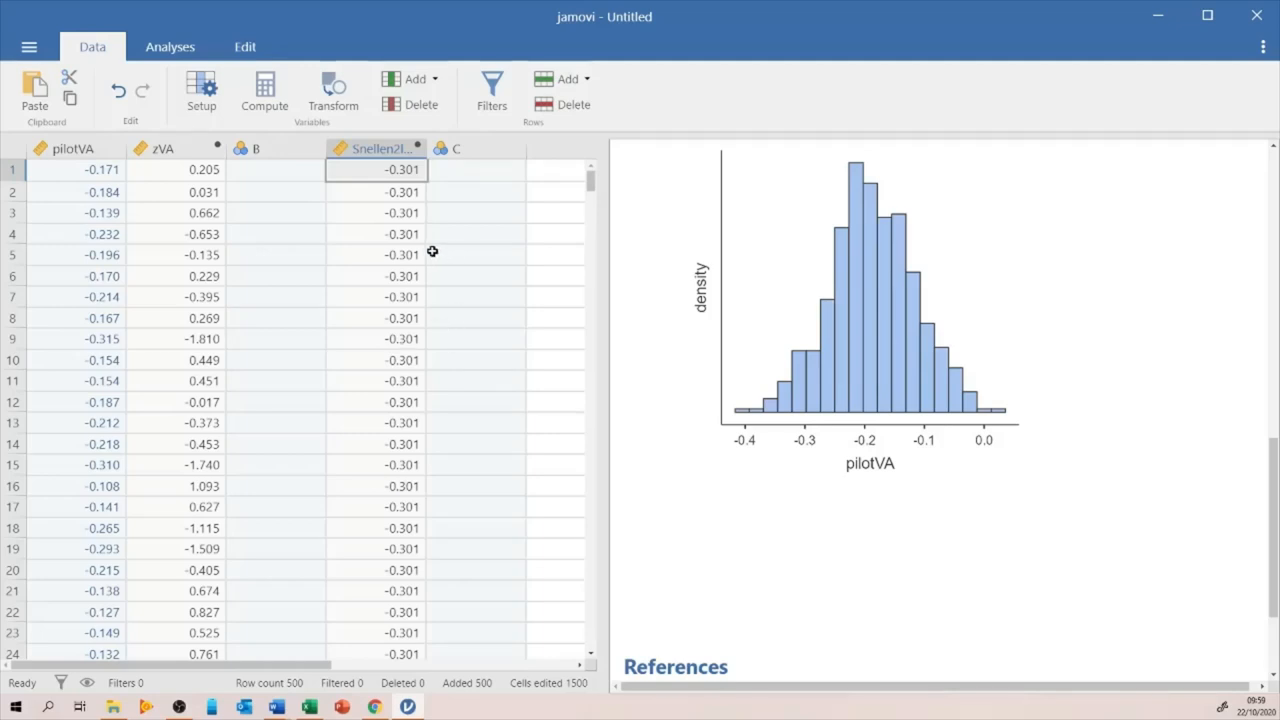
mouse_move(412, 256)
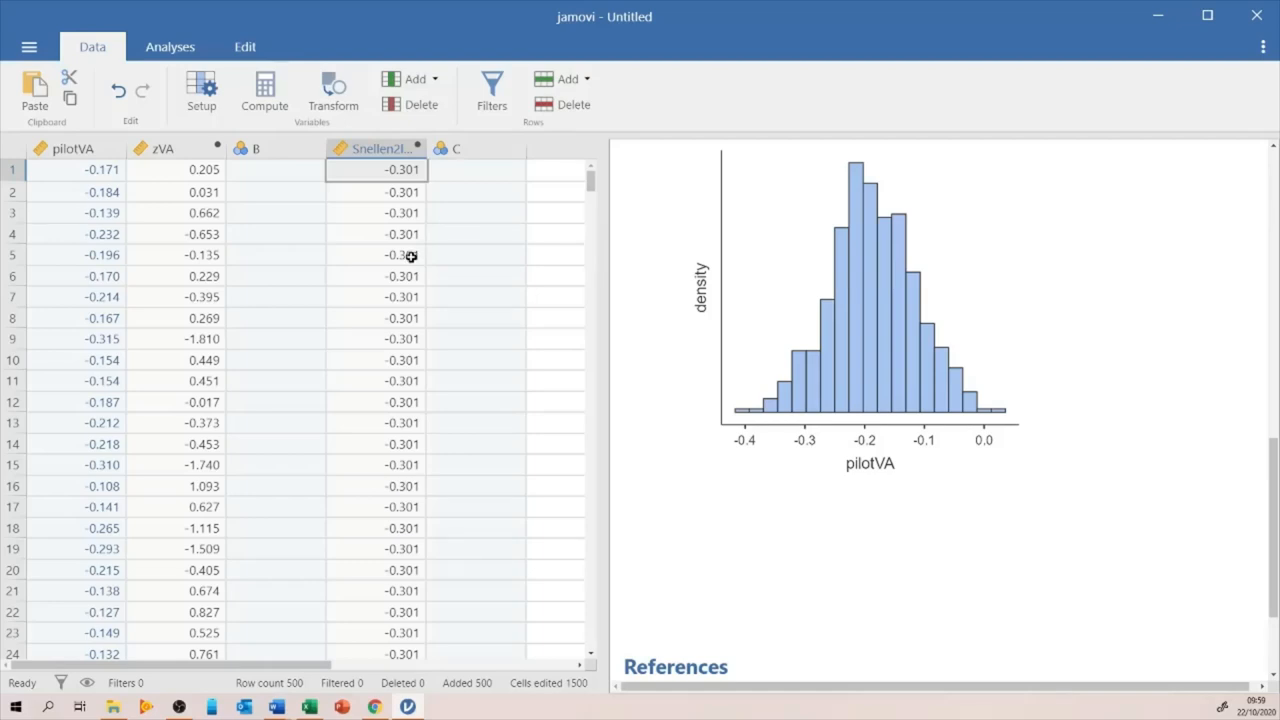
mouse_move(404, 256)
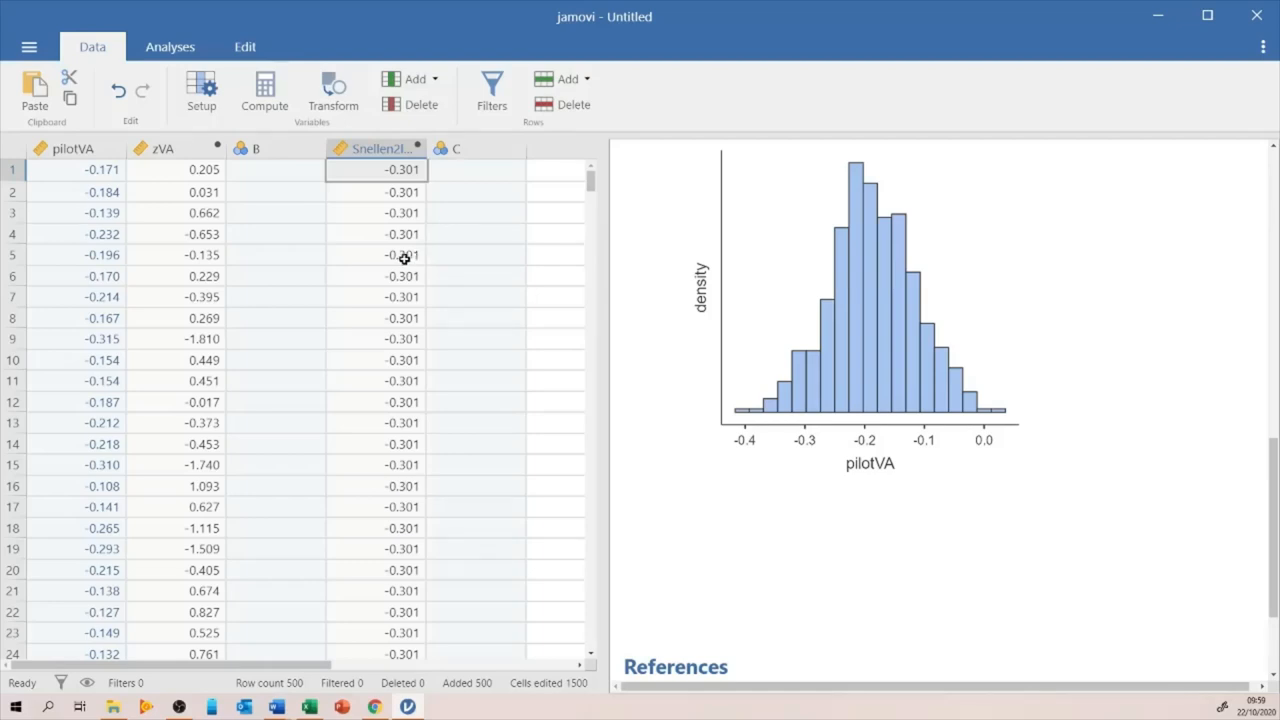
mouse_move(808, 446)
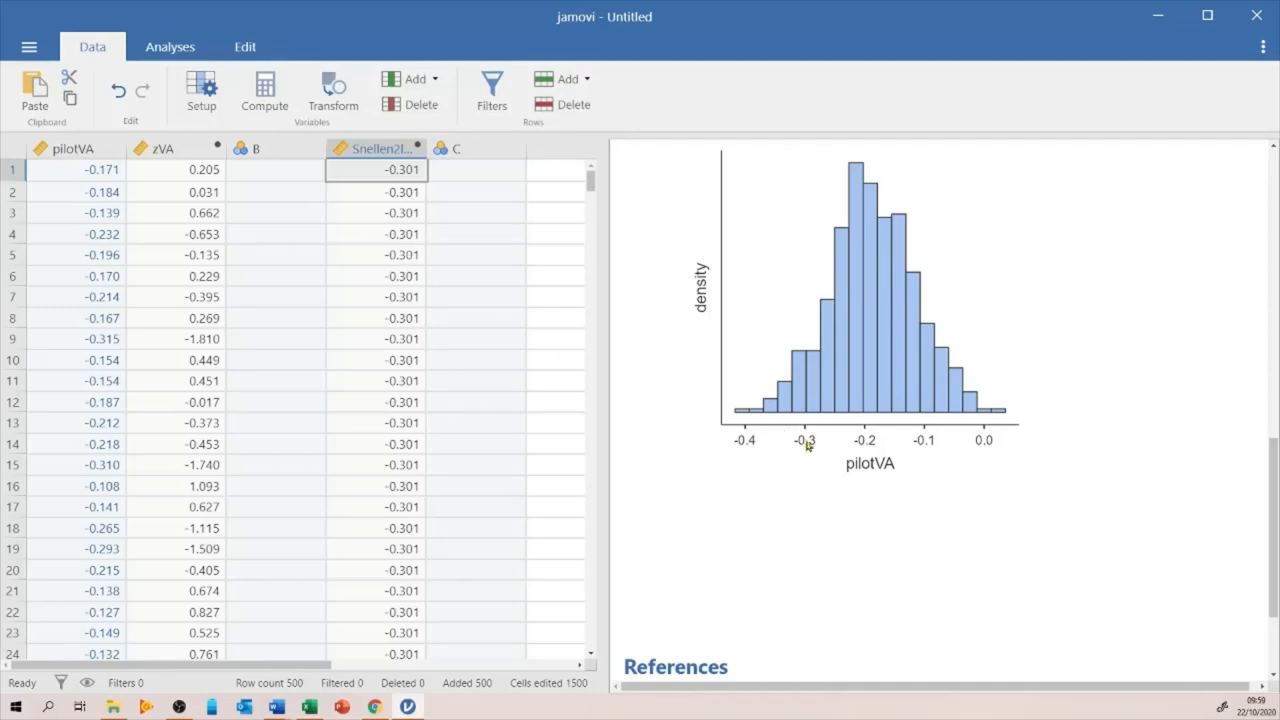
mouse_move(830, 444)
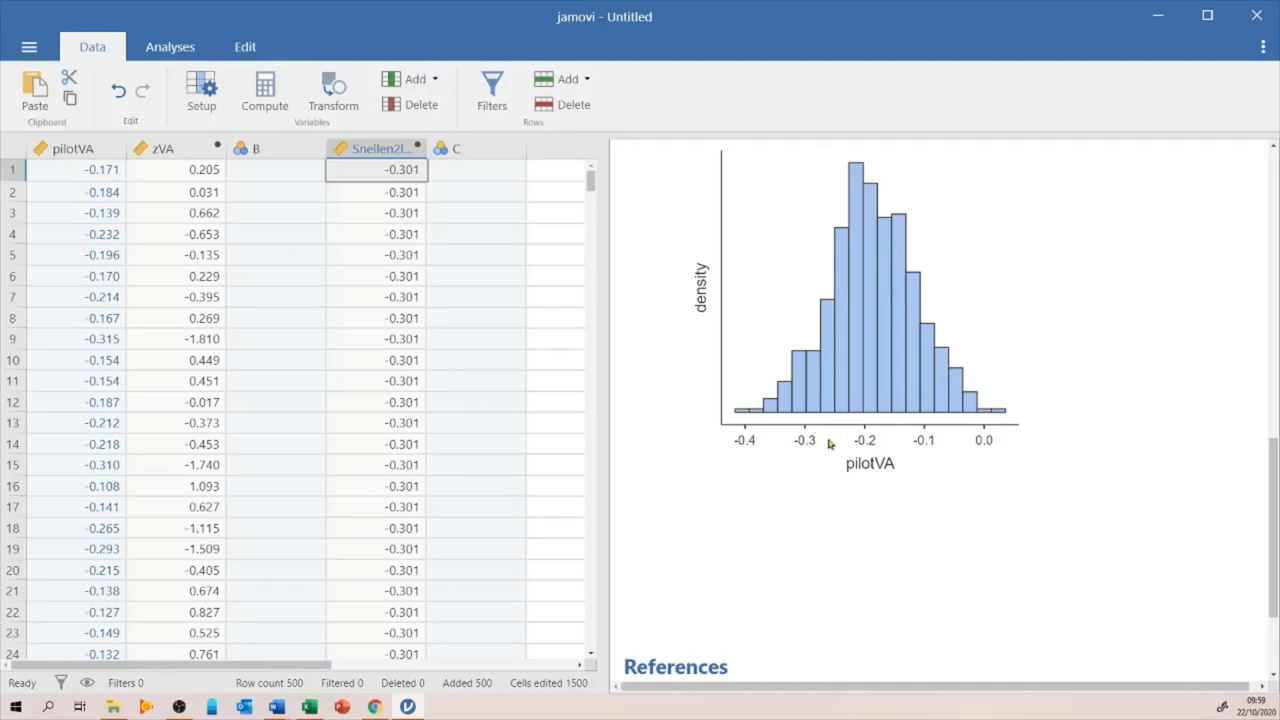
mouse_move(804, 430)
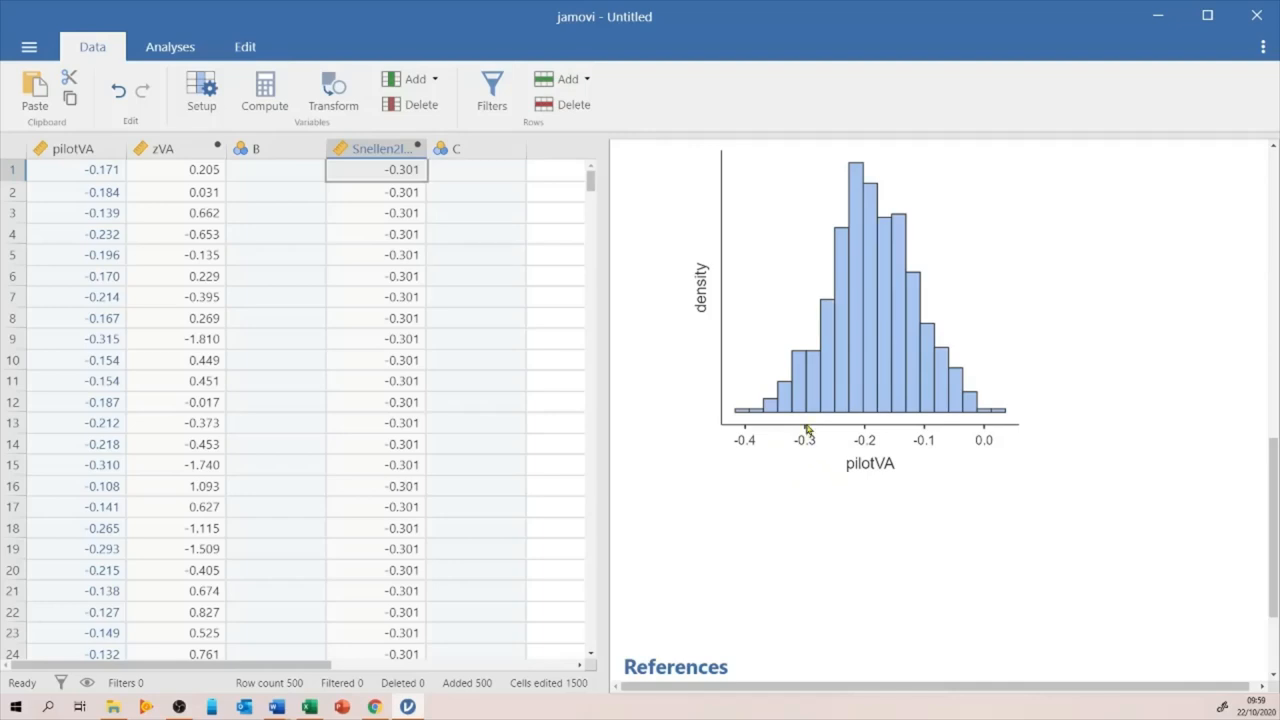
mouse_move(806, 372)
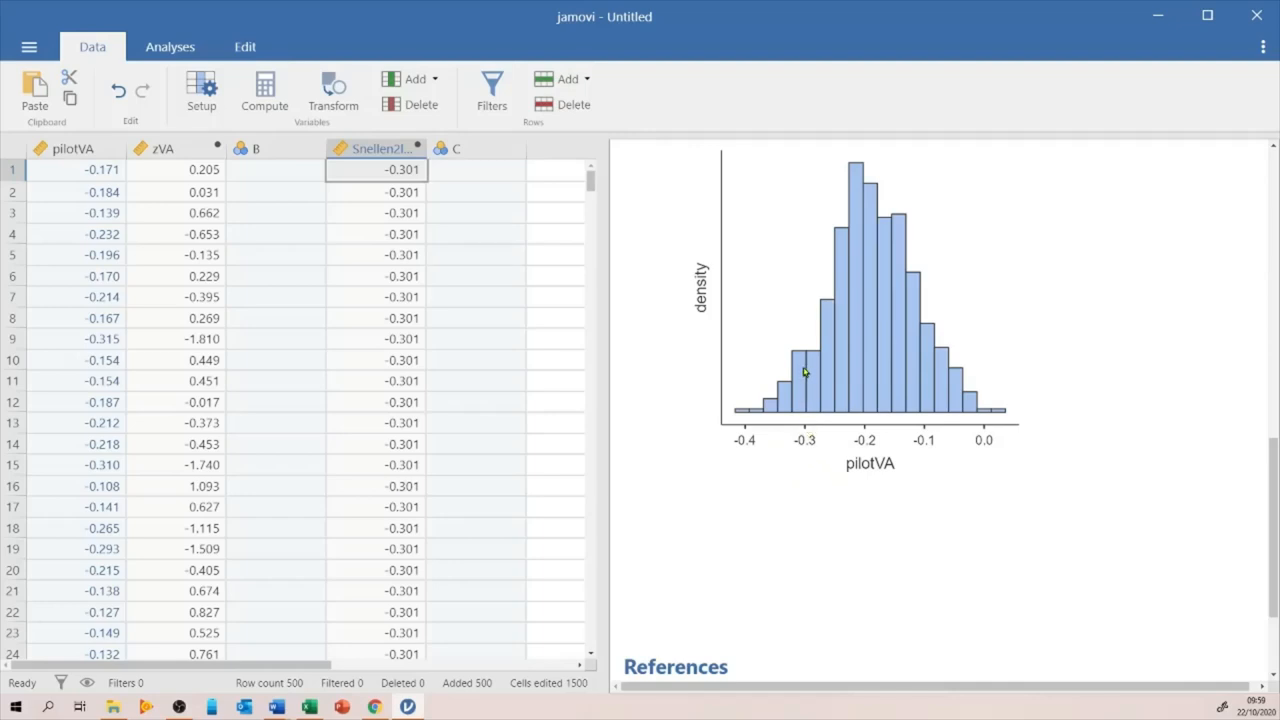
mouse_move(808, 368)
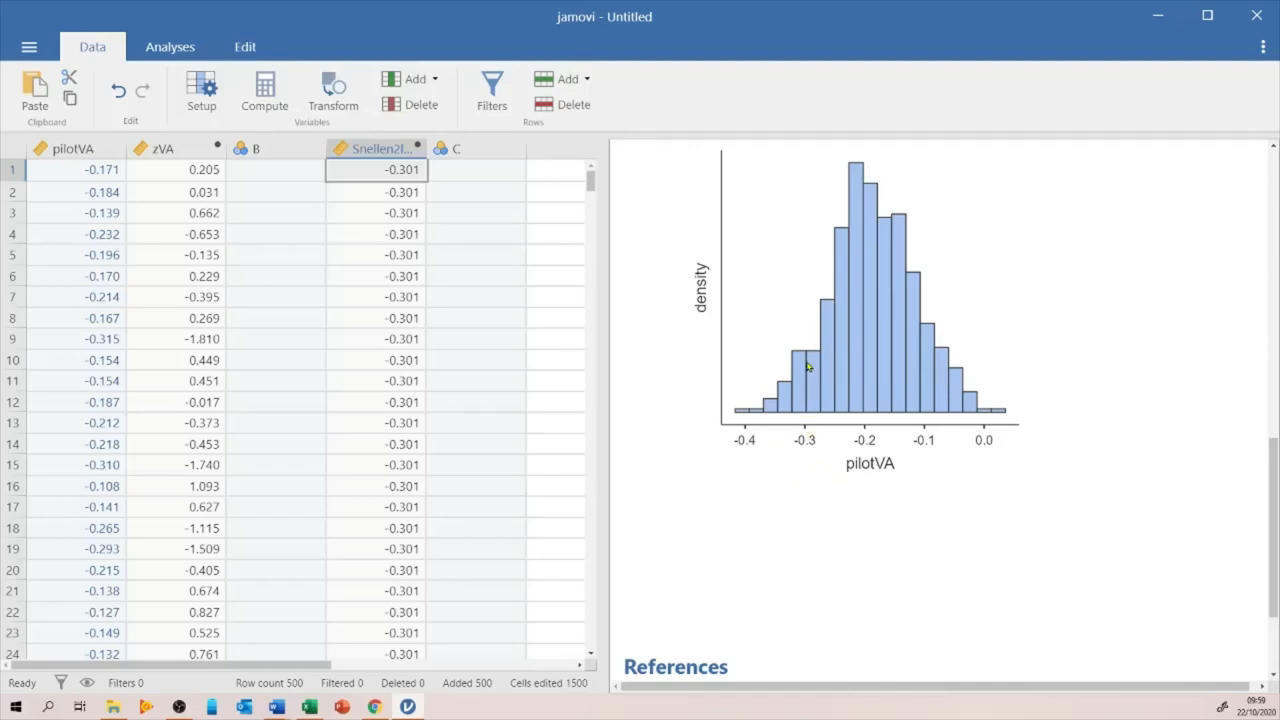
mouse_move(800, 450)
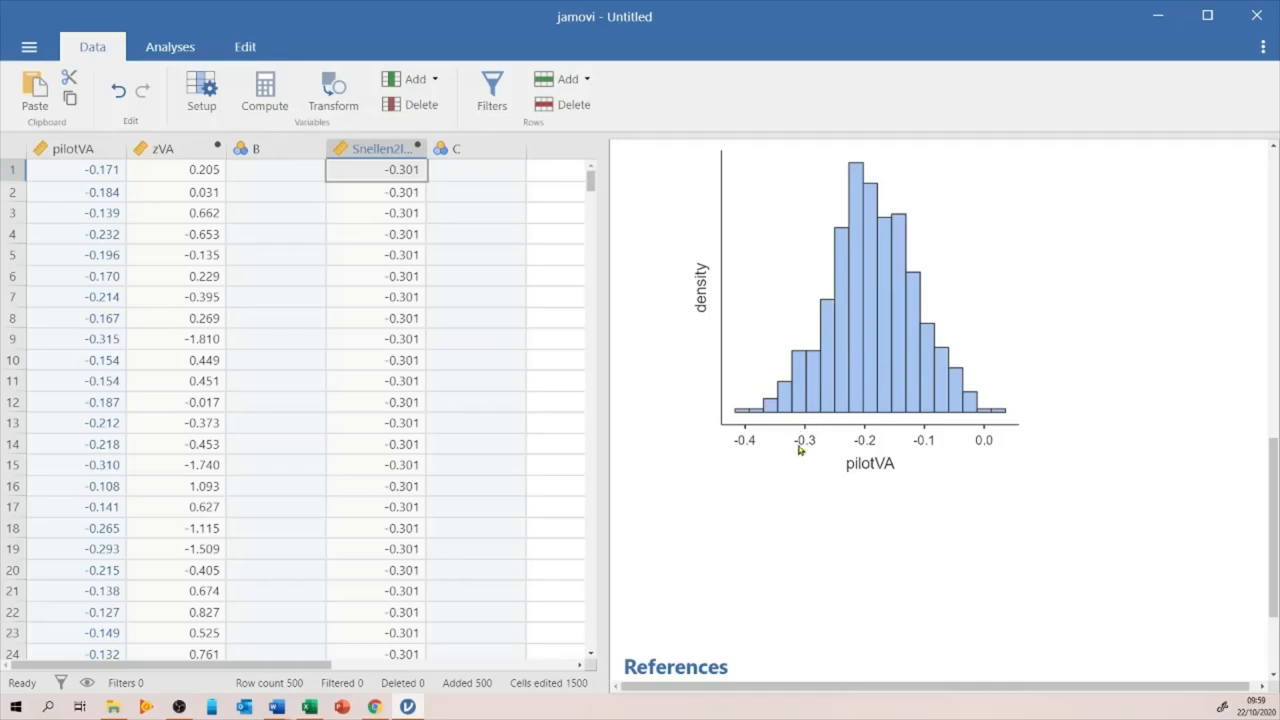
mouse_move(1012, 388)
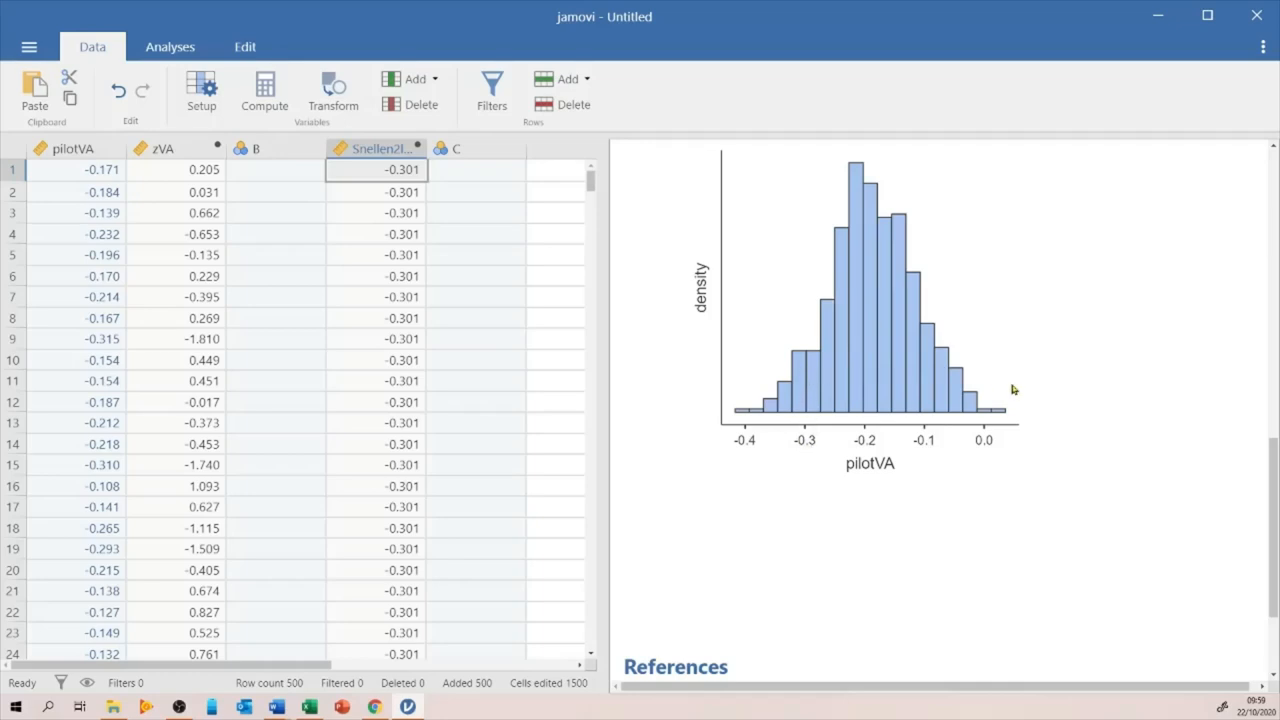
mouse_move(864, 400)
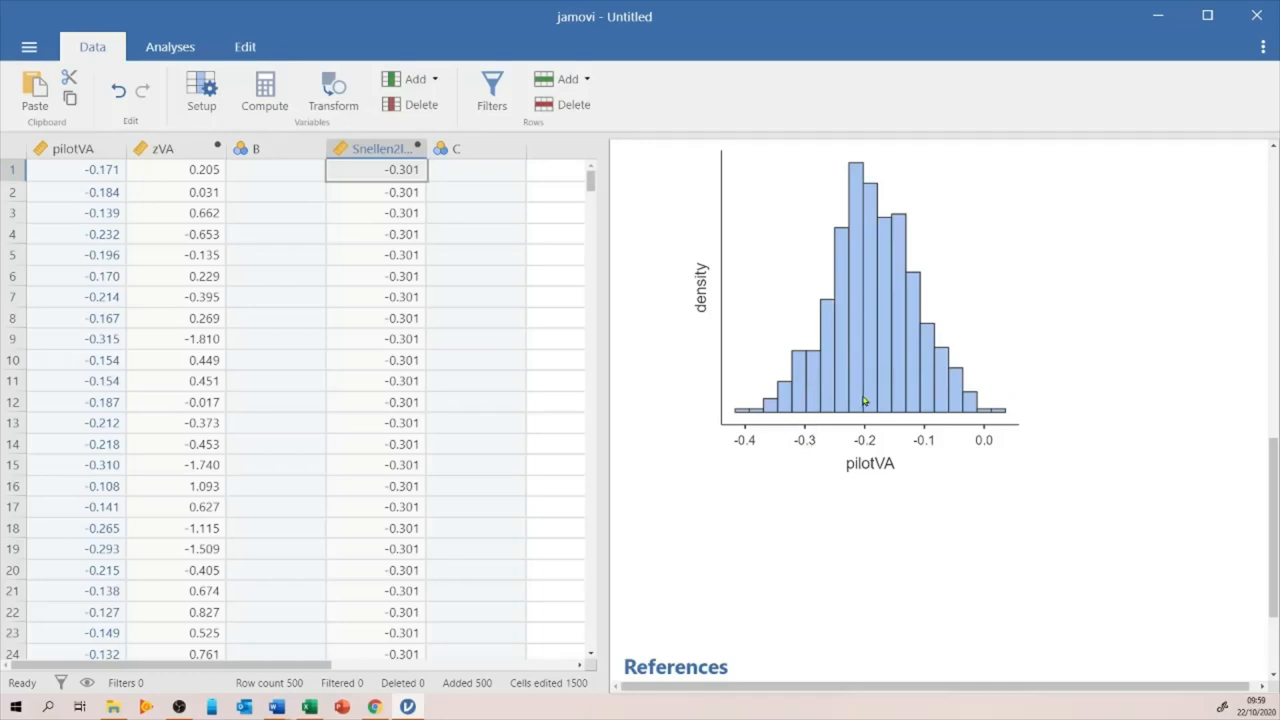
mouse_move(870, 370)
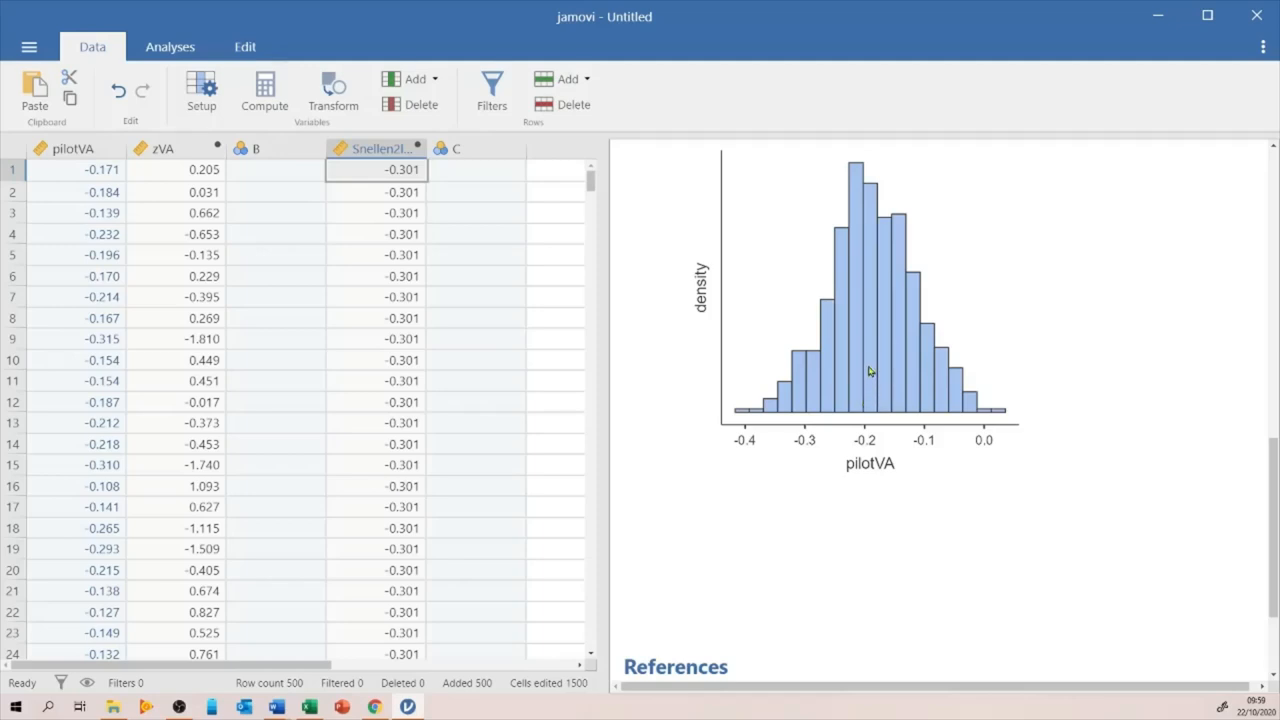
mouse_move(892, 366)
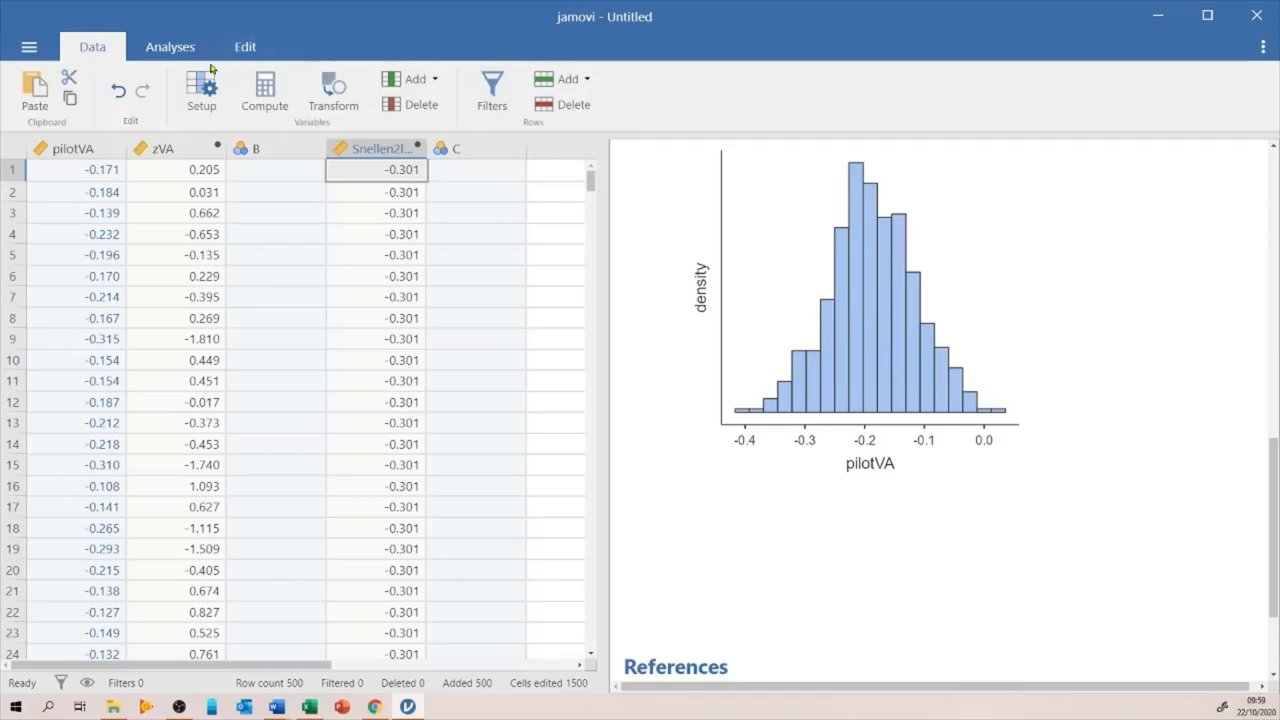
Step: Start a distrACTION Normal Distribution analysis with mean -0.186 and SD 0.0711
click(168, 46)
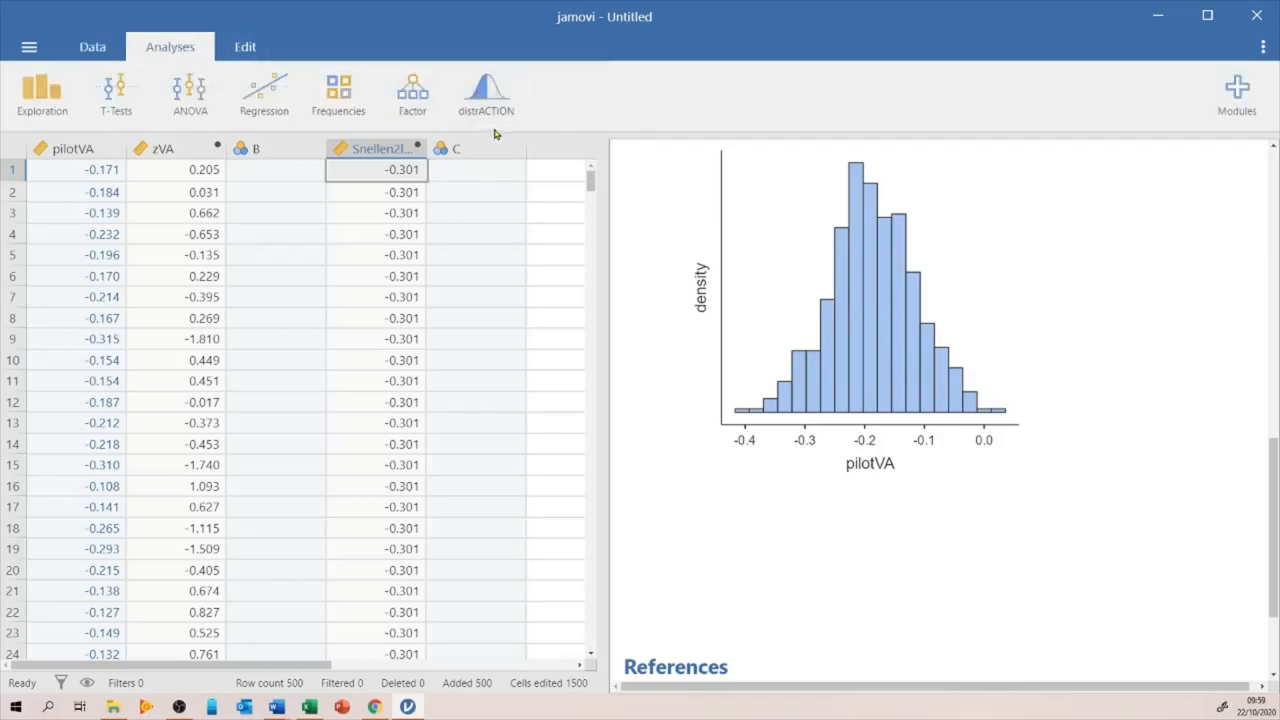
click(486, 94)
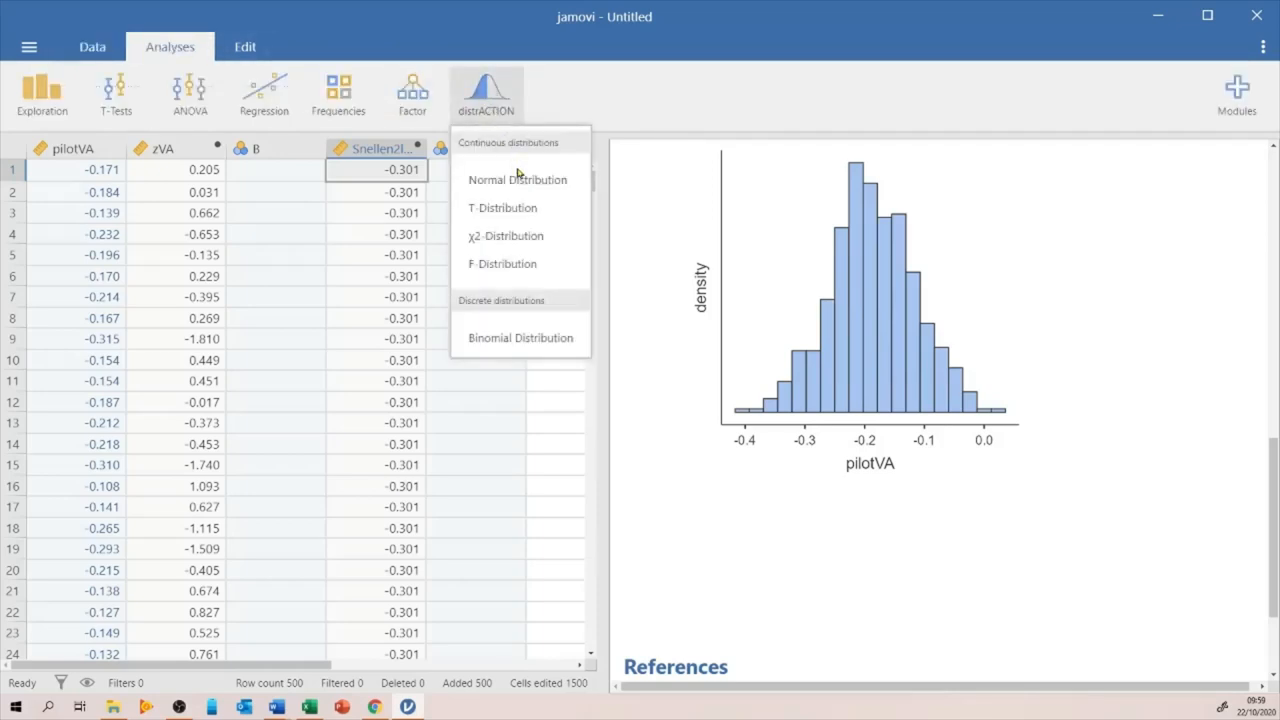
mouse_move(518, 180)
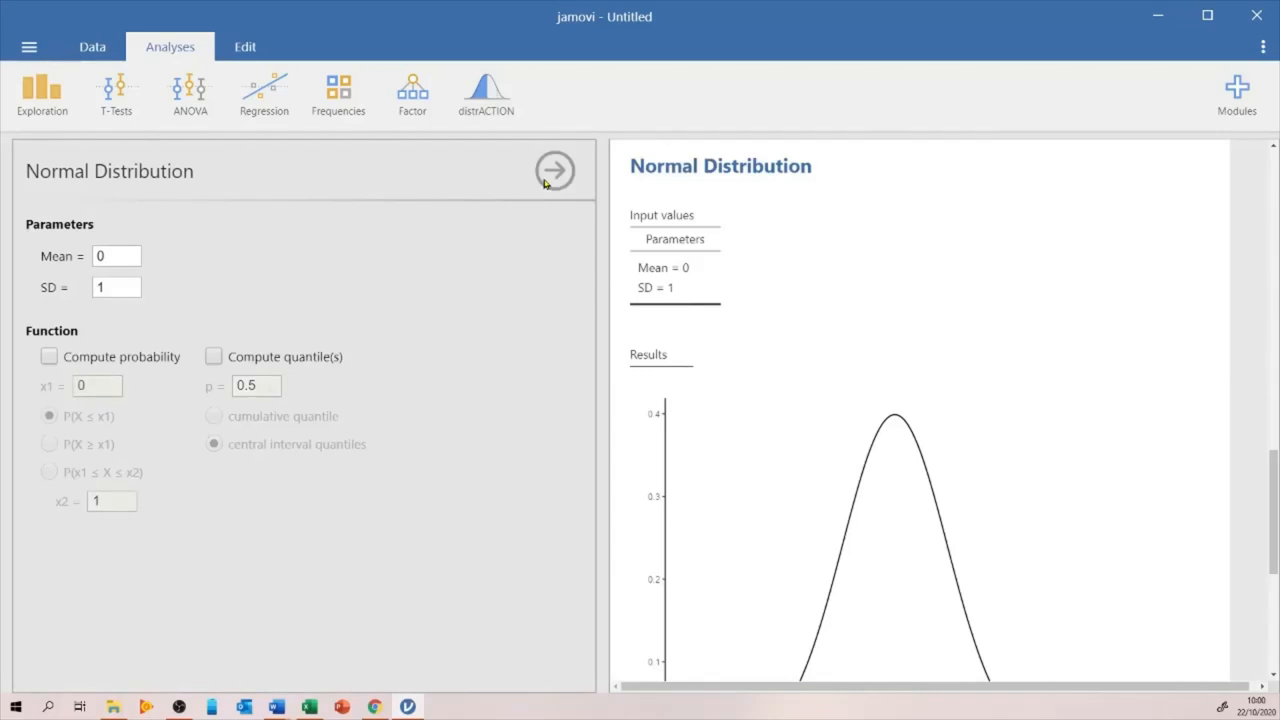
mouse_move(350, 190)
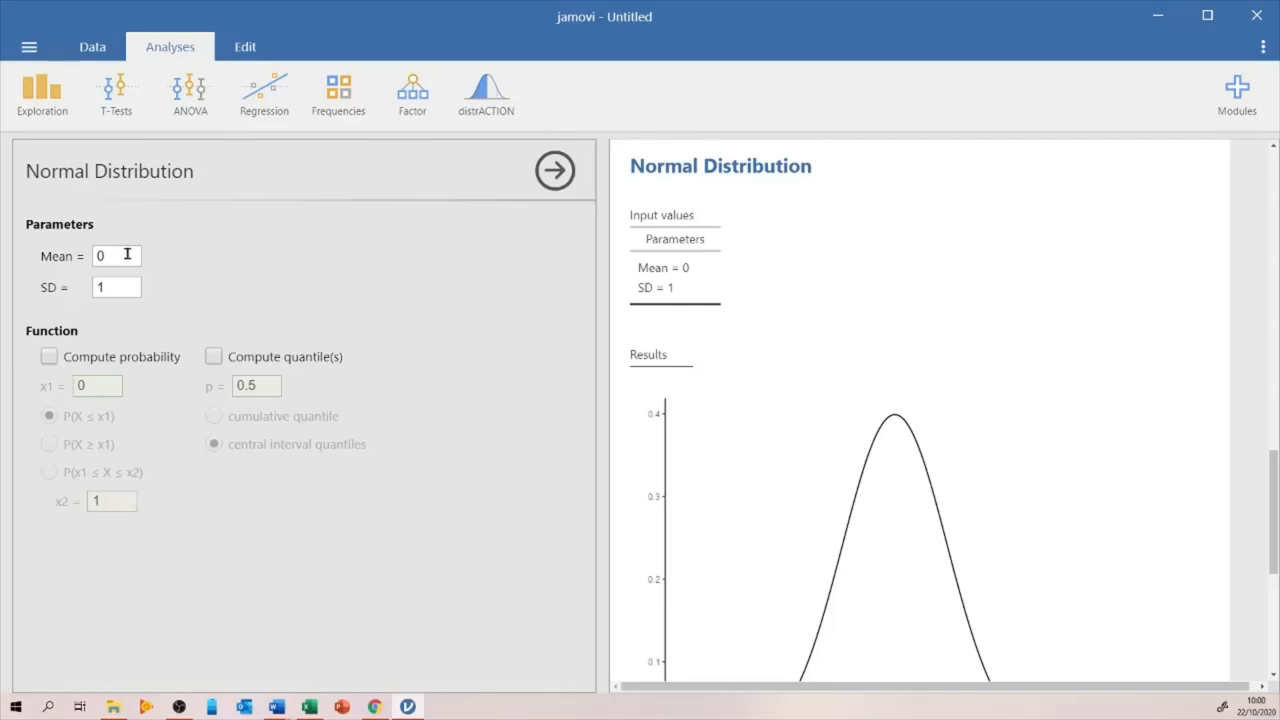
click(116, 256)
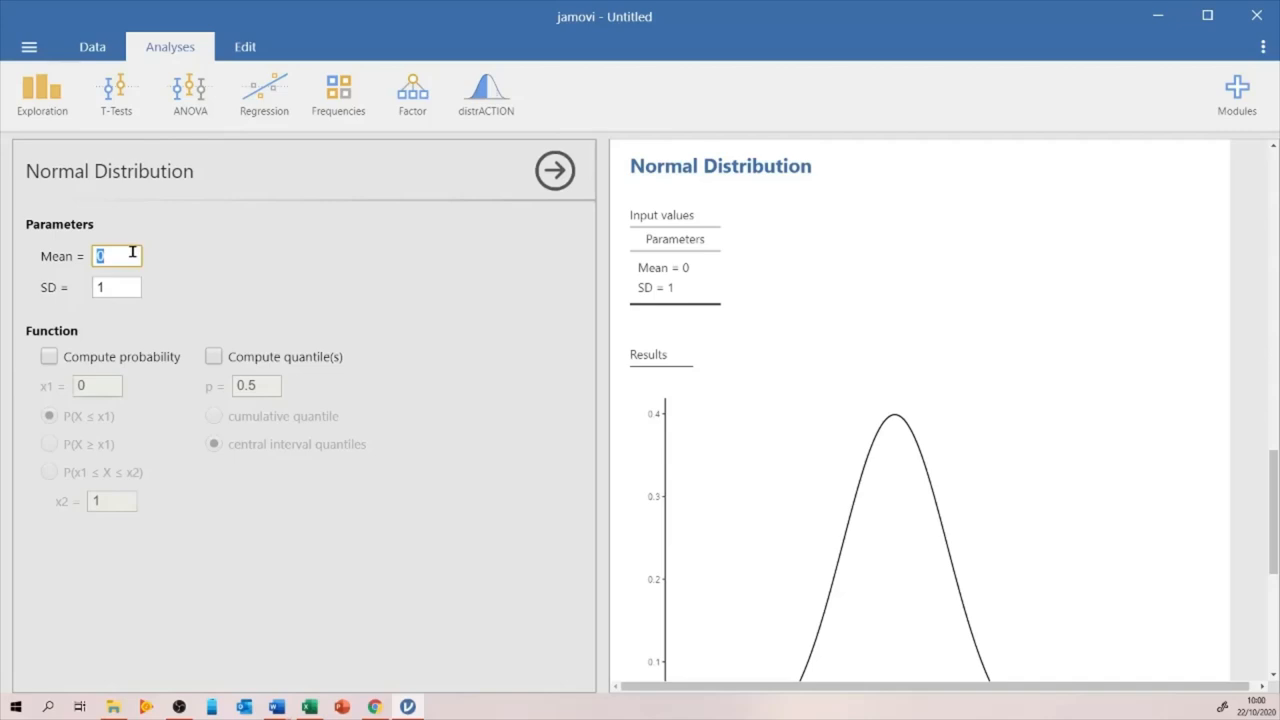
text(-0.186)
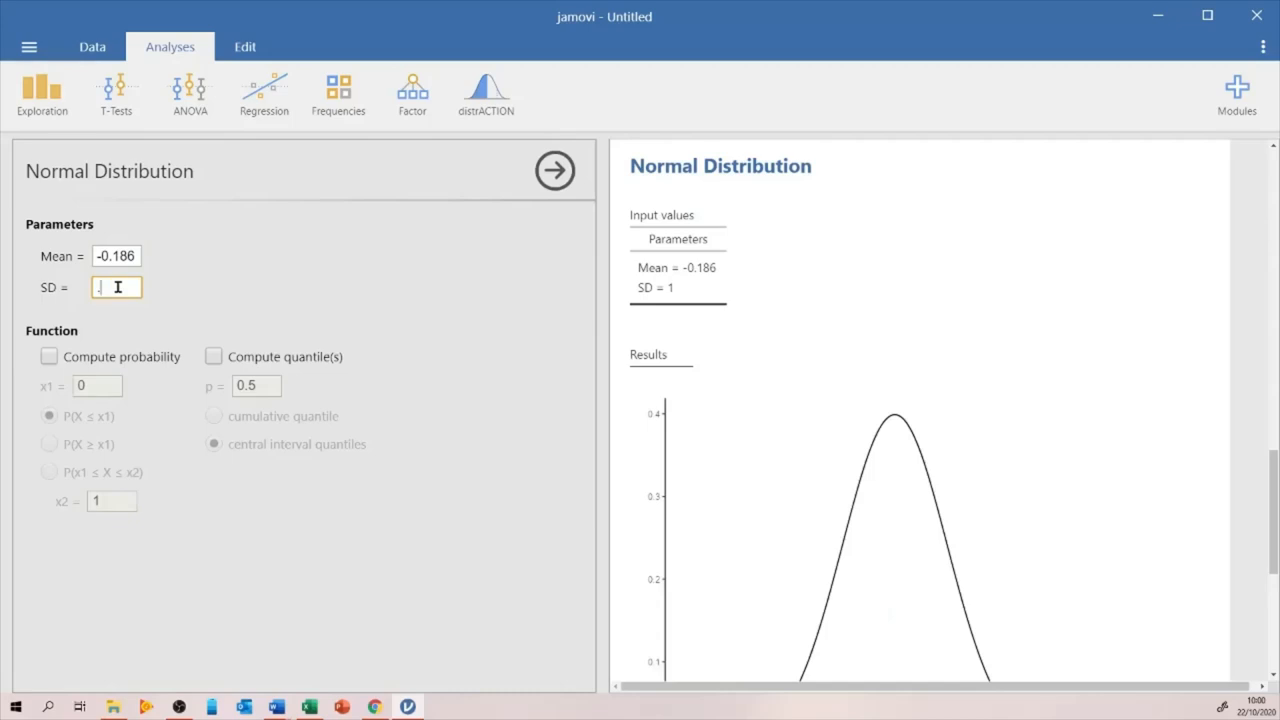
text(0711)
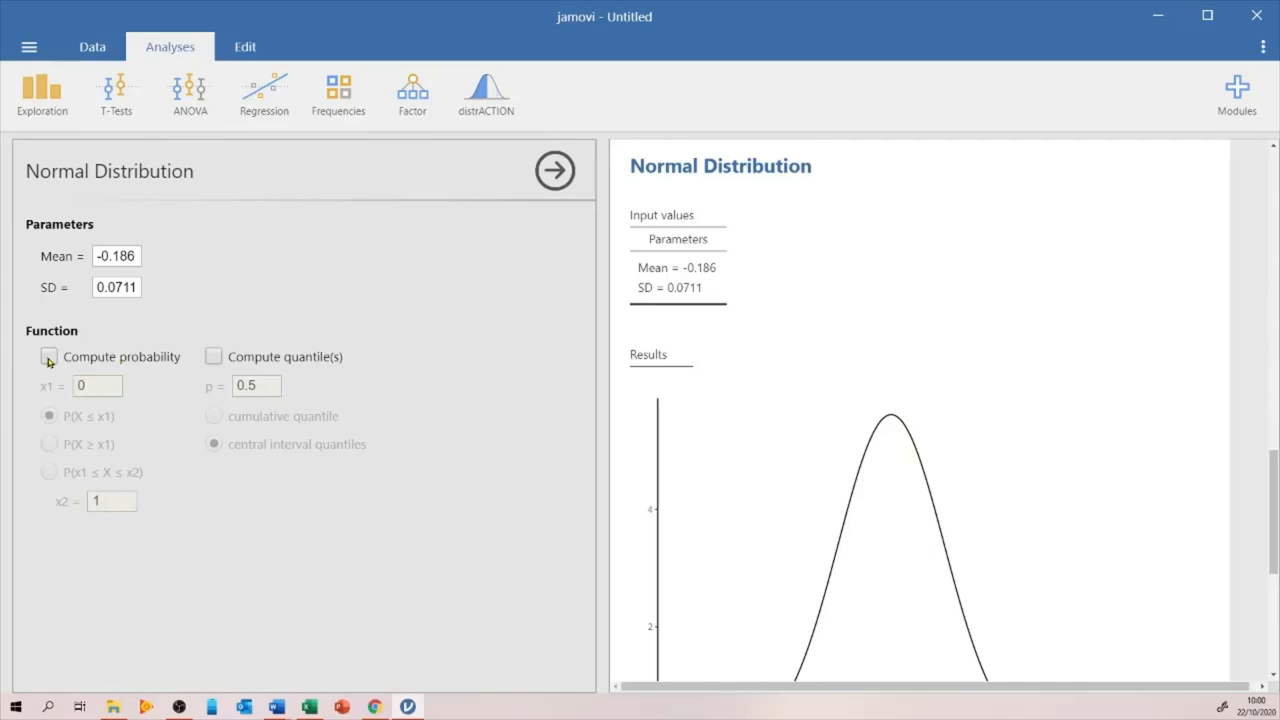
Step: Enable probability computation and enter the cutoff x1 = -0.301 for P(X ≤ x1)
click(48, 356)
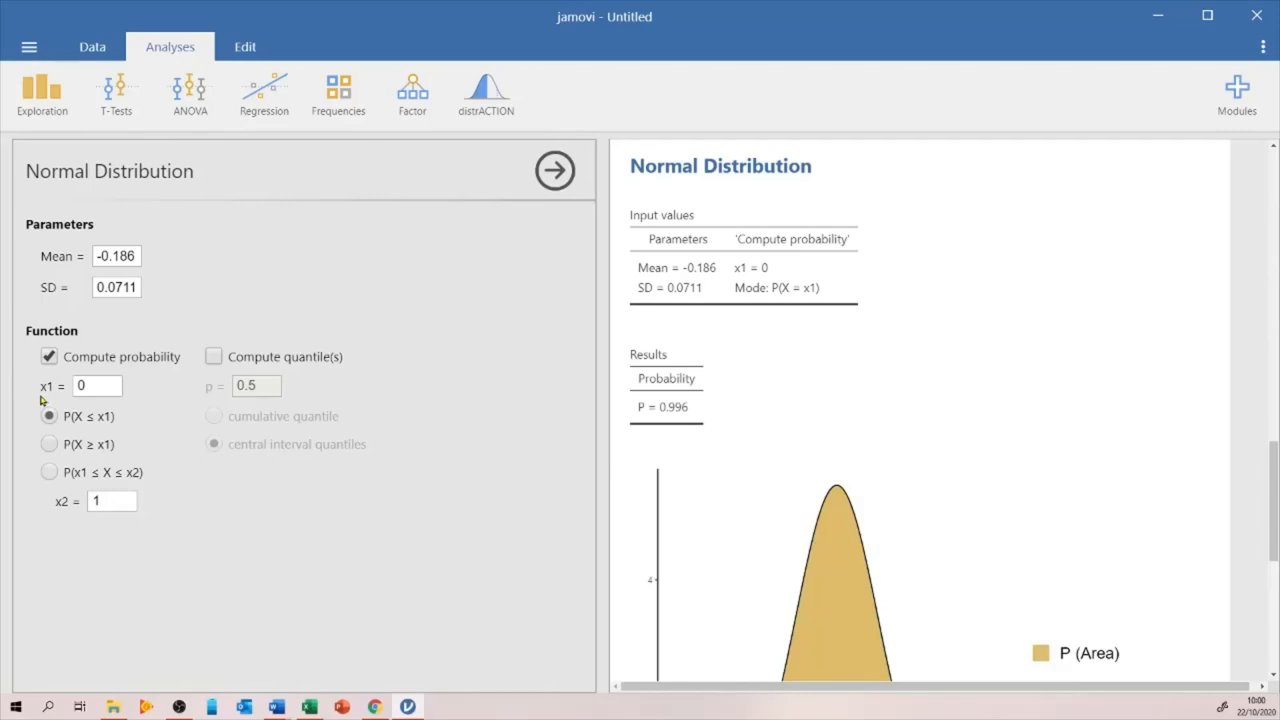
click(96, 386)
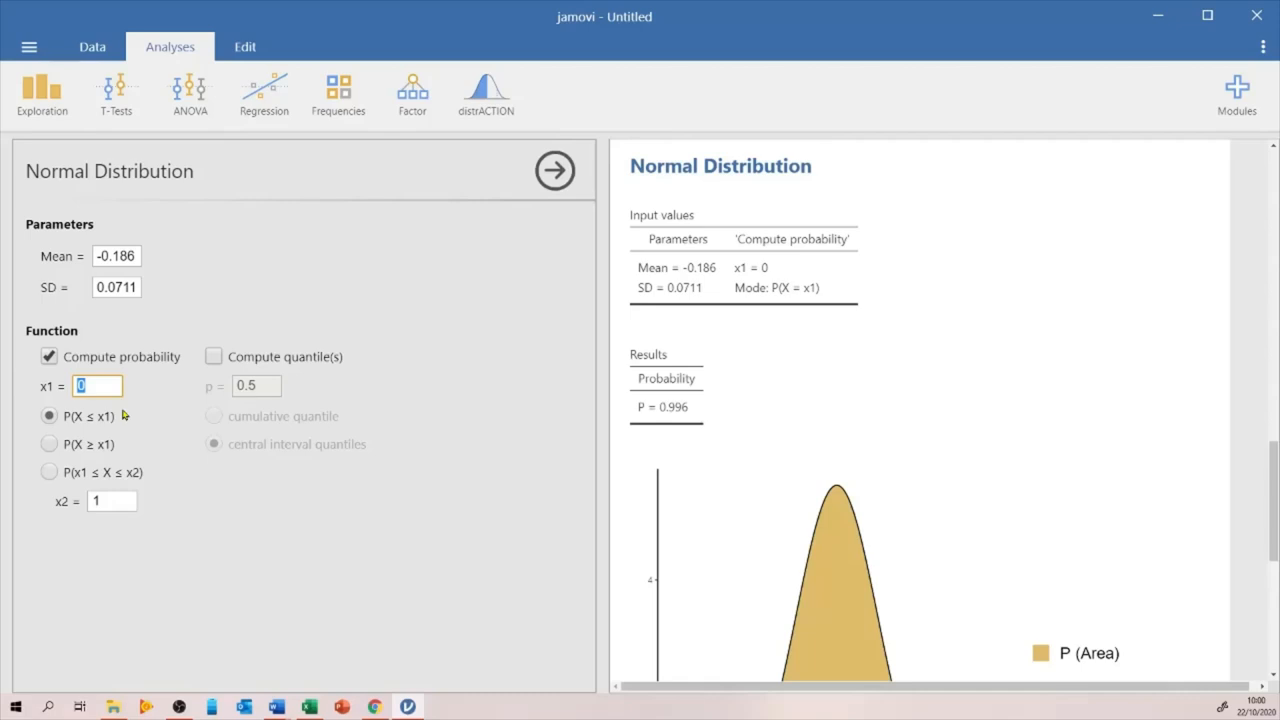
text(-3)
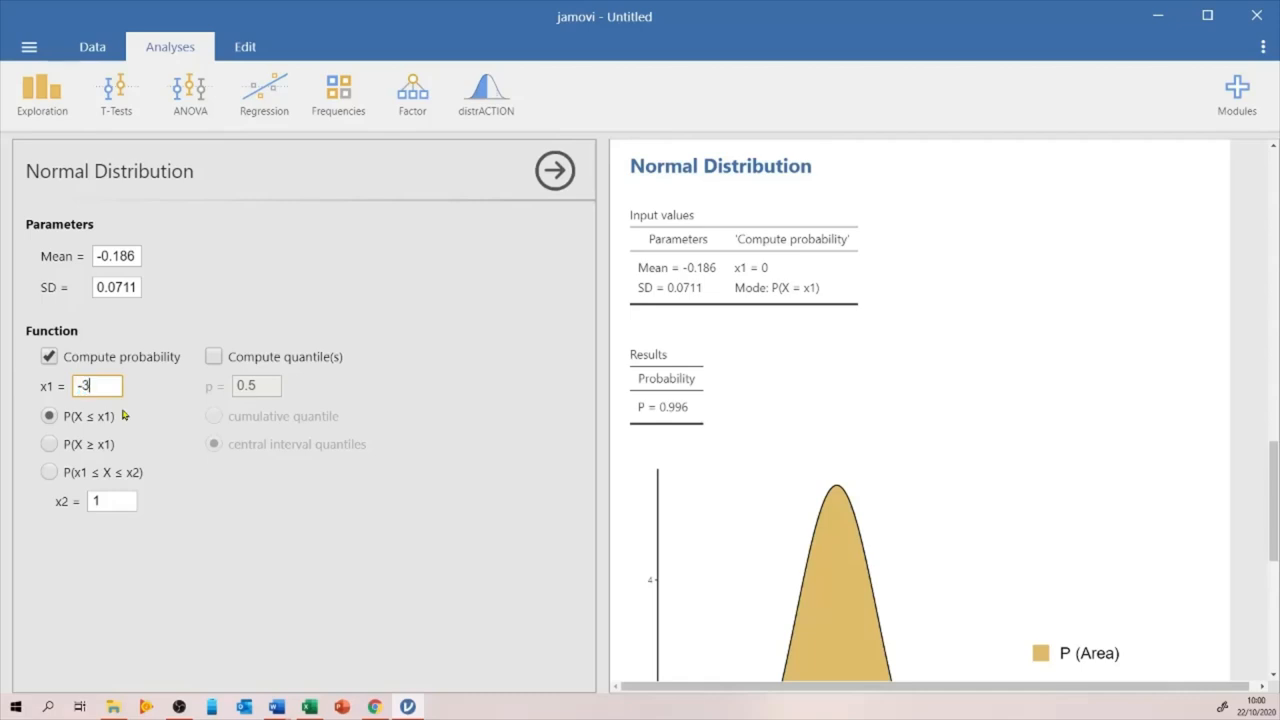
key(Backspace)
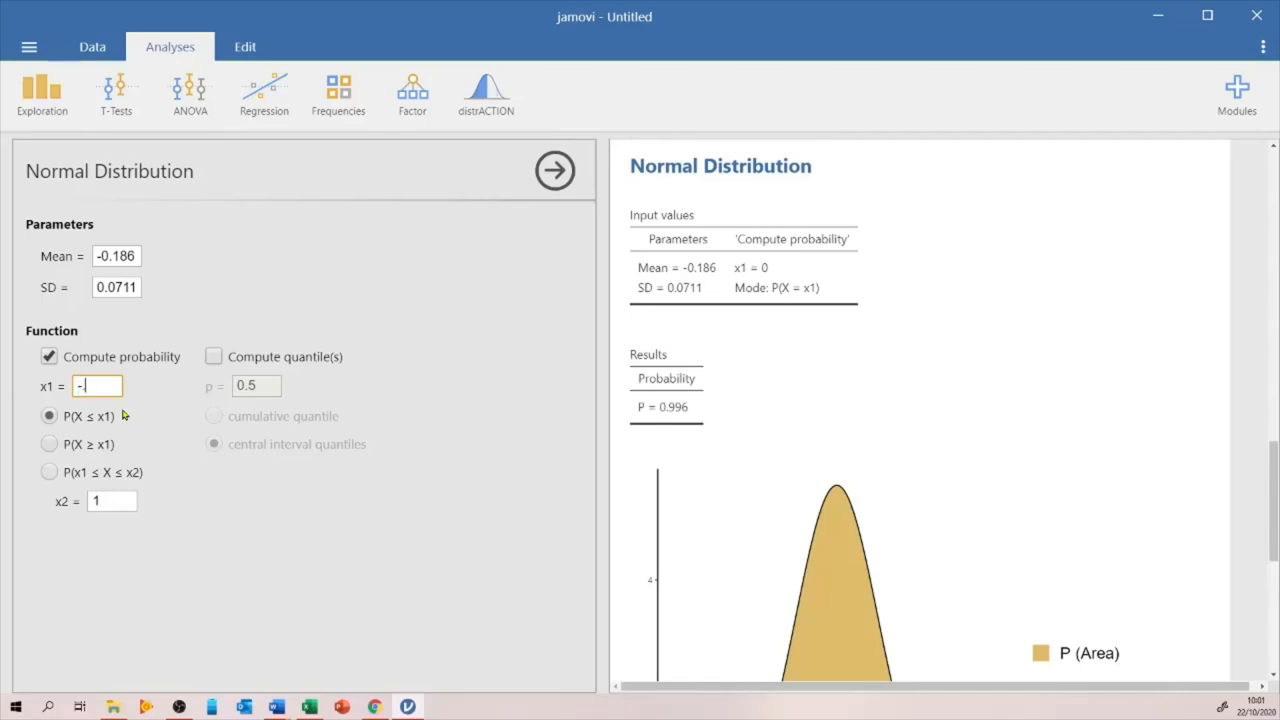
text(.301)
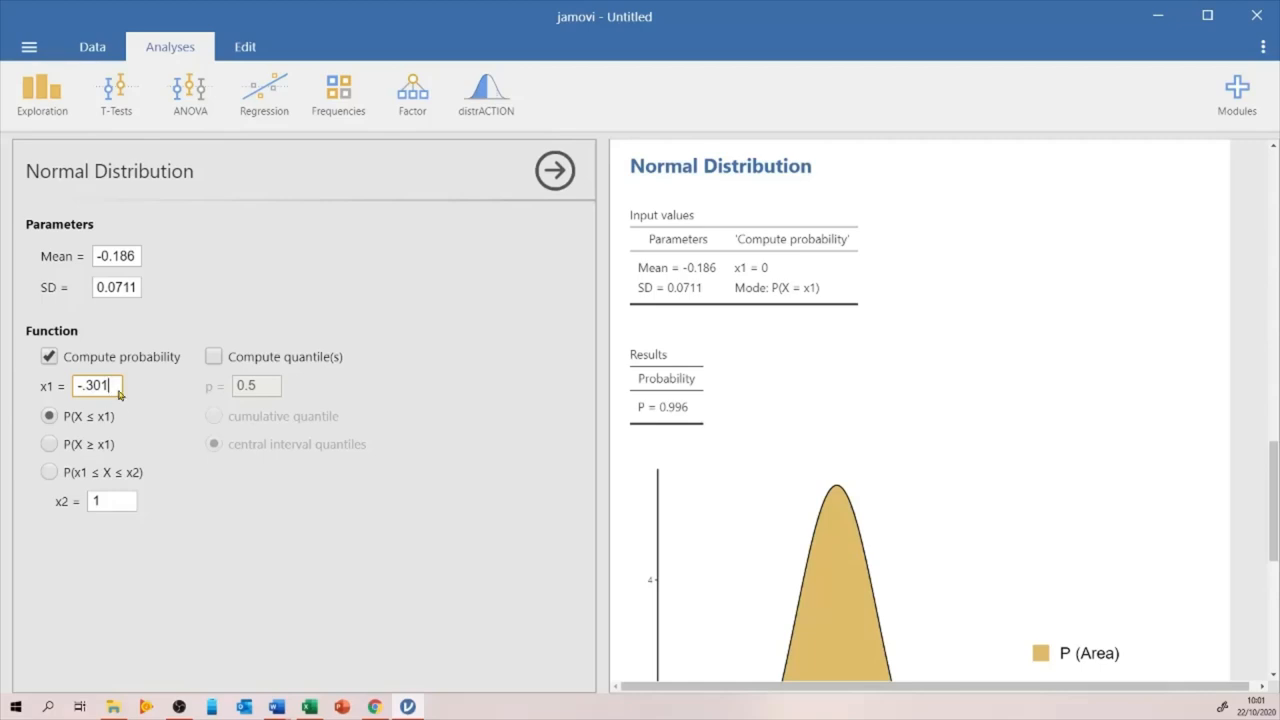
mouse_move(156, 394)
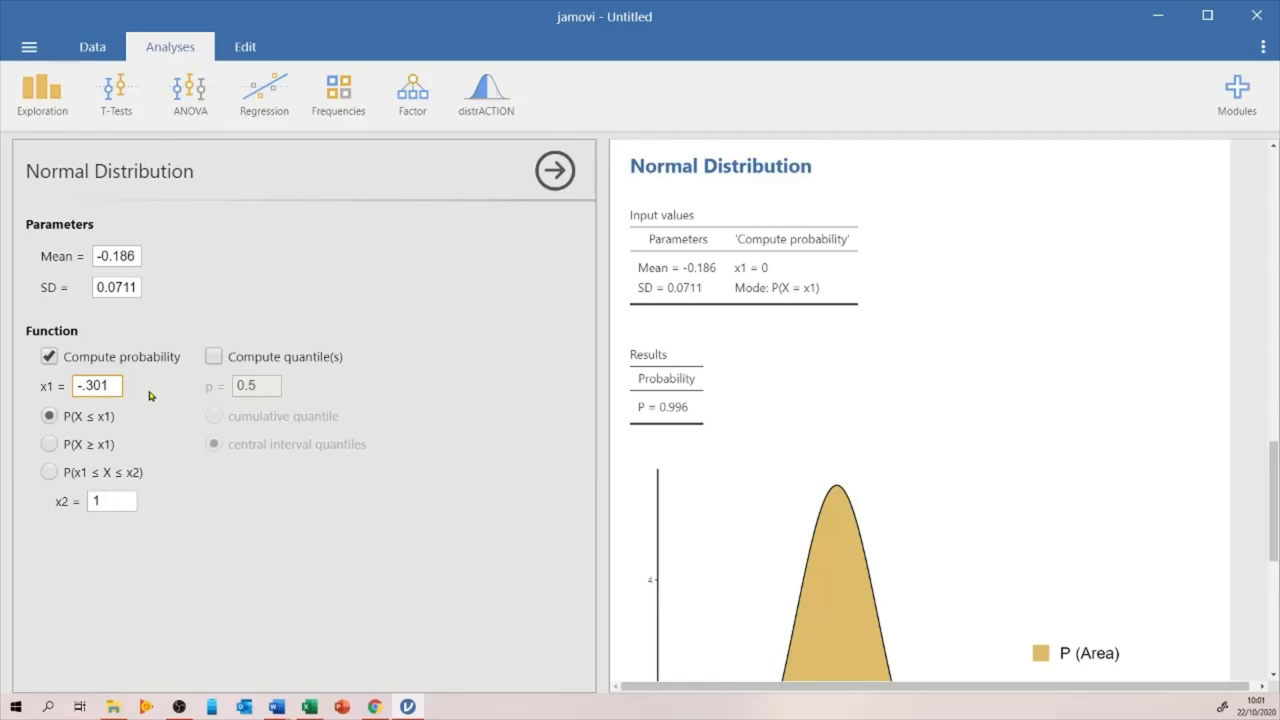
mouse_move(144, 420)
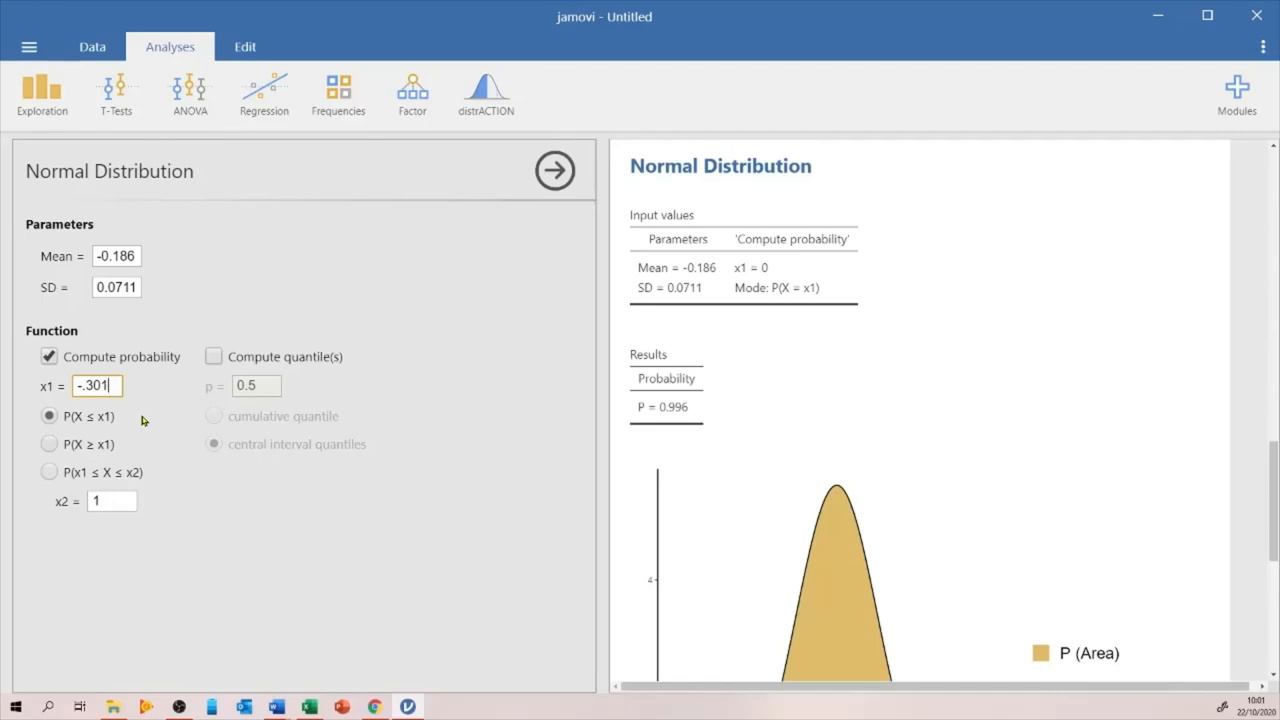
mouse_move(176, 412)
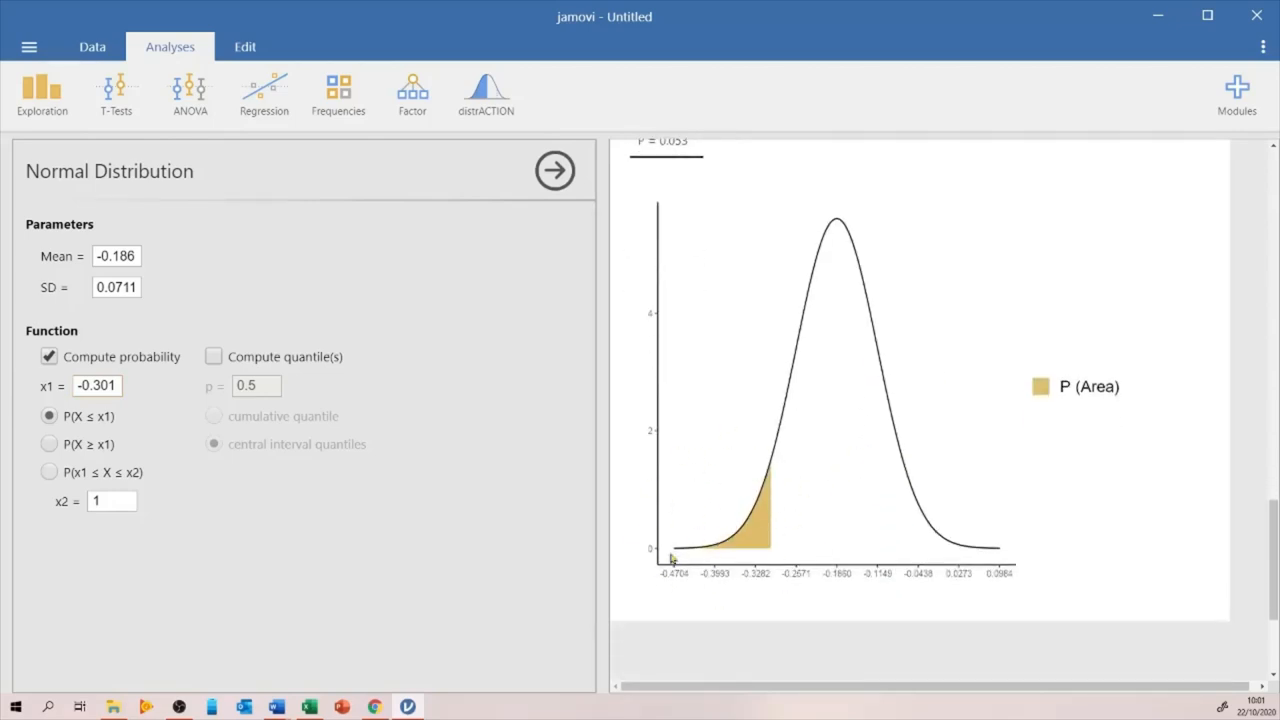
mouse_move(740, 552)
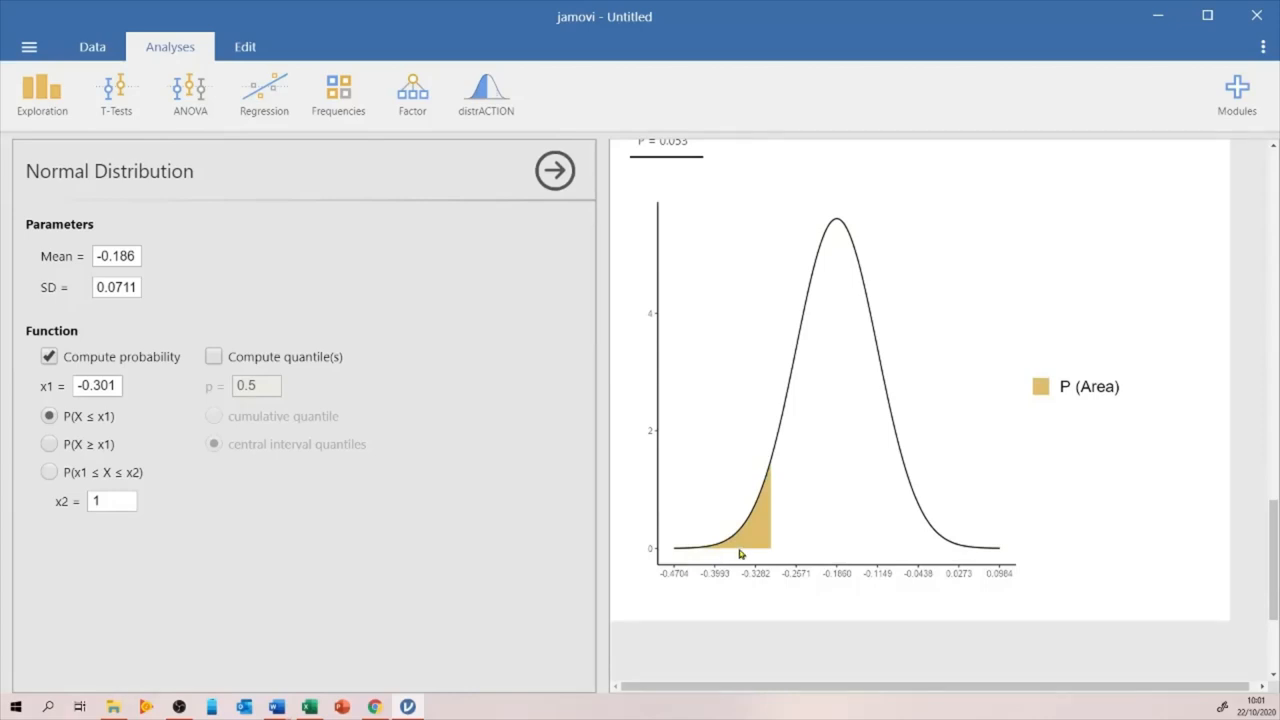
Step: Switch to P(X ≥ x1), shading right of -0.301 for probability 0.947
click(48, 444)
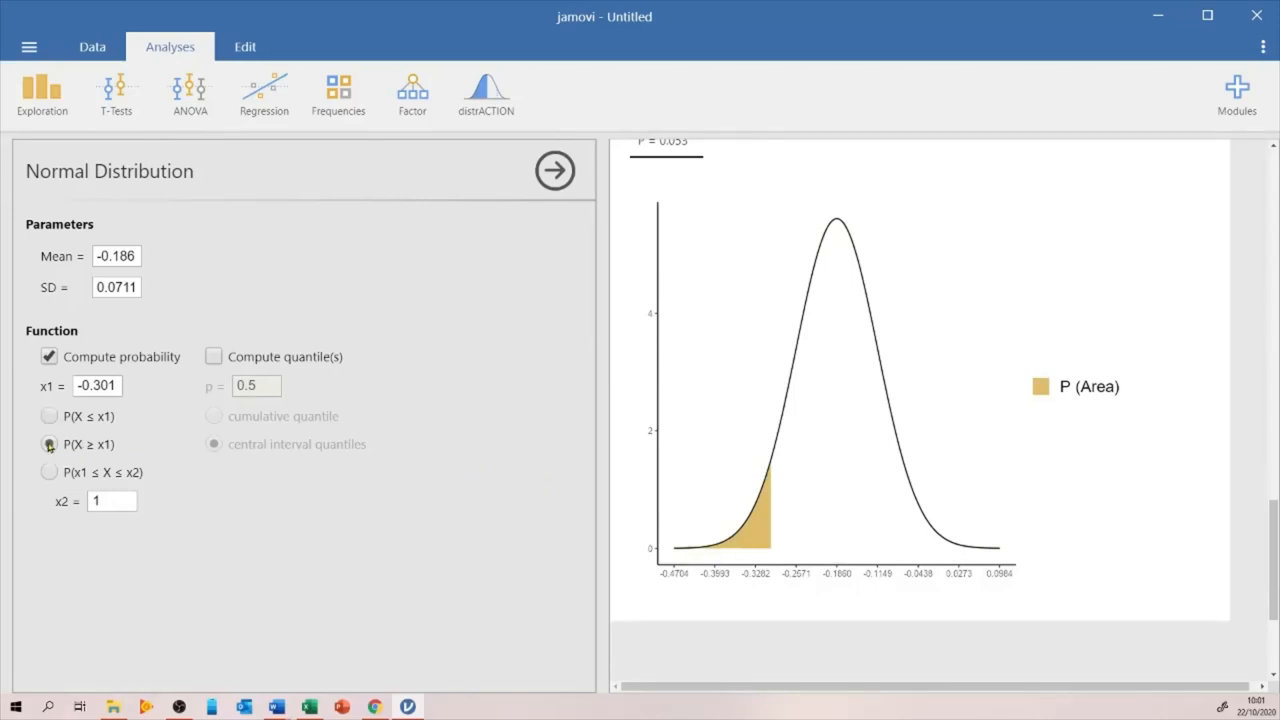
click(48, 444)
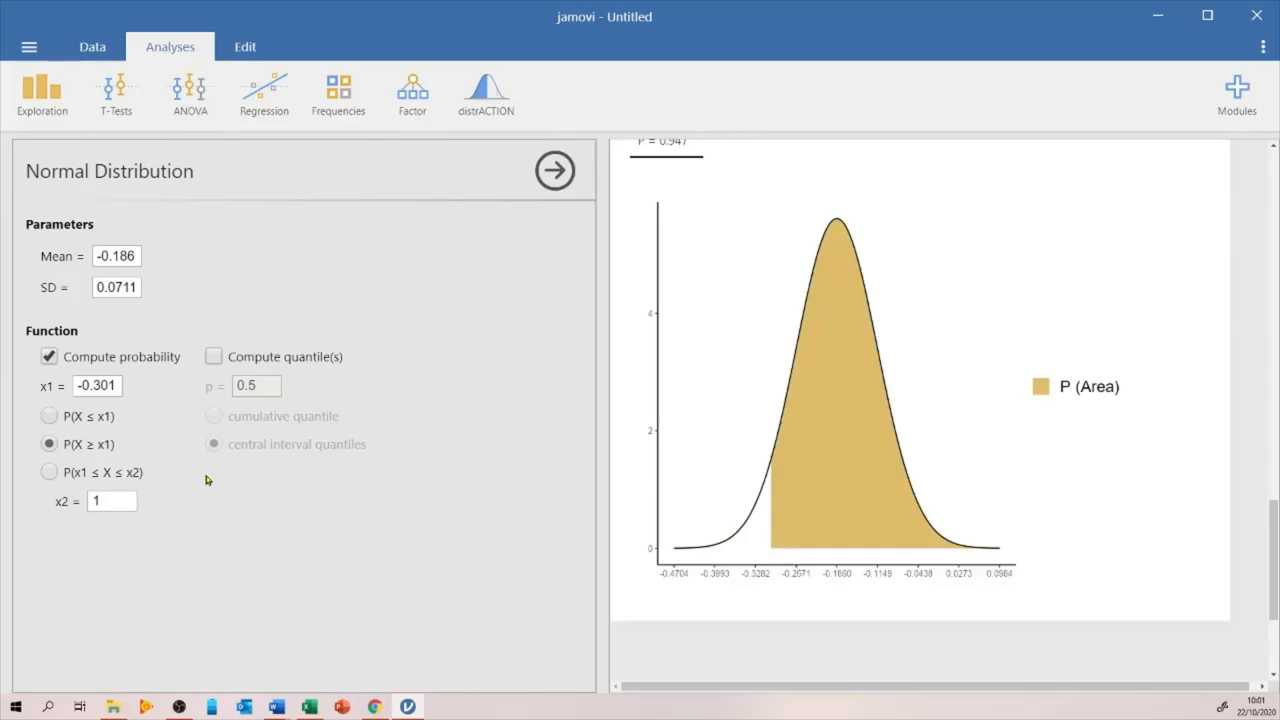
mouse_move(1268, 458)
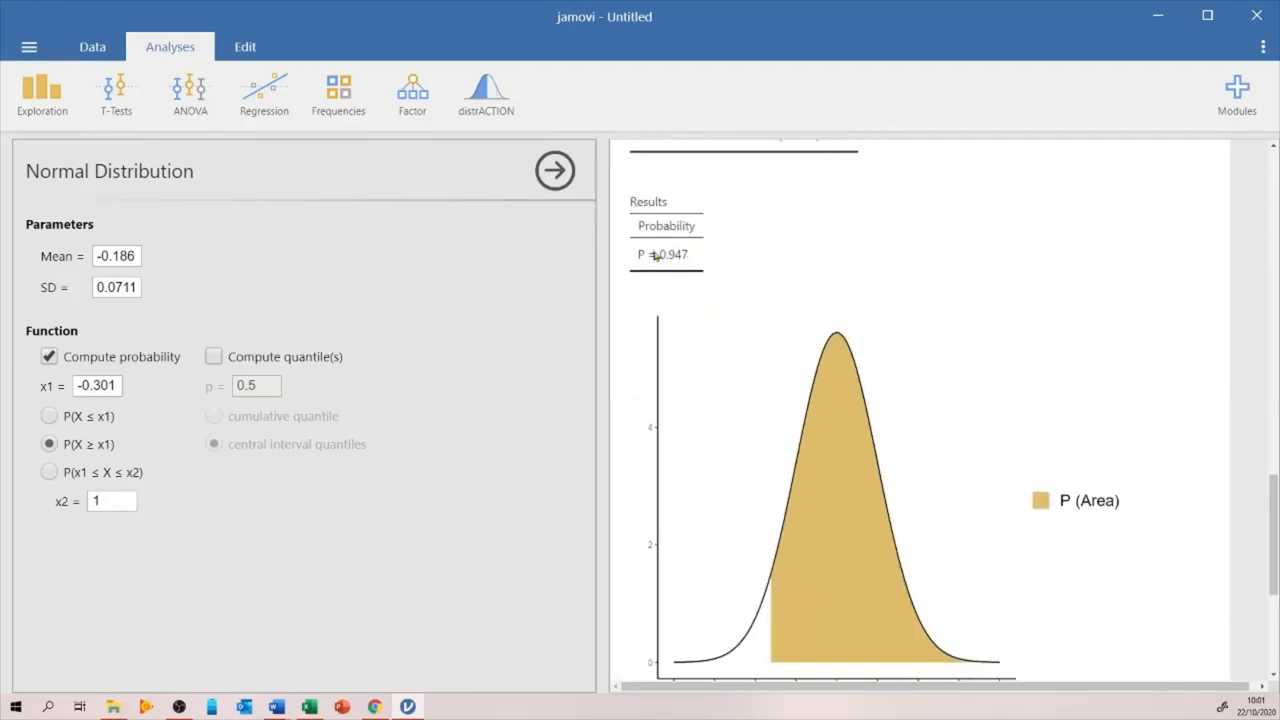
mouse_move(672, 280)
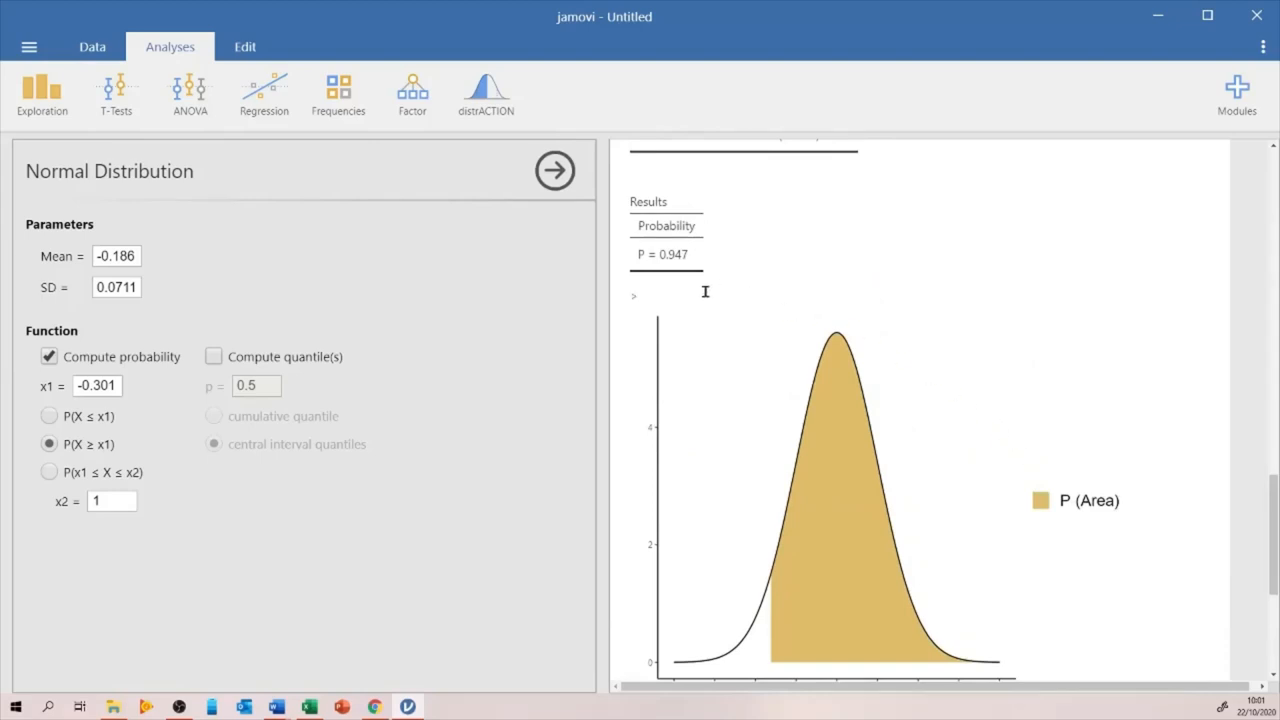
mouse_move(688, 292)
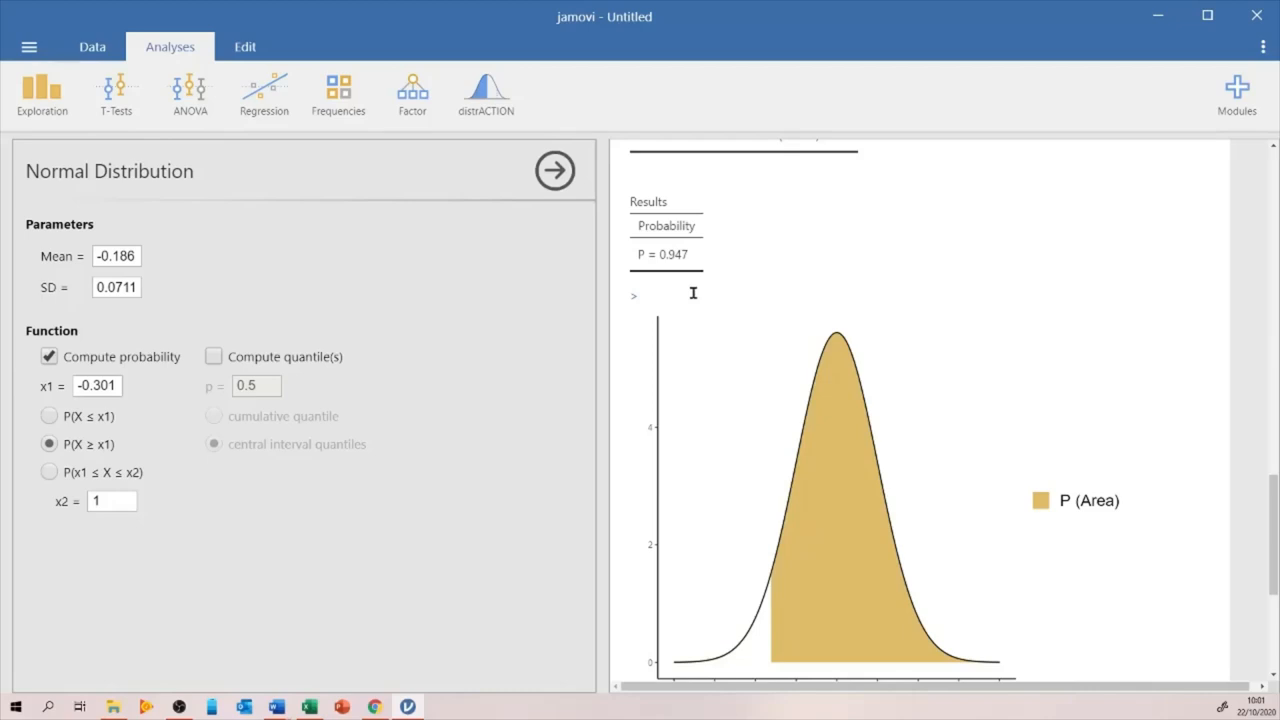
mouse_move(756, 296)
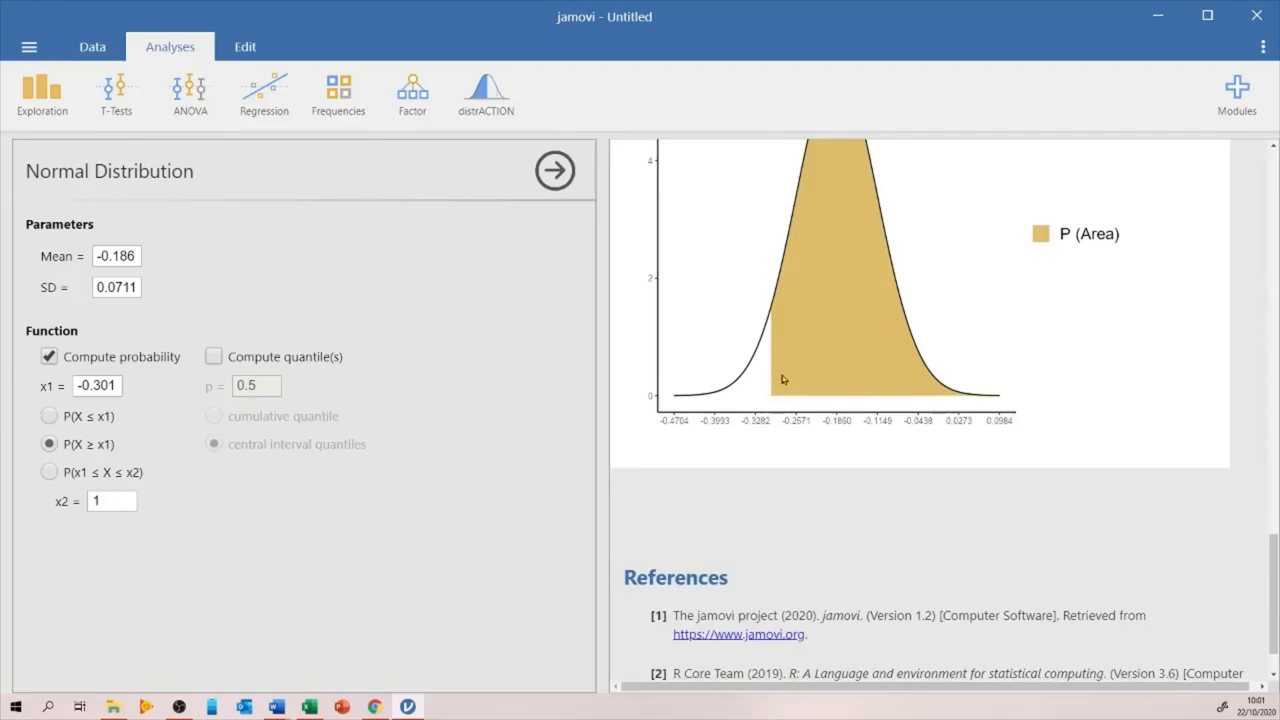
mouse_move(778, 402)
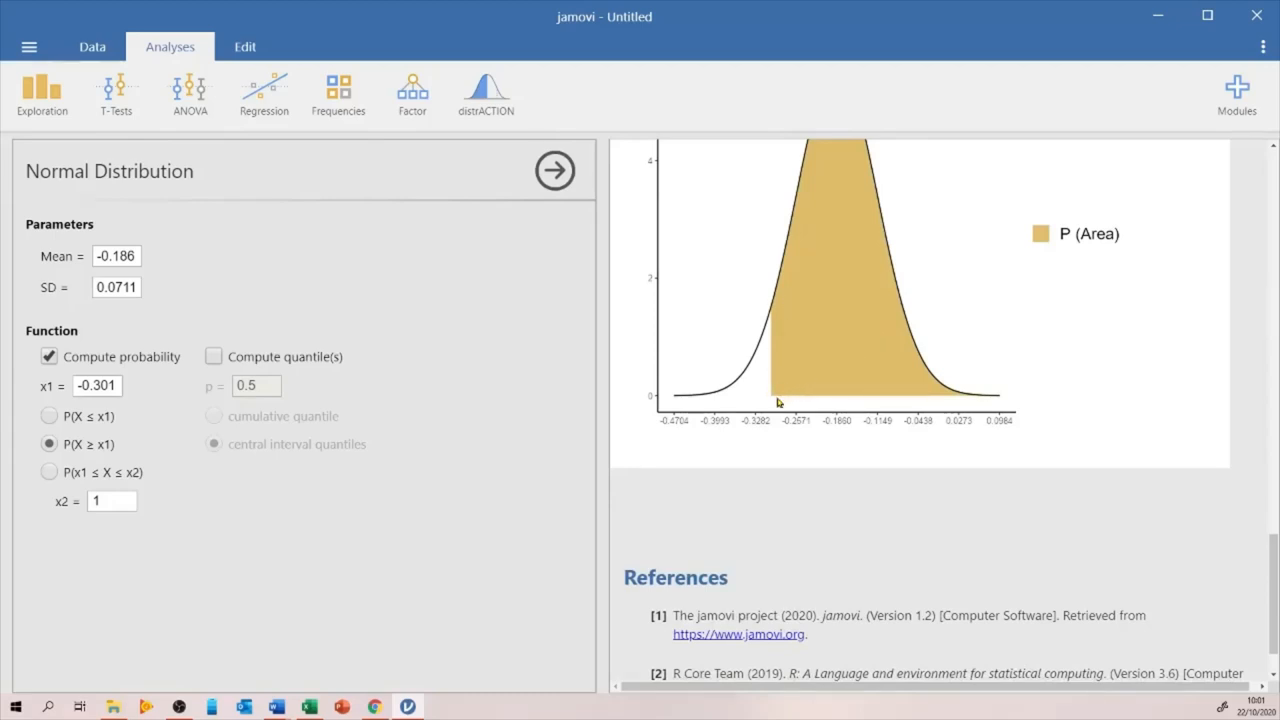
mouse_move(976, 406)
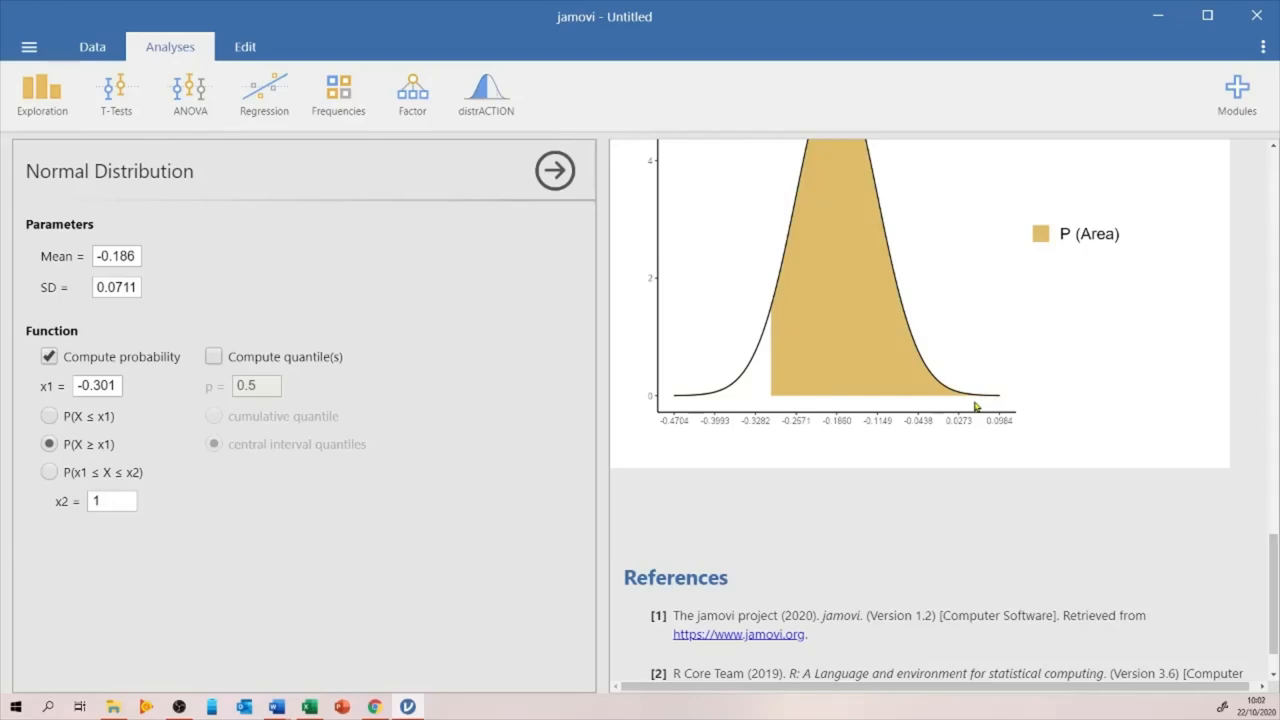